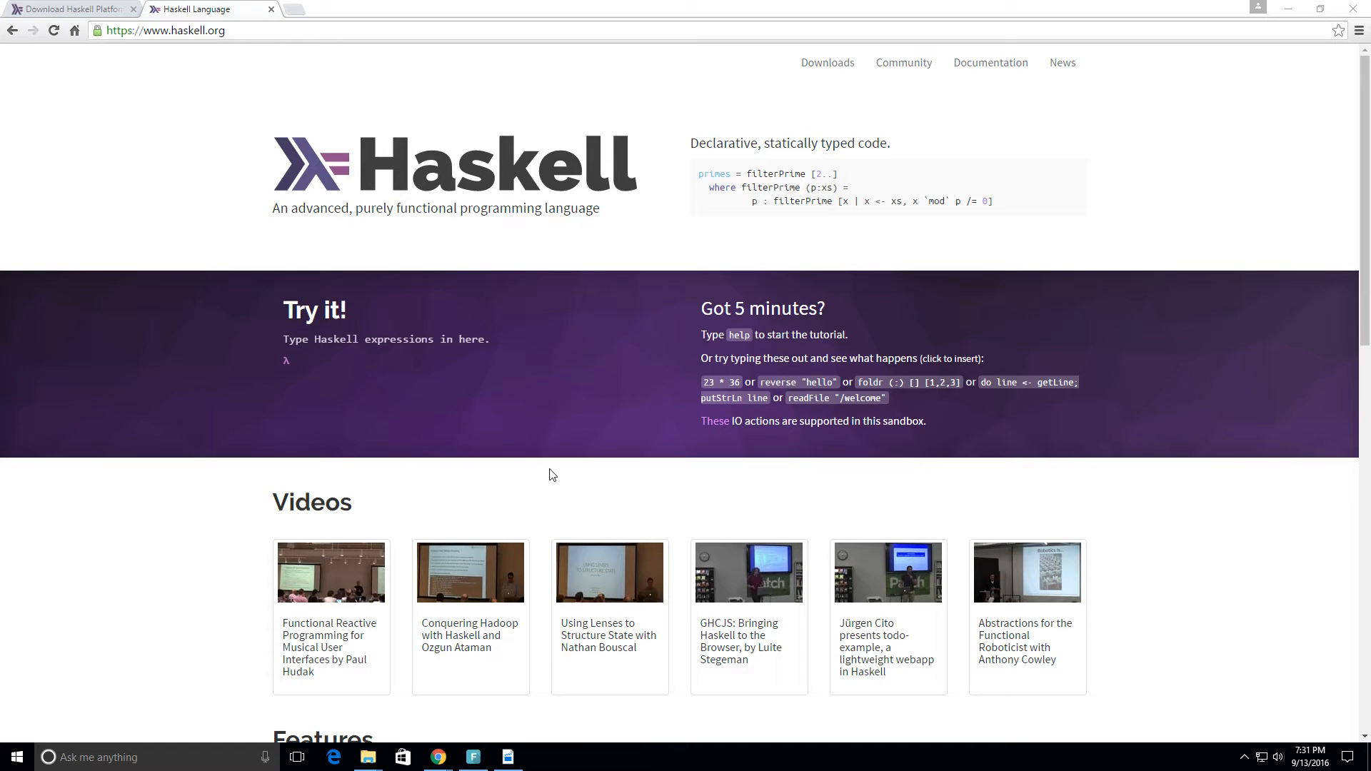
pyautogui.moveTo(5, 604)
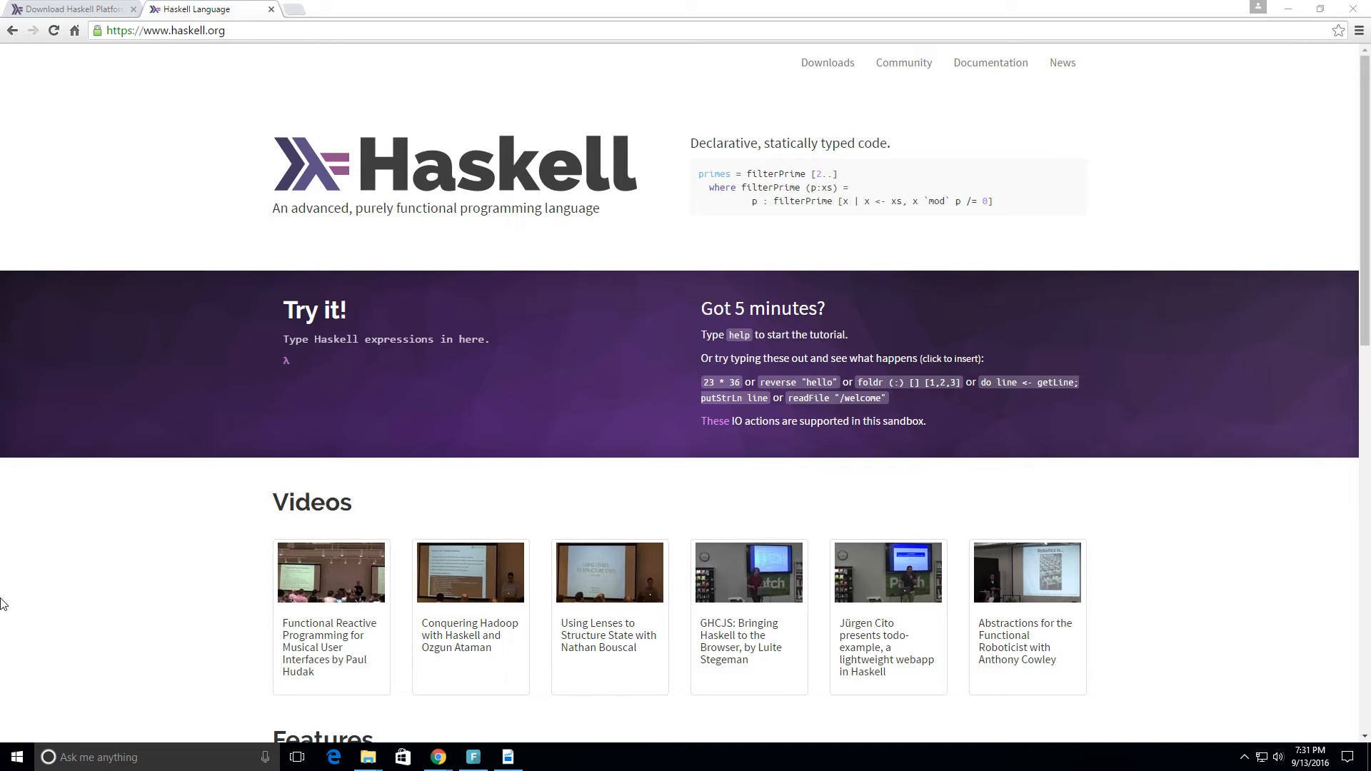
# Launch GHCi from the Start menu, then run ghci in a Command Prompt window
pyautogui.click(16, 756)
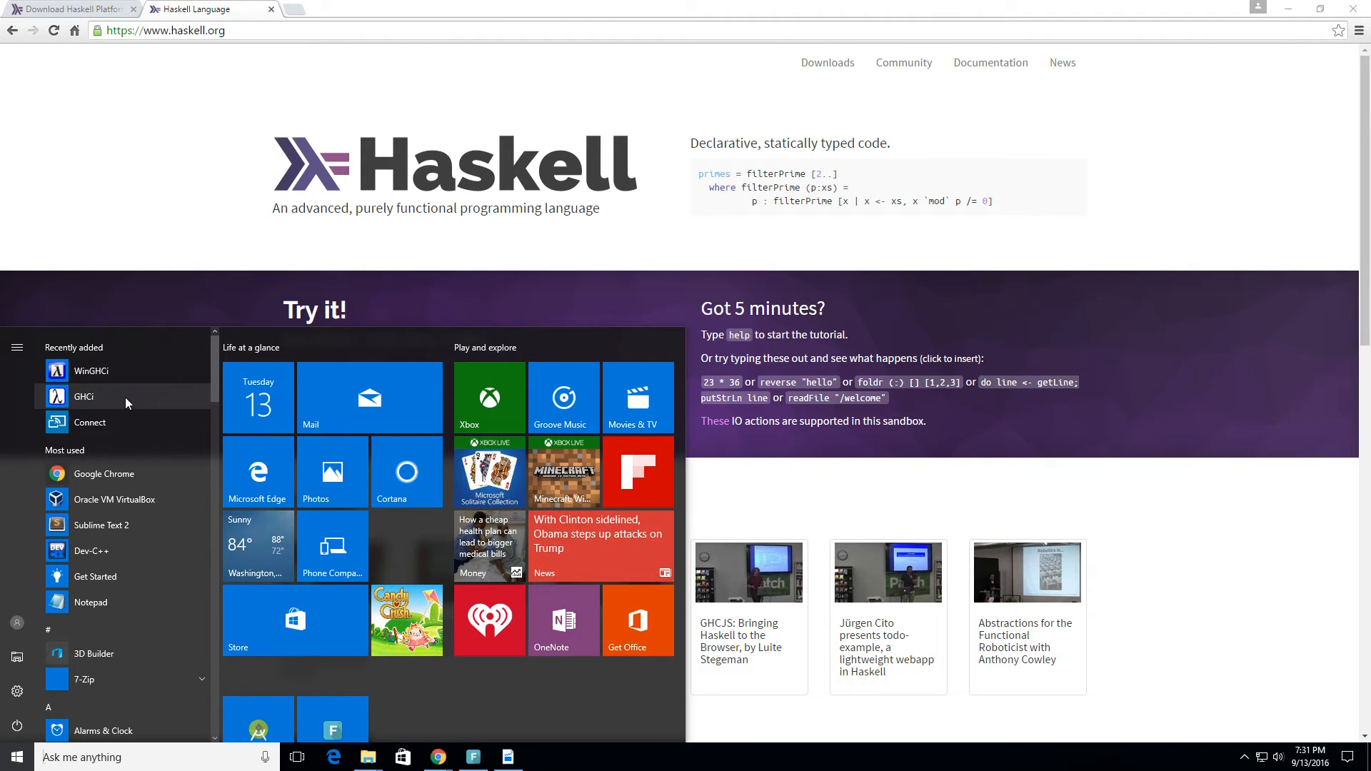
pyautogui.click(85, 396)
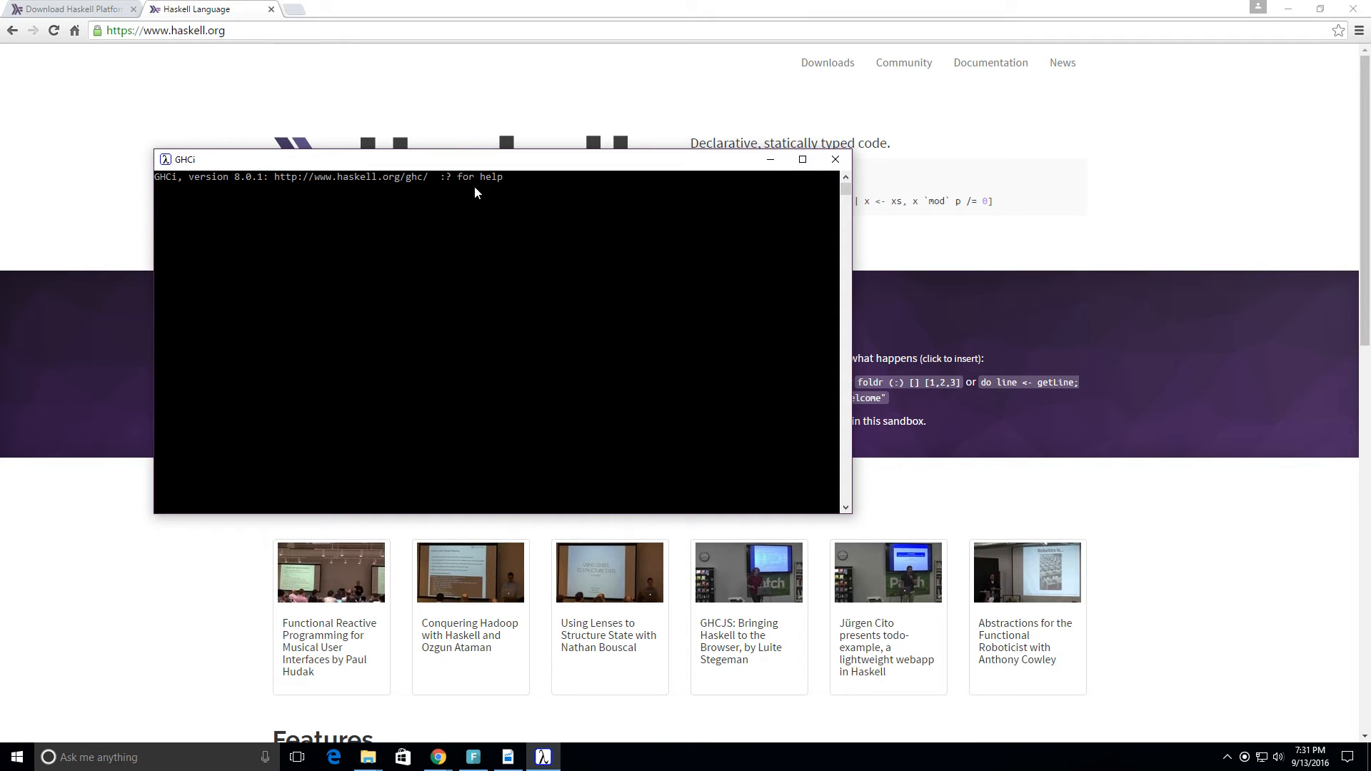
pyautogui.click(16, 757)
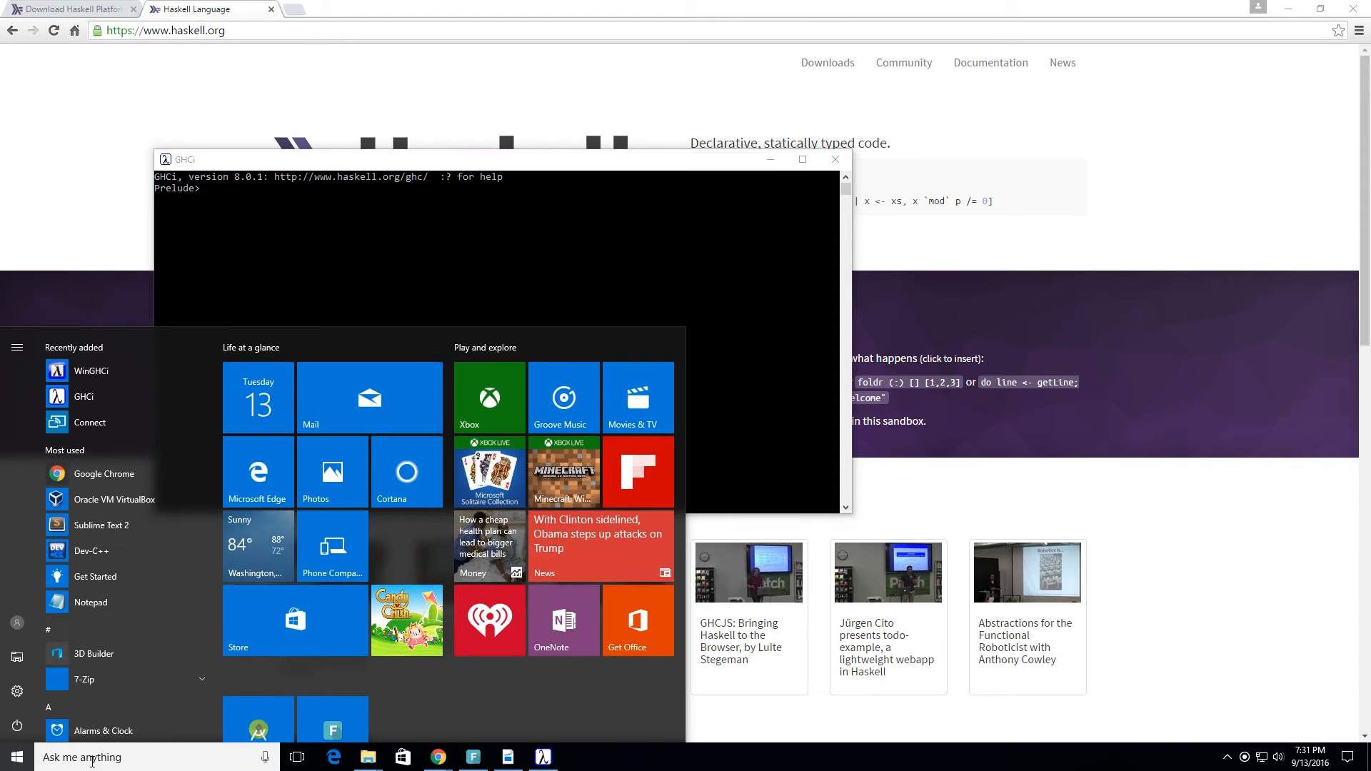
pyautogui.write('command')
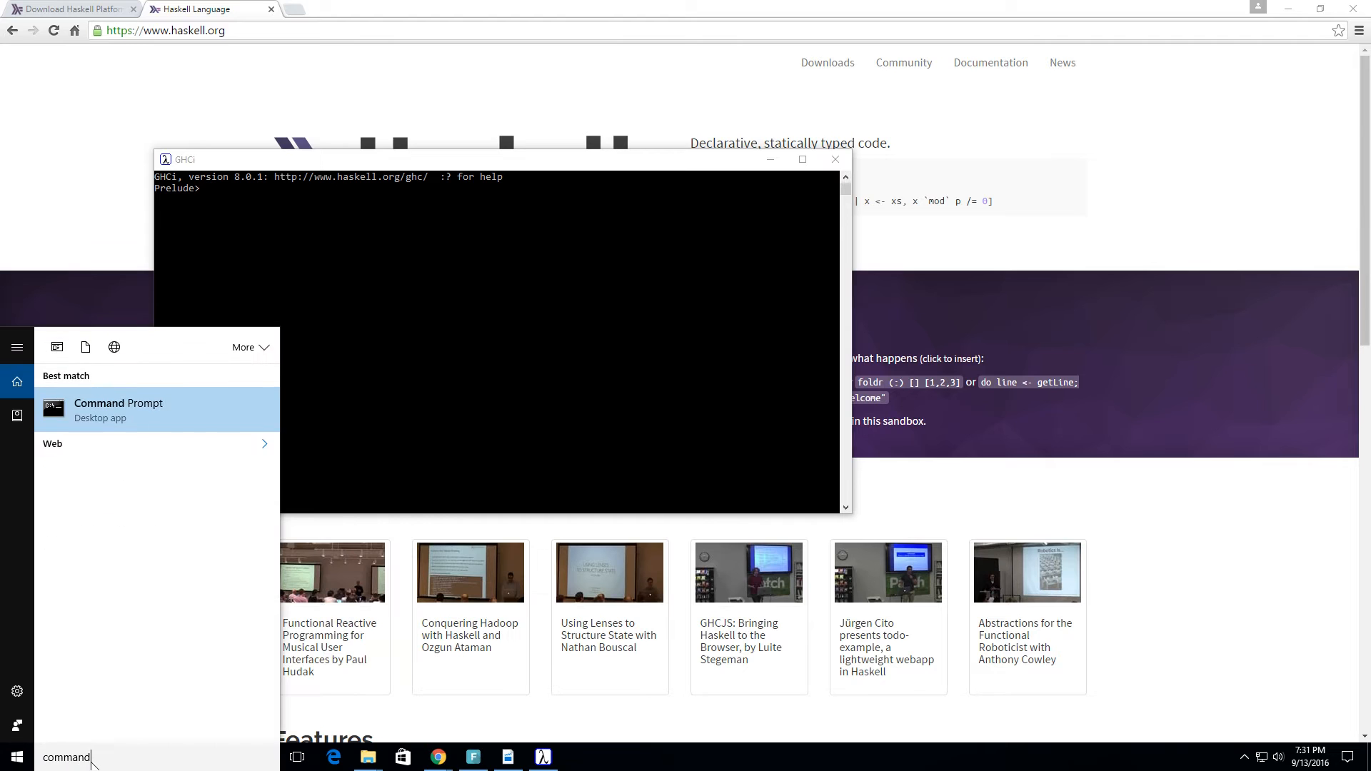
pyautogui.click(118, 402)
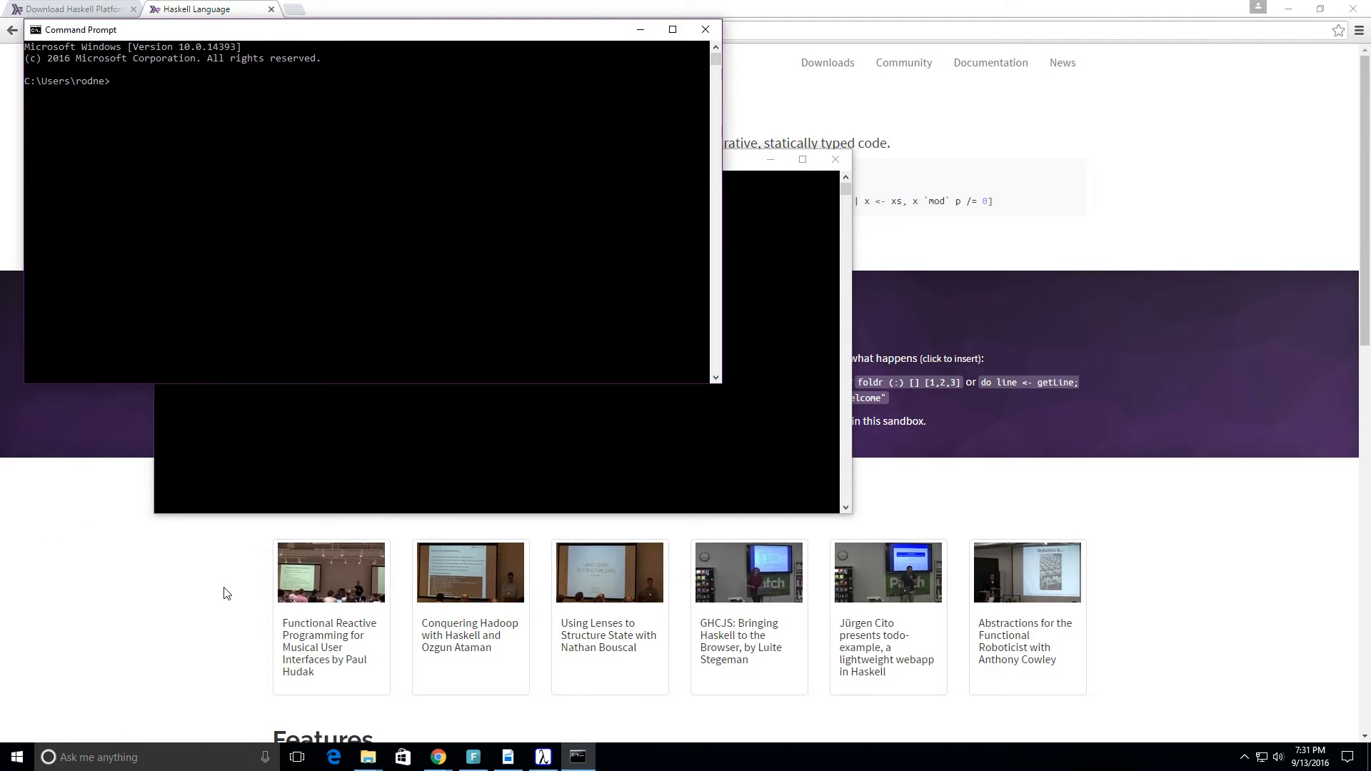
pyautogui.write('ghci')
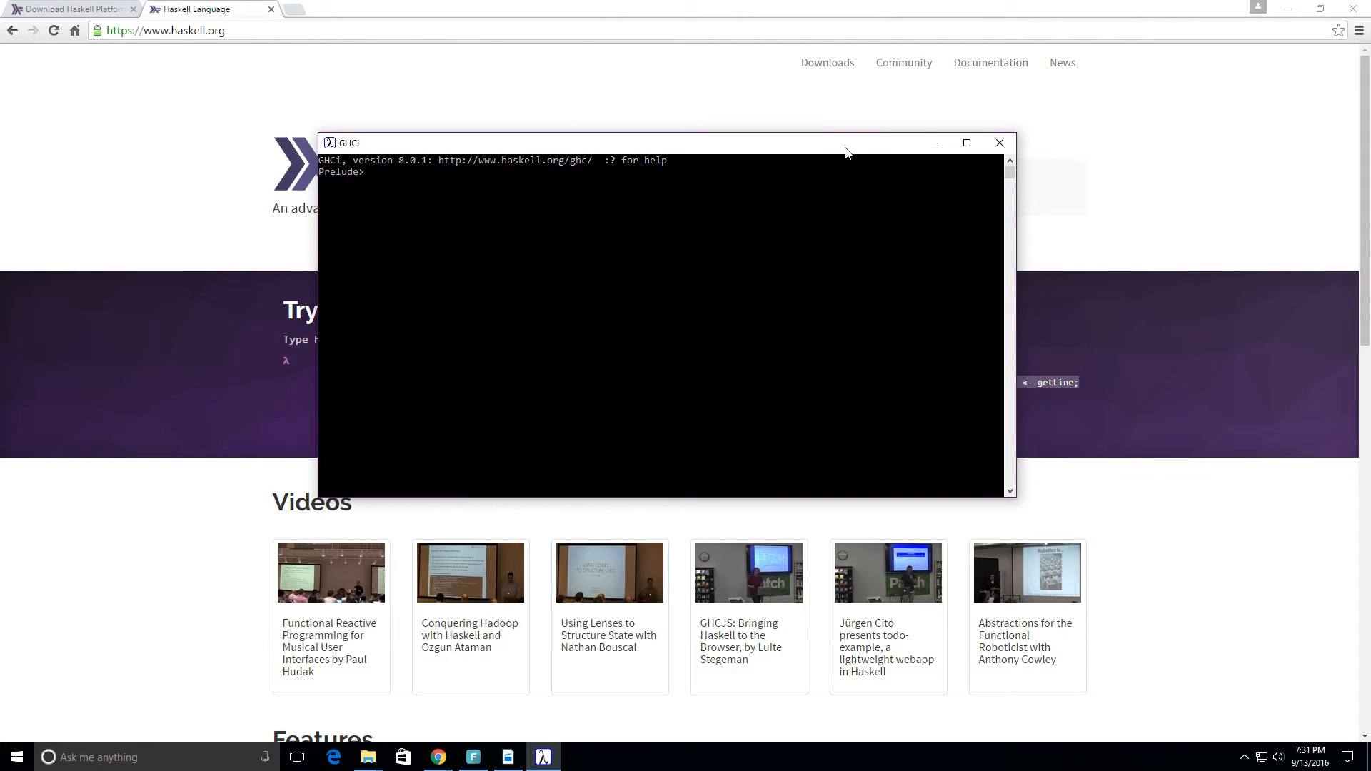
pyautogui.moveTo(694, 304)
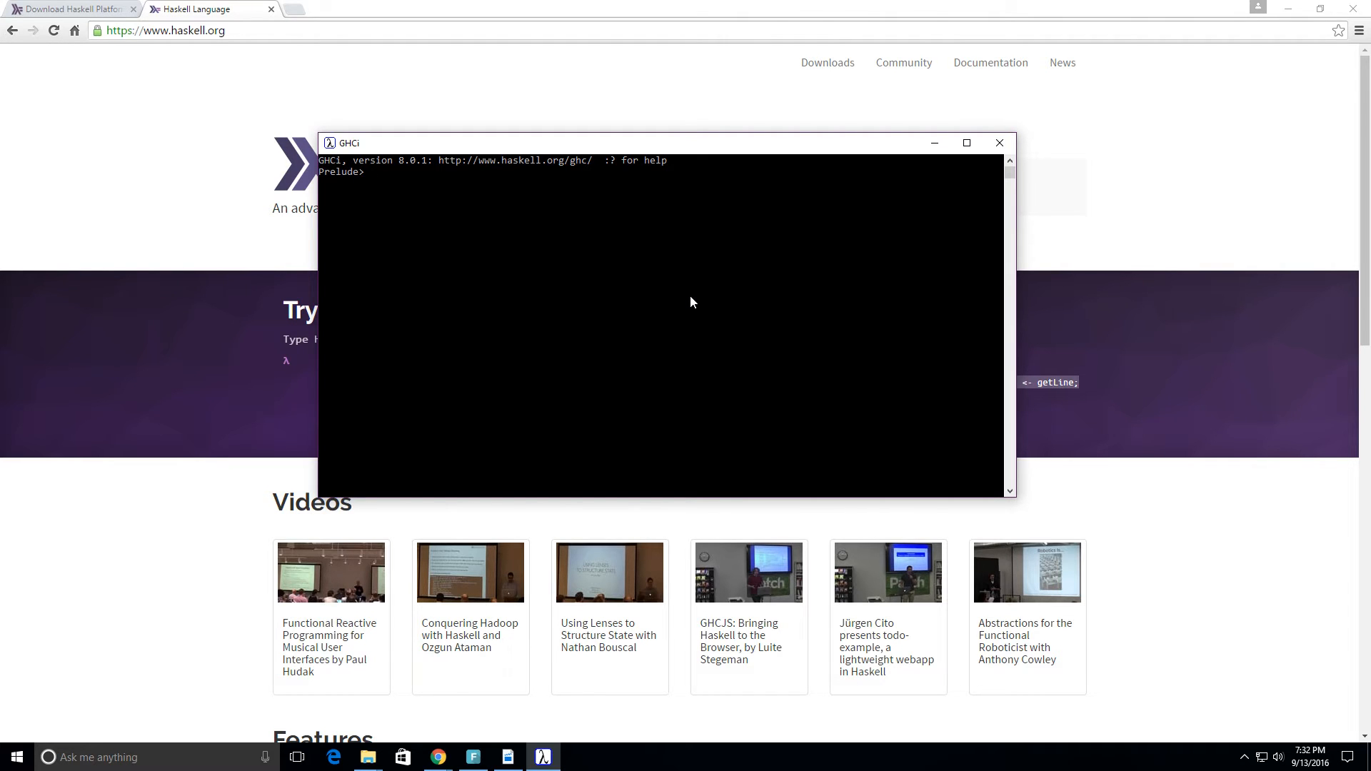
pyautogui.moveTo(690, 302)
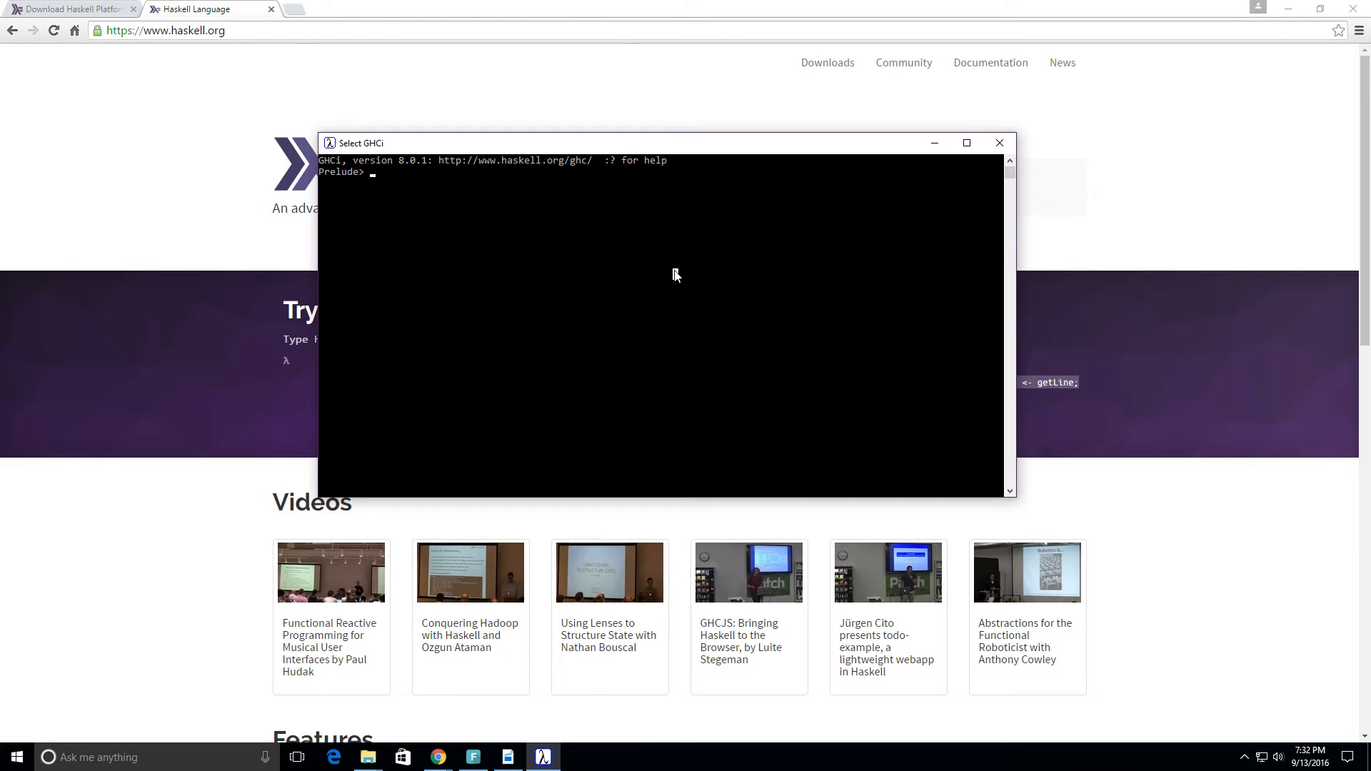
# Enter let a = 1, evaluate a to get 1, and start another let
pyautogui.write('let')
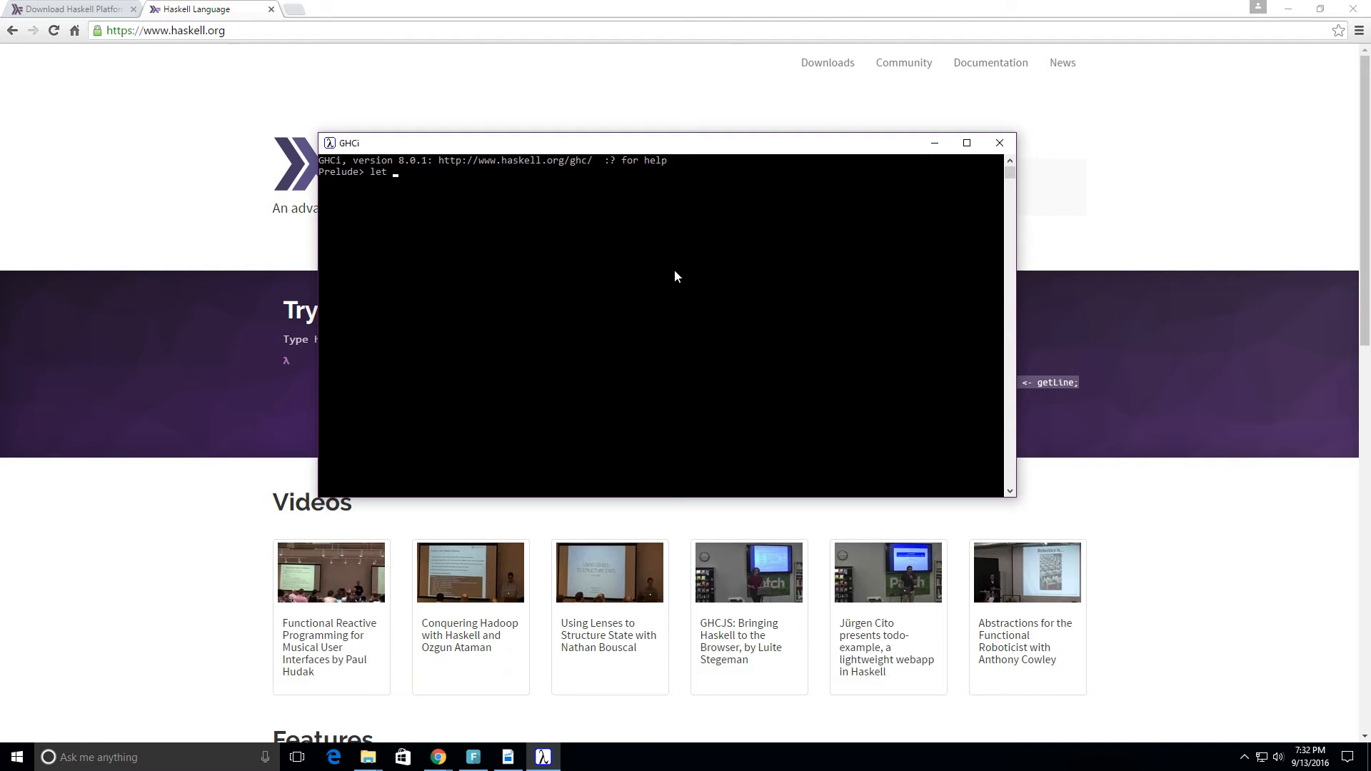
pyautogui.write('a = 1')
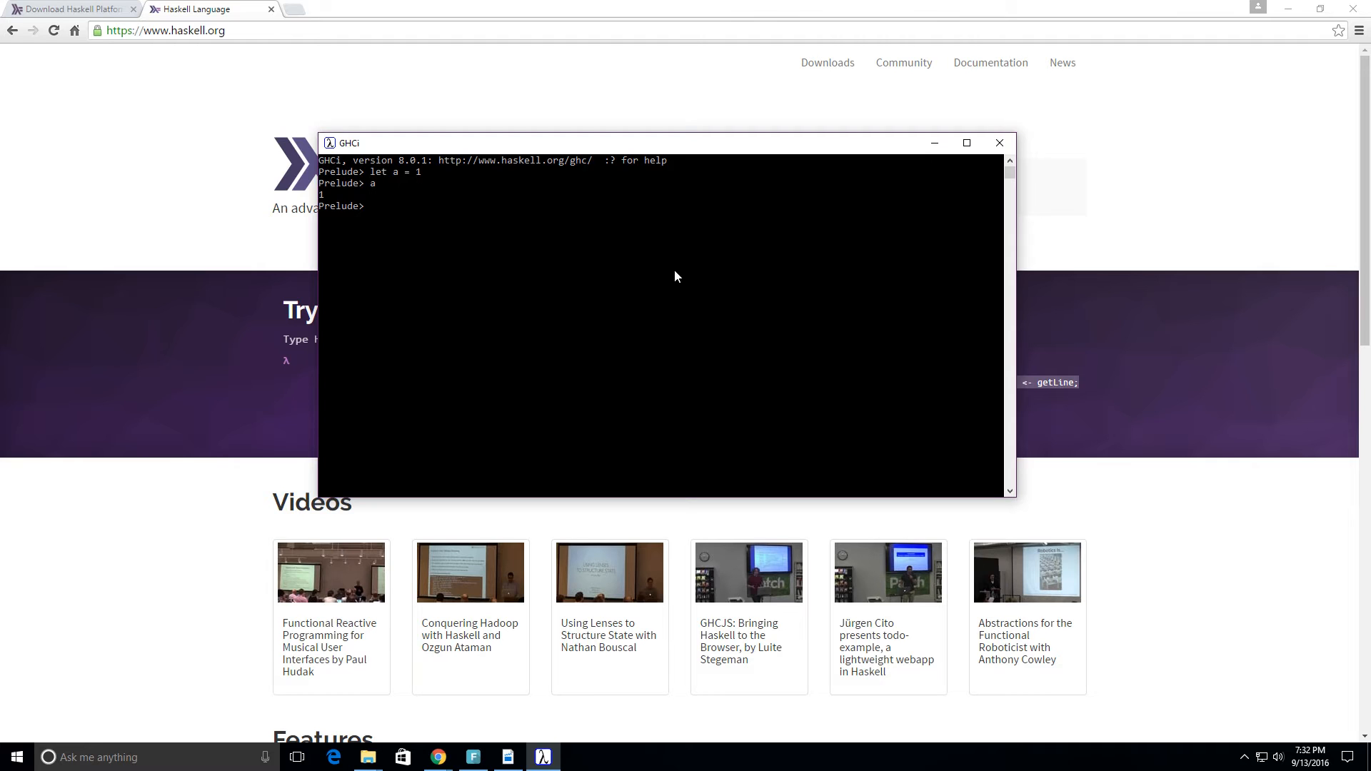
pyautogui.write('let')
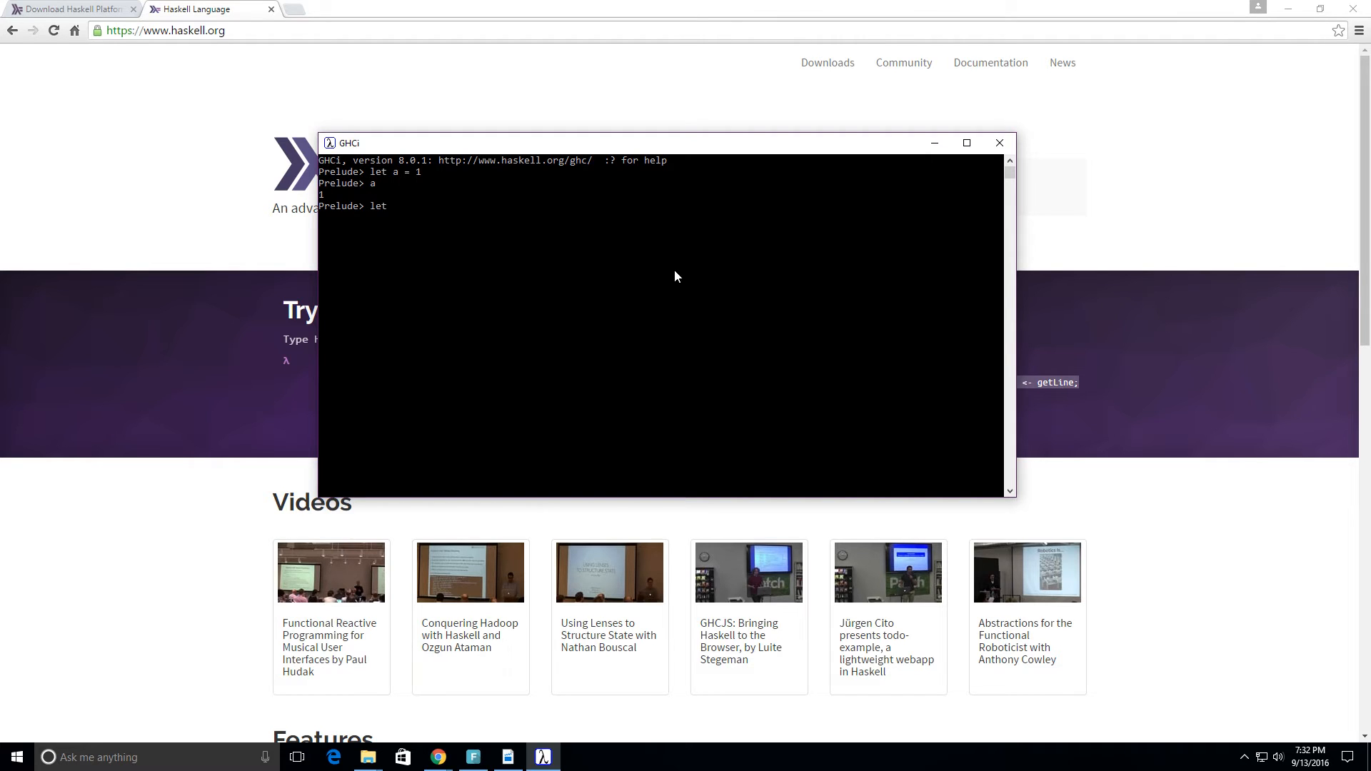
# Enter let evennum = [2,4,6,8], then evaluate evennum to print the list
pyautogui.write('ev')
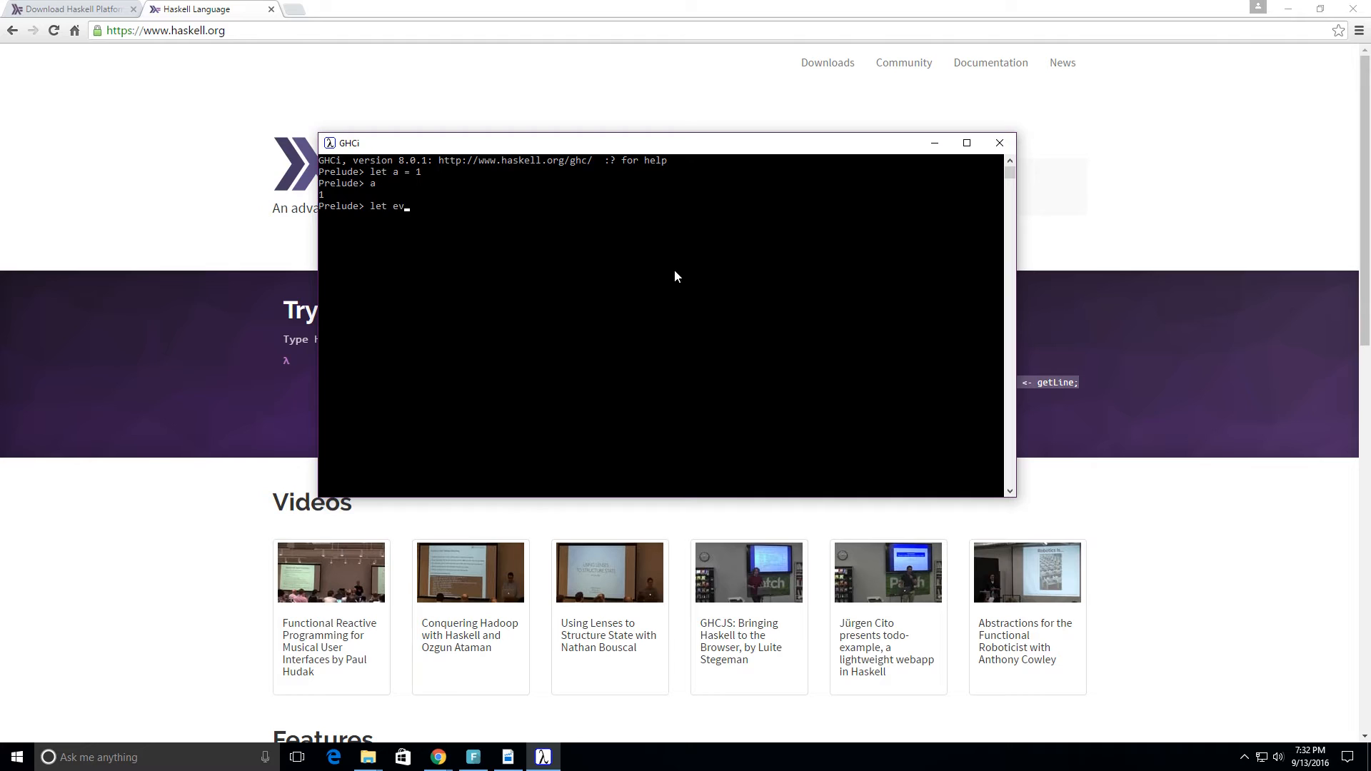
pyautogui.write('ennum')
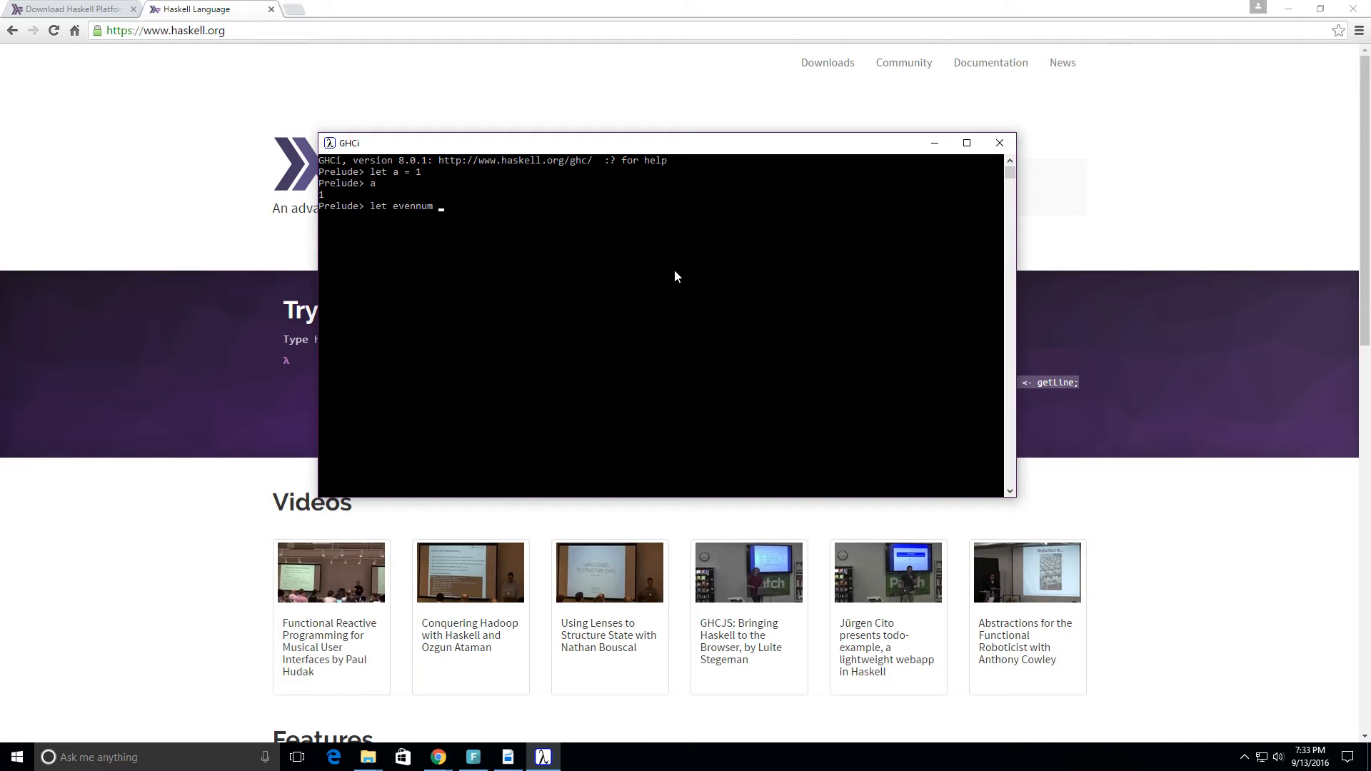
pyautogui.write('= [')
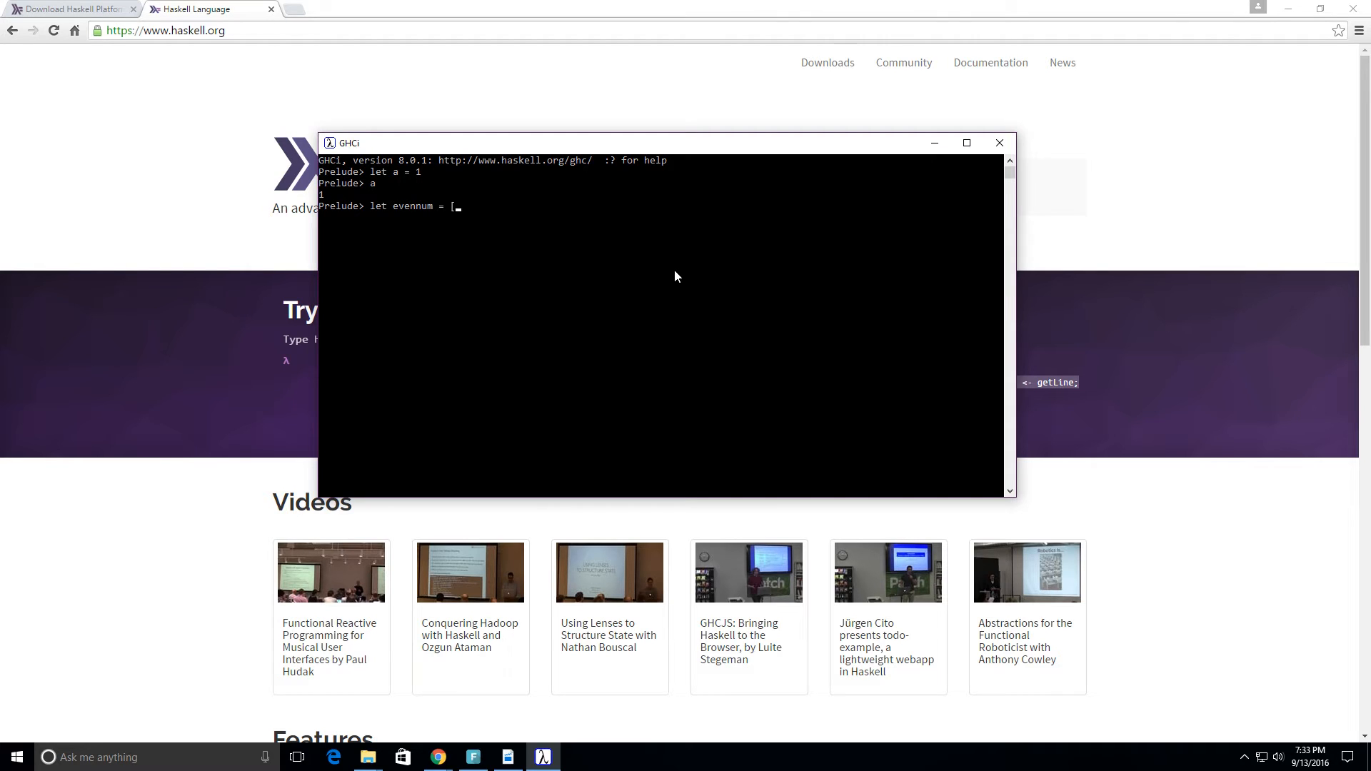
pyautogui.write('2')
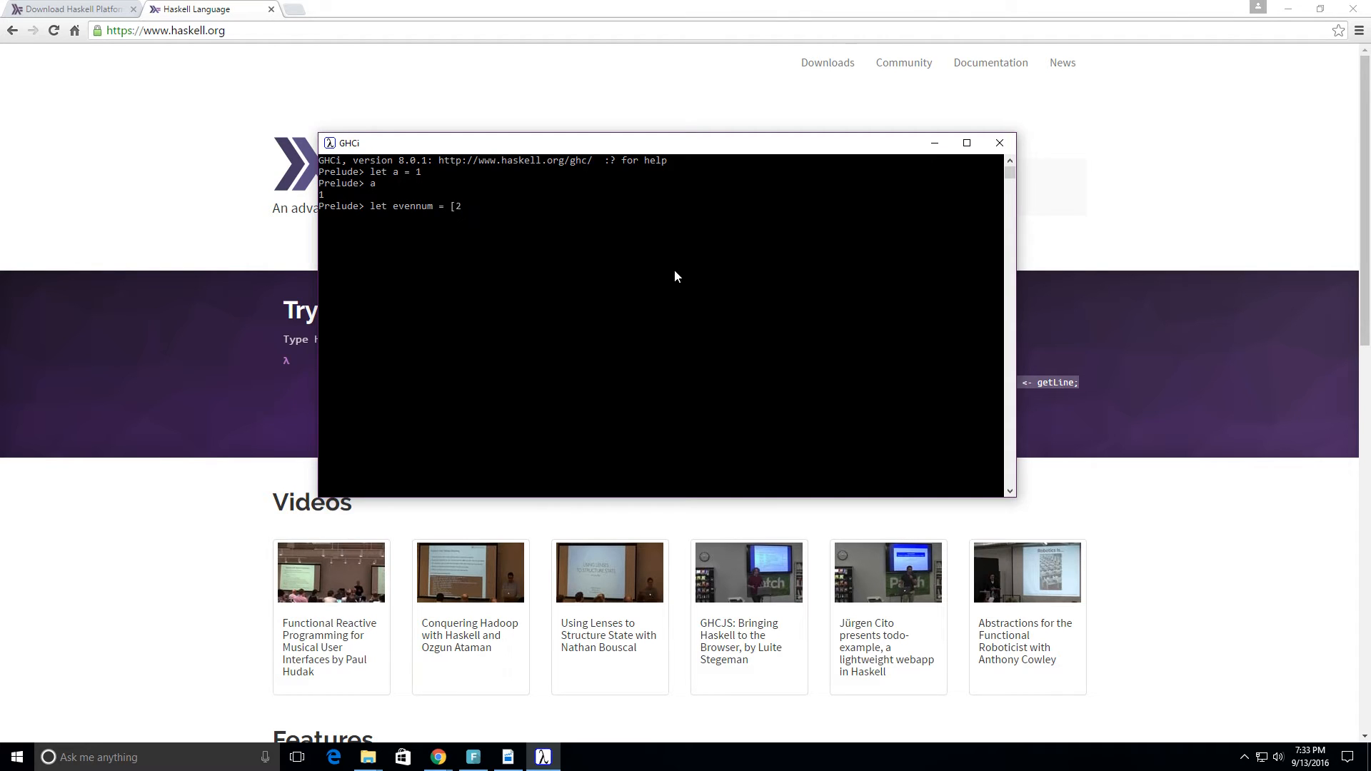
pyautogui.write(',4')
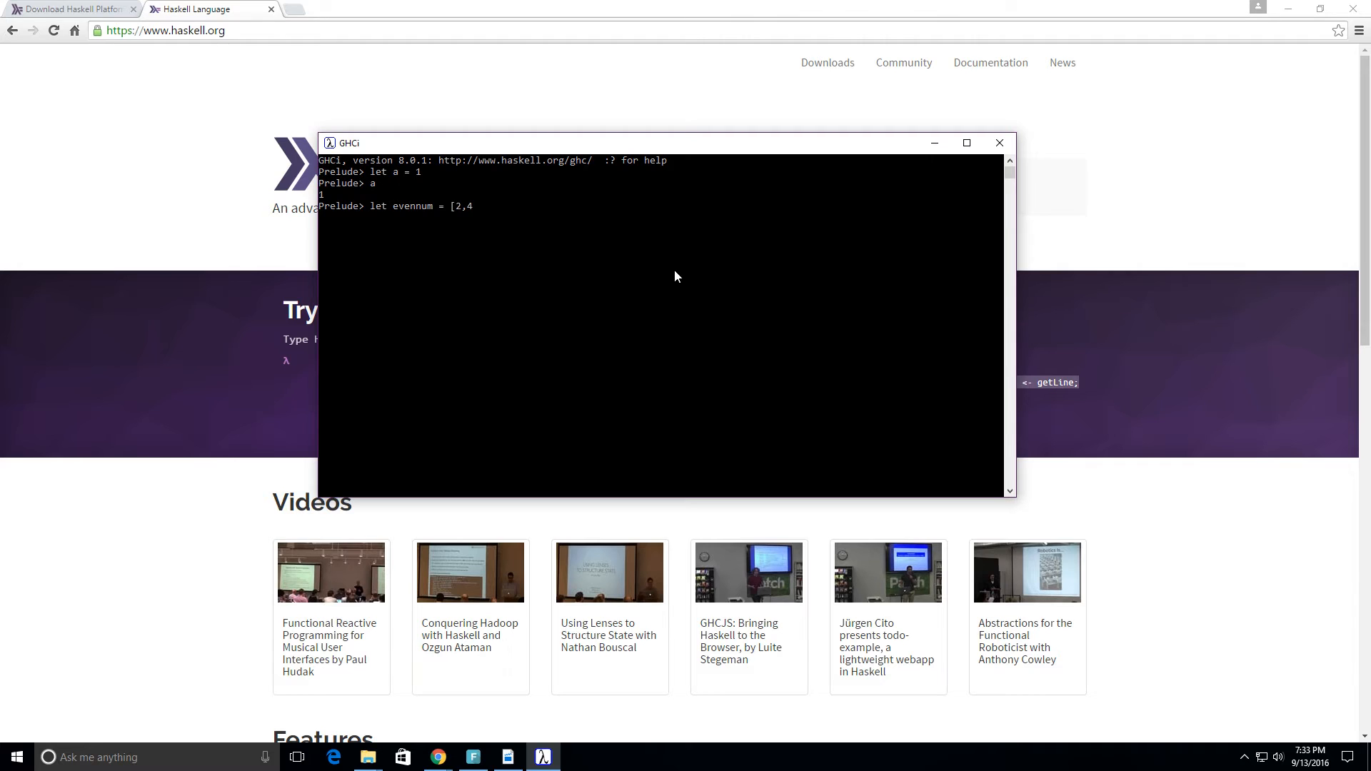
pyautogui.write('6,')
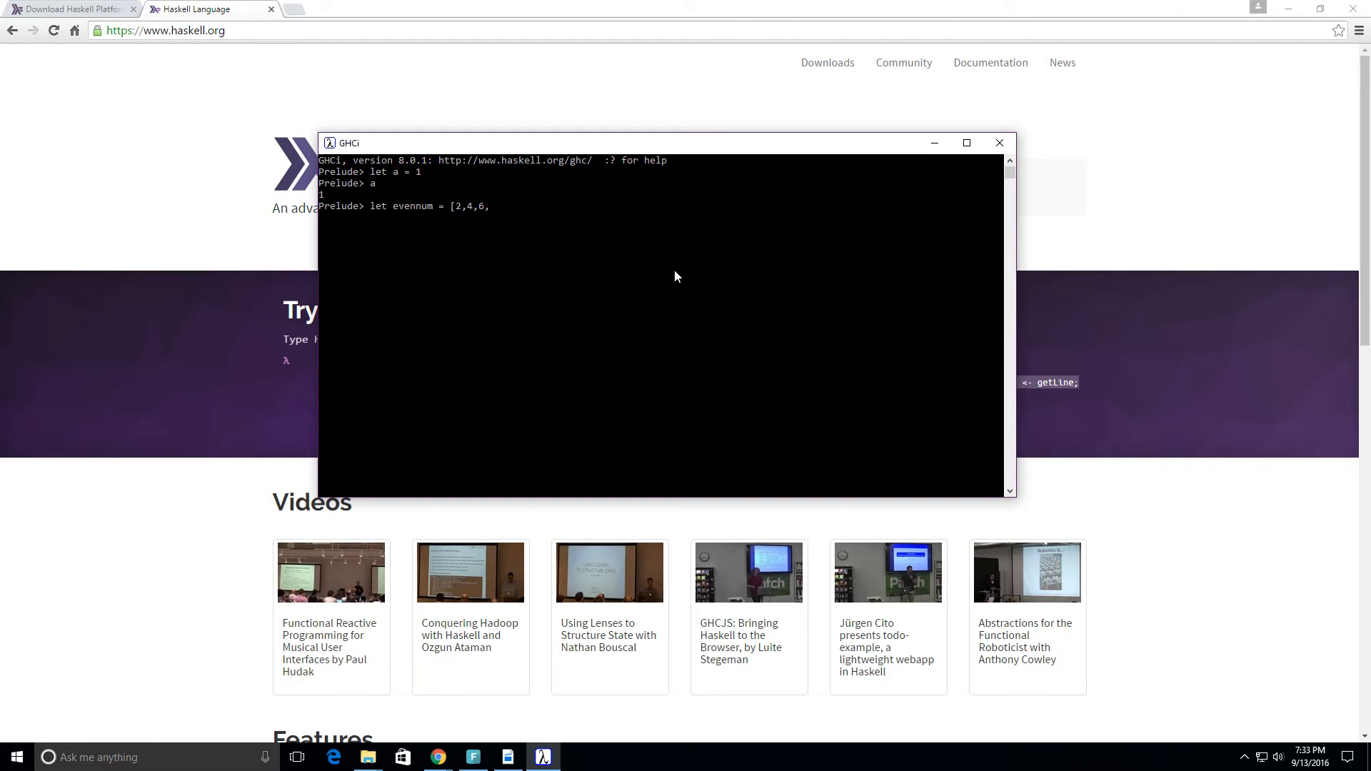
pyautogui.write('8')
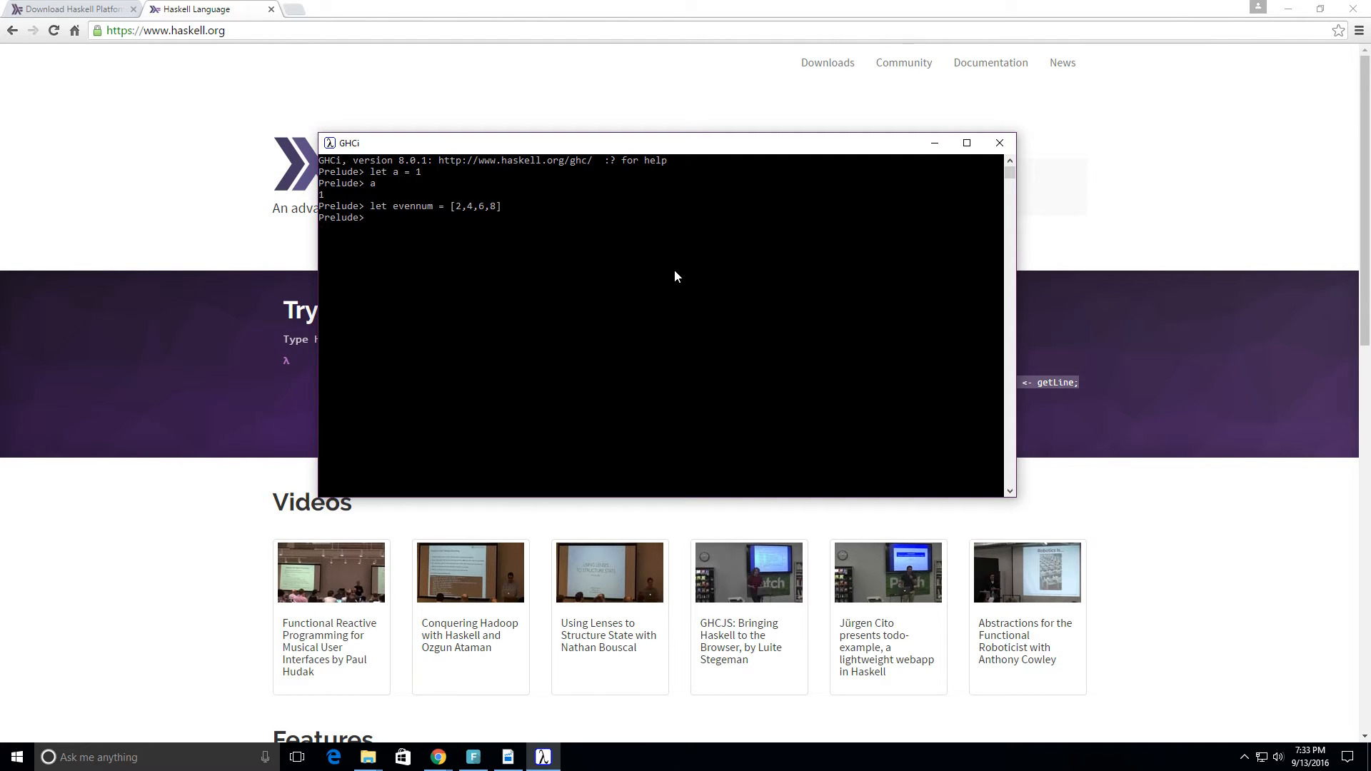
pyautogui.write('evennum')
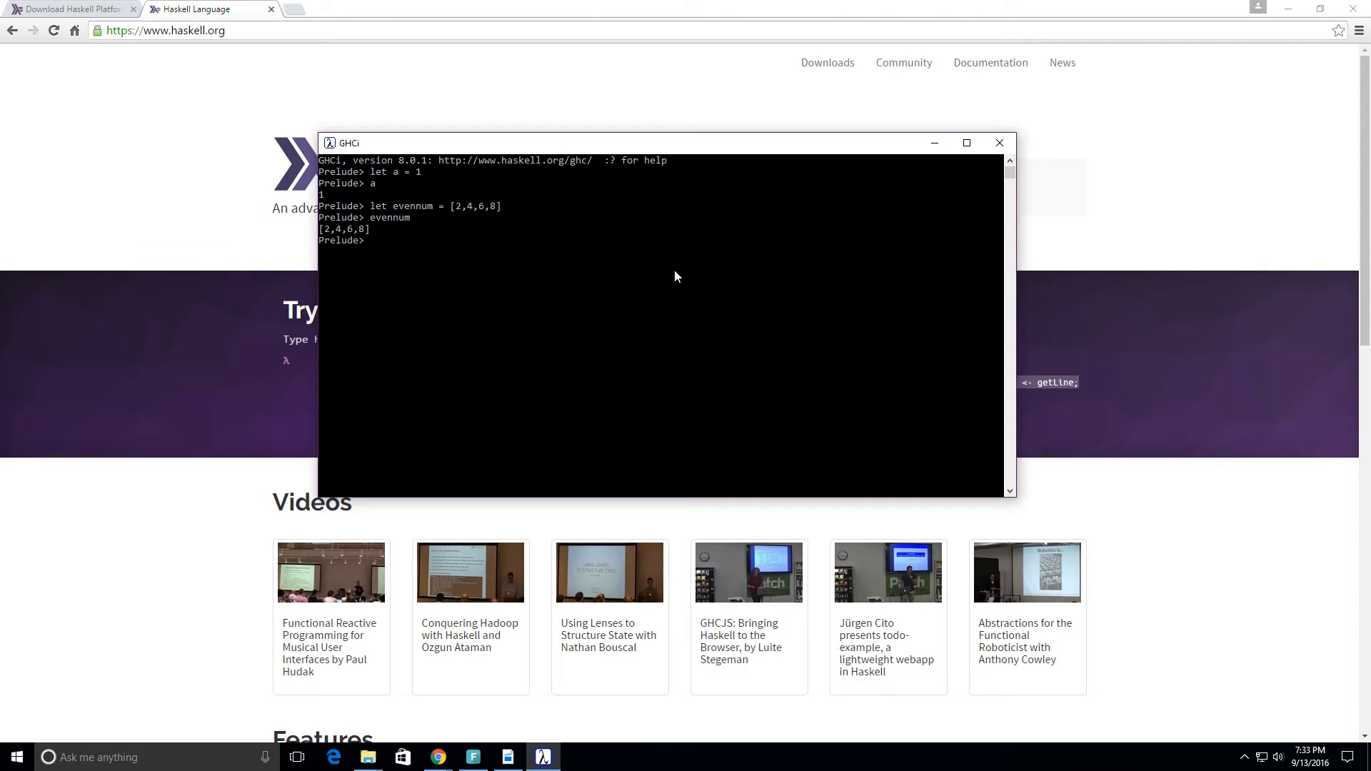
pyautogui.moveTo(624, 244)
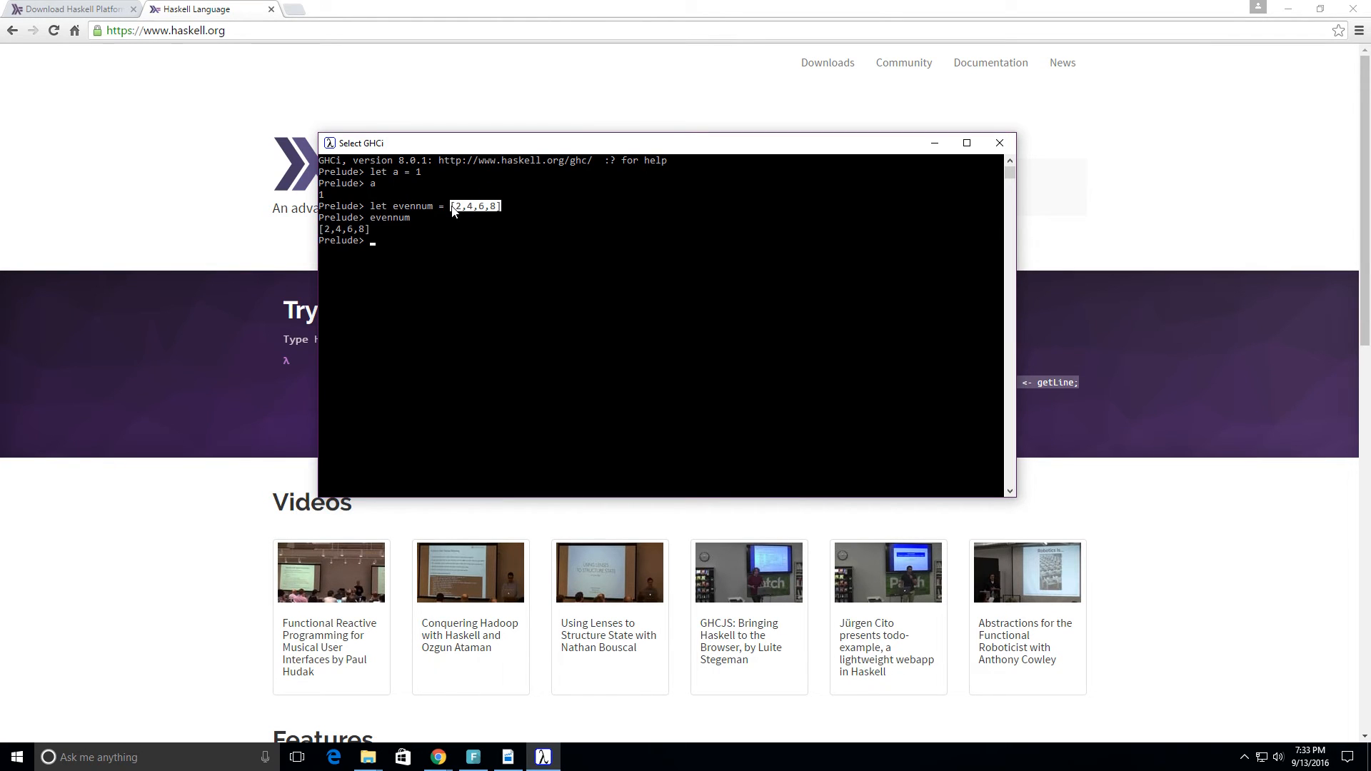
pyautogui.moveTo(544, 370)
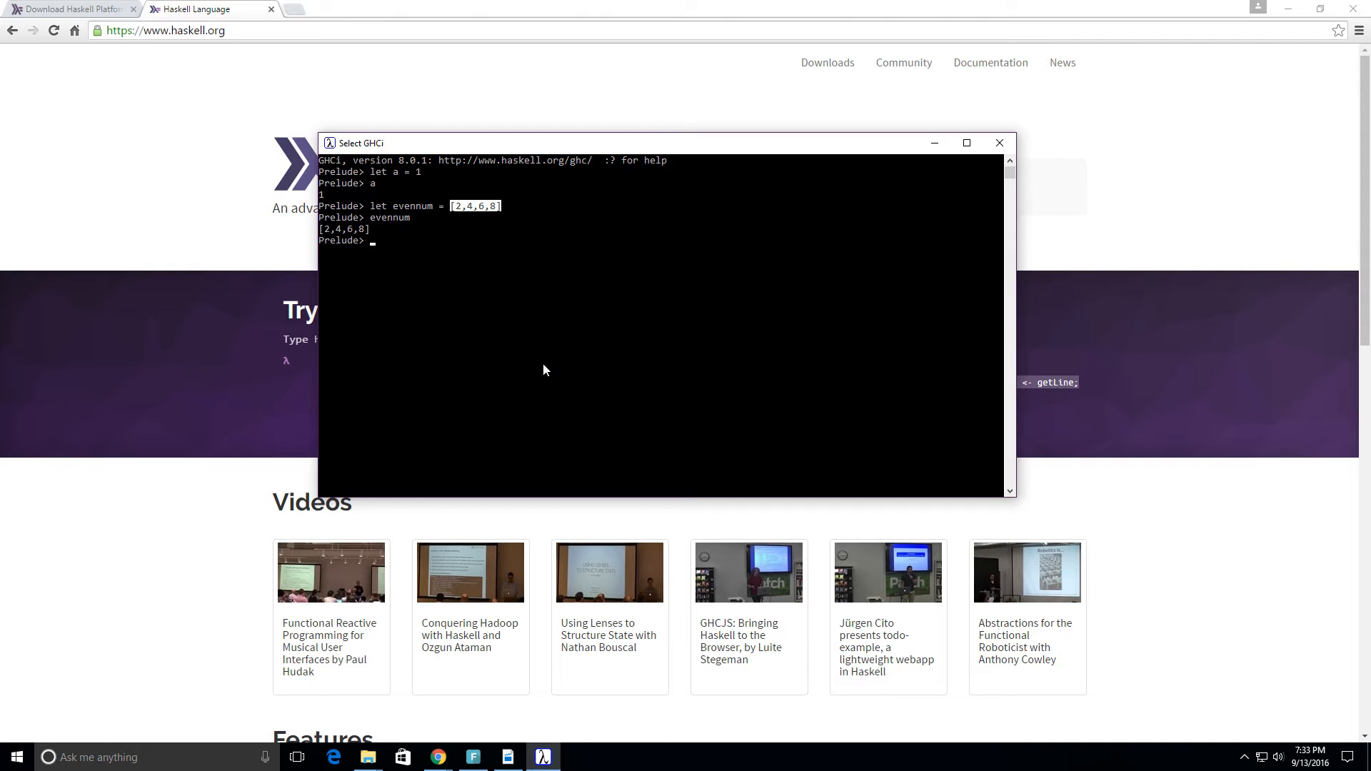
pyautogui.moveTo(636, 367)
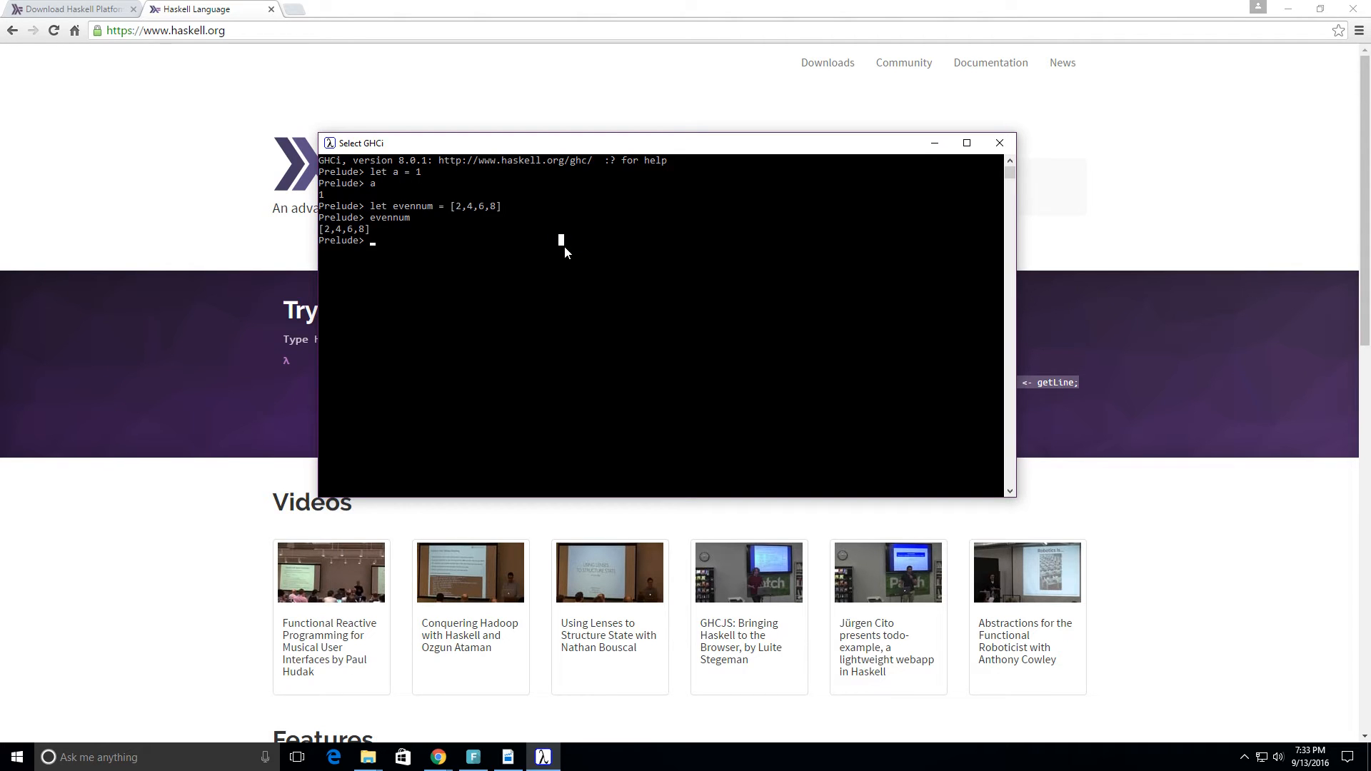
# Enter let x = [1,2,'a','c'] and get the No instance (Num Char) error
pyautogui.write('[')
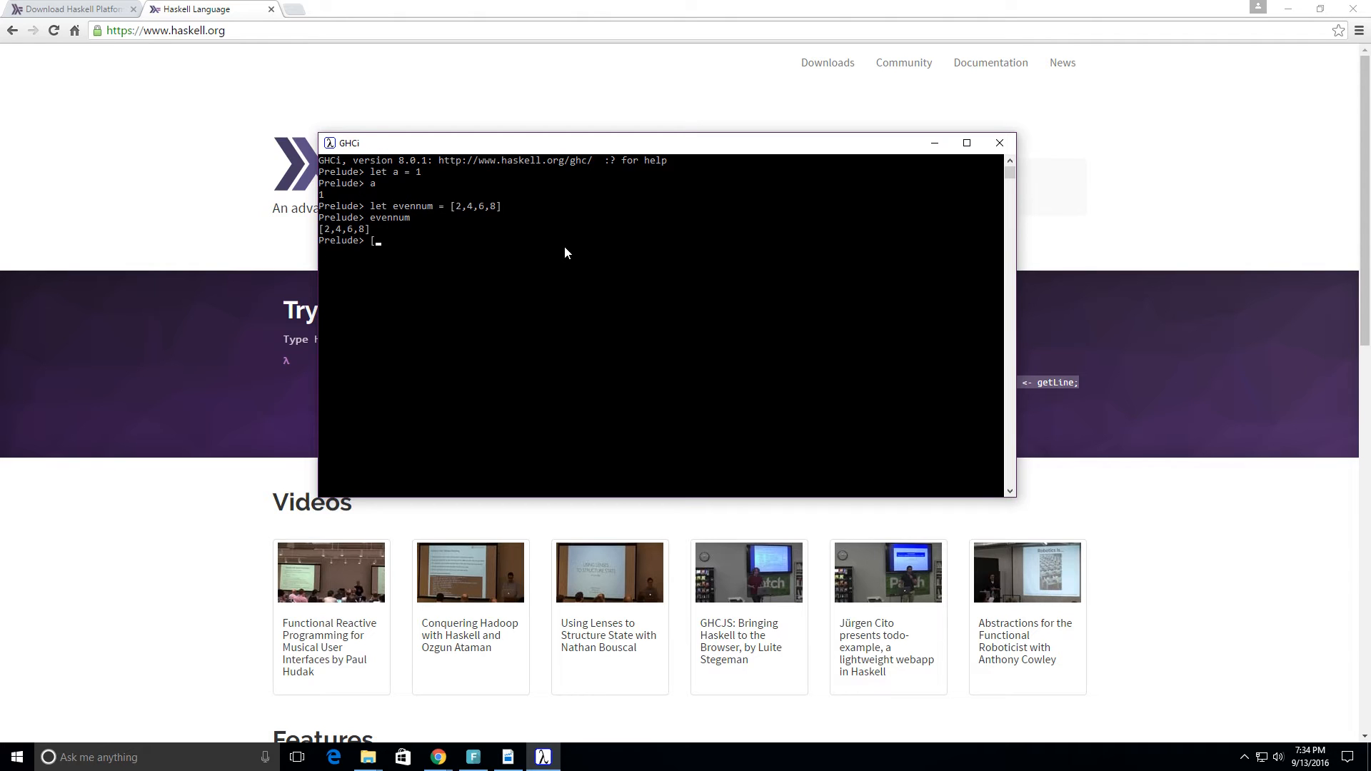
pyautogui.write('1')
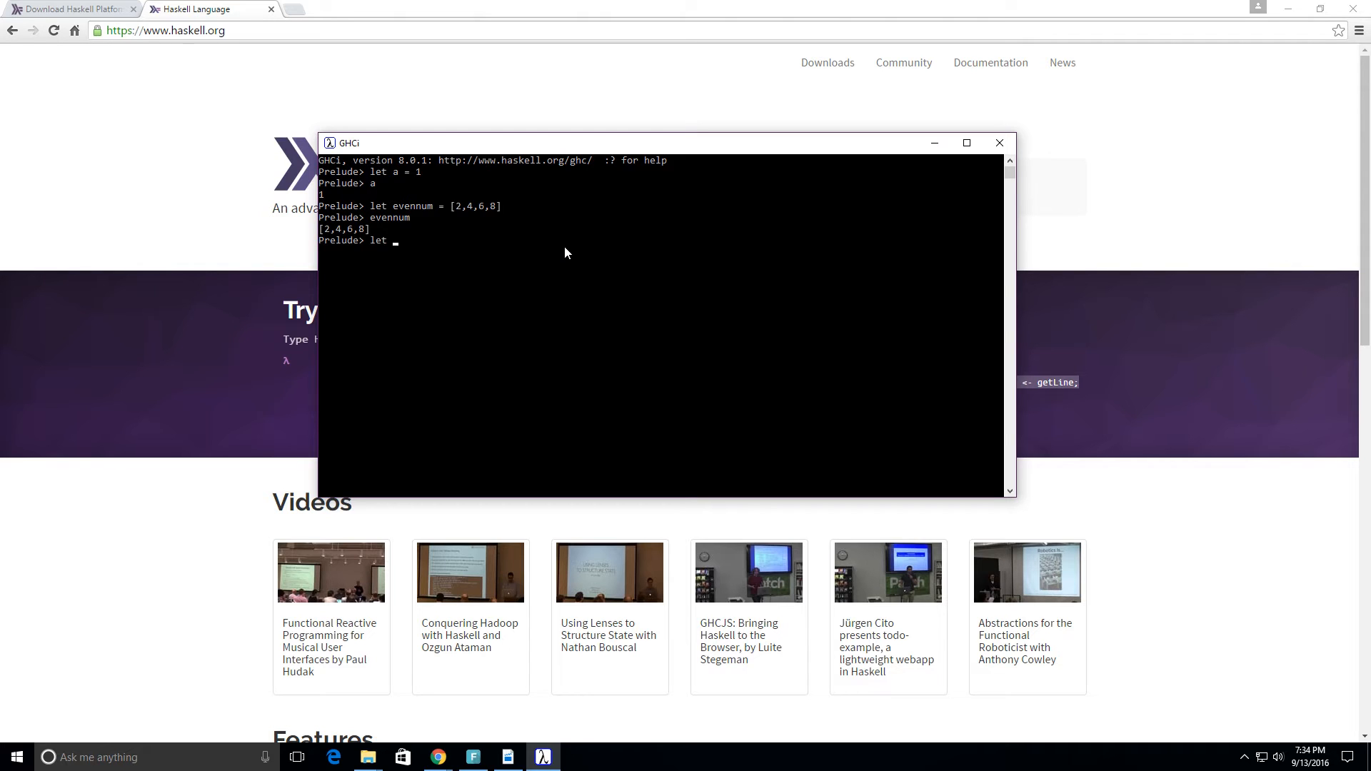
pyautogui.write('x')
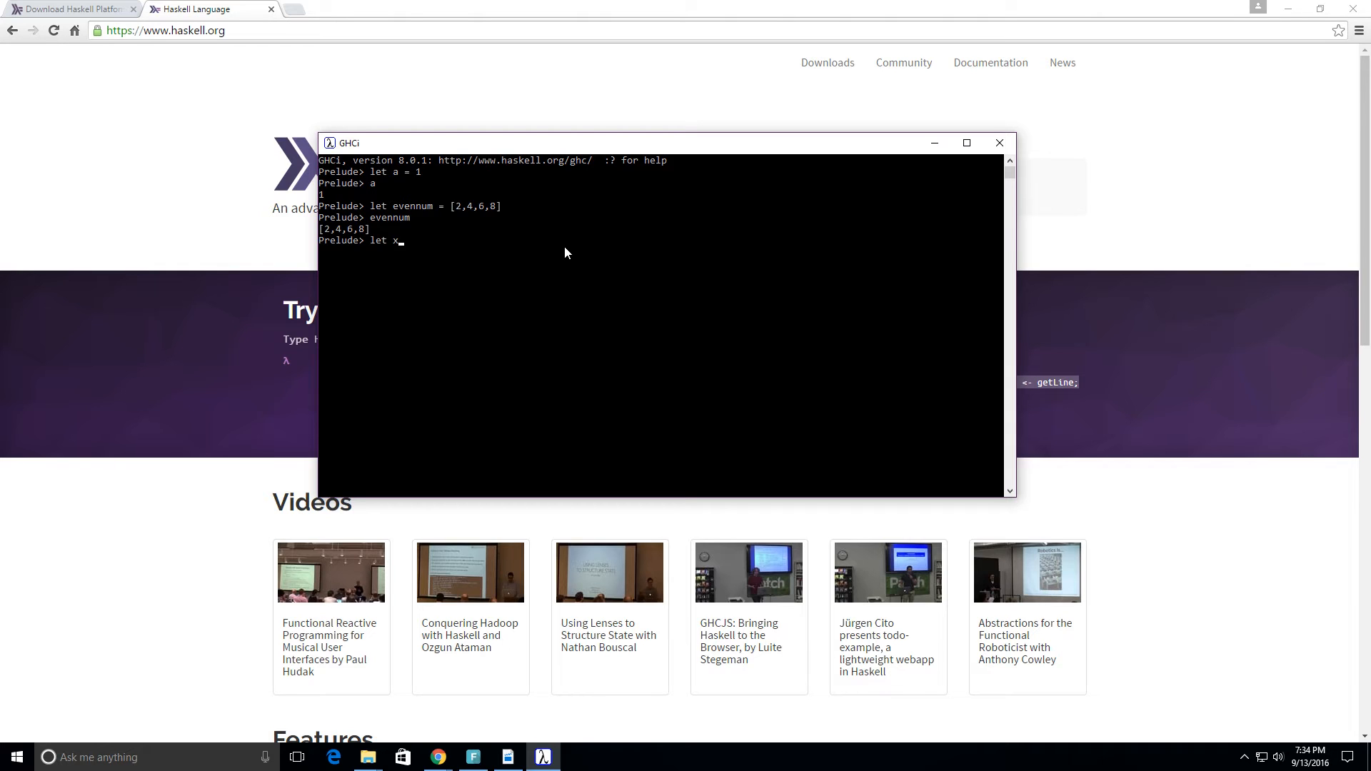
pyautogui.write('= [')
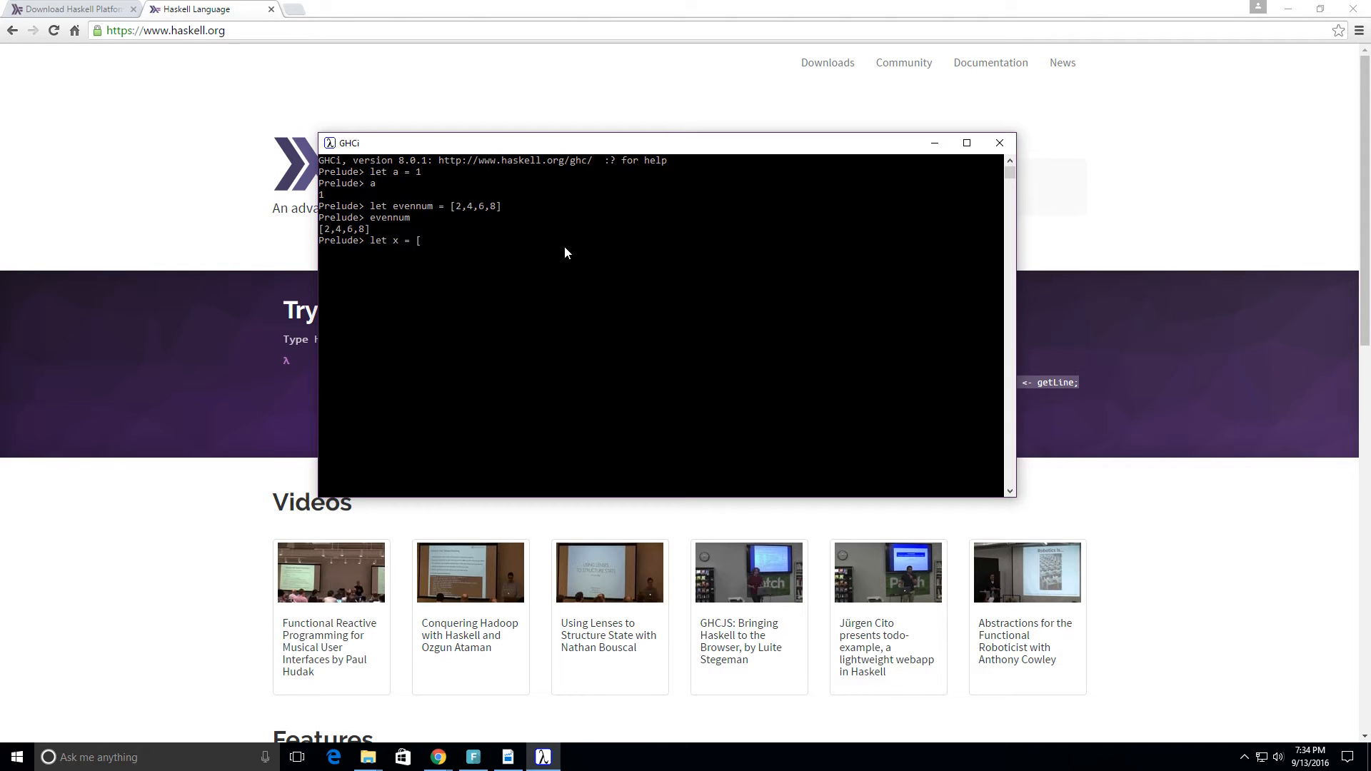
pyautogui.write('1,')
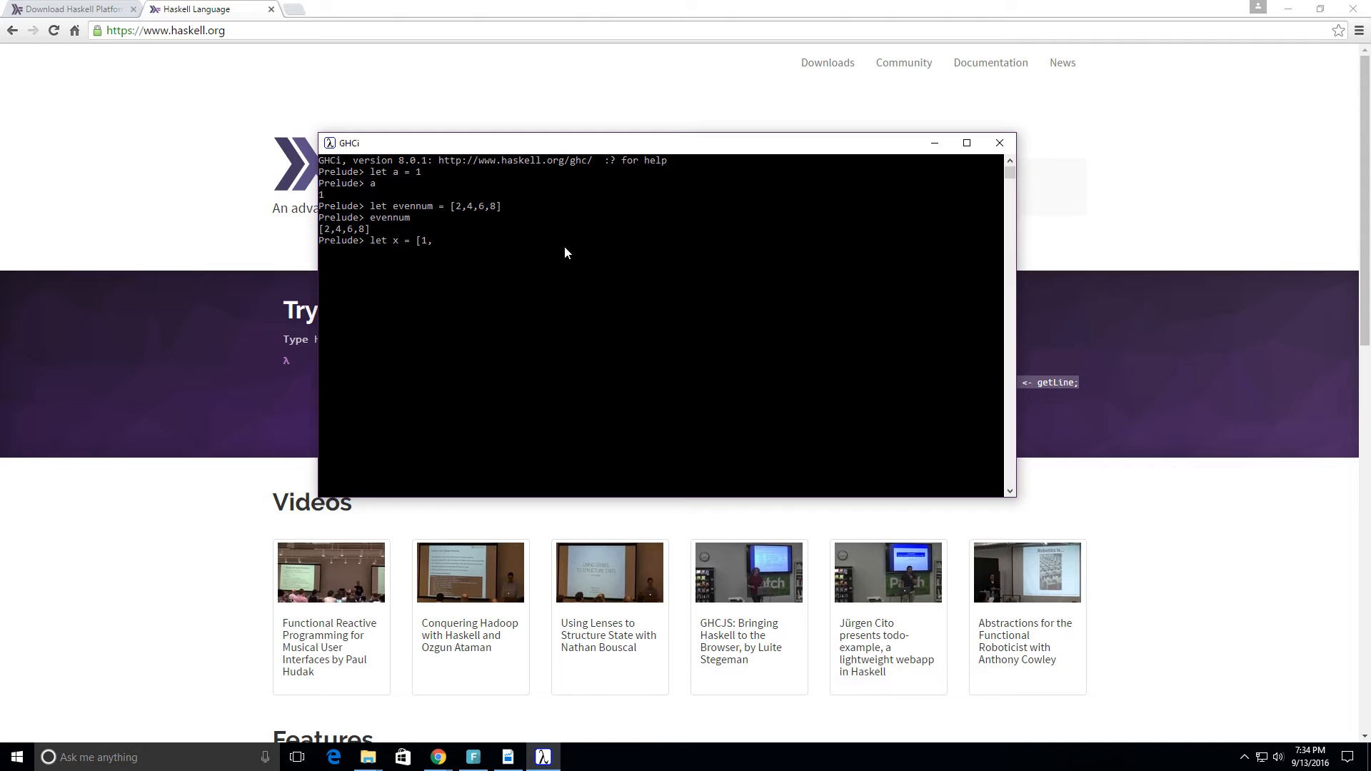
pyautogui.write("2,'")
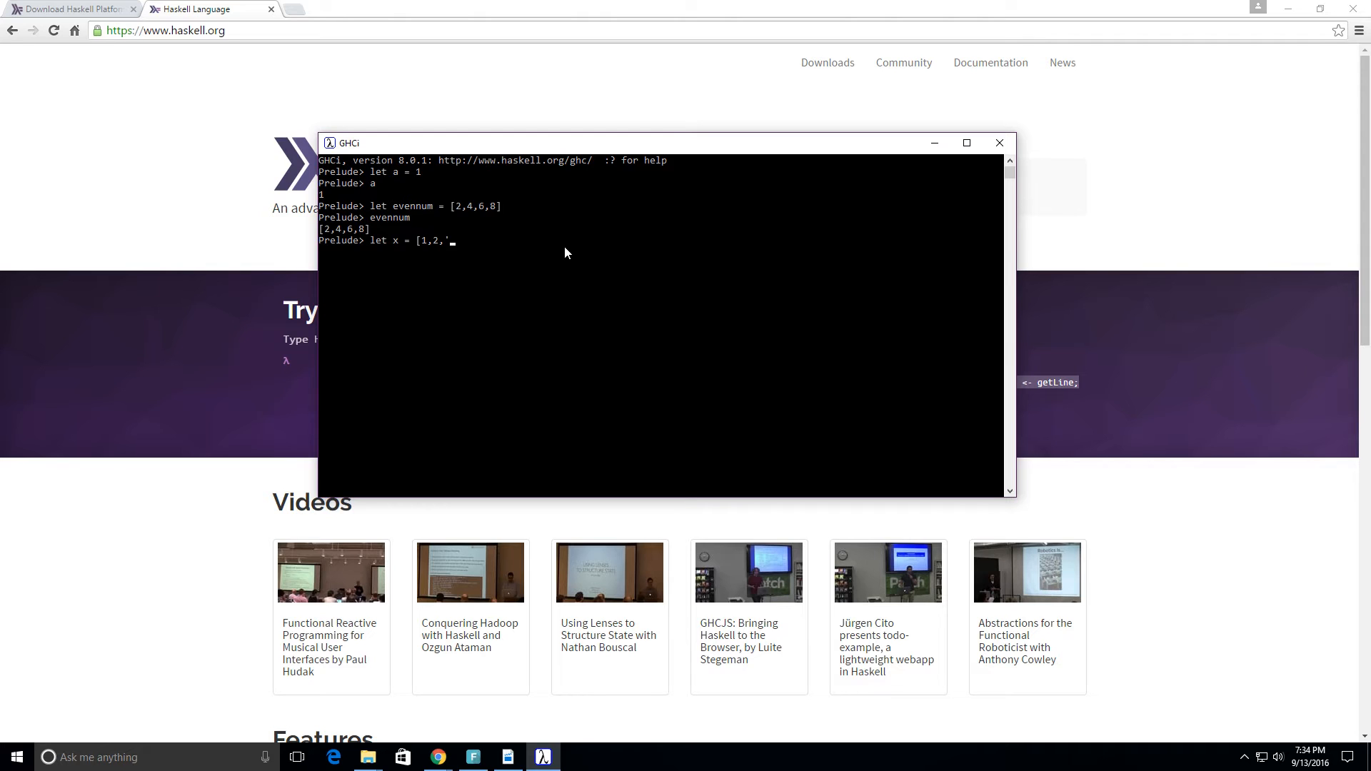
pyautogui.write("a',")
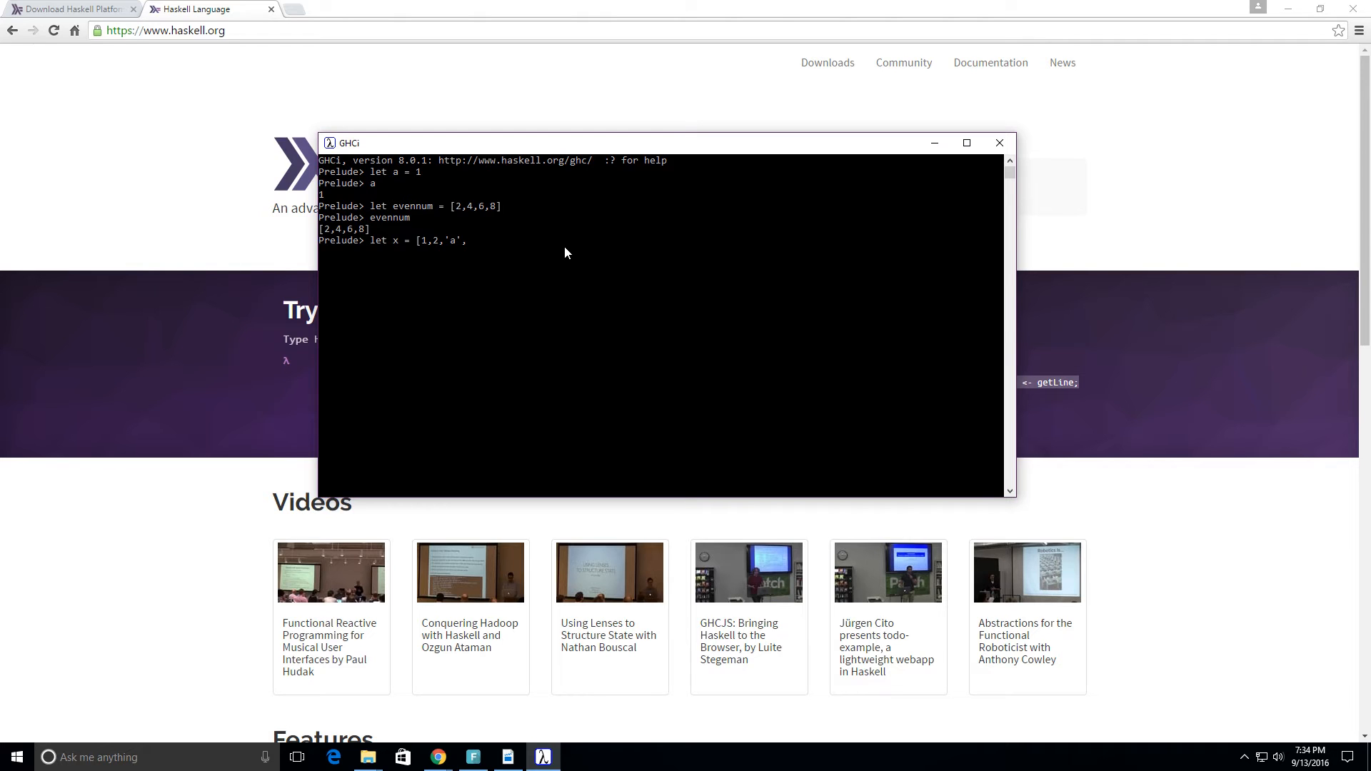
pyautogui.write("'c")
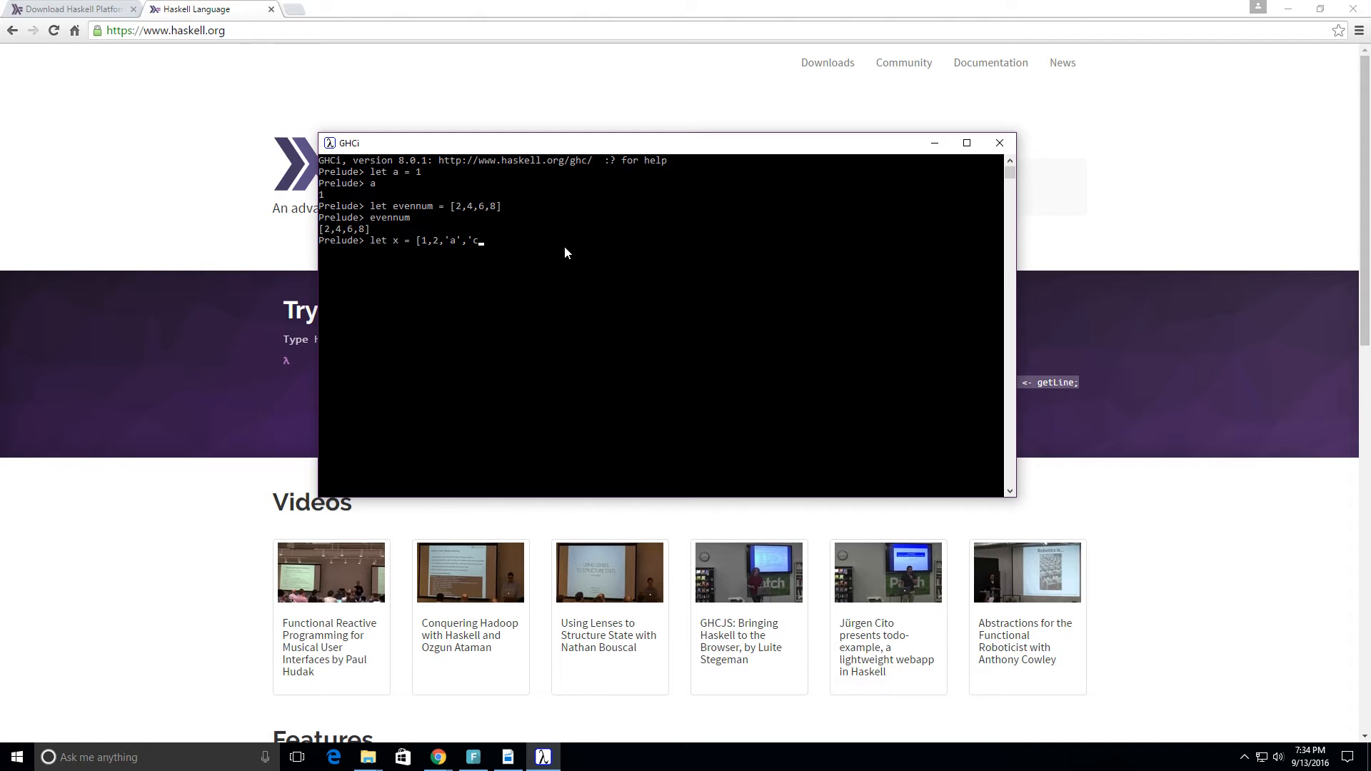
pyautogui.write(',')
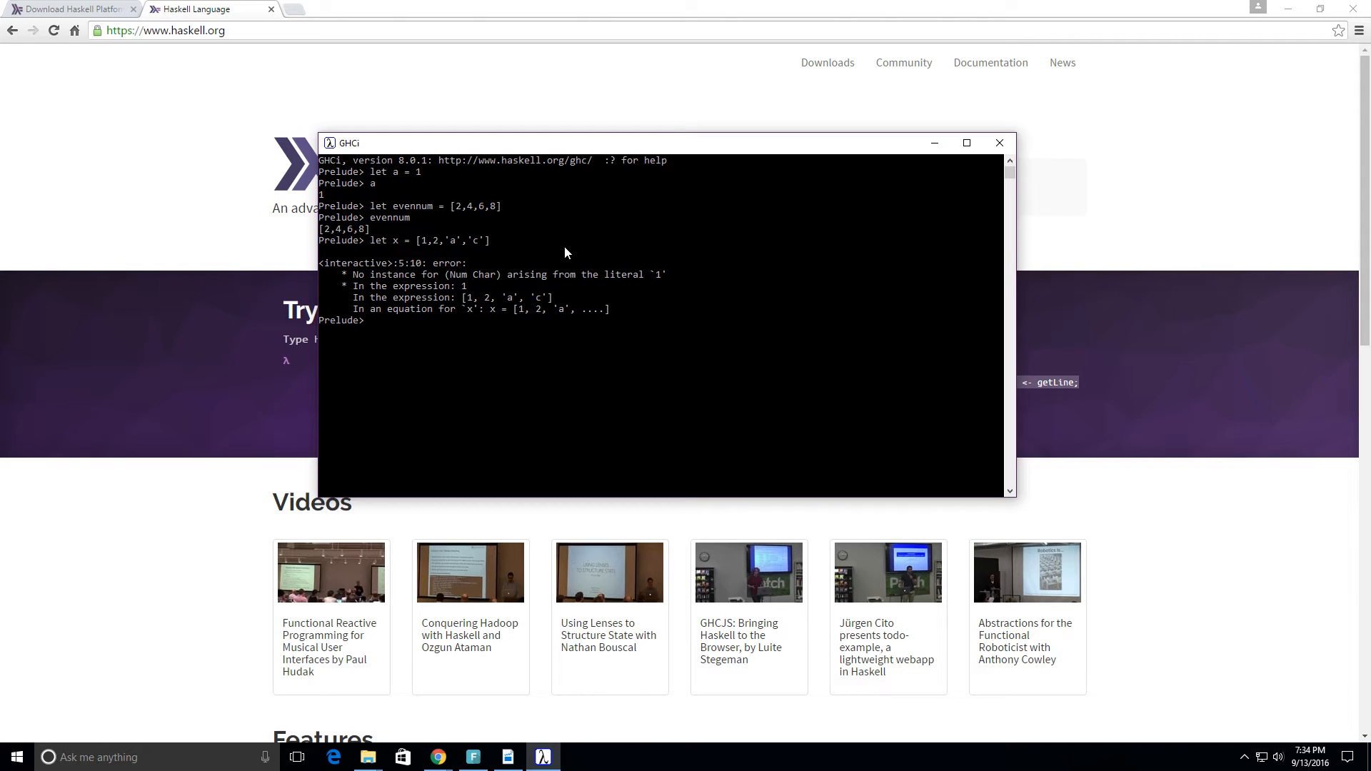
# Edit the recalled line into let x = ['h','e','l','l','o'] and evaluate x as "hello"
pyautogui.write("let x = [1,2,'a','c']")
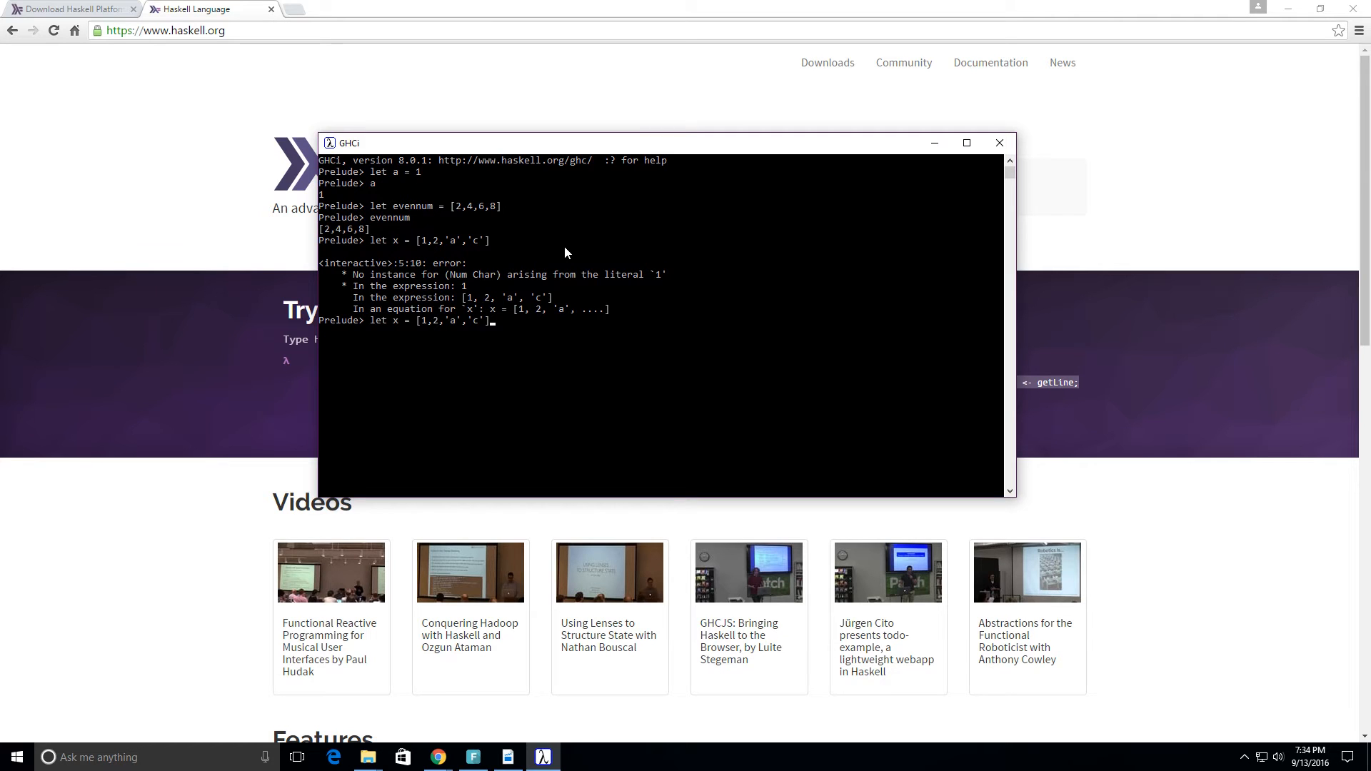
pyautogui.press('Backspace')
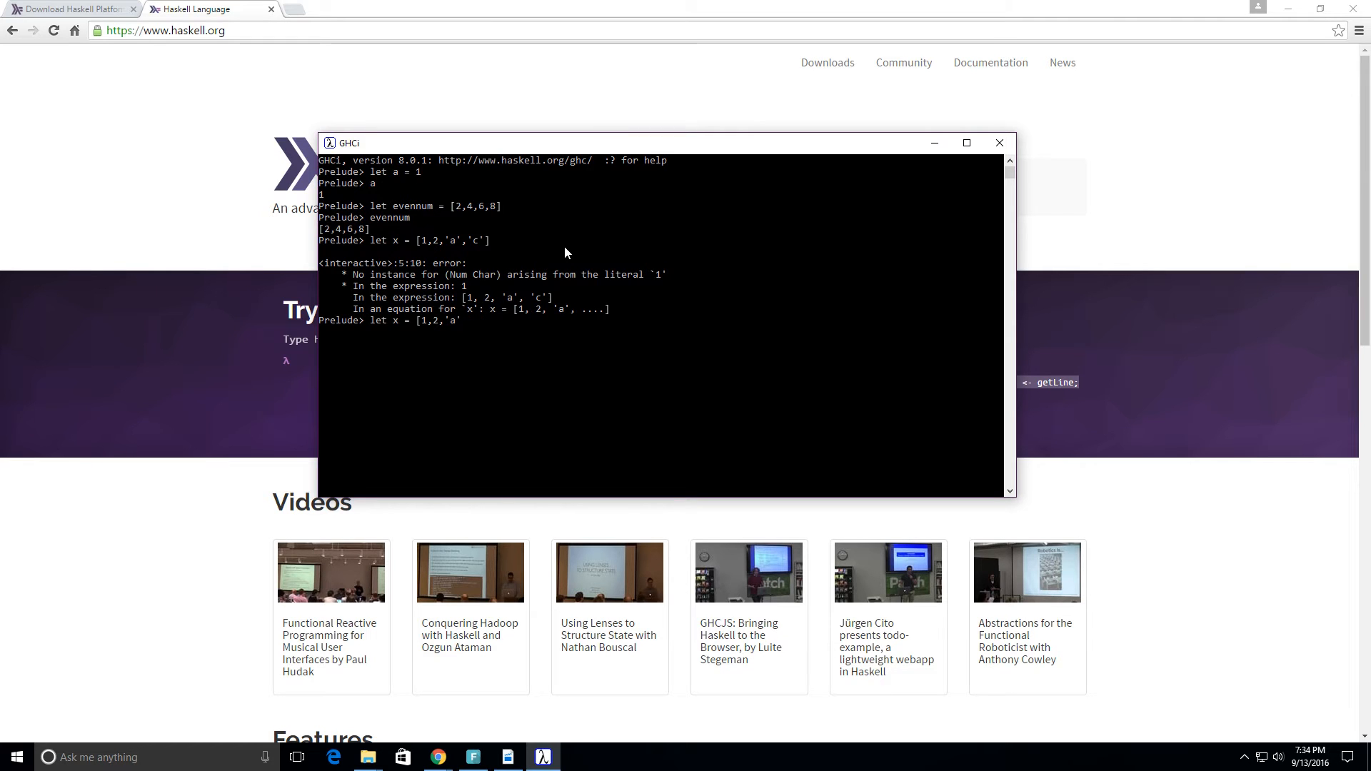
pyautogui.press('BackSpace')
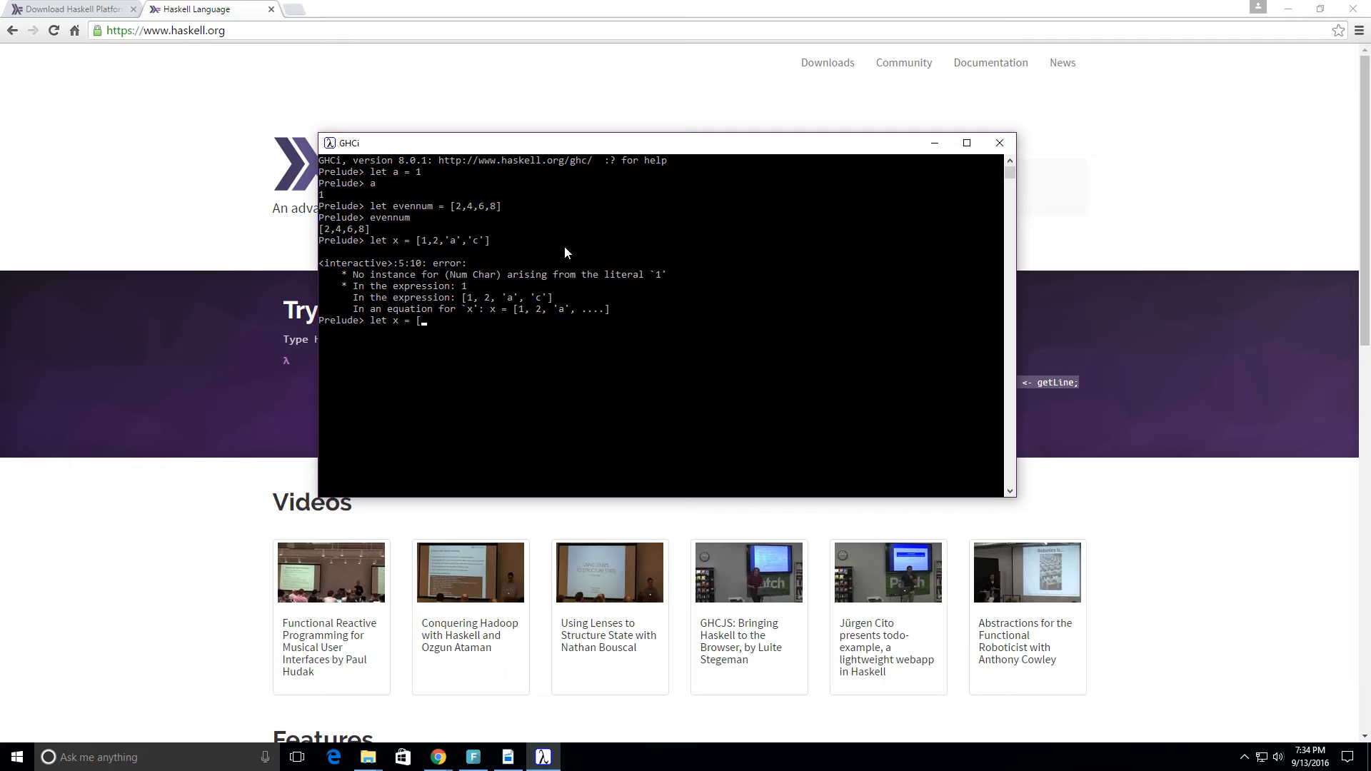
pyautogui.write("'")
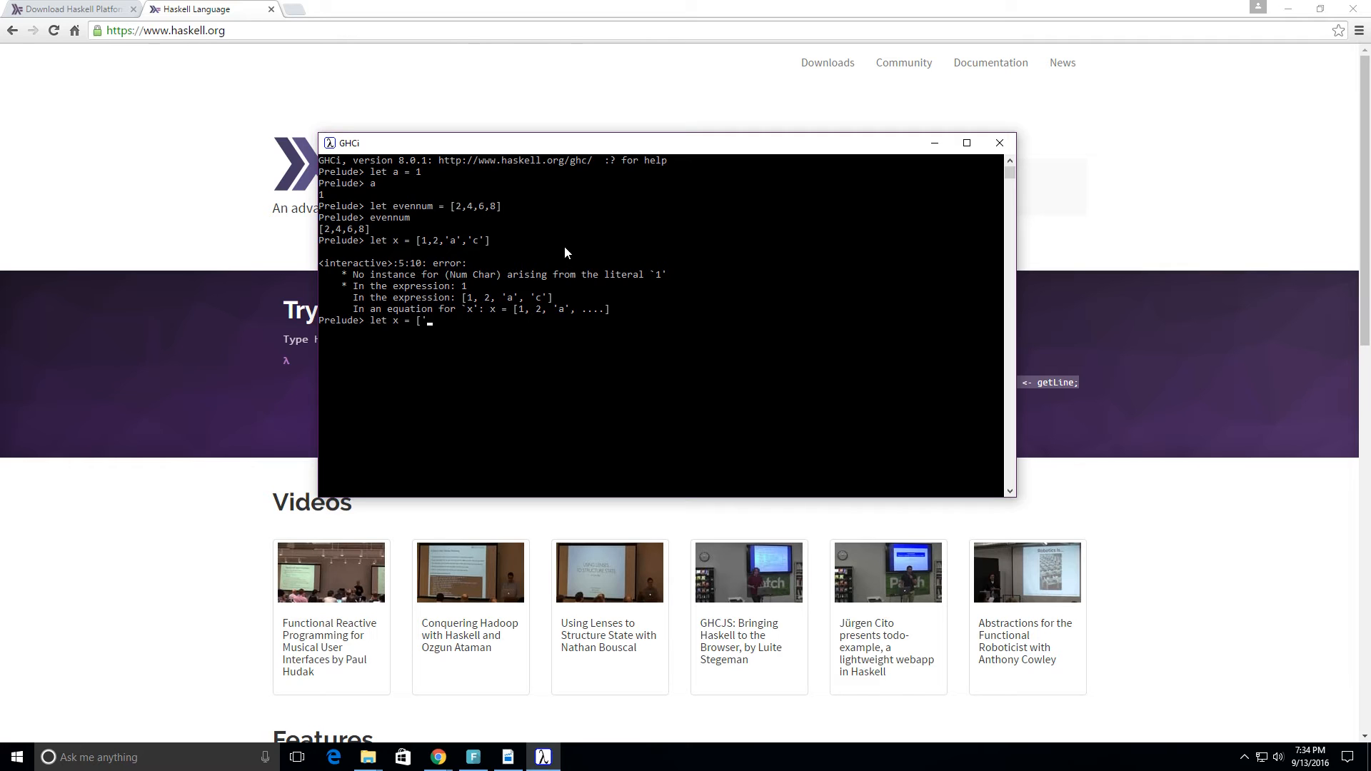
pyautogui.write("h','e")
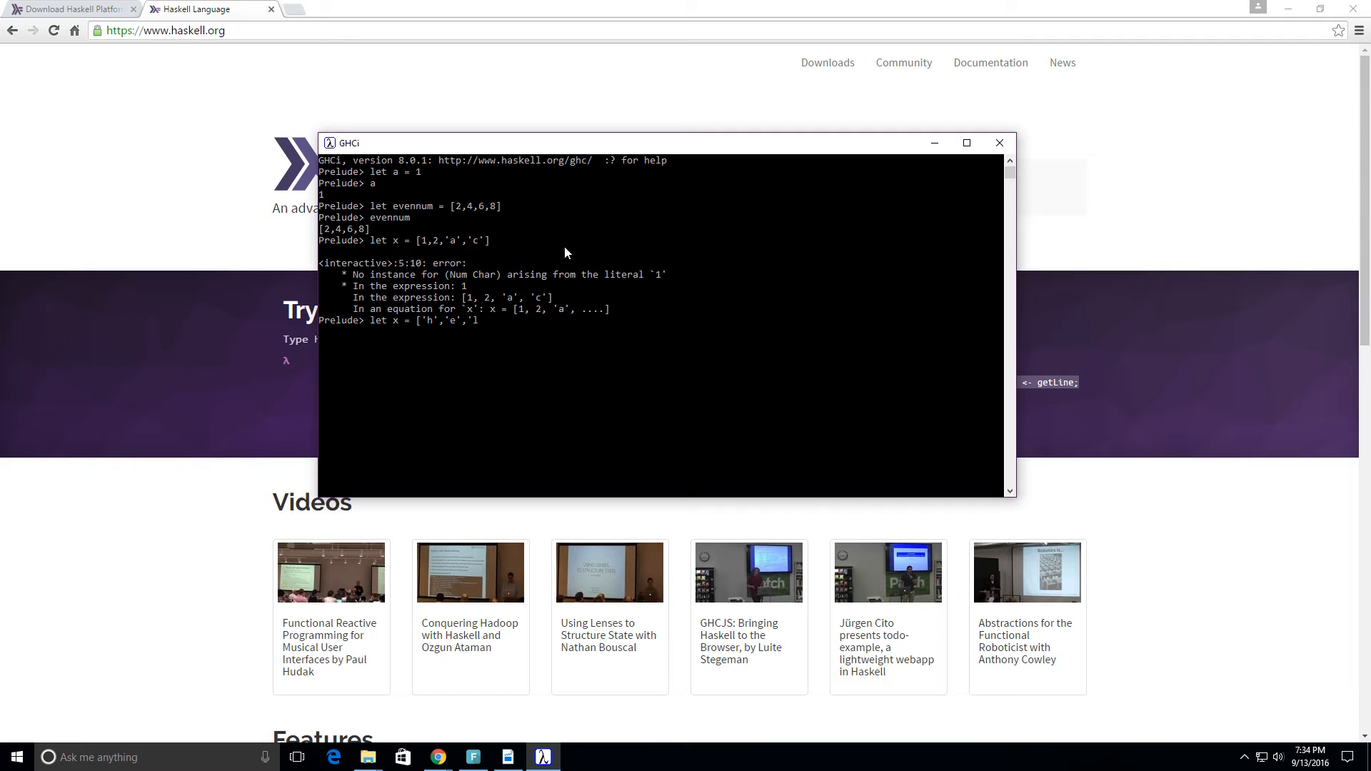
pyautogui.write(",'l")
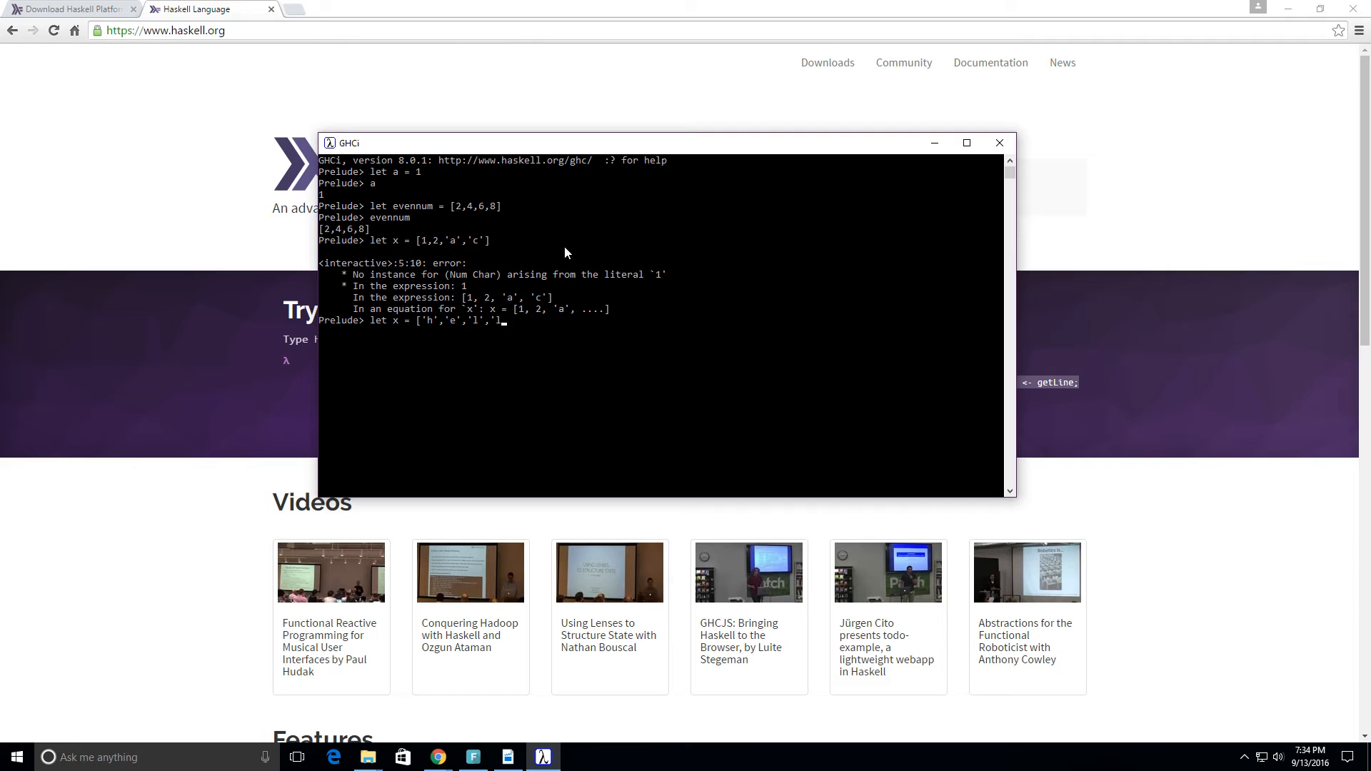
pyautogui.write(',')
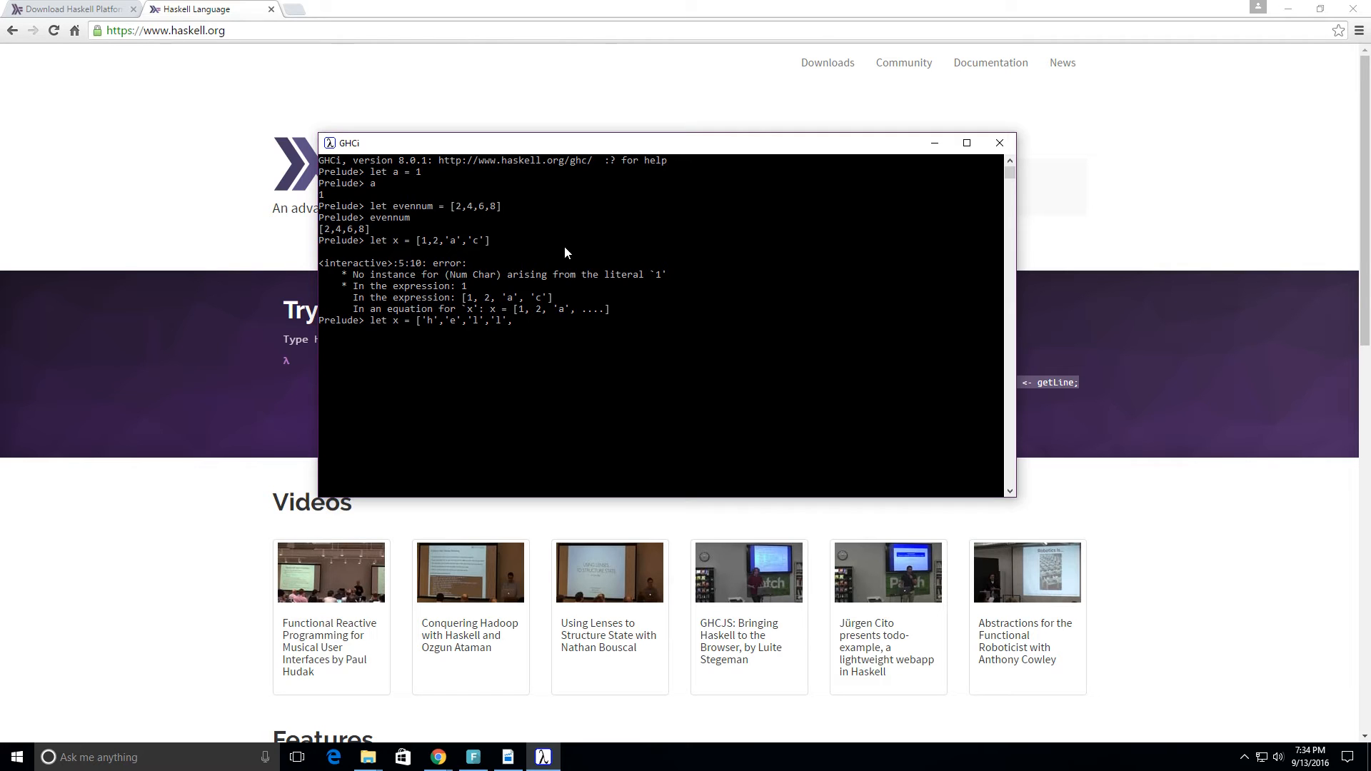
pyautogui.write("'o']")
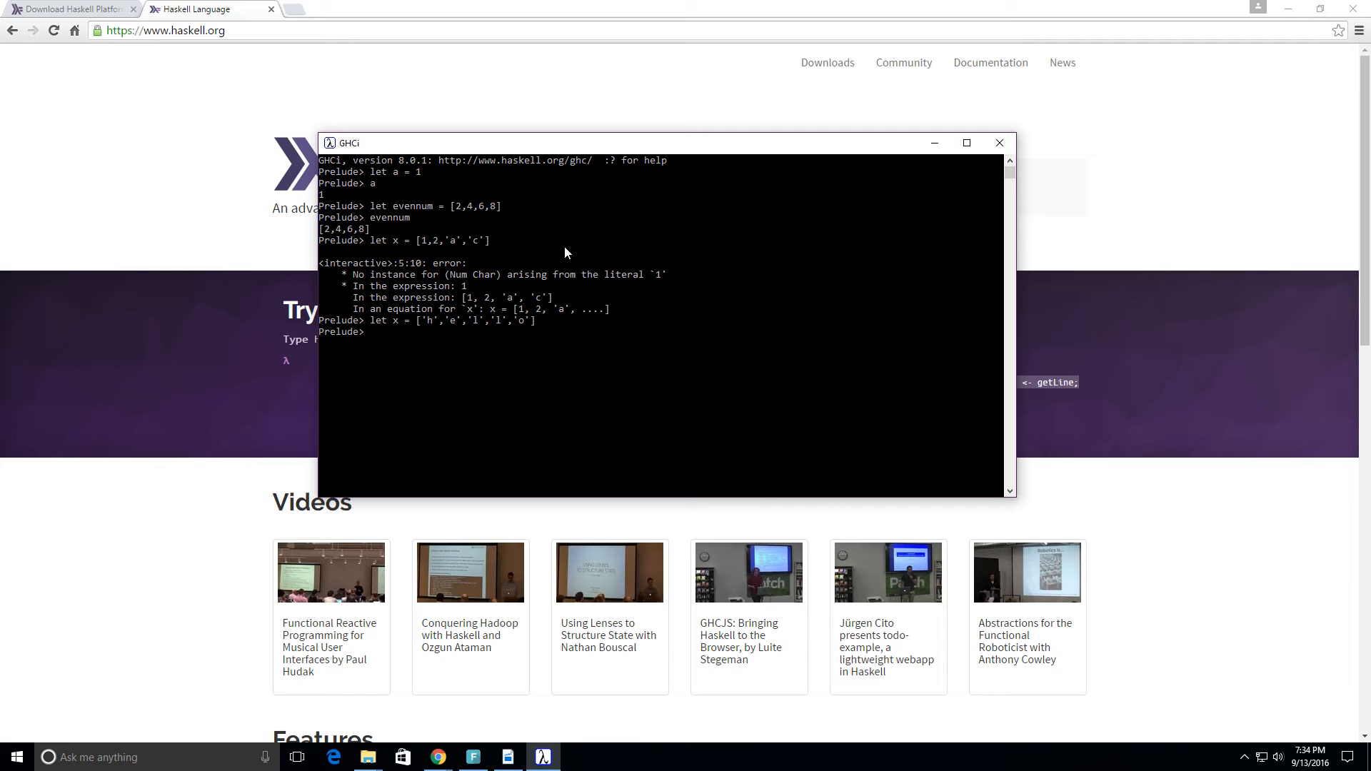
pyautogui.write('x')
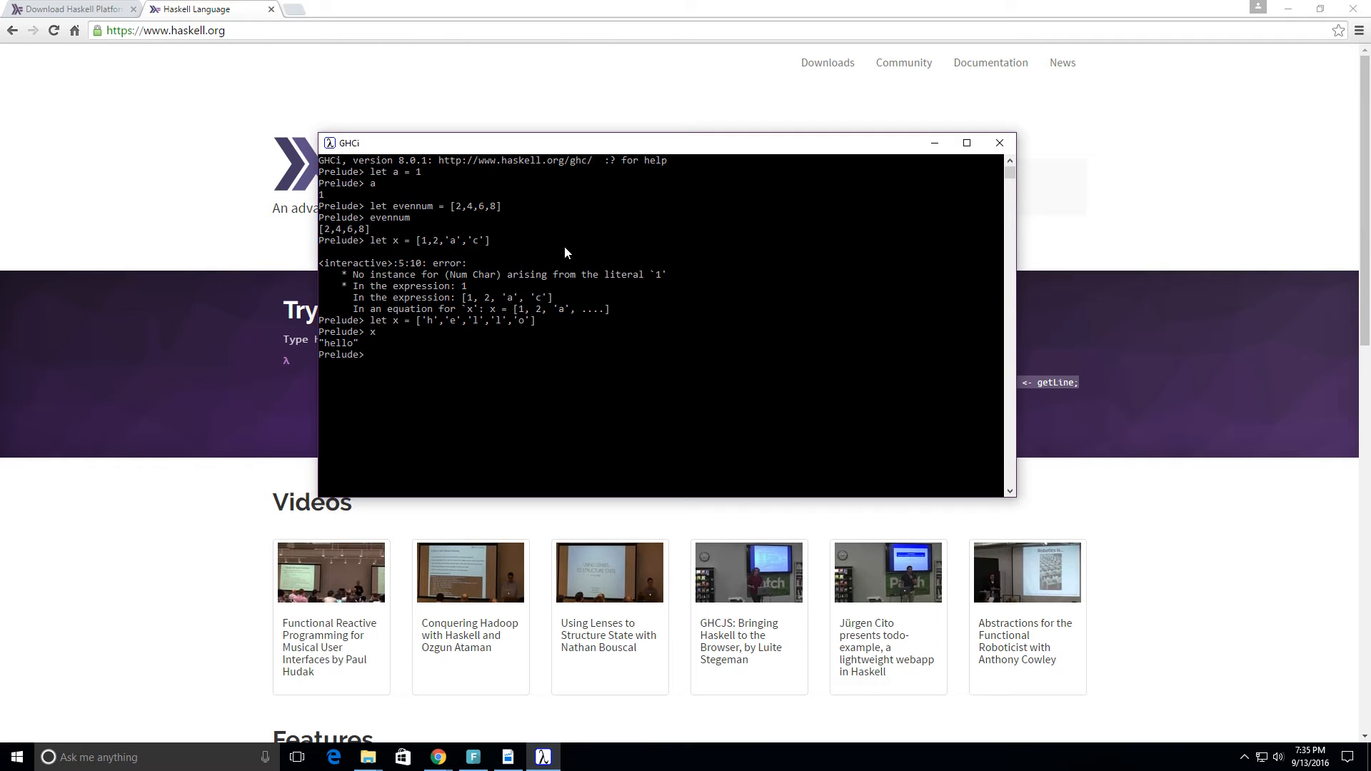
# Refocus the interpreter and begin typing the list [1,2,3]
pyautogui.click(470, 353)
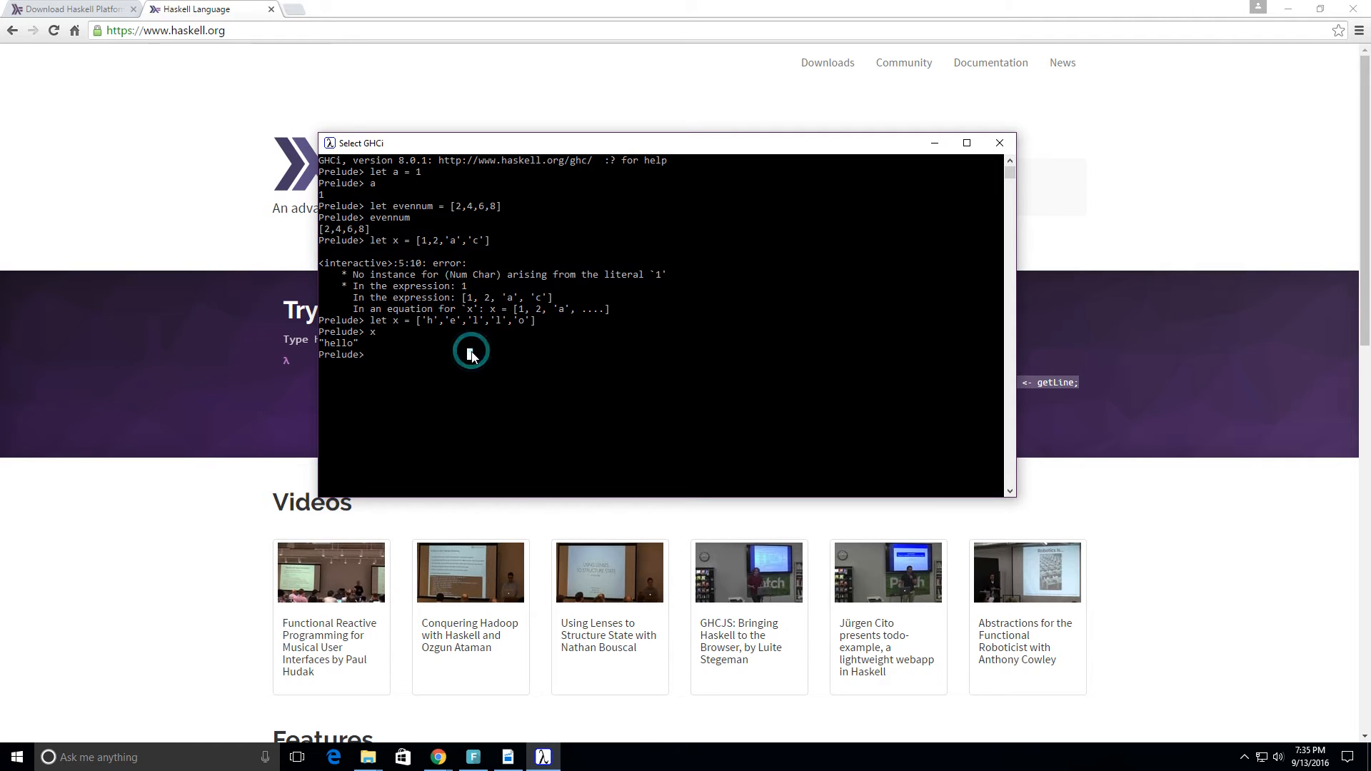
pyautogui.write('[')
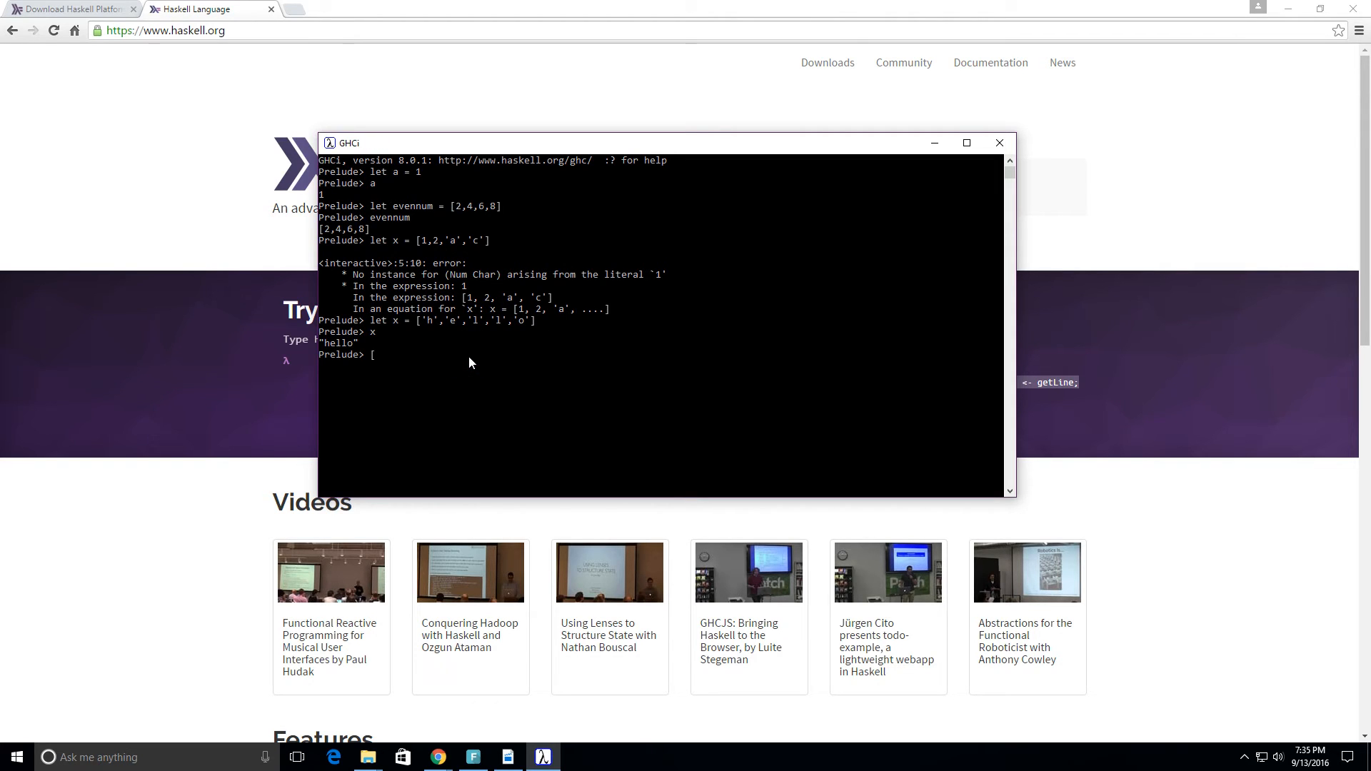
pyautogui.write('1,2,3')
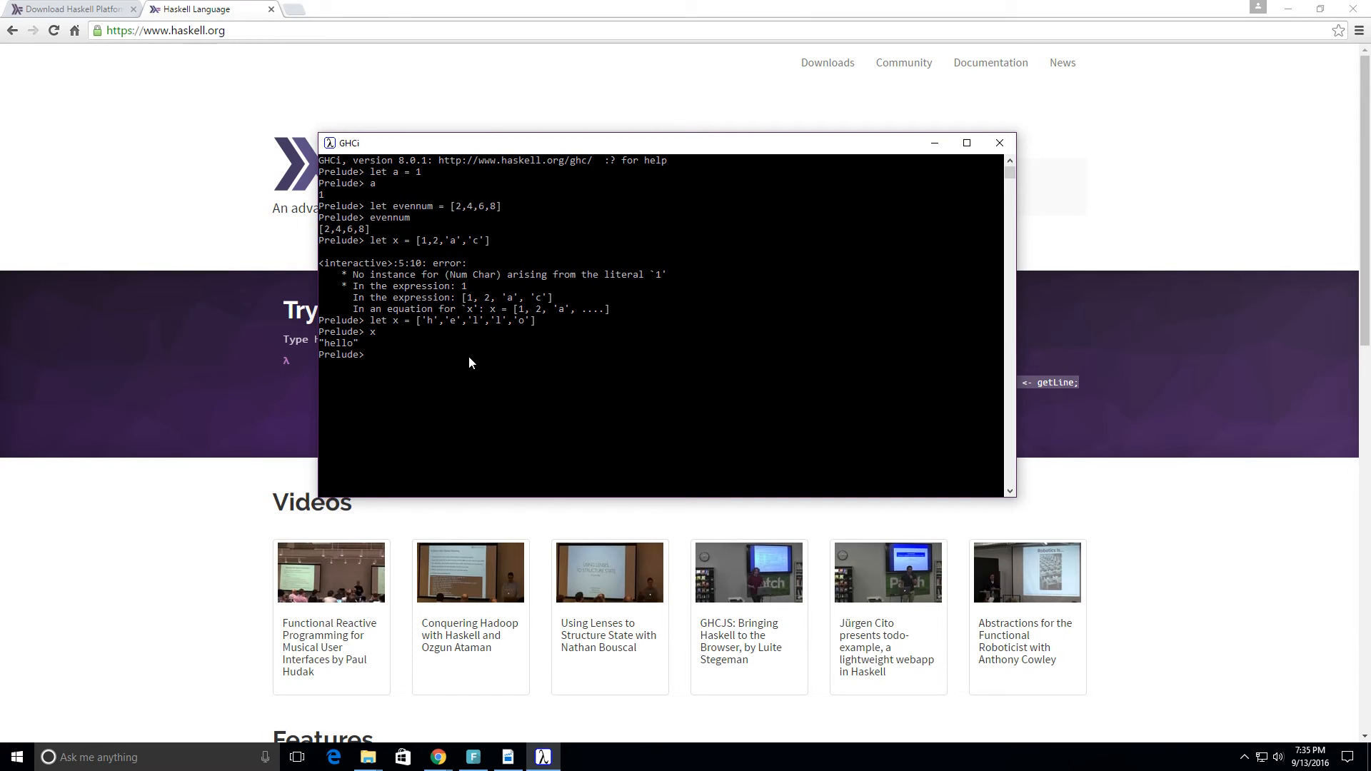
# Rebind x to [1,2,3] with let, then define y = [4,5,6]
pyautogui.write('let x')
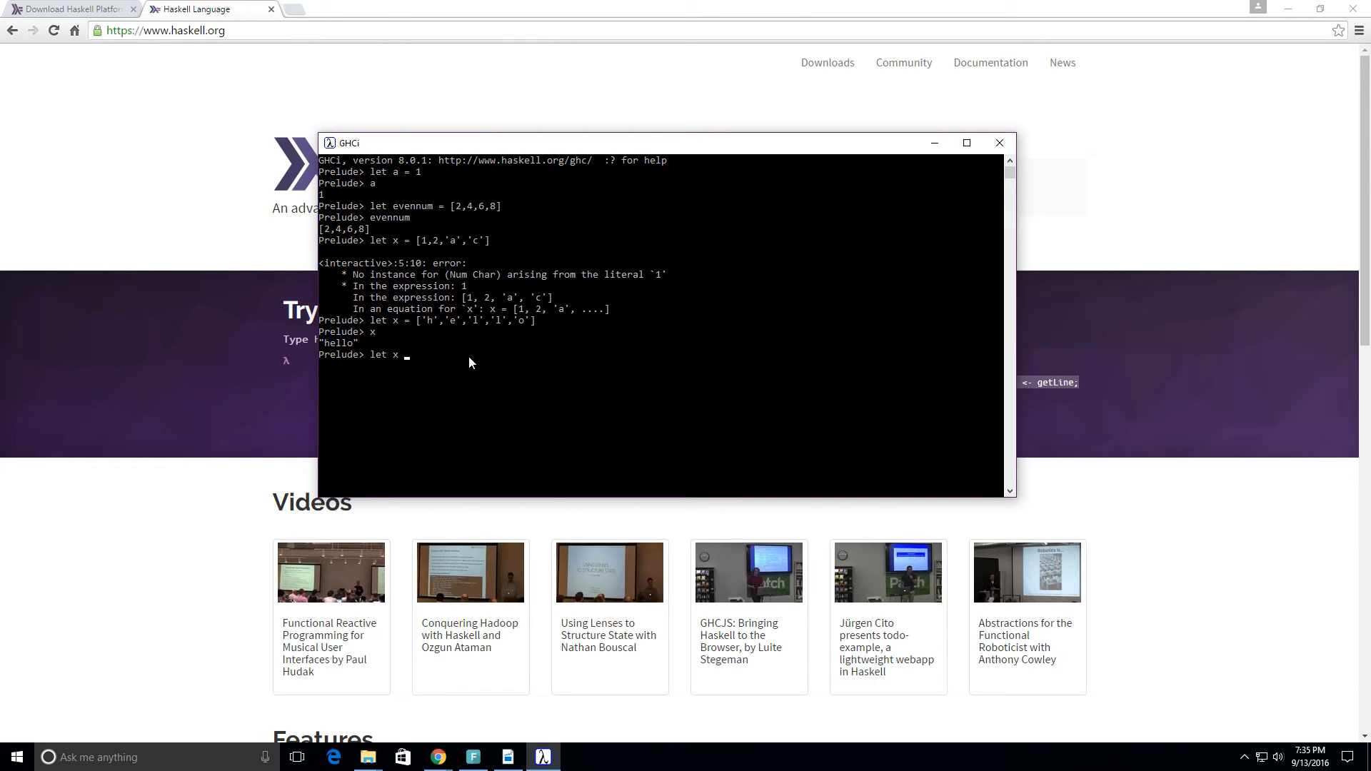
pyautogui.write('[1,2,3')
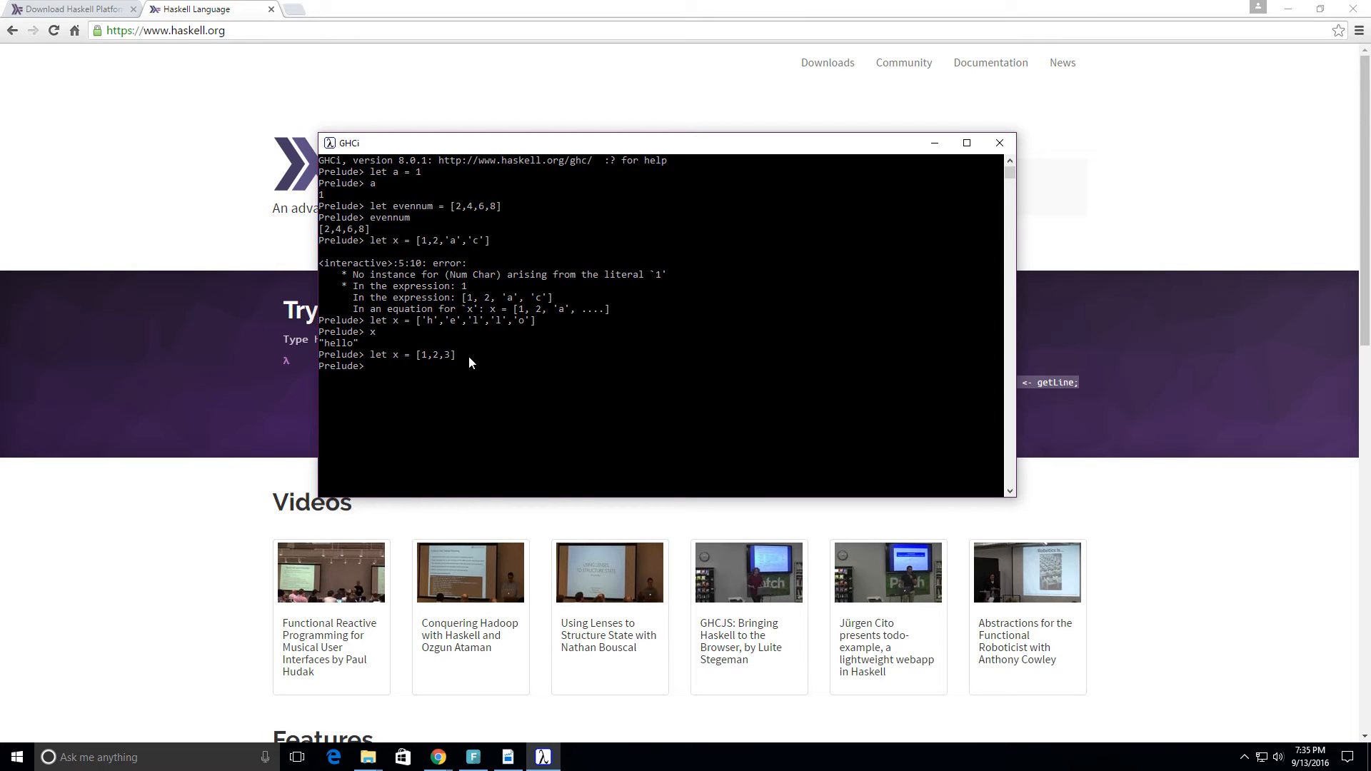
pyautogui.write('let')
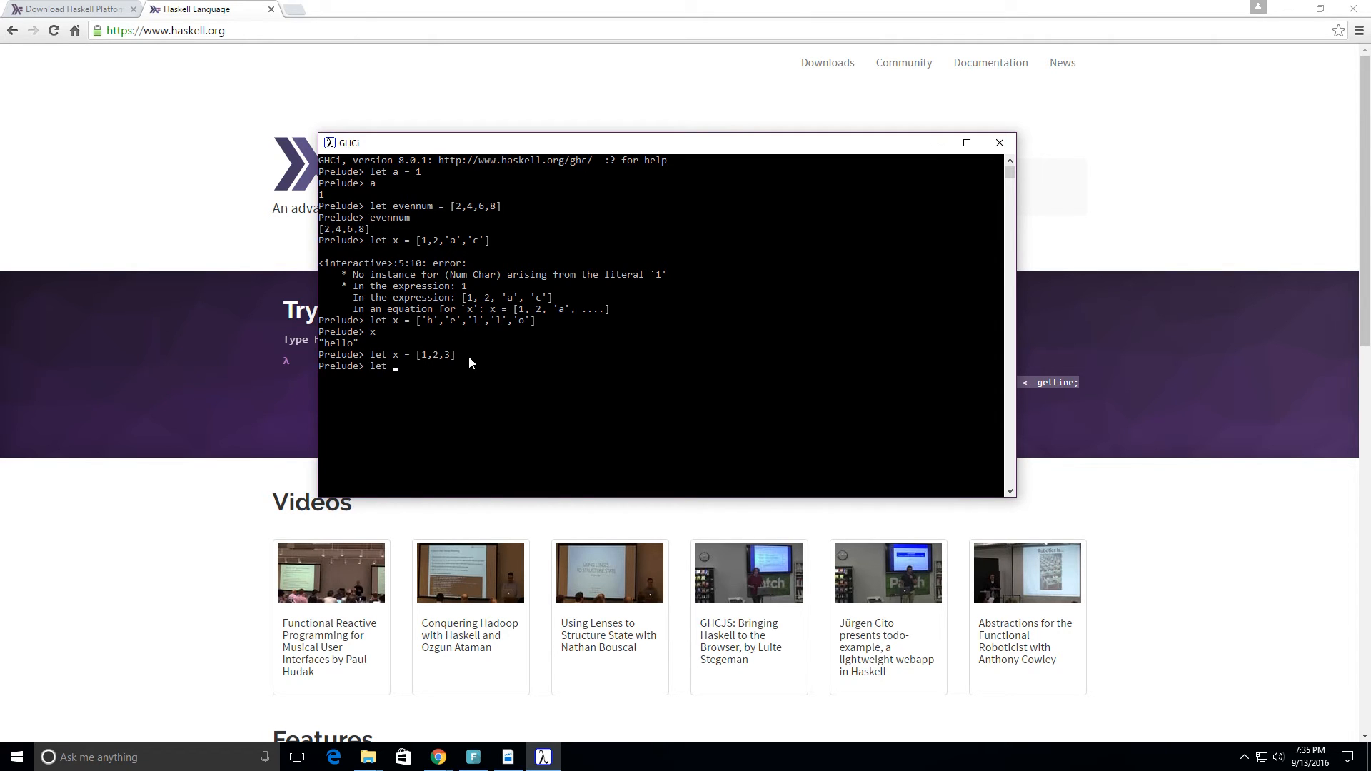
pyautogui.write('y =')
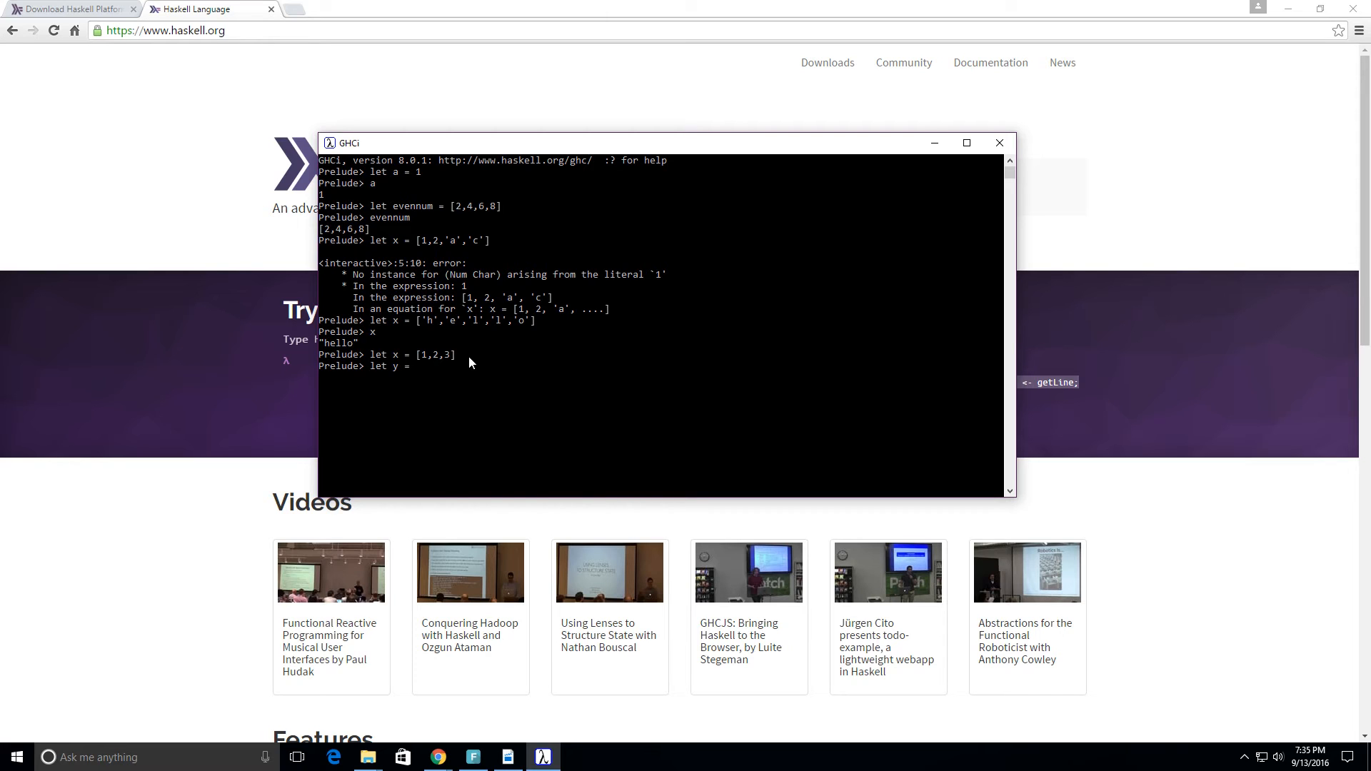
pyautogui.write('[')
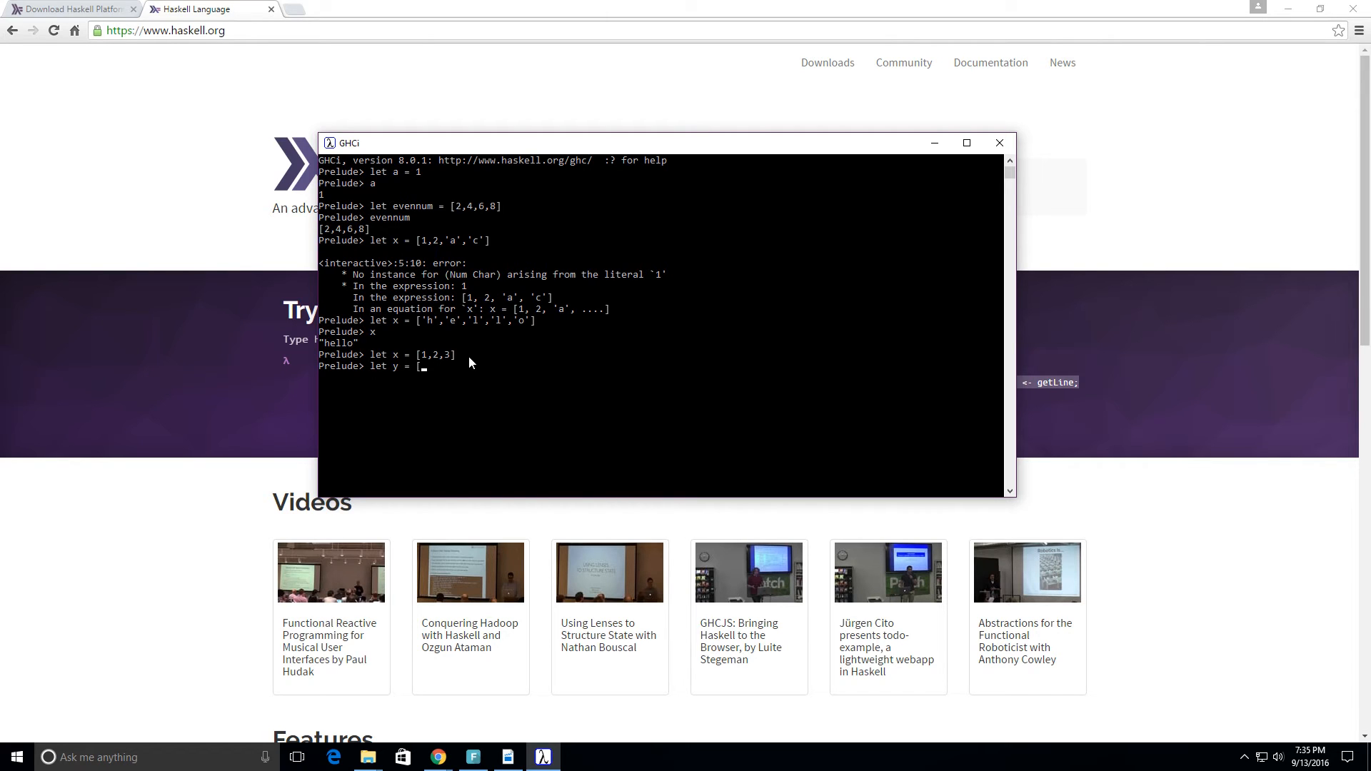
pyautogui.write('4,5,6')
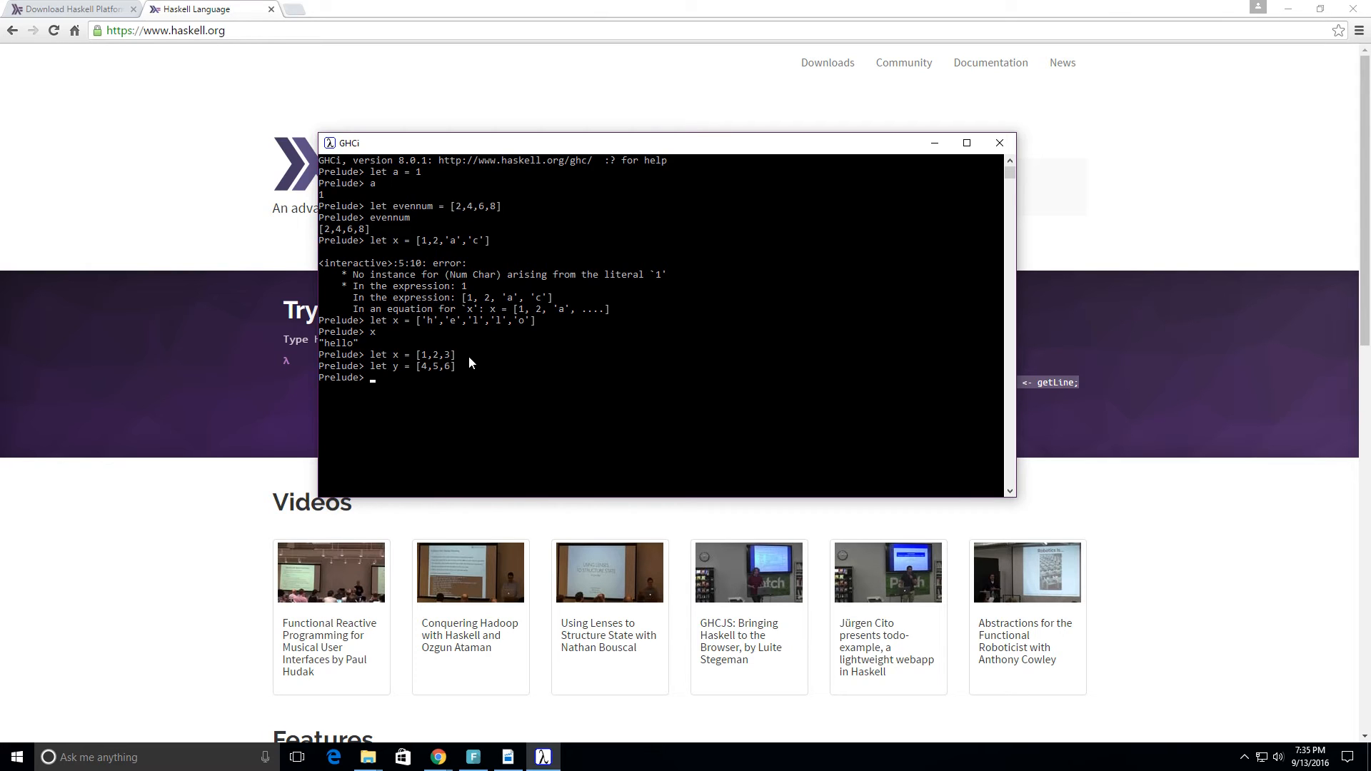
# Evaluate [1,2,3] ++ [4,5,6] to get [1,2,3,4,5,6]
pyautogui.write('[1')
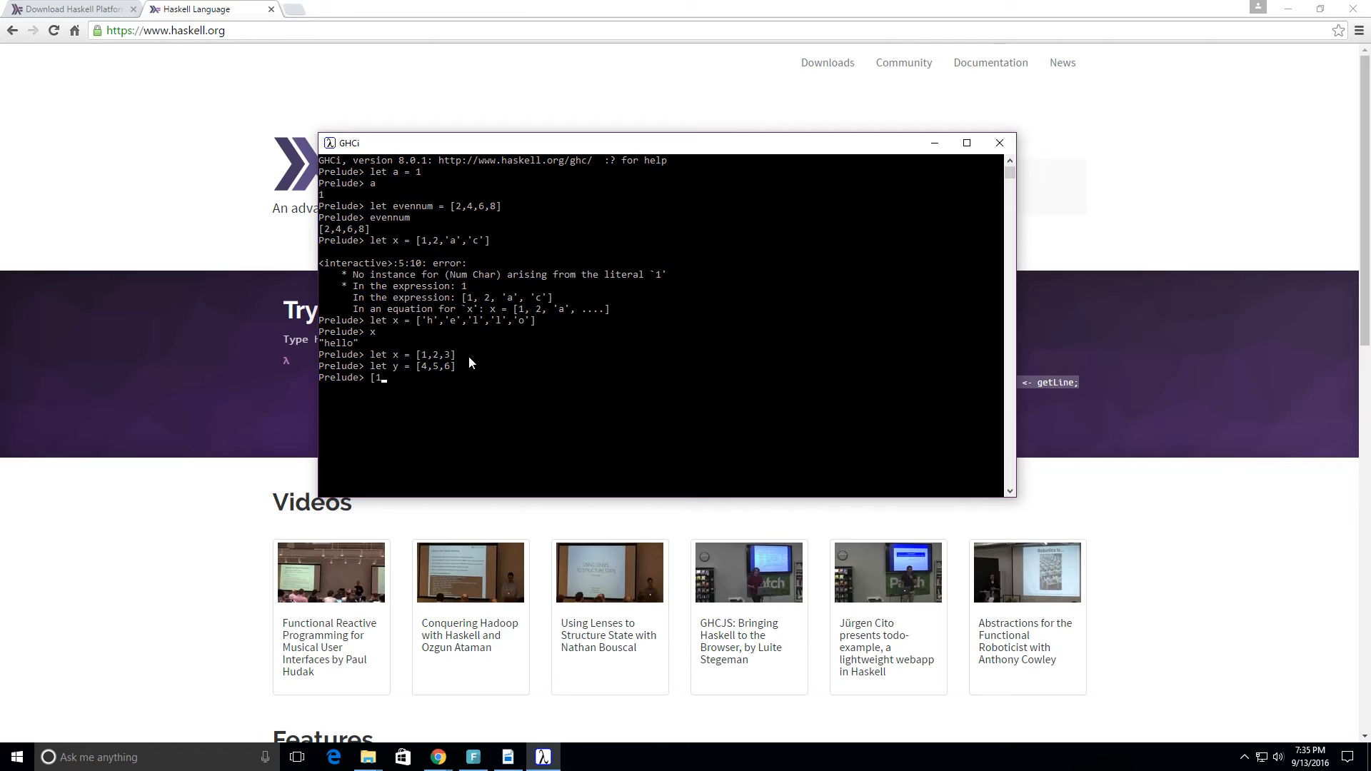
pyautogui.write('2,3')
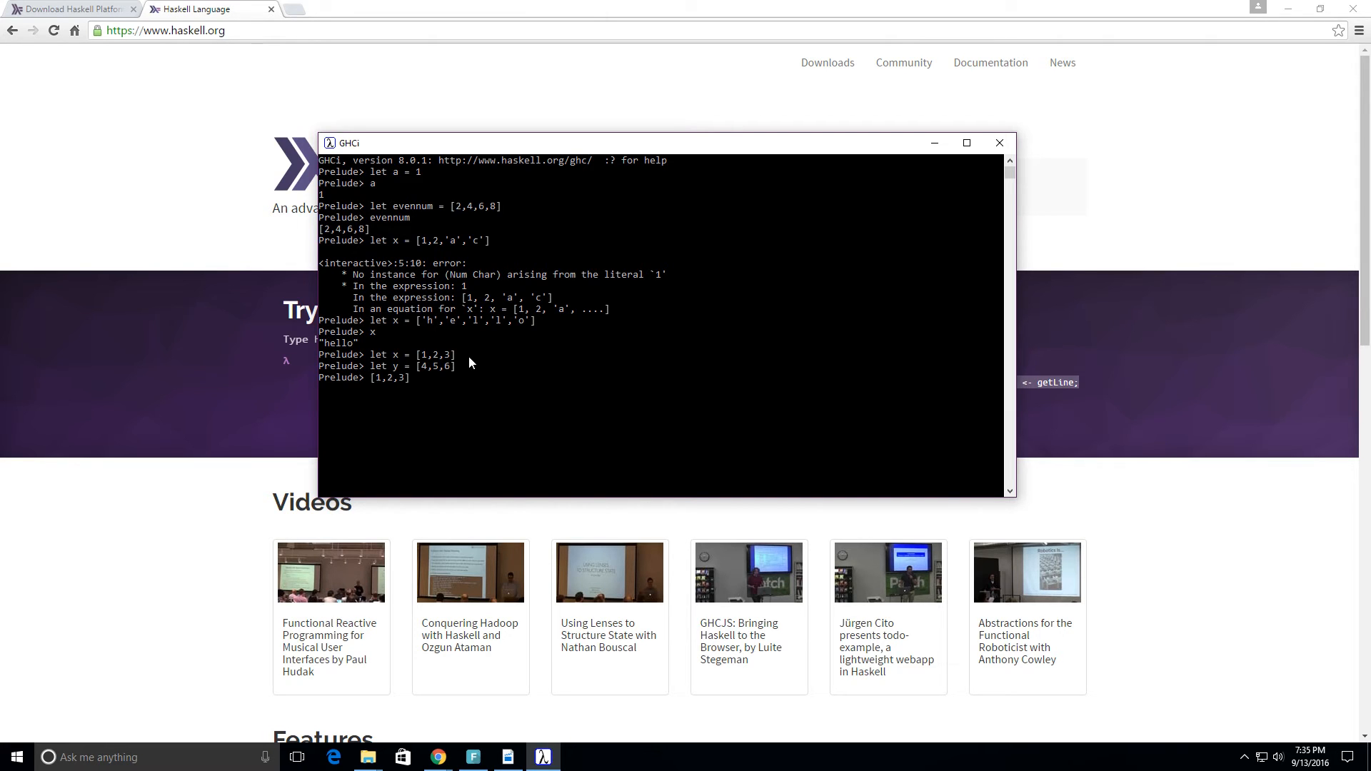
pyautogui.write('++')
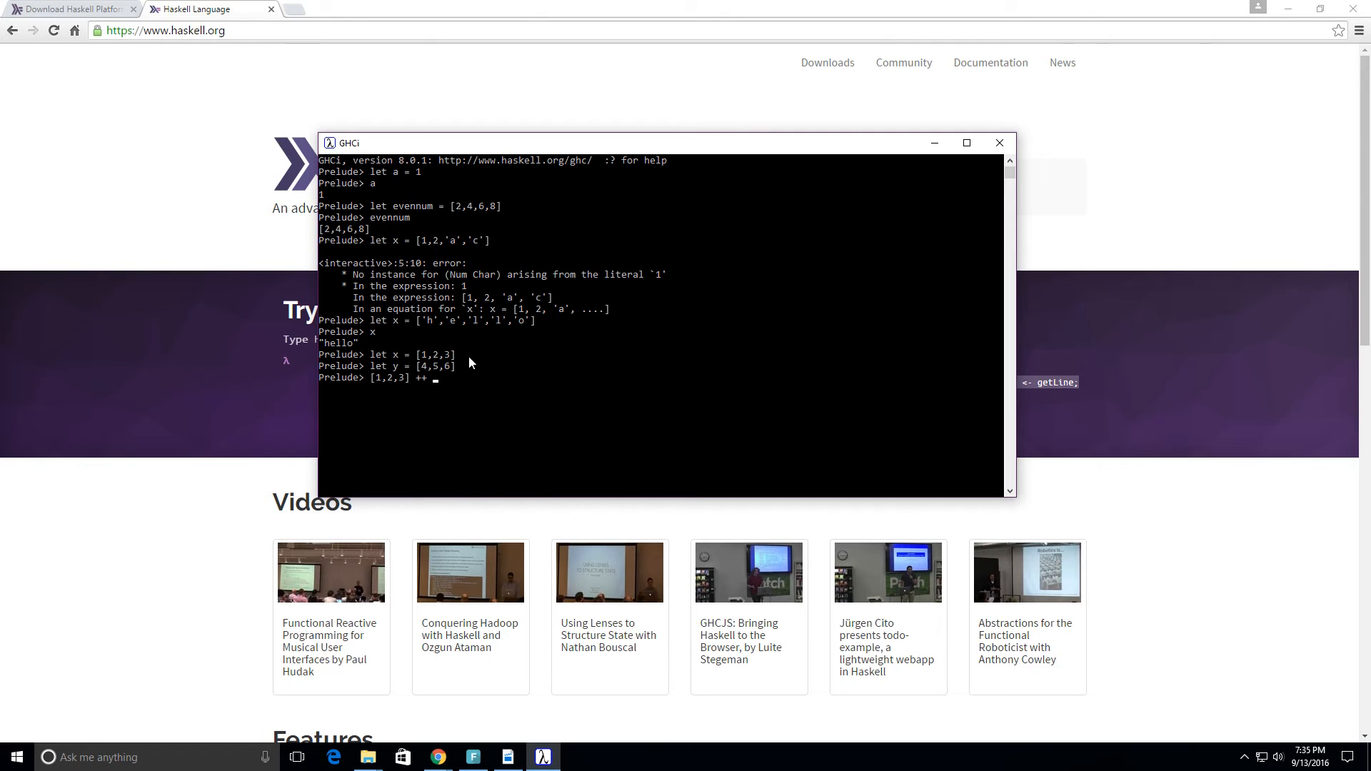
pyautogui.write('[4')
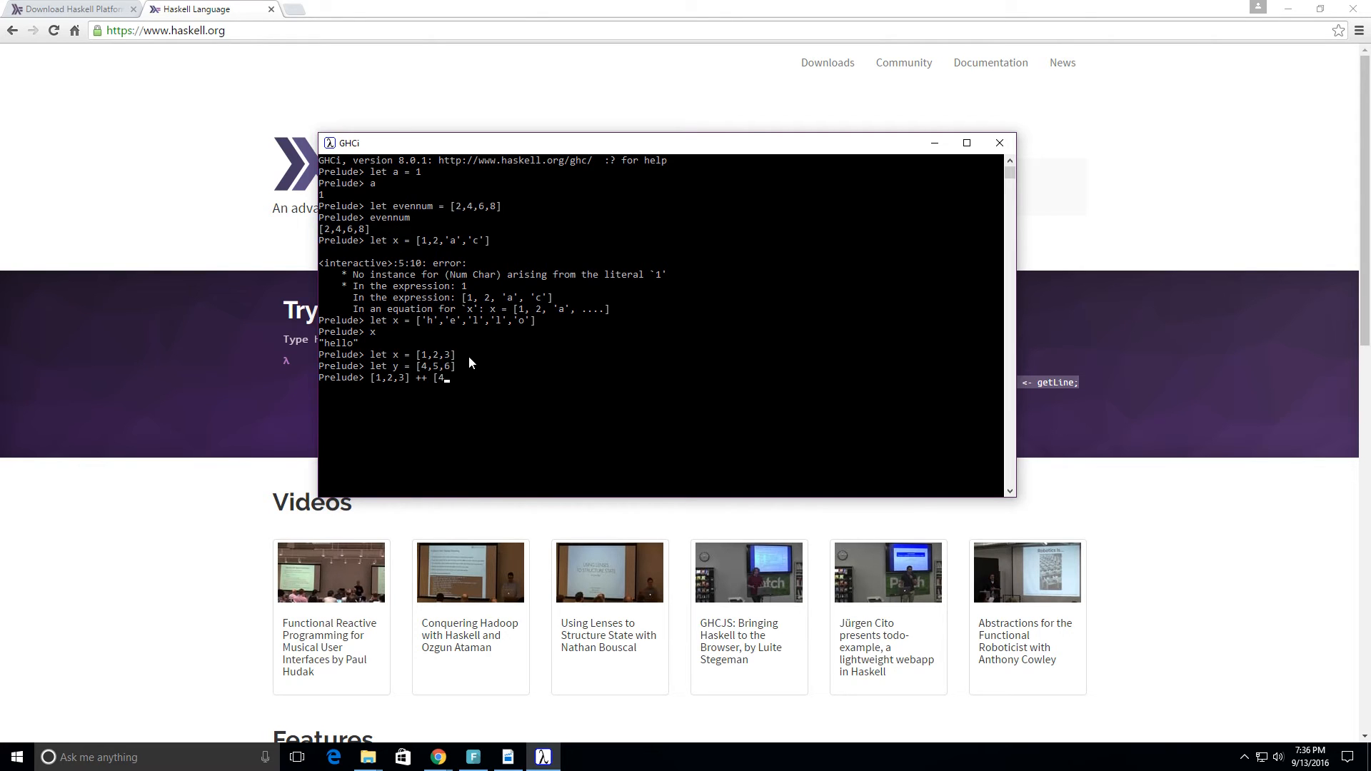
pyautogui.write('5,6')
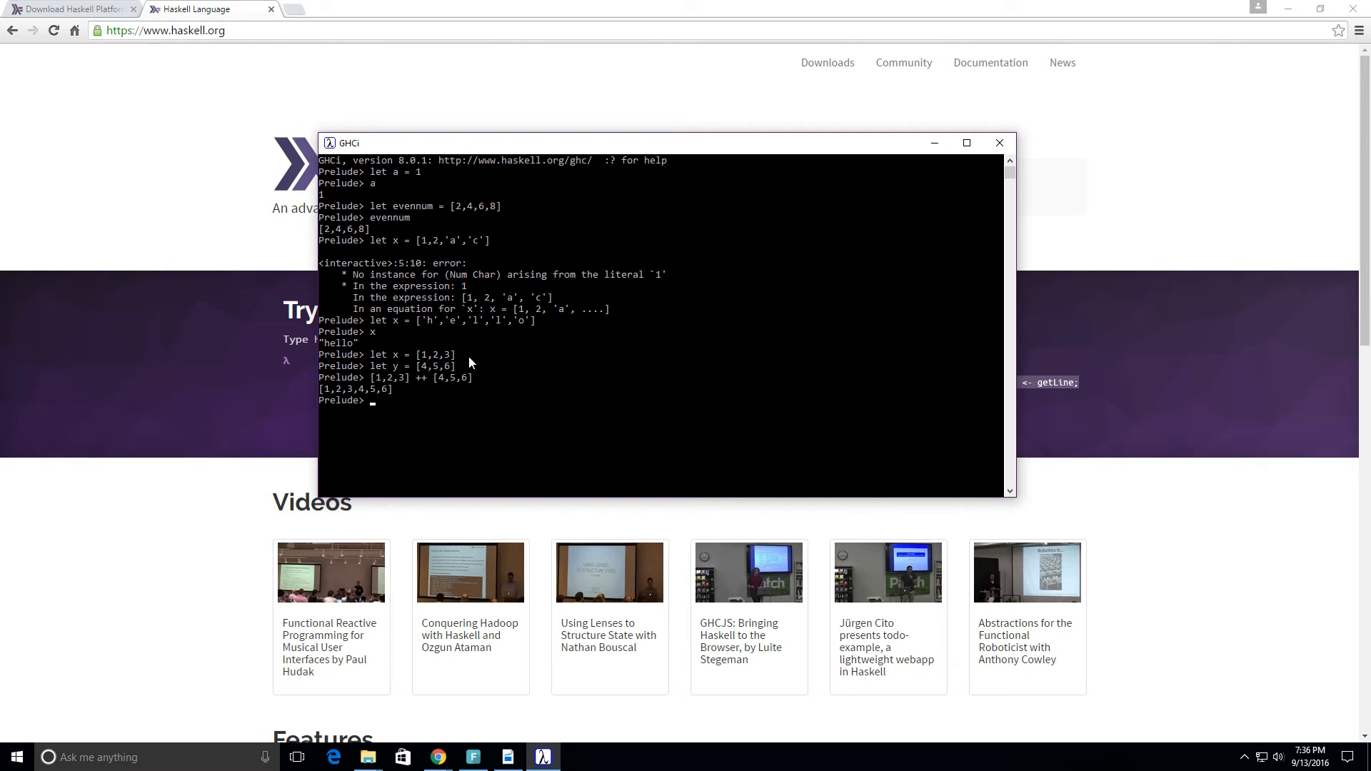
# Evaluate x, y, and x ++ y to get [1,2,3,4,5,6]
pyautogui.write('x')
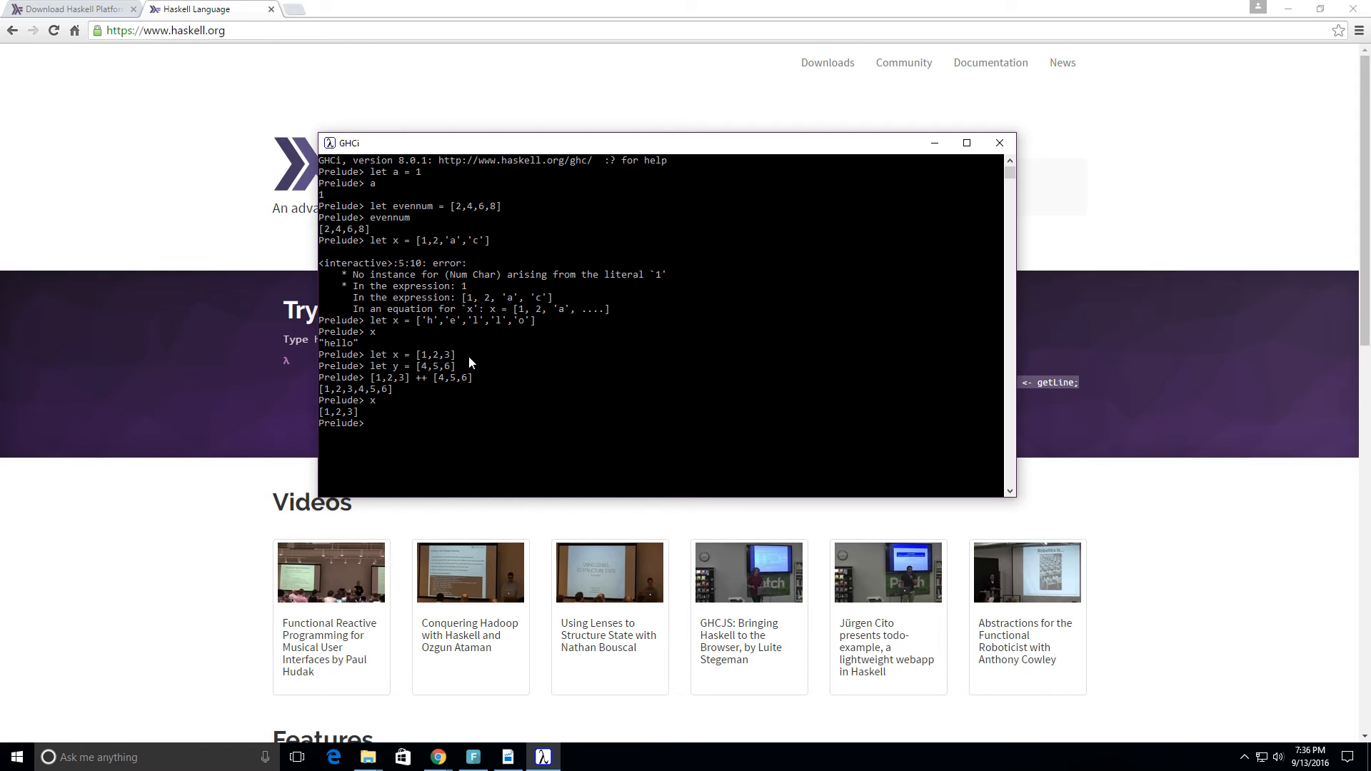
pyautogui.write('y')
pyautogui.write('x ++ ')
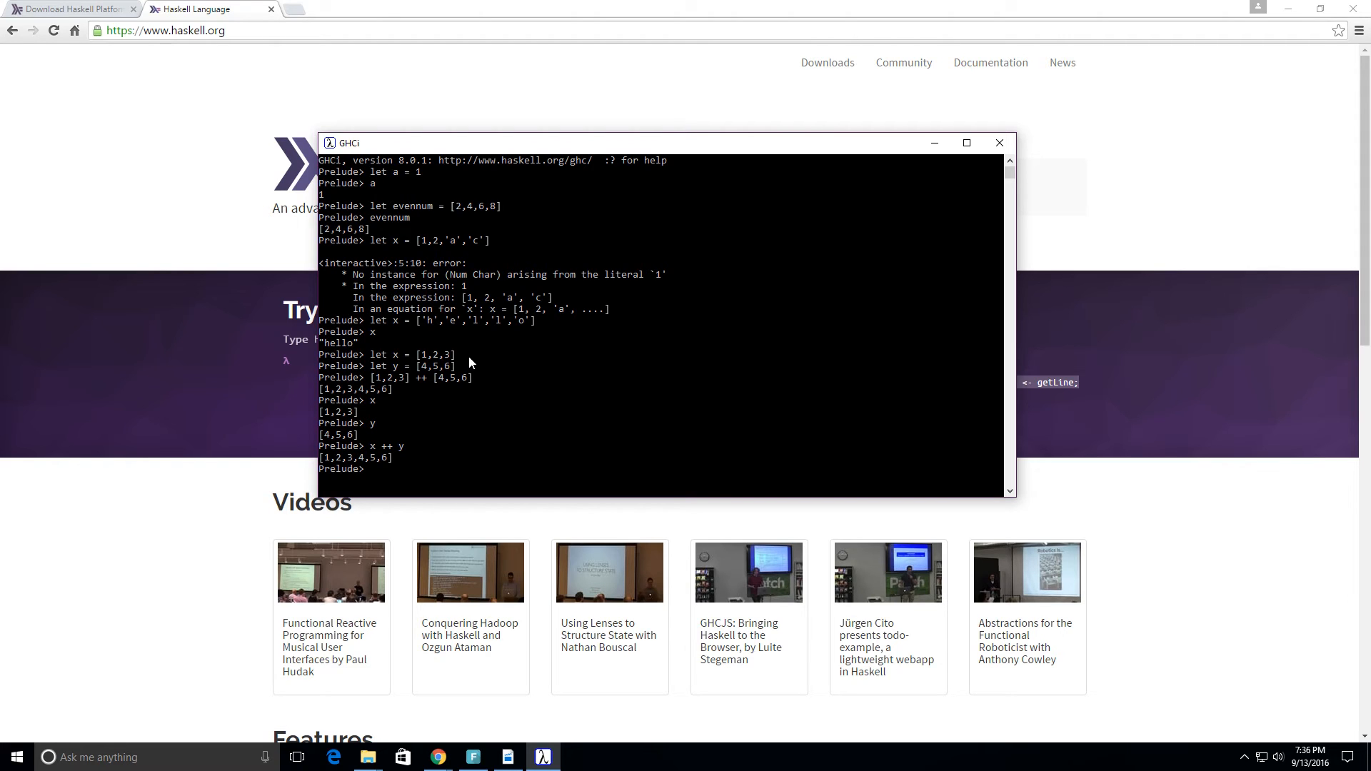
pyautogui.write('y')
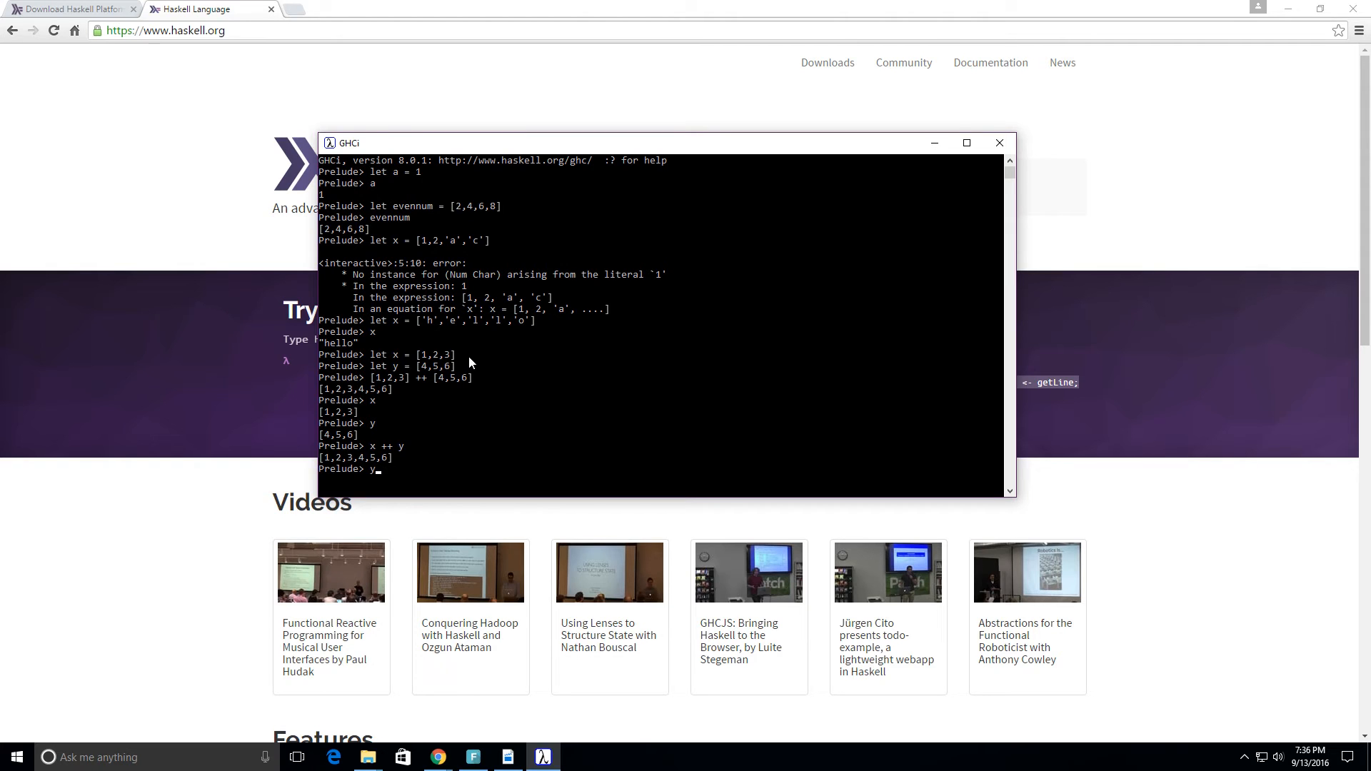
pyautogui.write('x')
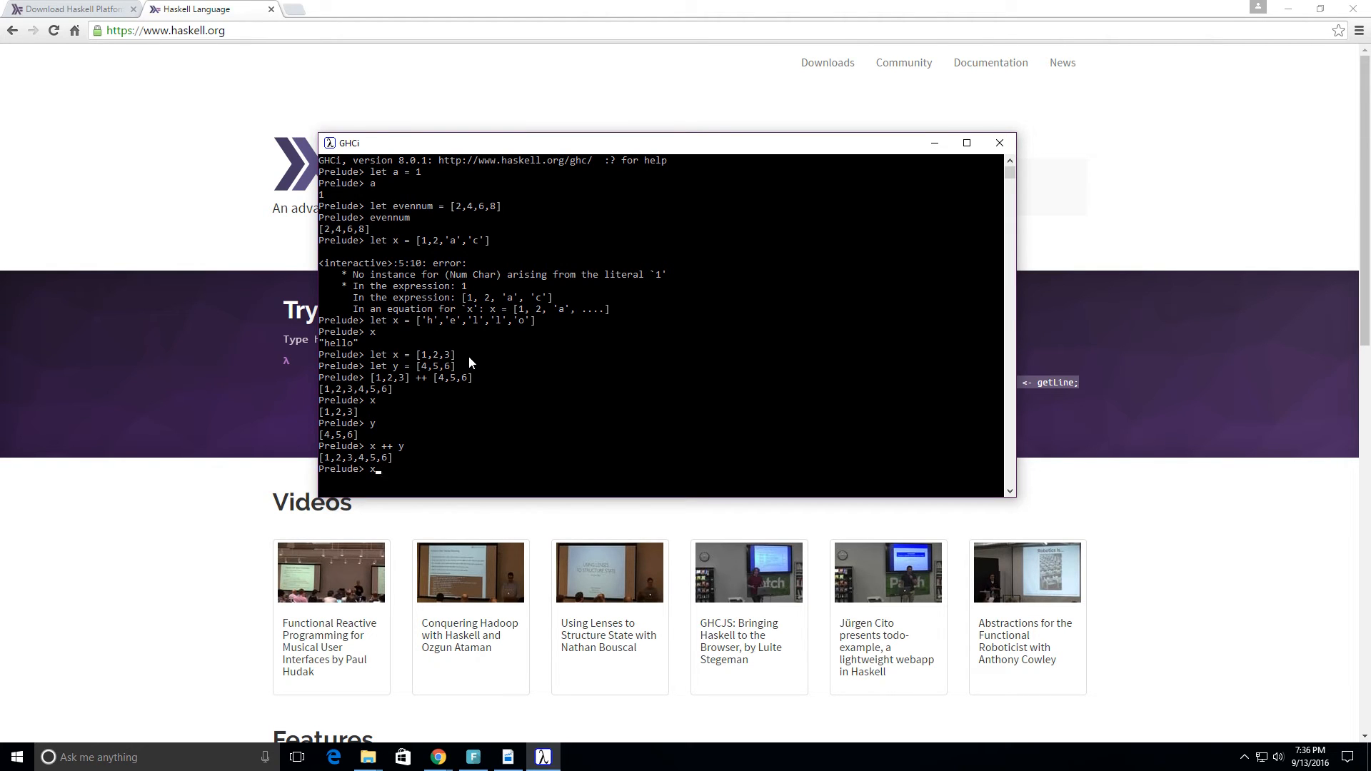
# Type the character list ['h','e','l','l','o'] at a new prompt without evaluating it
pyautogui.write("let x = ['h','e','l','l','o']")
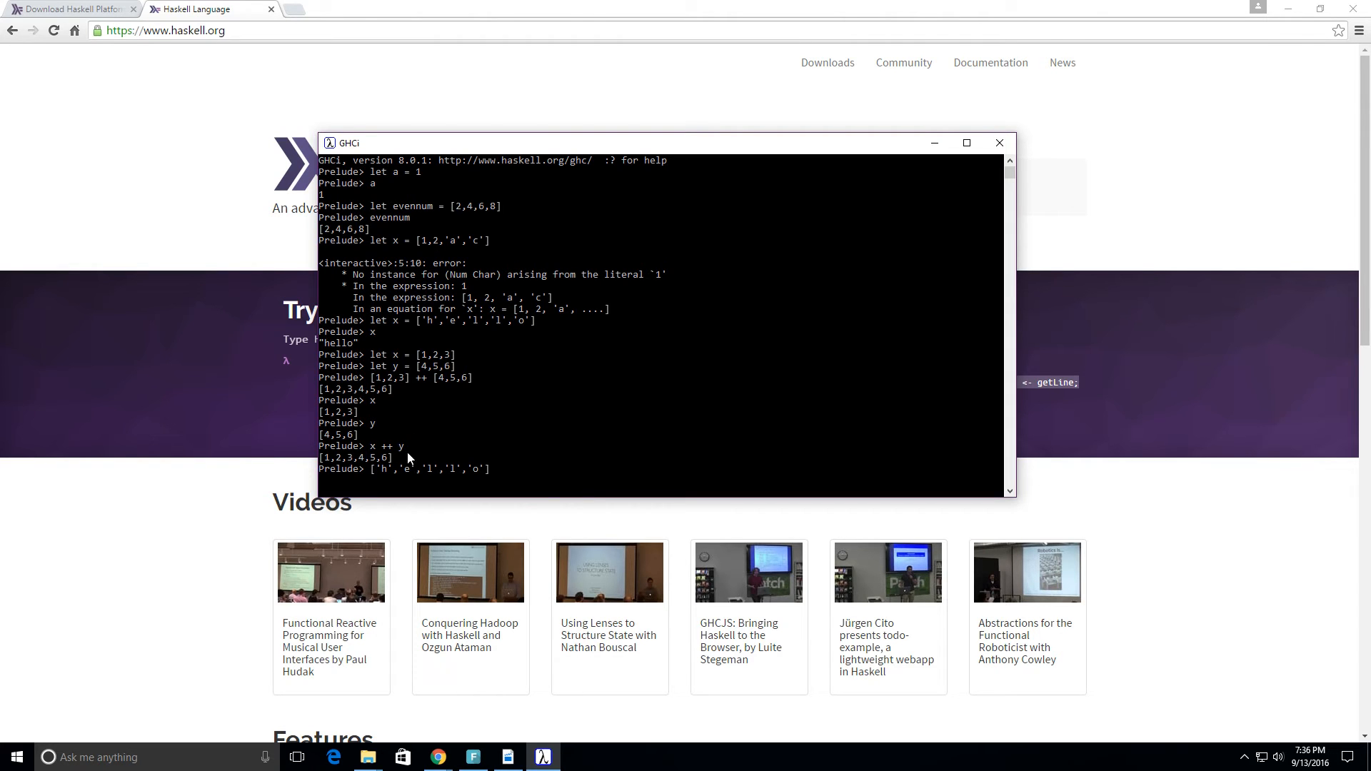
pyautogui.click(382, 468)
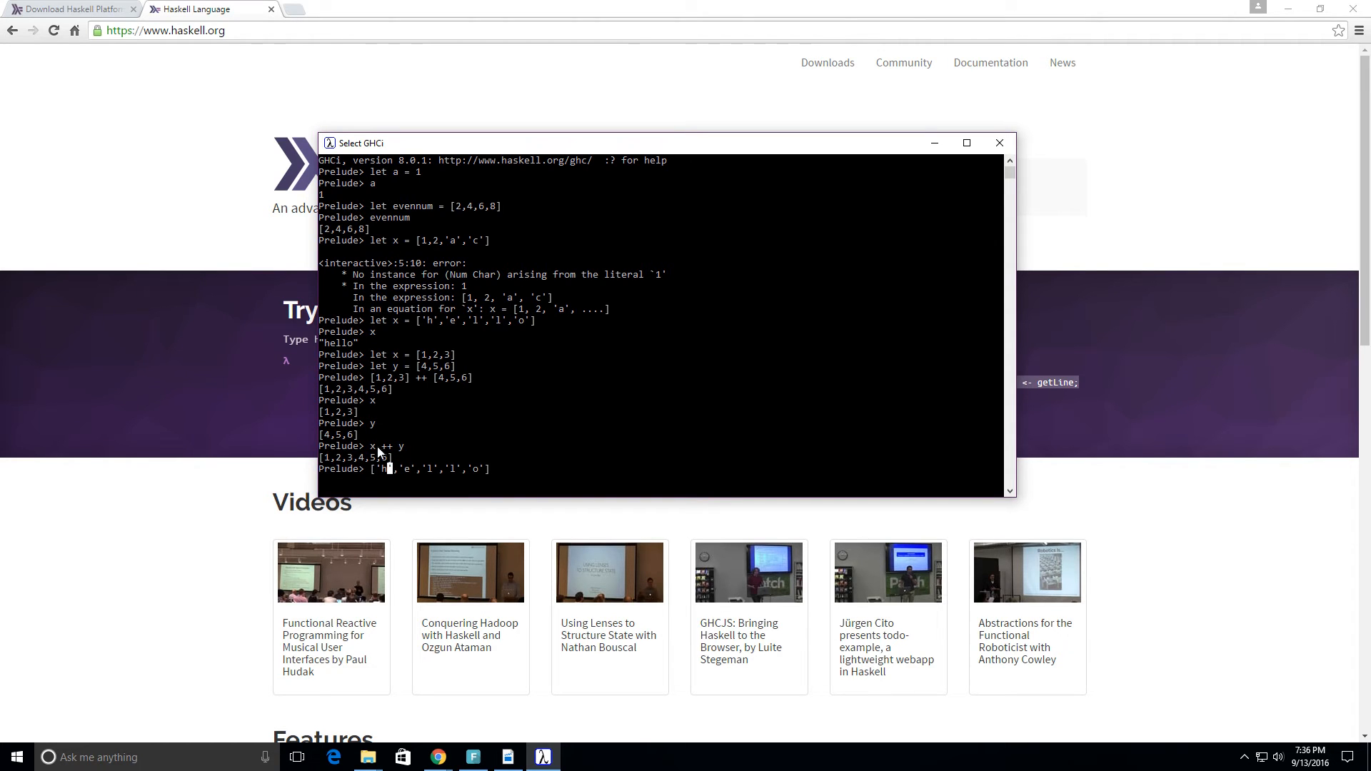
pyautogui.moveTo(417, 471)
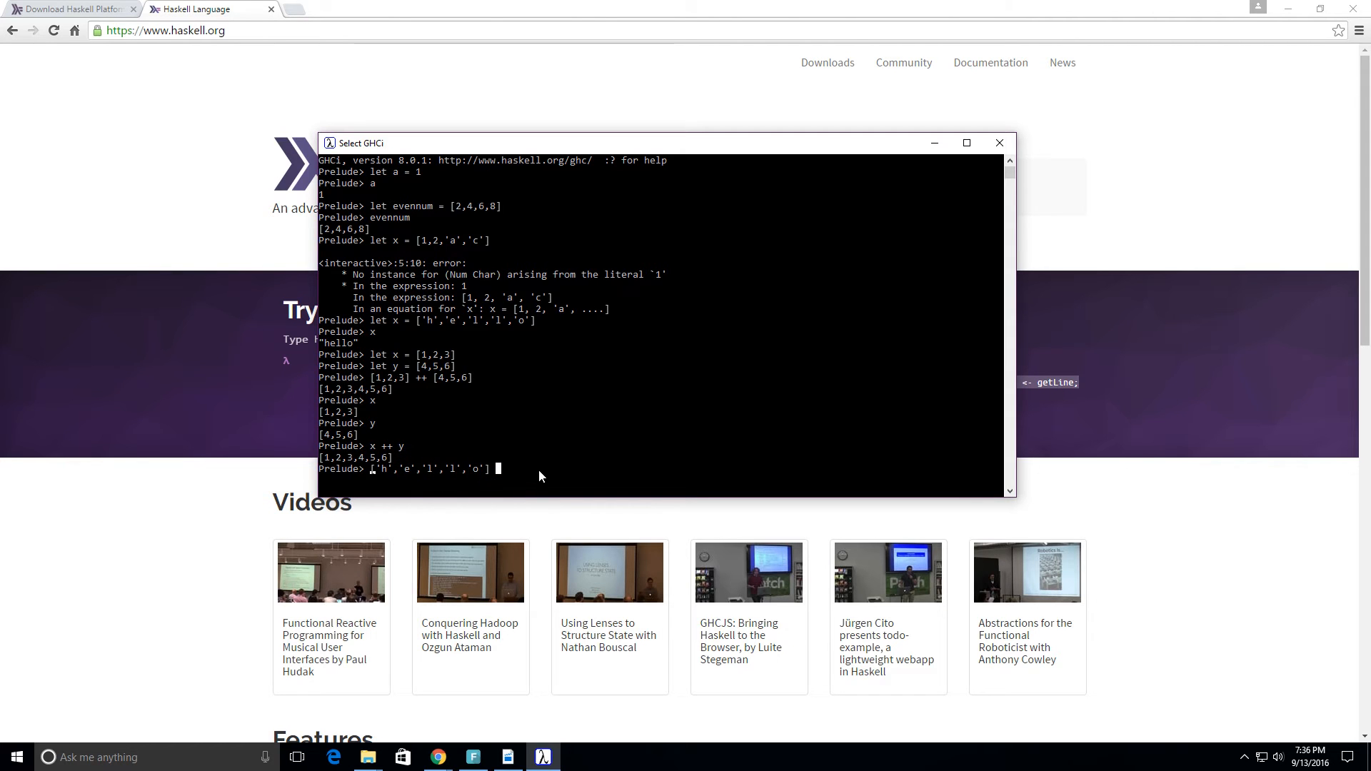
pyautogui.moveTo(559, 467)
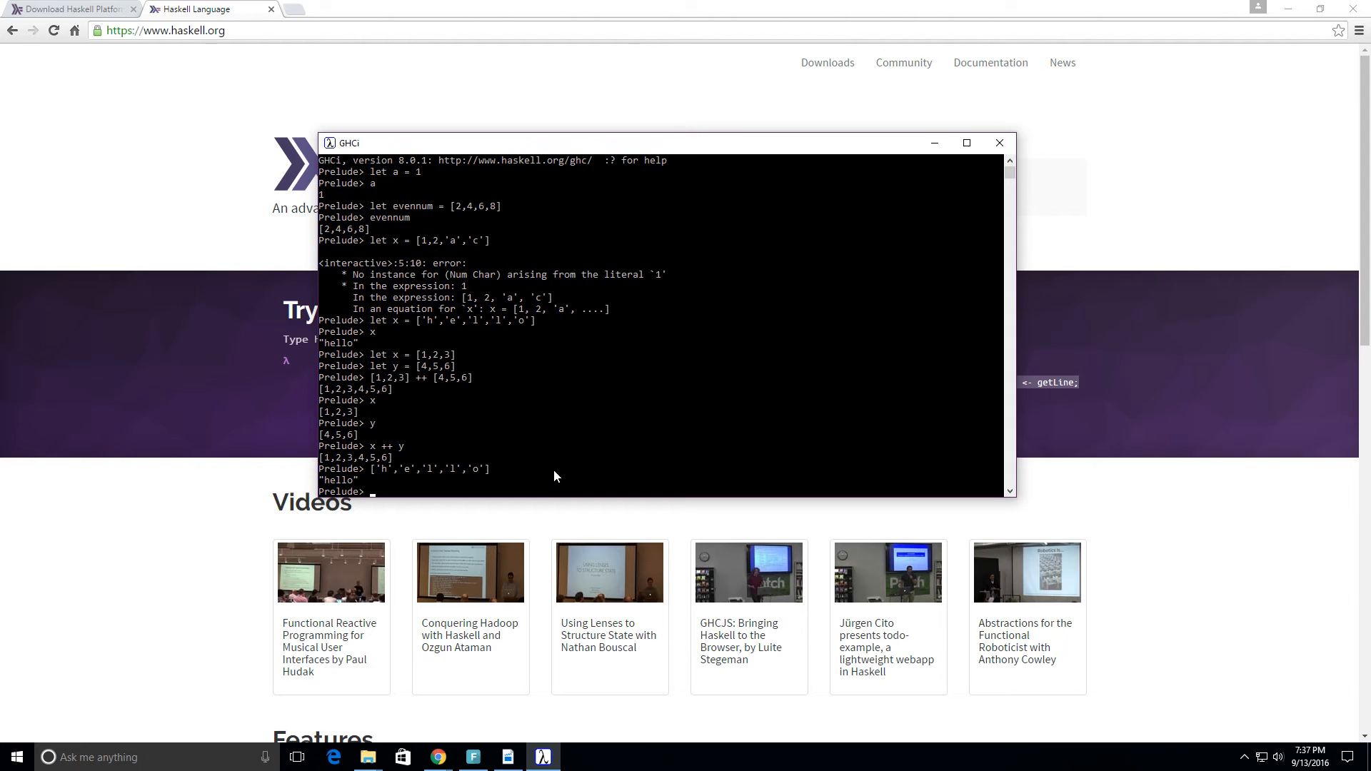
# Evaluate "hello" ++ " " ++ "world!" to get "hello world!"
pyautogui.write('"h')
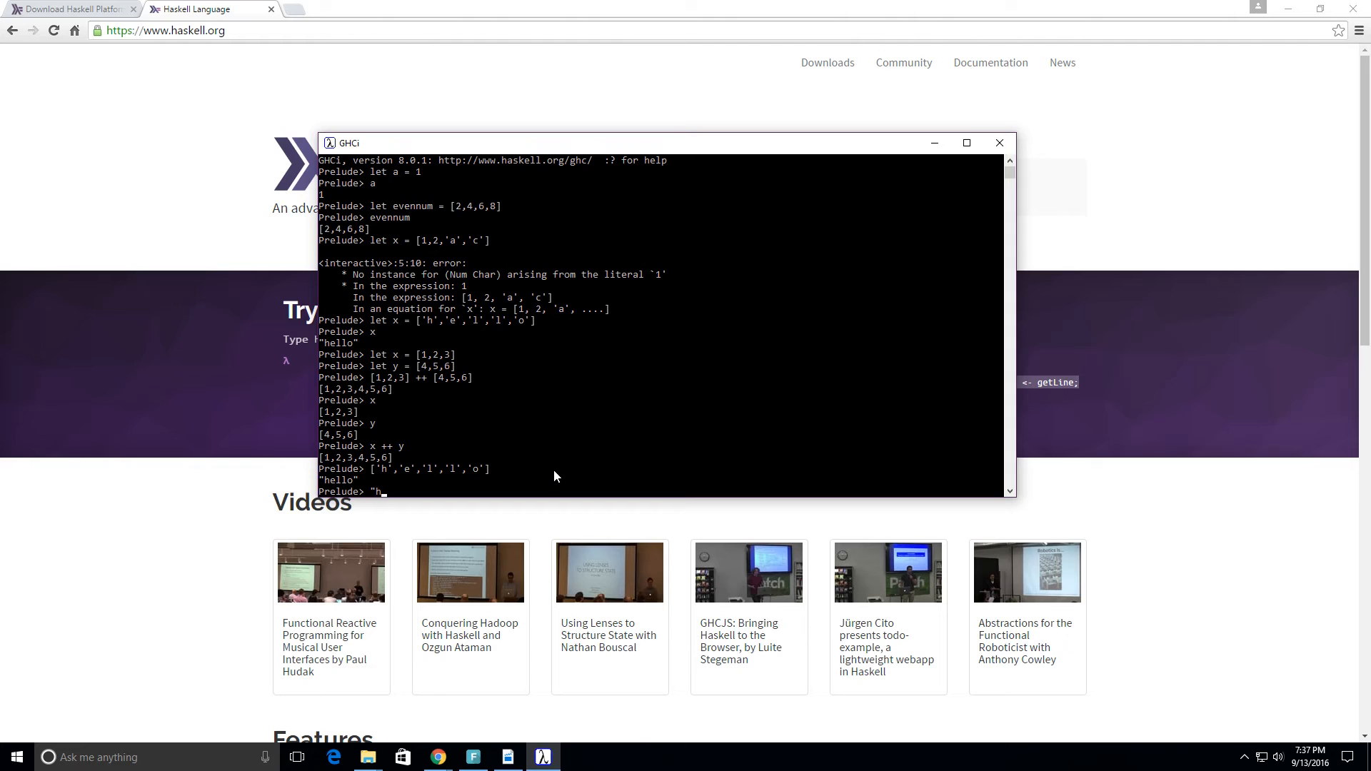
pyautogui.write('ell')
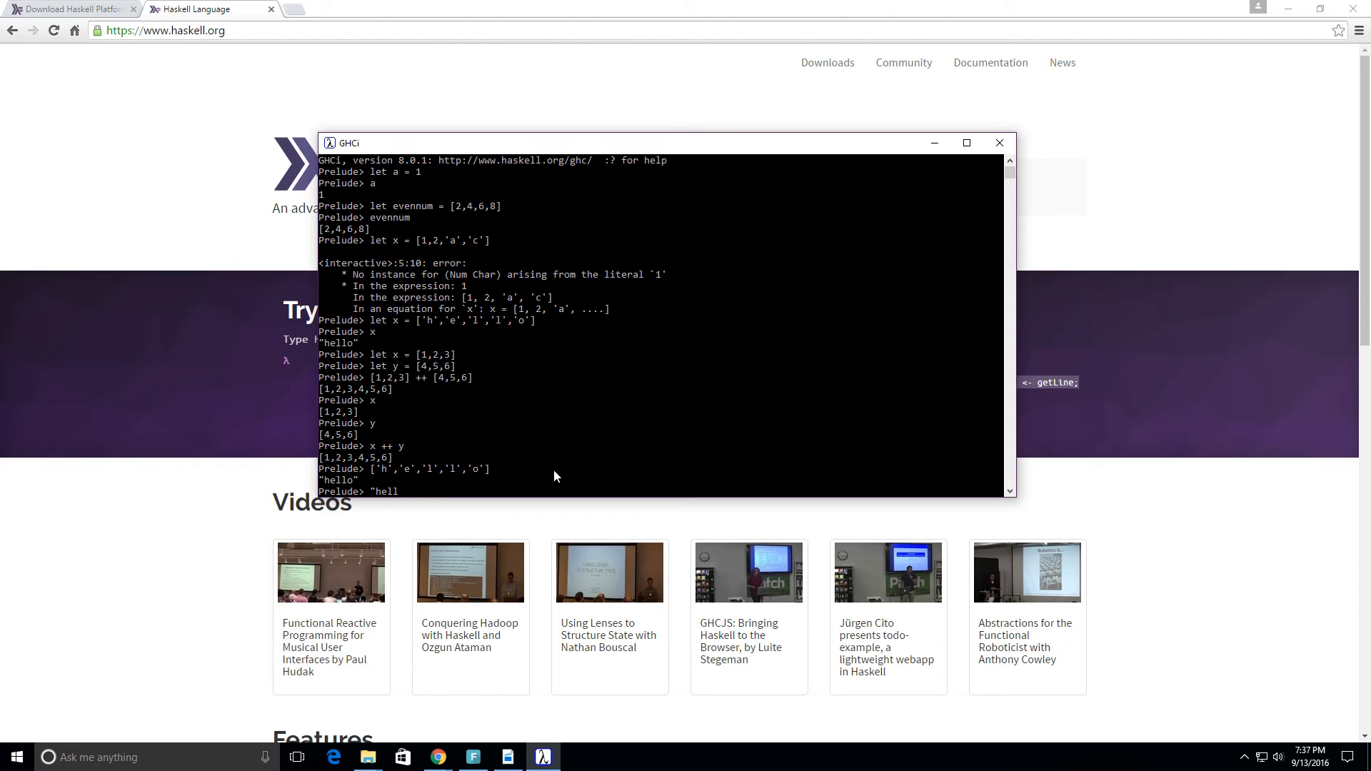
pyautogui.write('lo"')
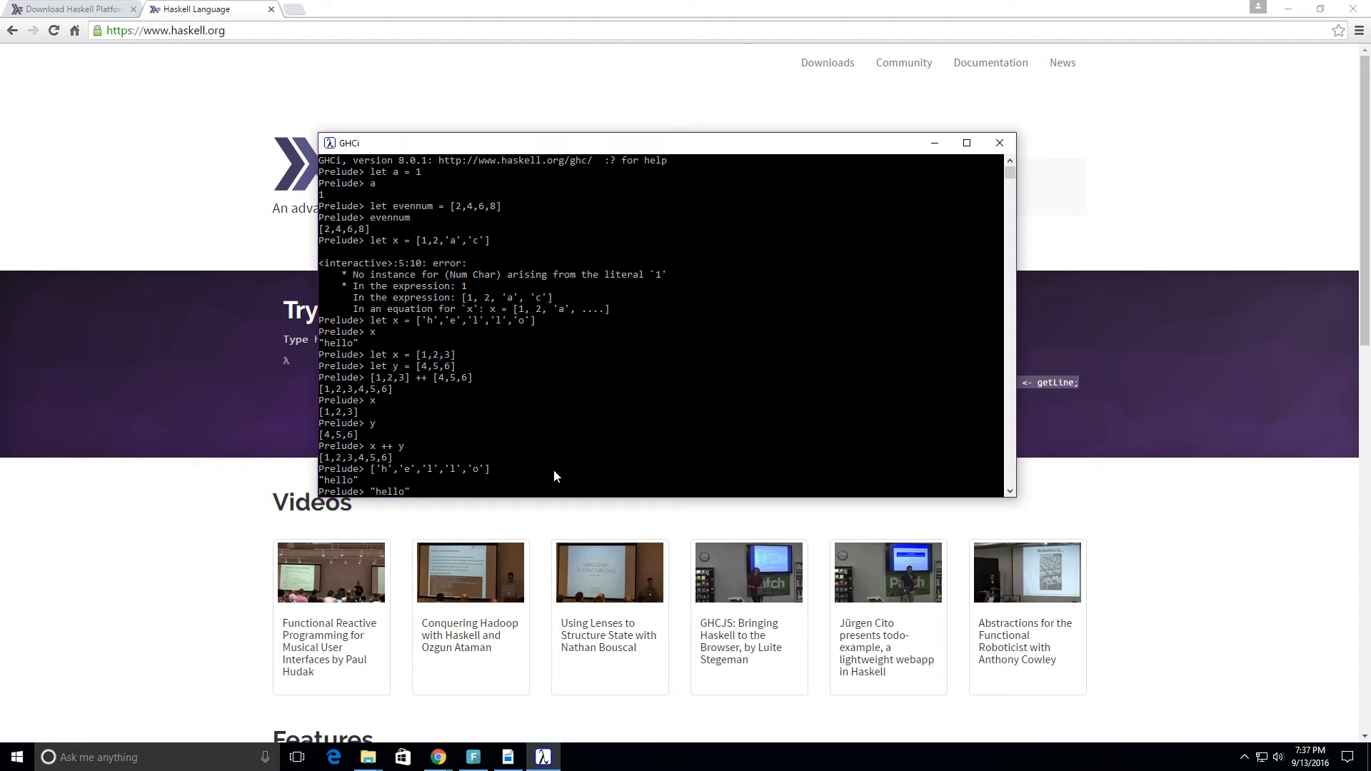
pyautogui.write('++')
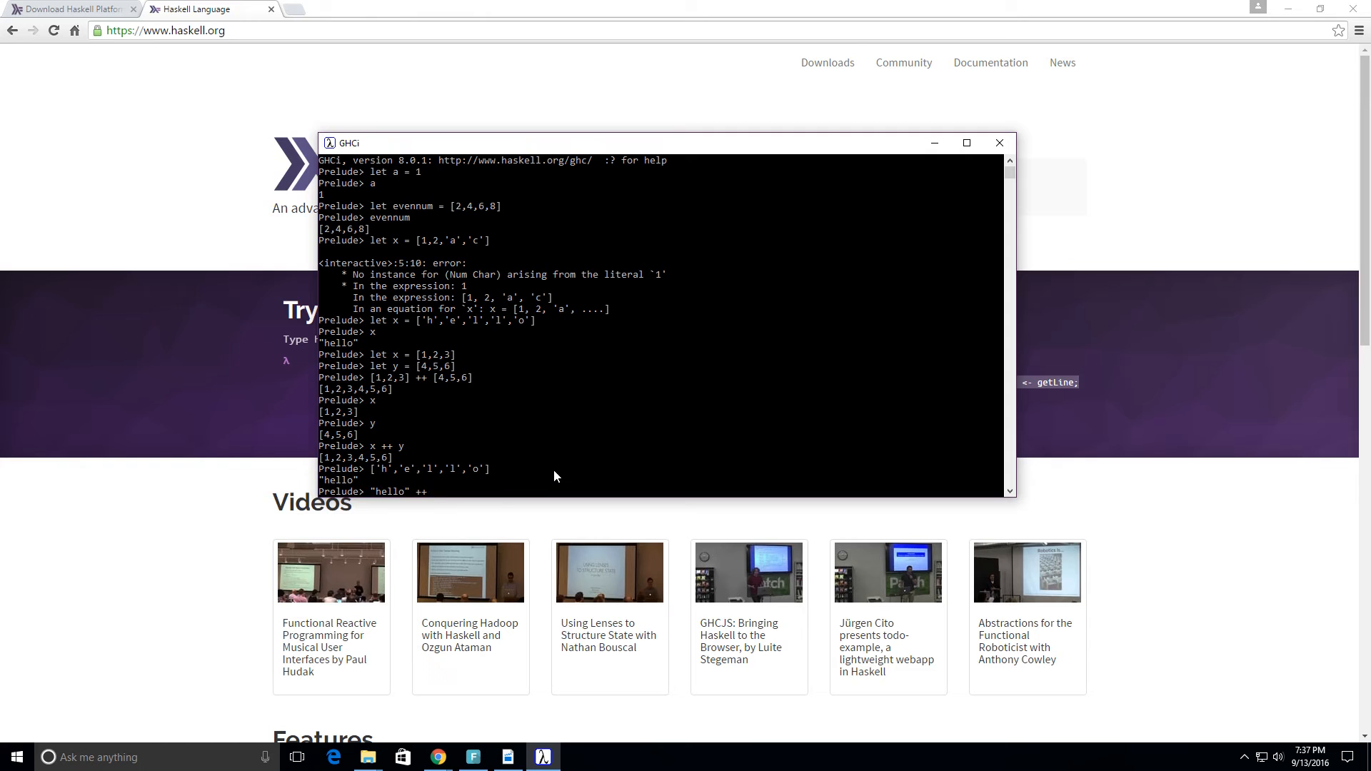
pyautogui.write('"')
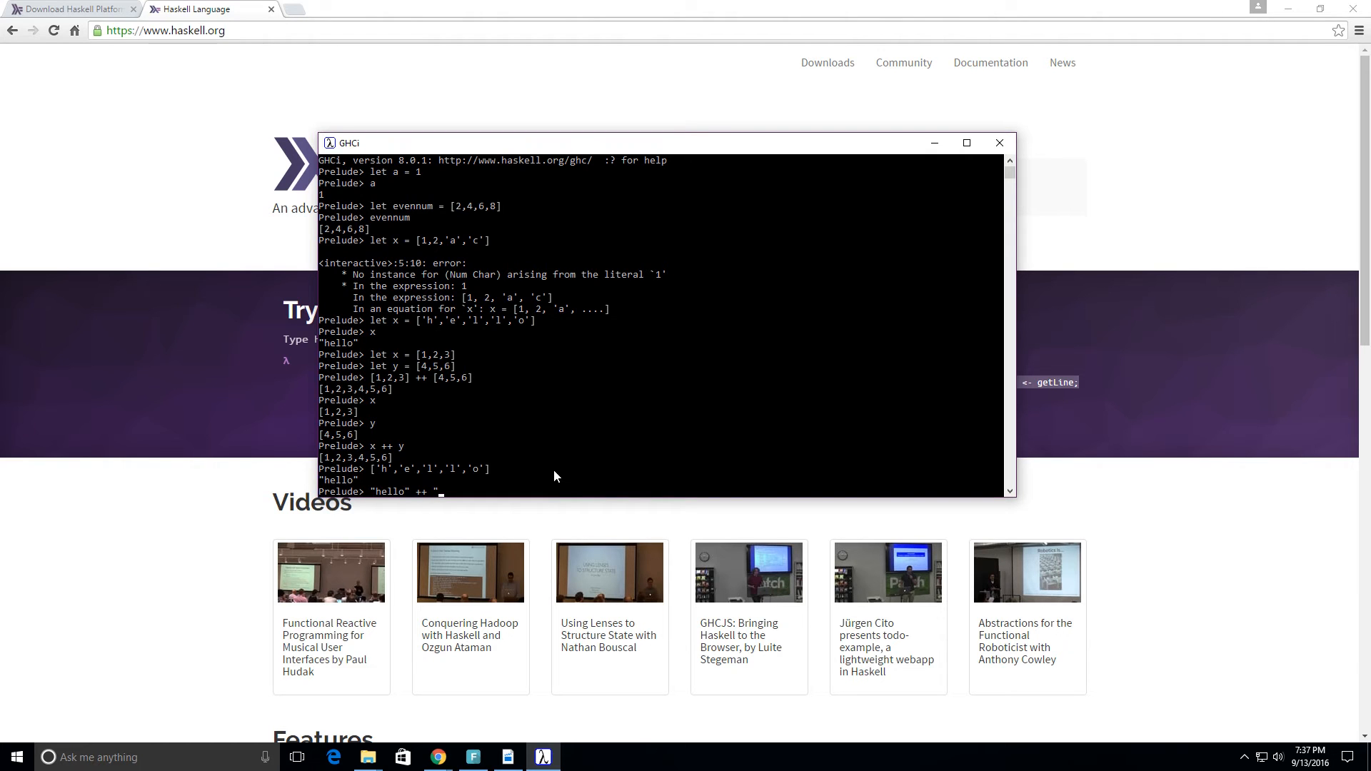
pyautogui.write('" "')
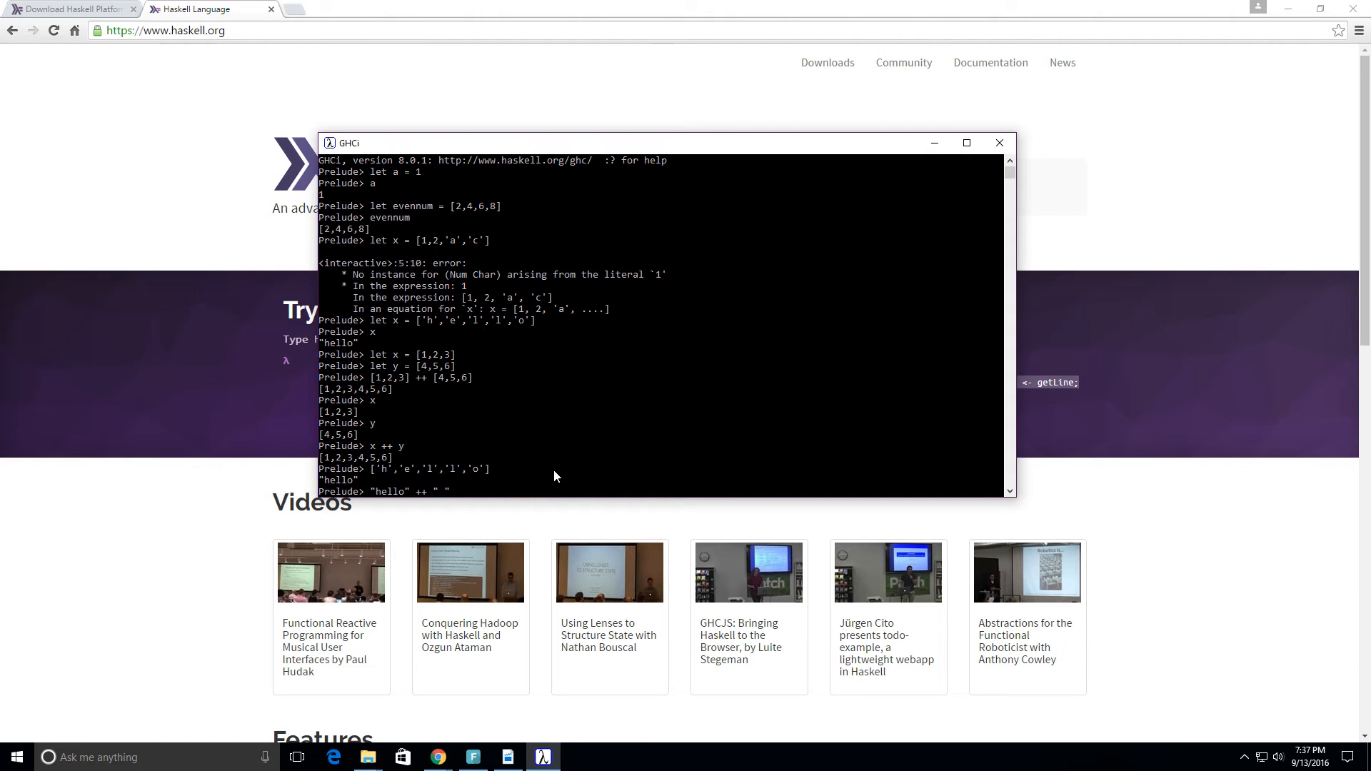
pyautogui.write('++')
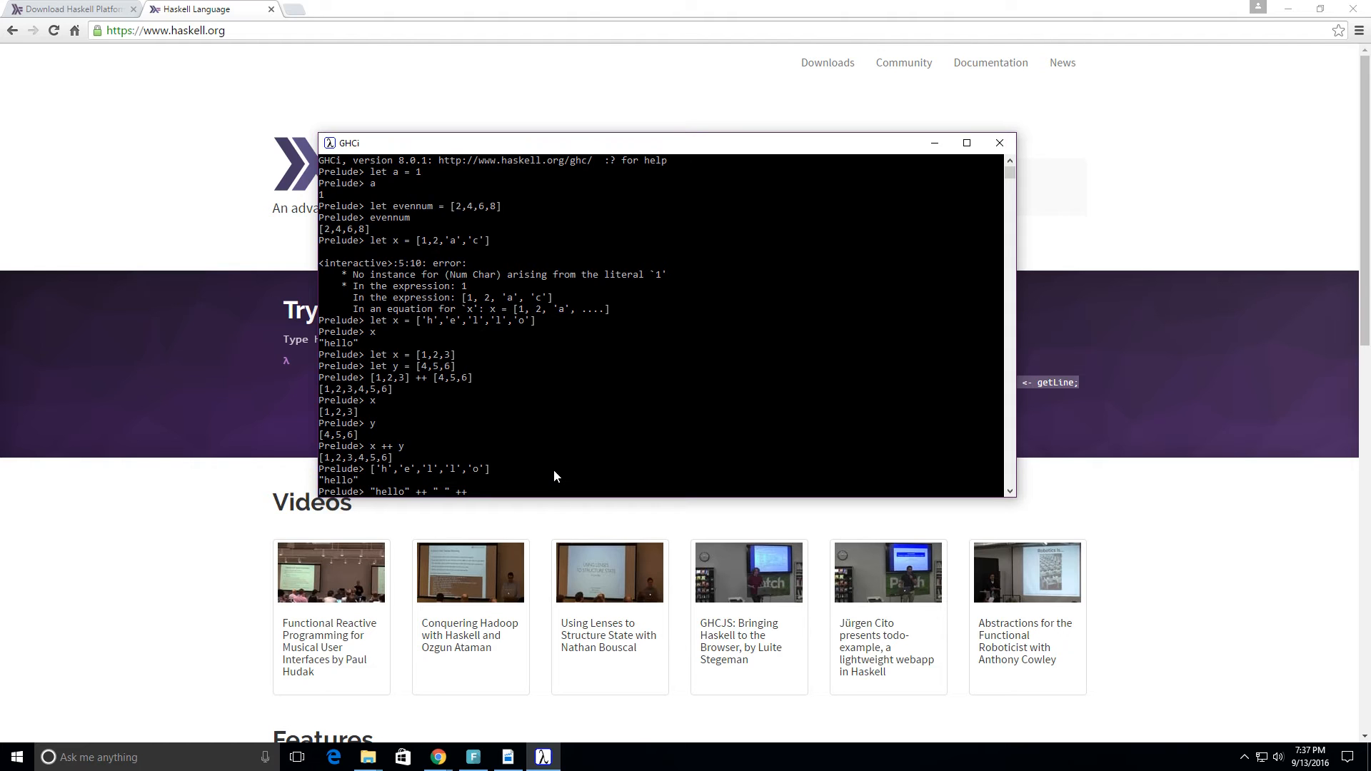
pyautogui.write('"world')
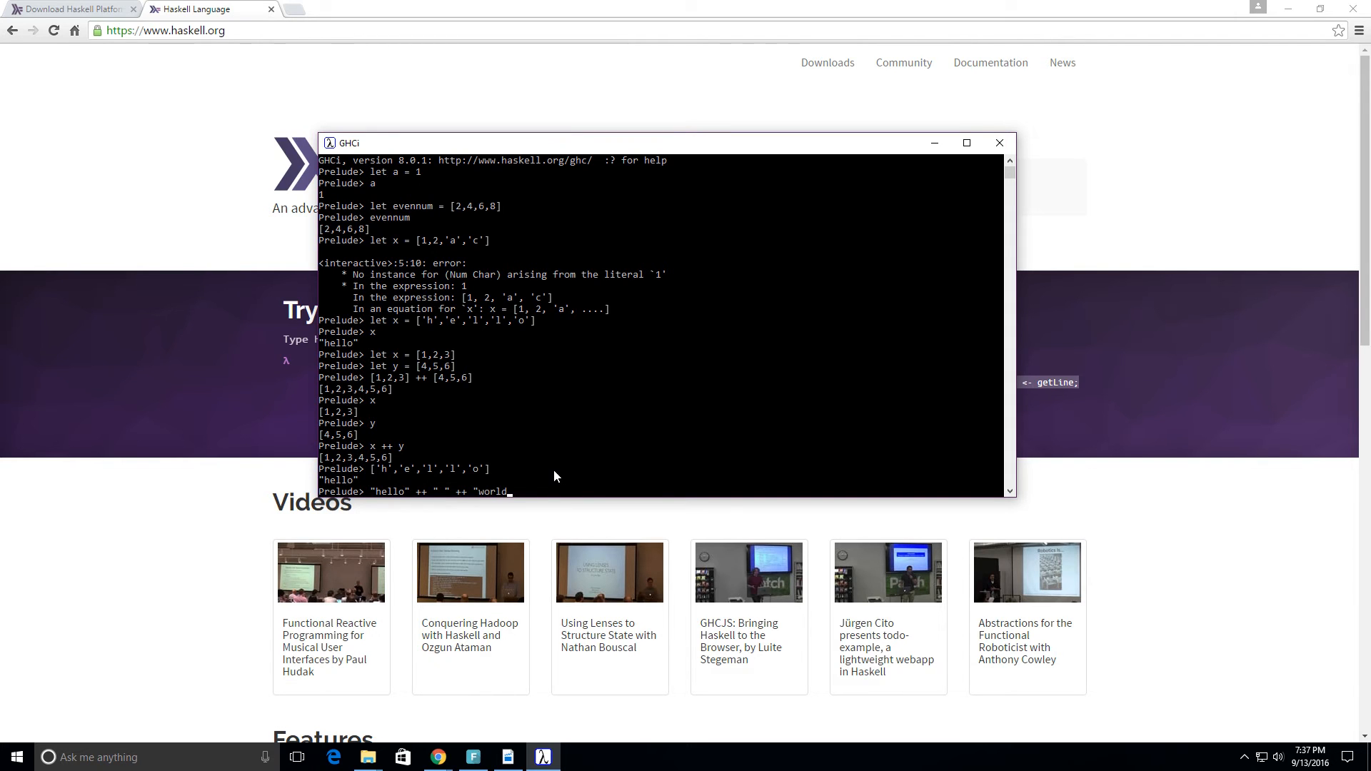
pyautogui.write('!')
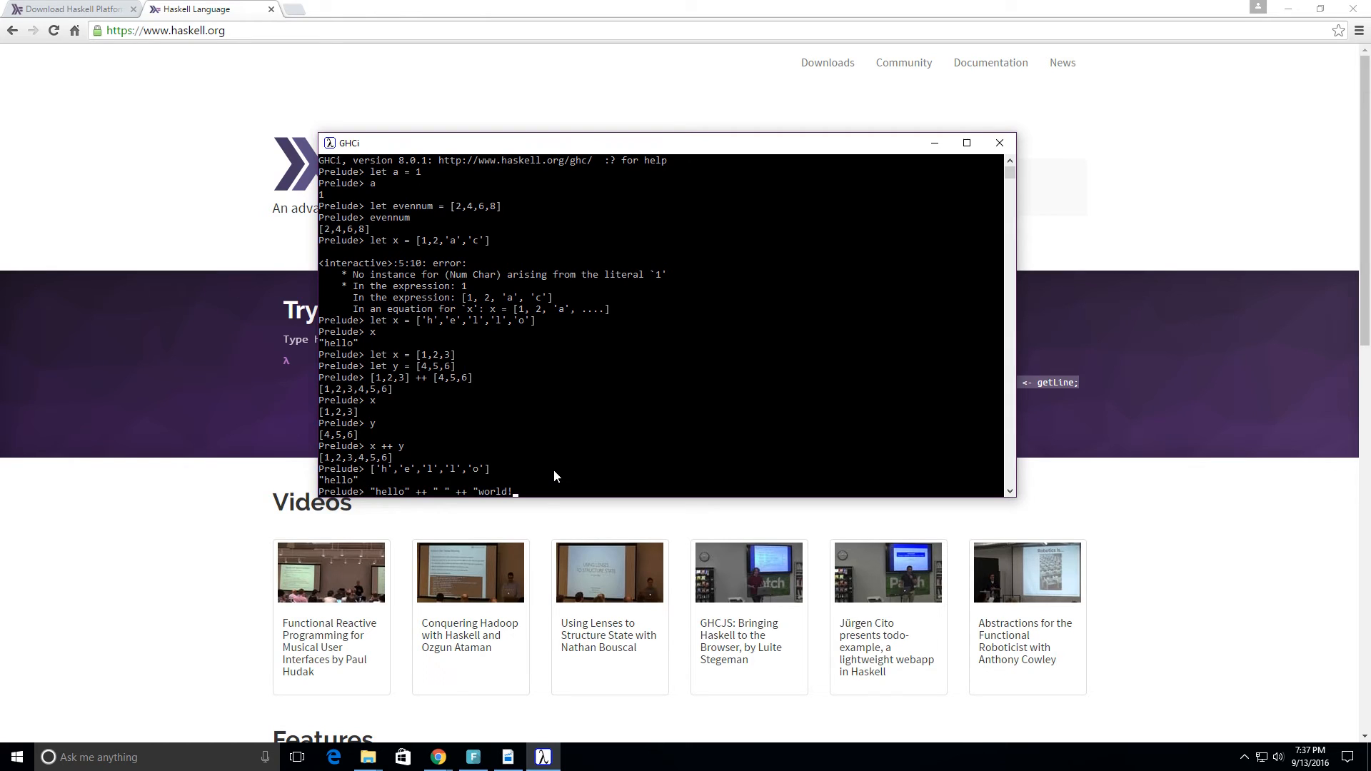
pyautogui.press('enter')
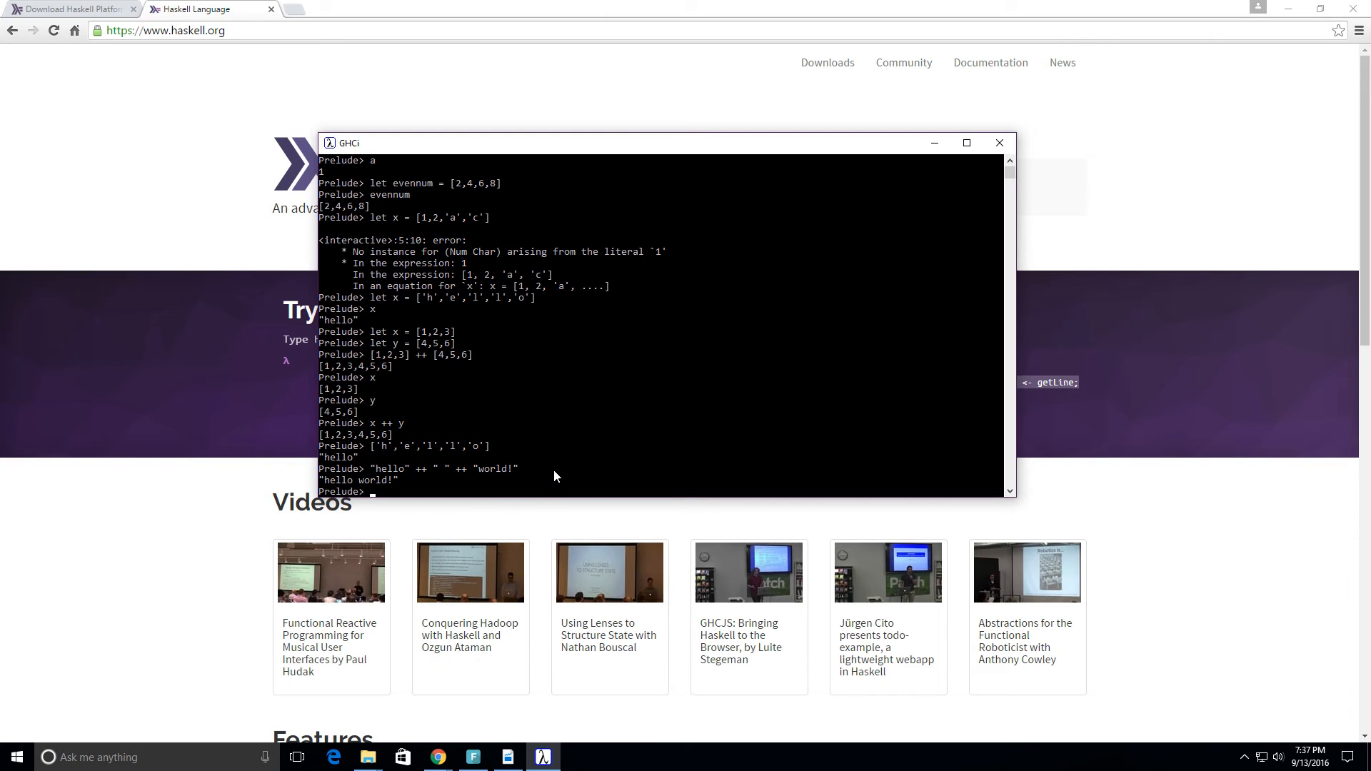
pyautogui.moveTo(540, 492)
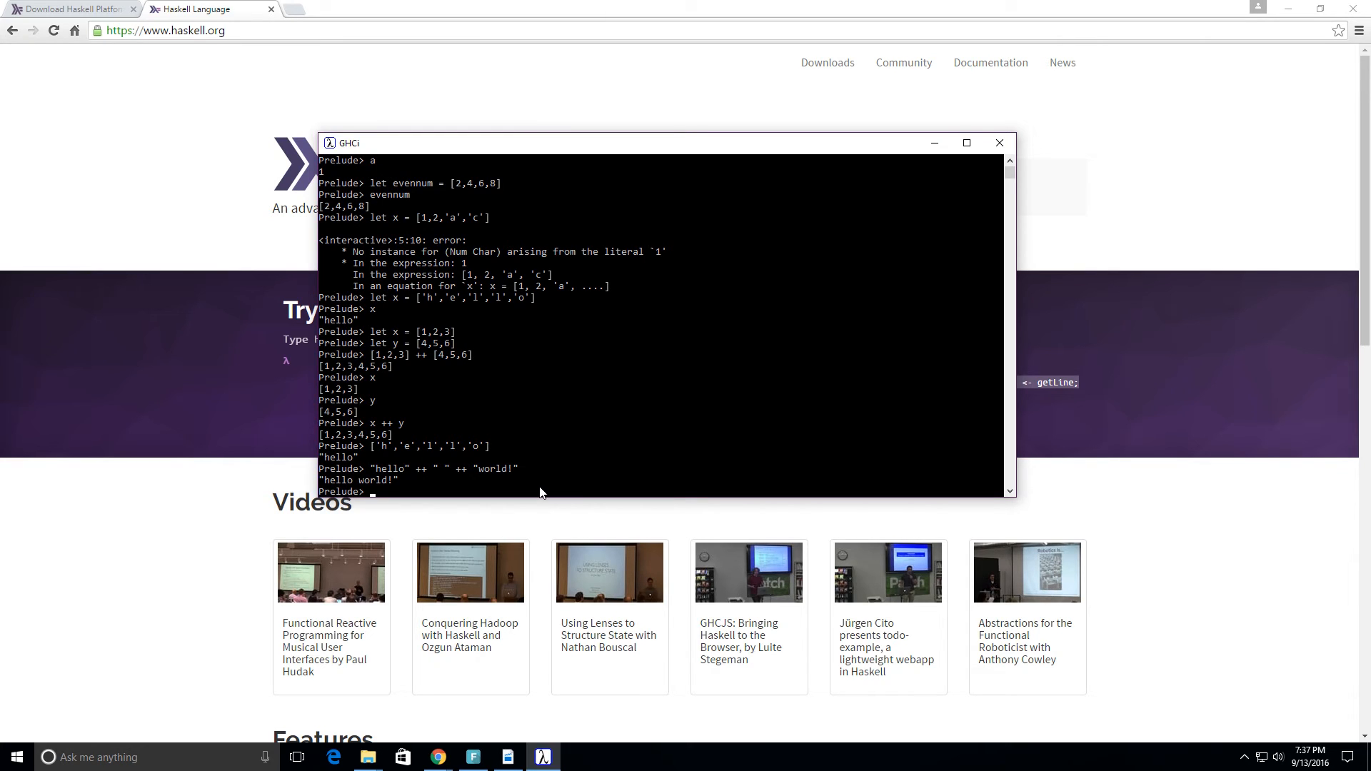
pyautogui.moveTo(510, 496)
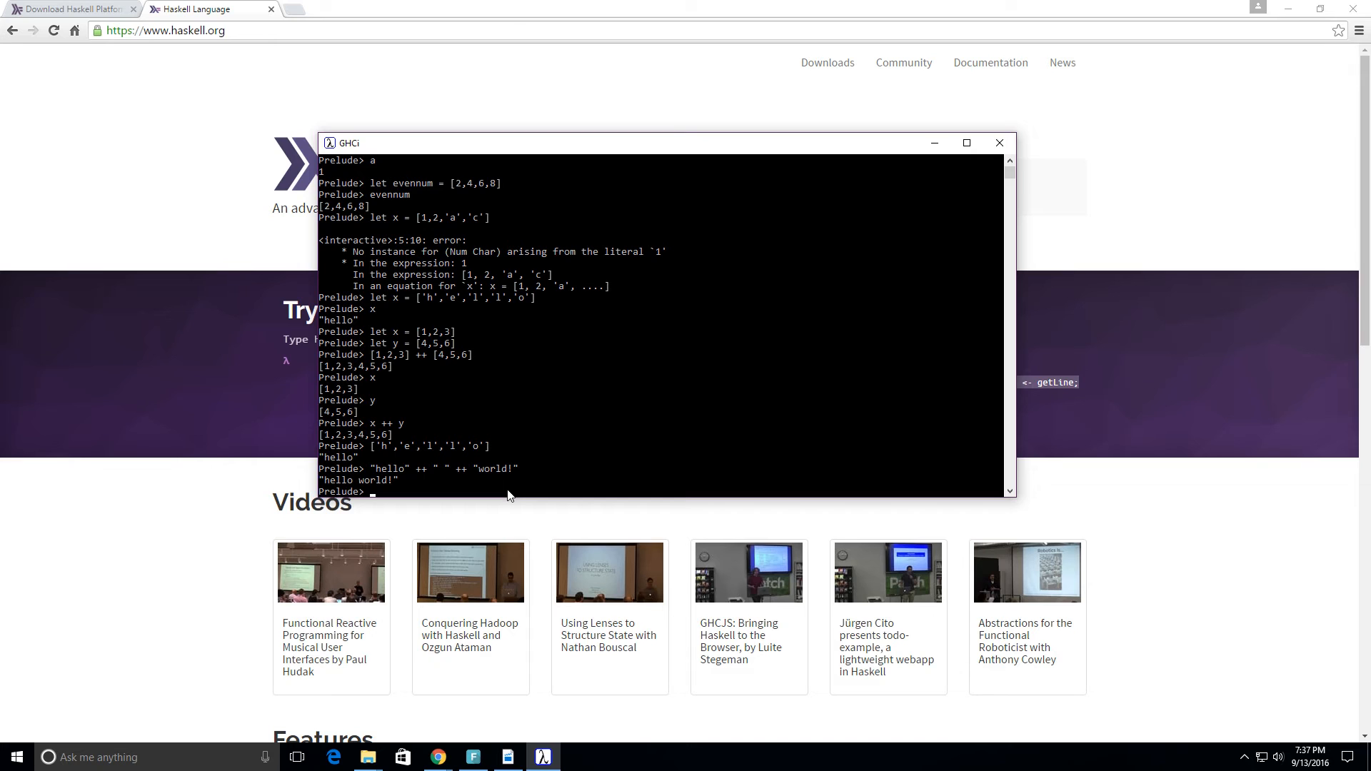
# Evaluate ['h','i'] ++ "world" to get the string "hiworld"
pyautogui.write("['")
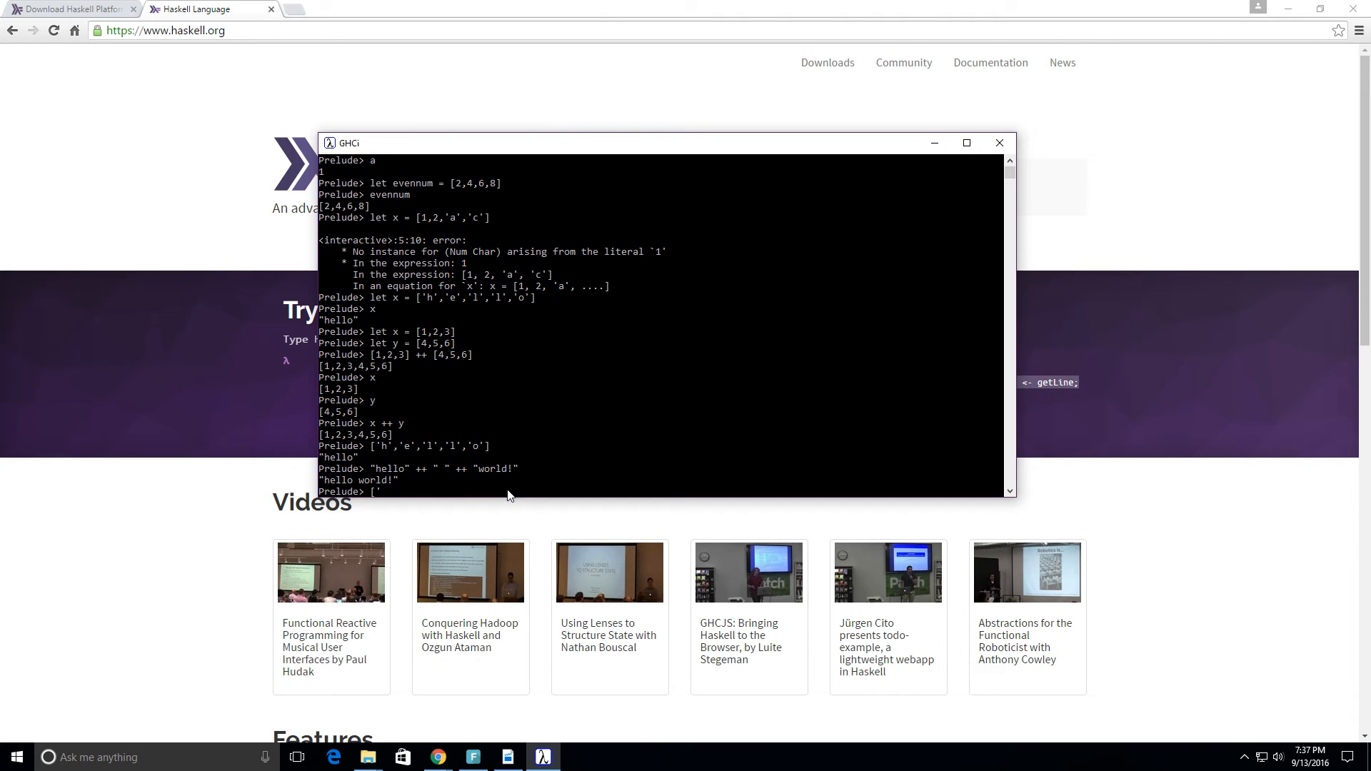
pyautogui.write("h'")
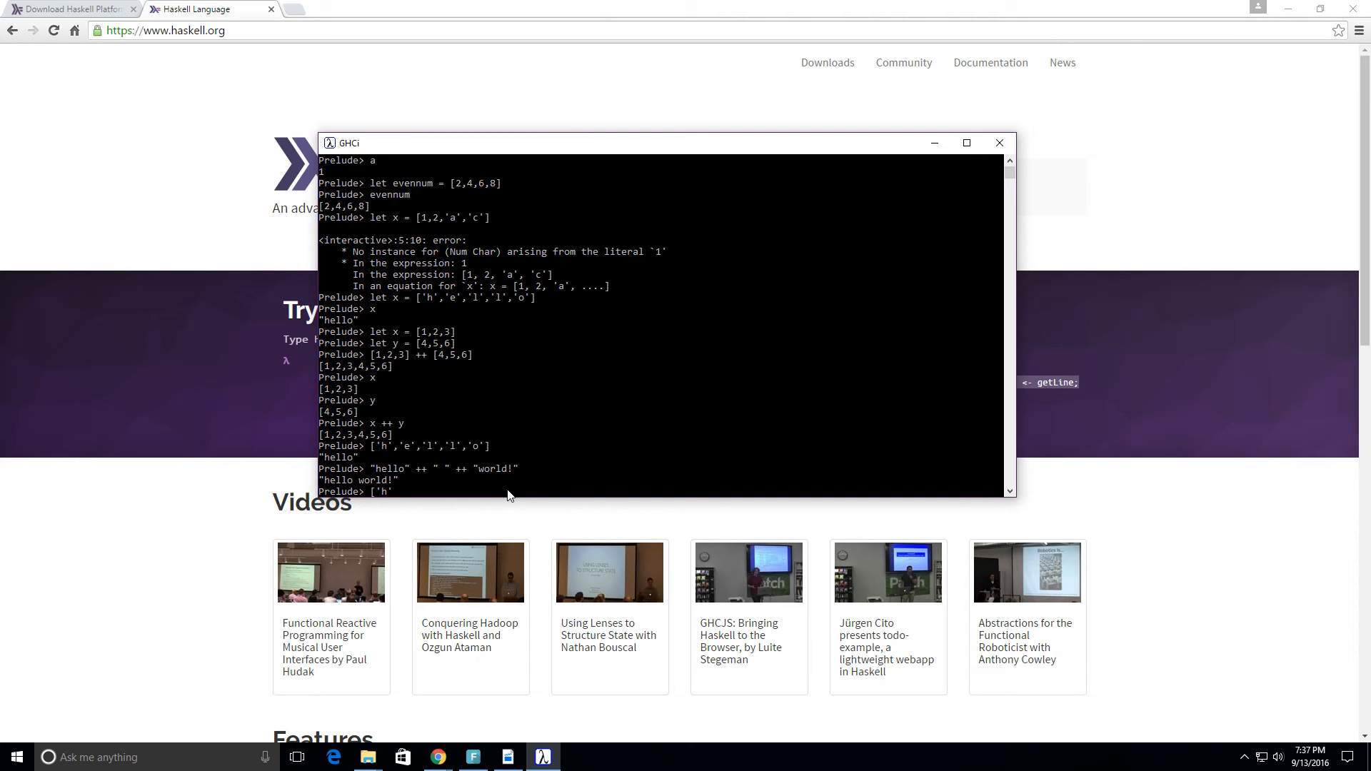
pyautogui.write(",'i")
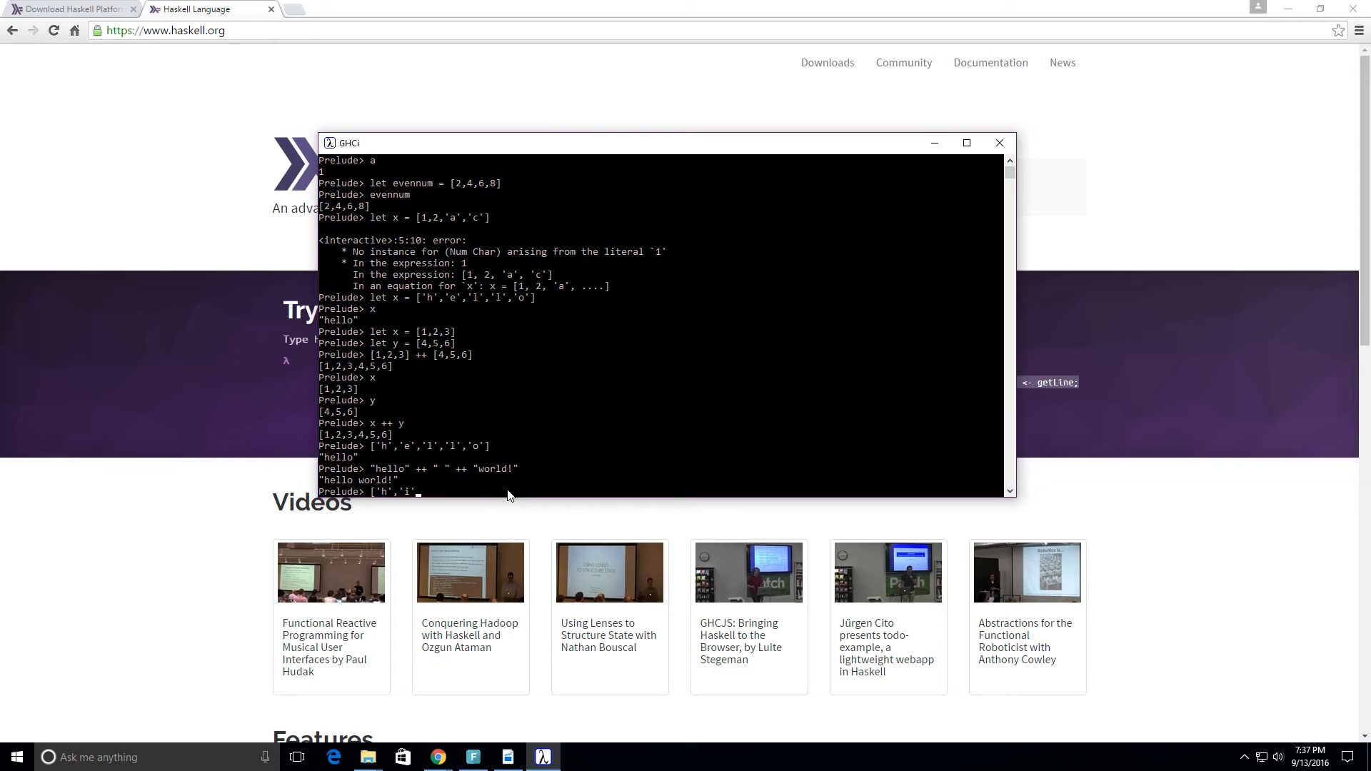
pyautogui.write(']')
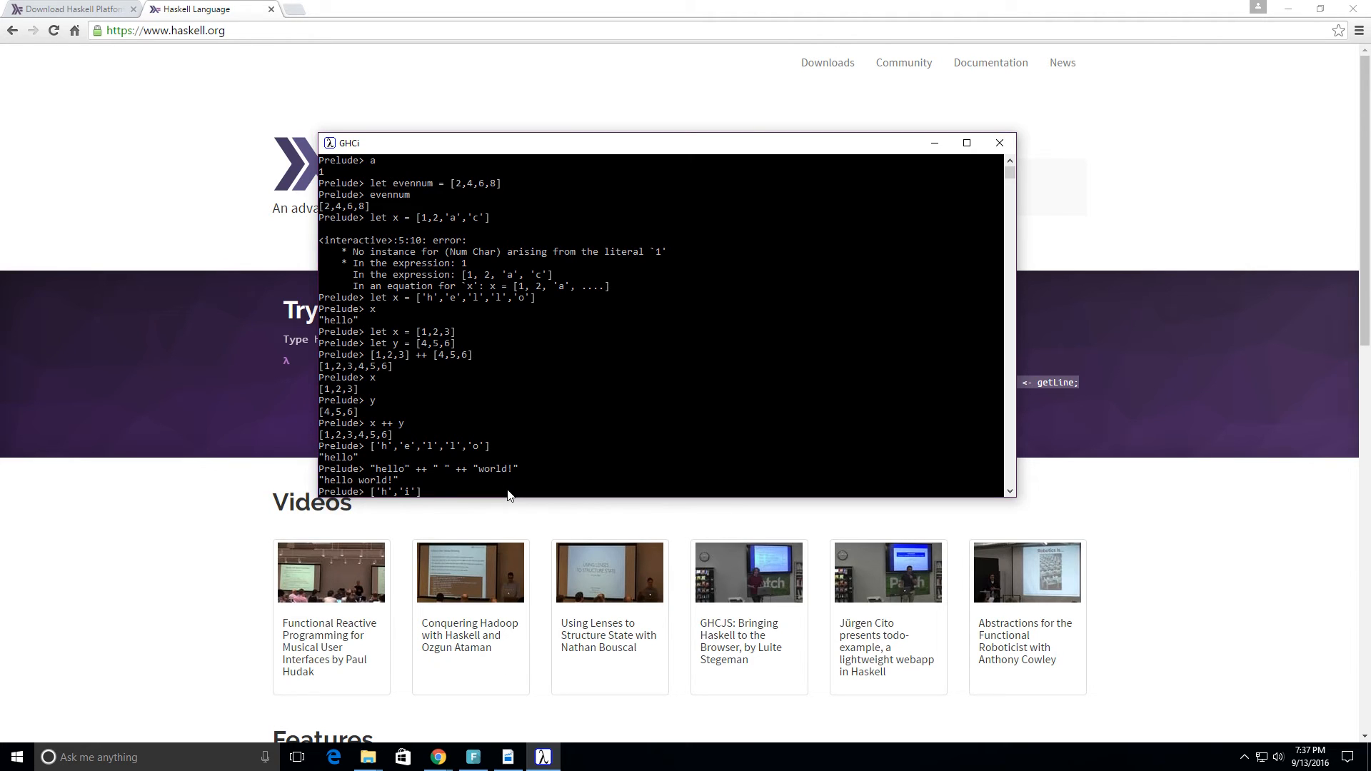
pyautogui.write('++')
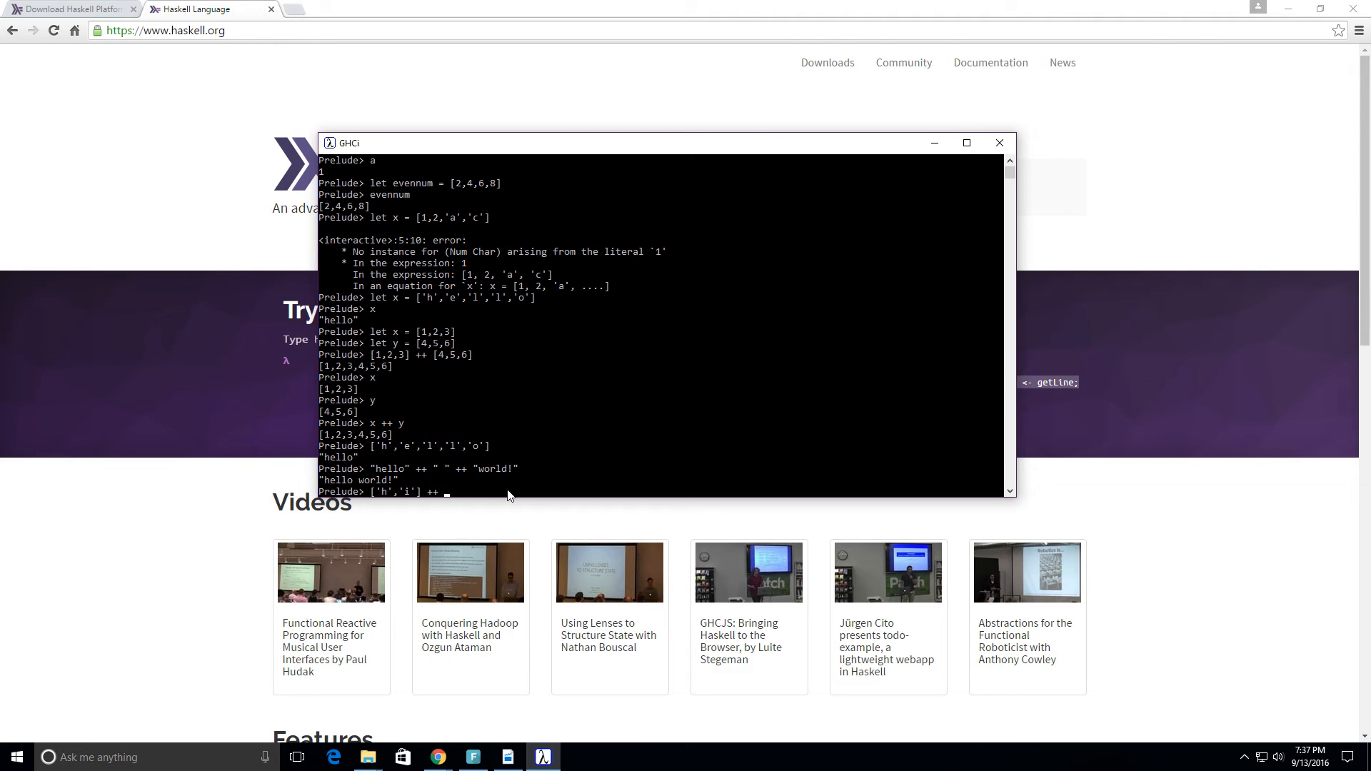
pyautogui.write('"world')
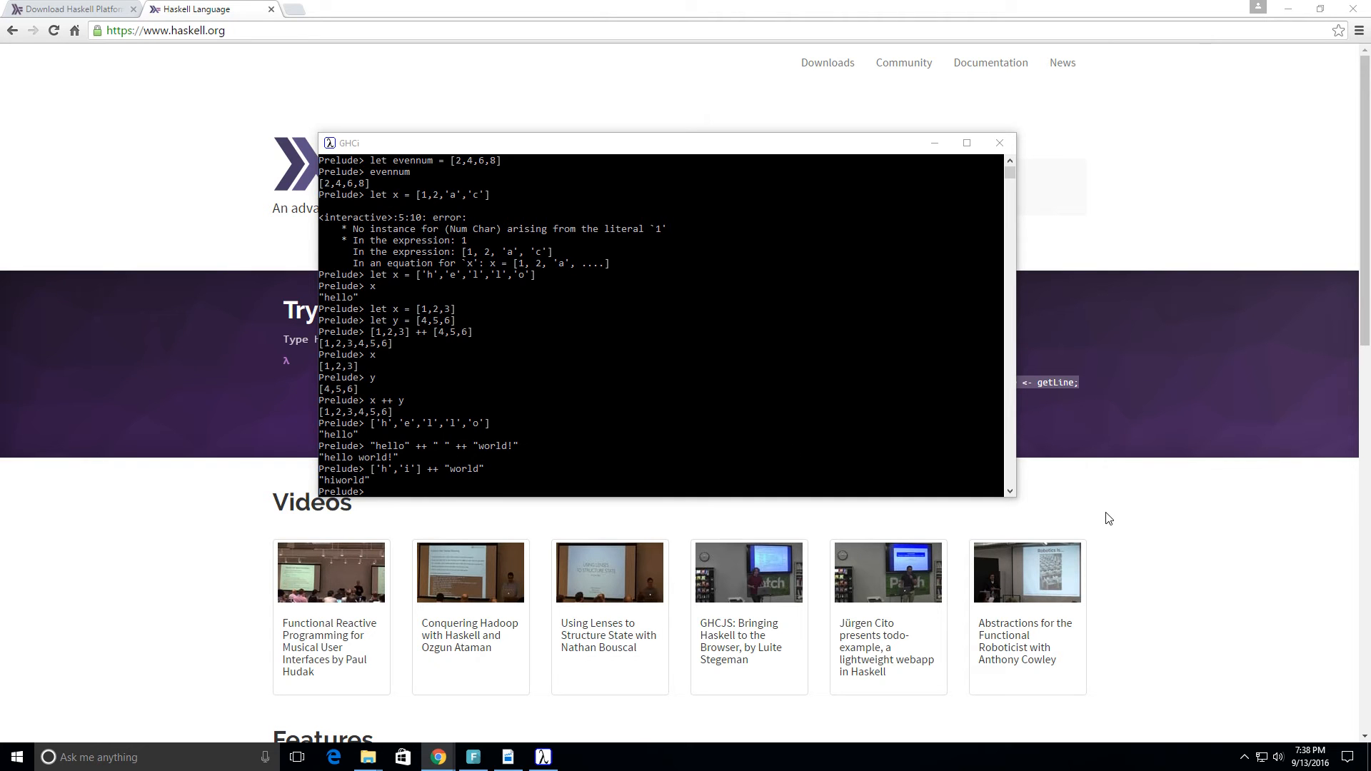
pyautogui.moveTo(829, 569)
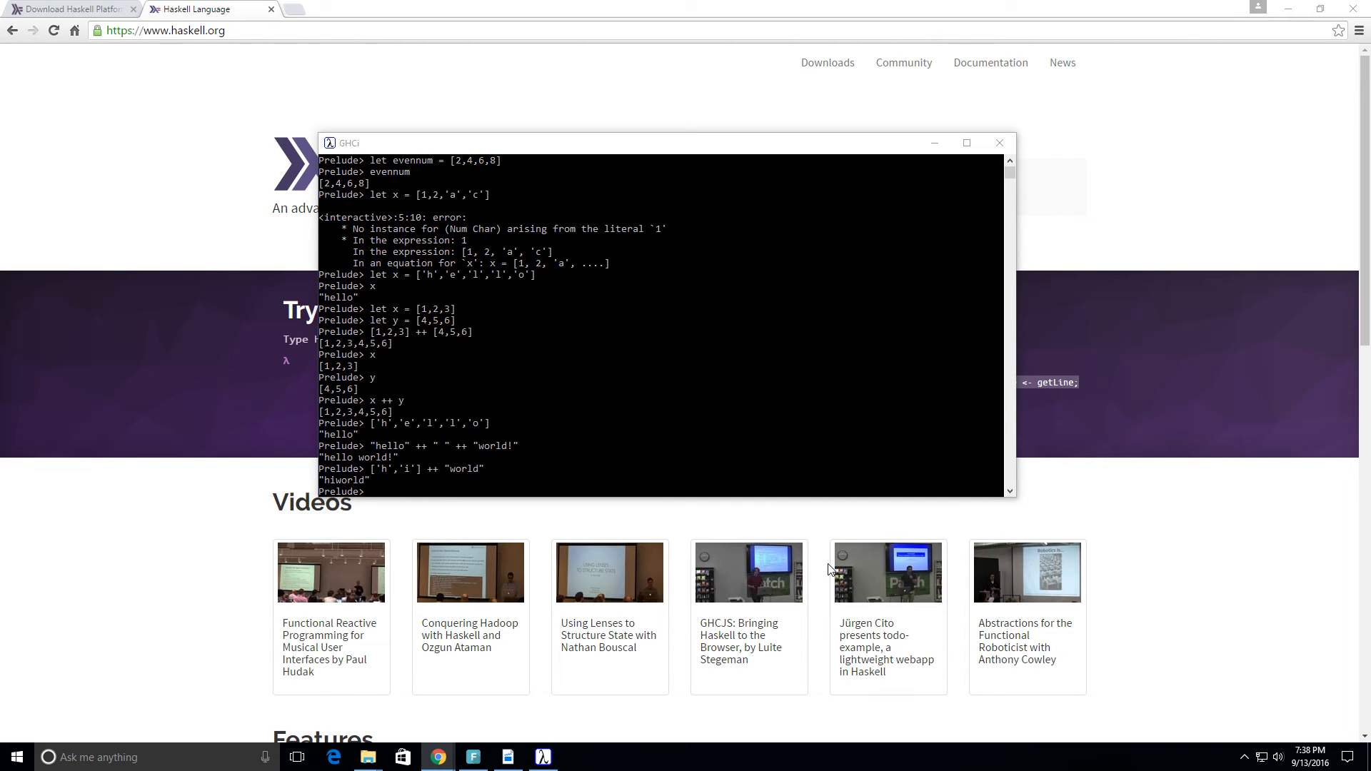
pyautogui.moveTo(525, 491)
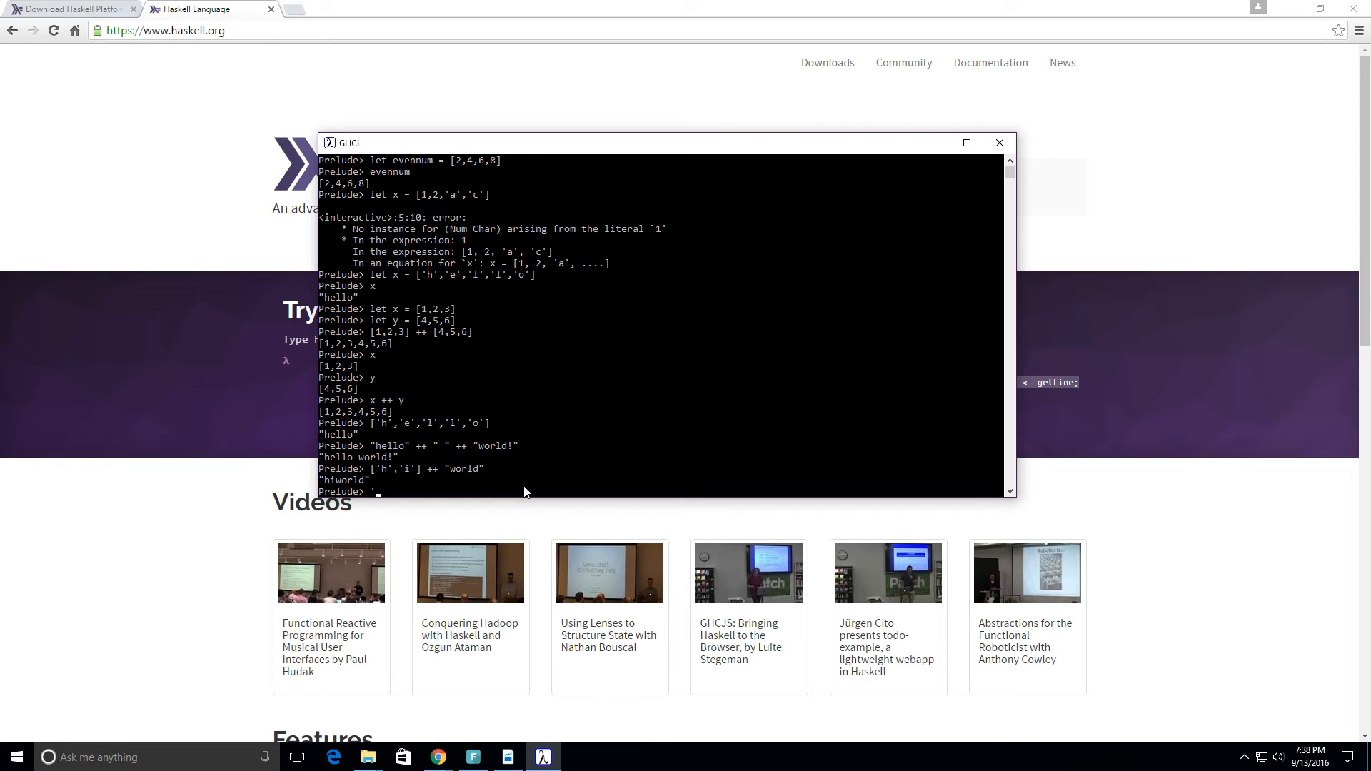
# Evaluate 'A':"BCDEF" to cons 'A' onto the string, giving "ABCDEF"
pyautogui.write("'A")
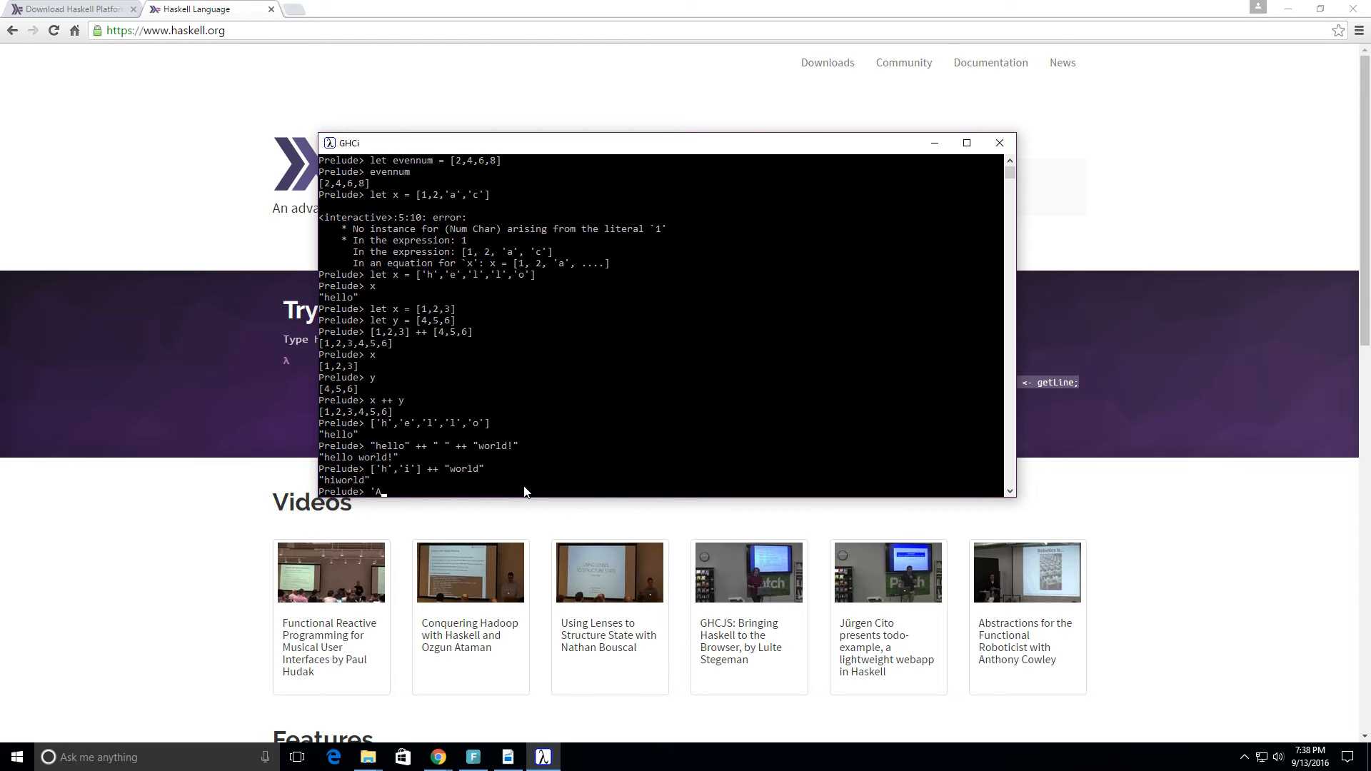
pyautogui.write(':"')
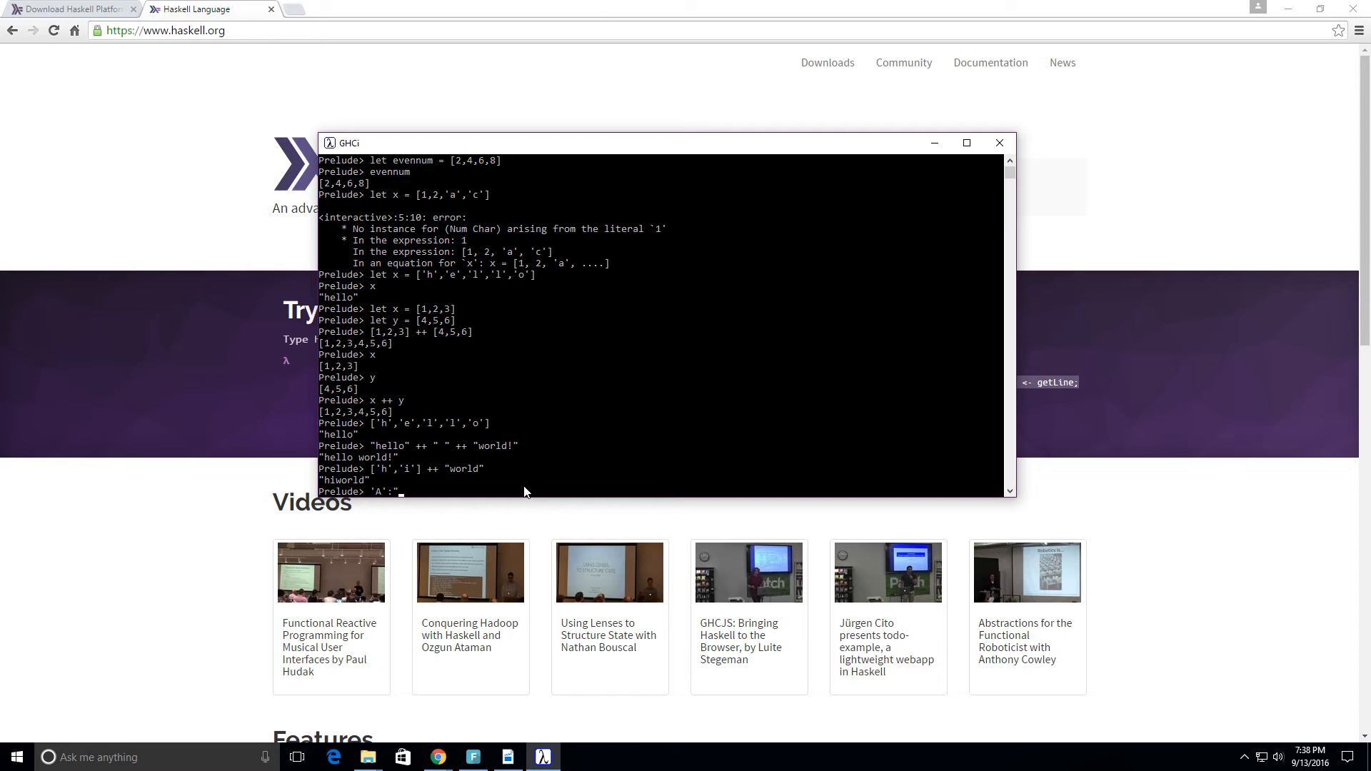
pyautogui.write('BCDEF"')
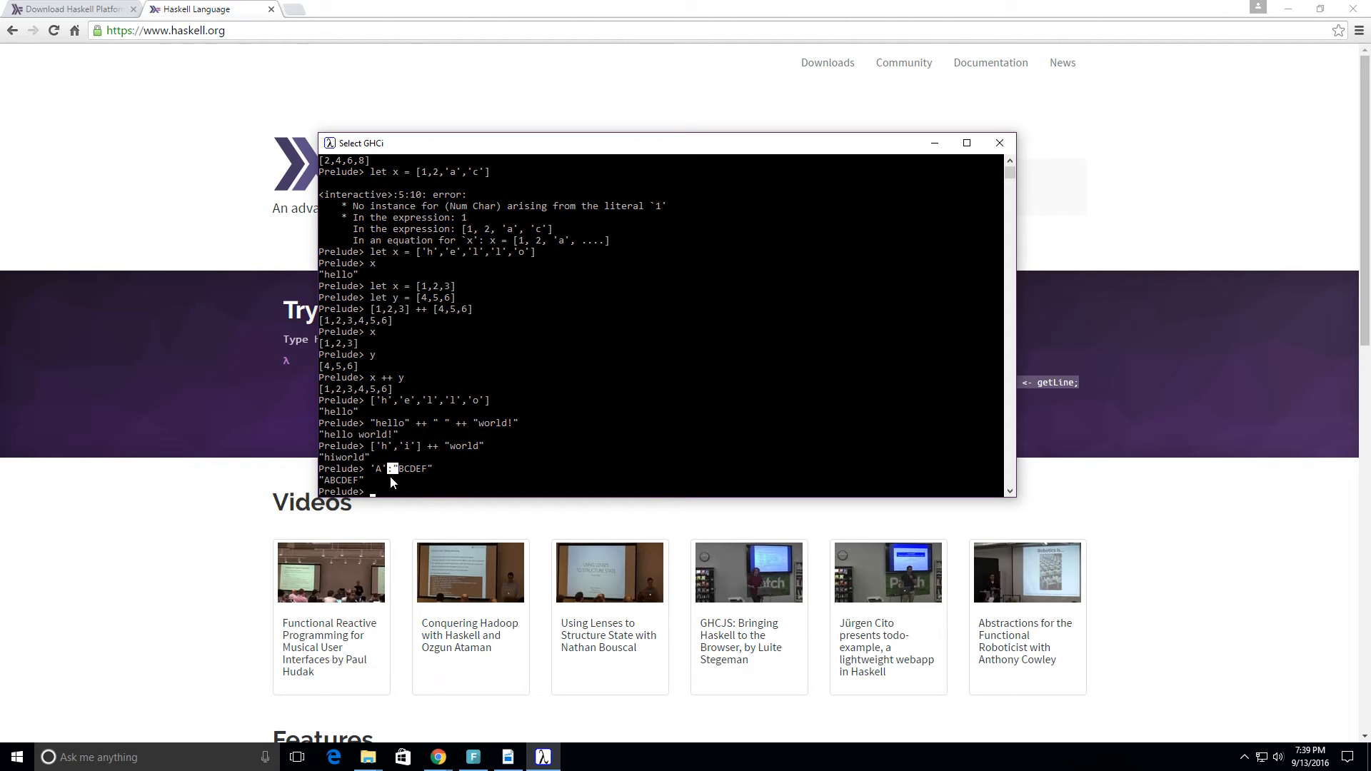
pyautogui.moveTo(404, 495)
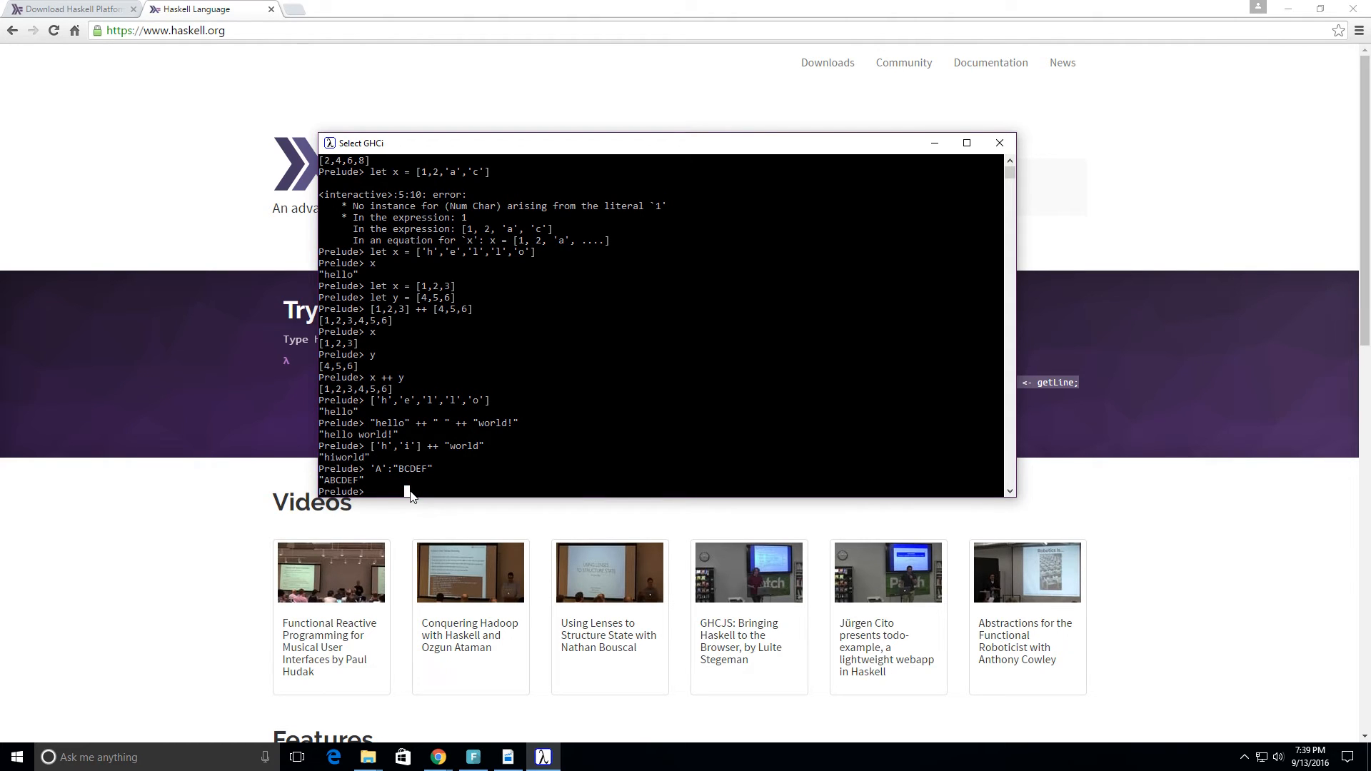
# Evaluate 1:2:3:[] to build the list [1,2,3]
pyautogui.write('[1,')
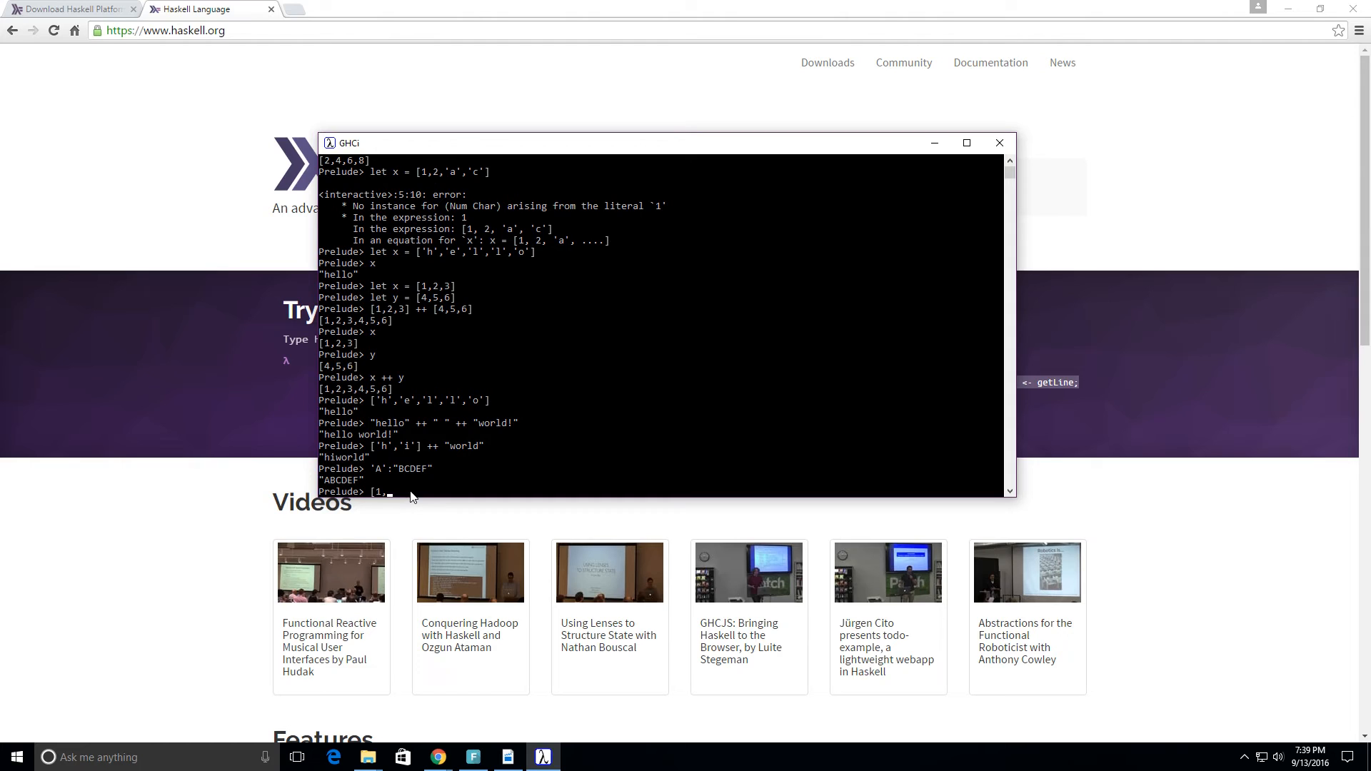
pyautogui.write('2,')
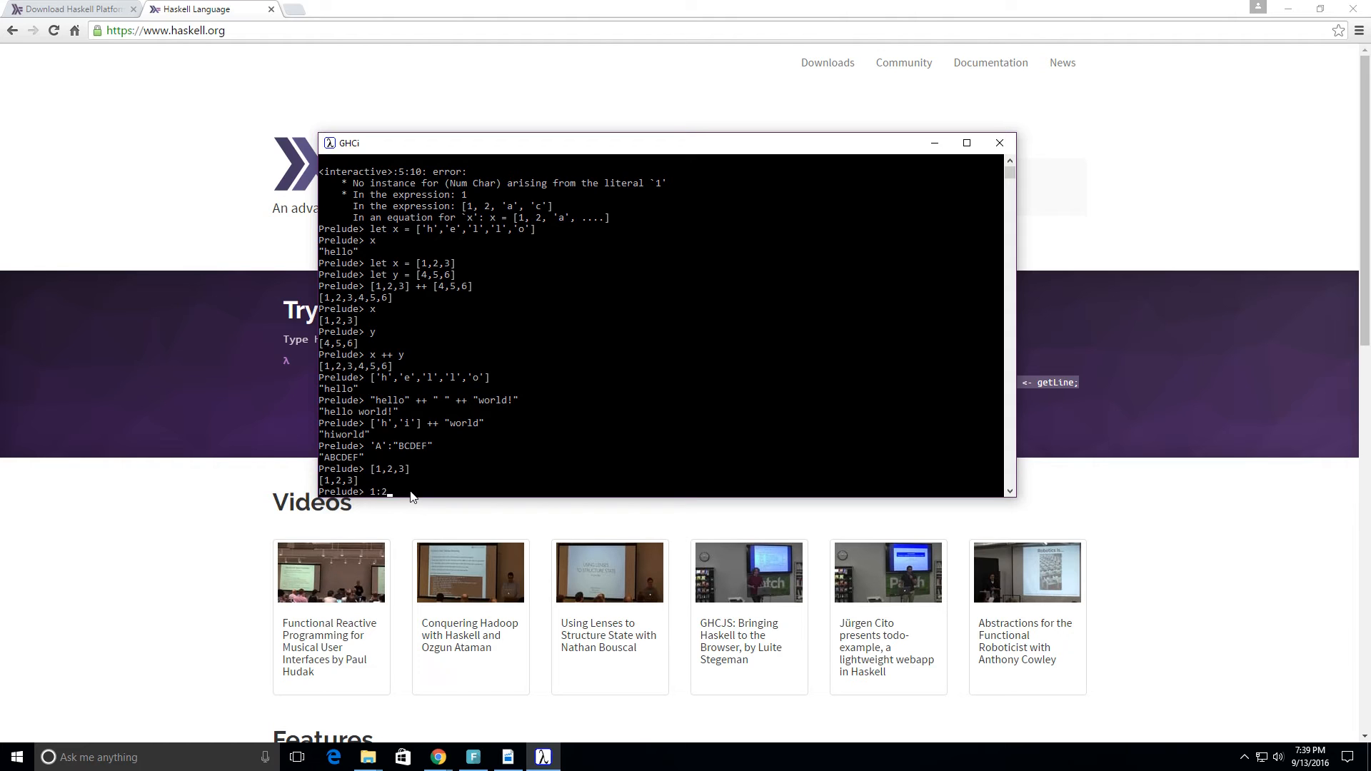
pyautogui.write('3')
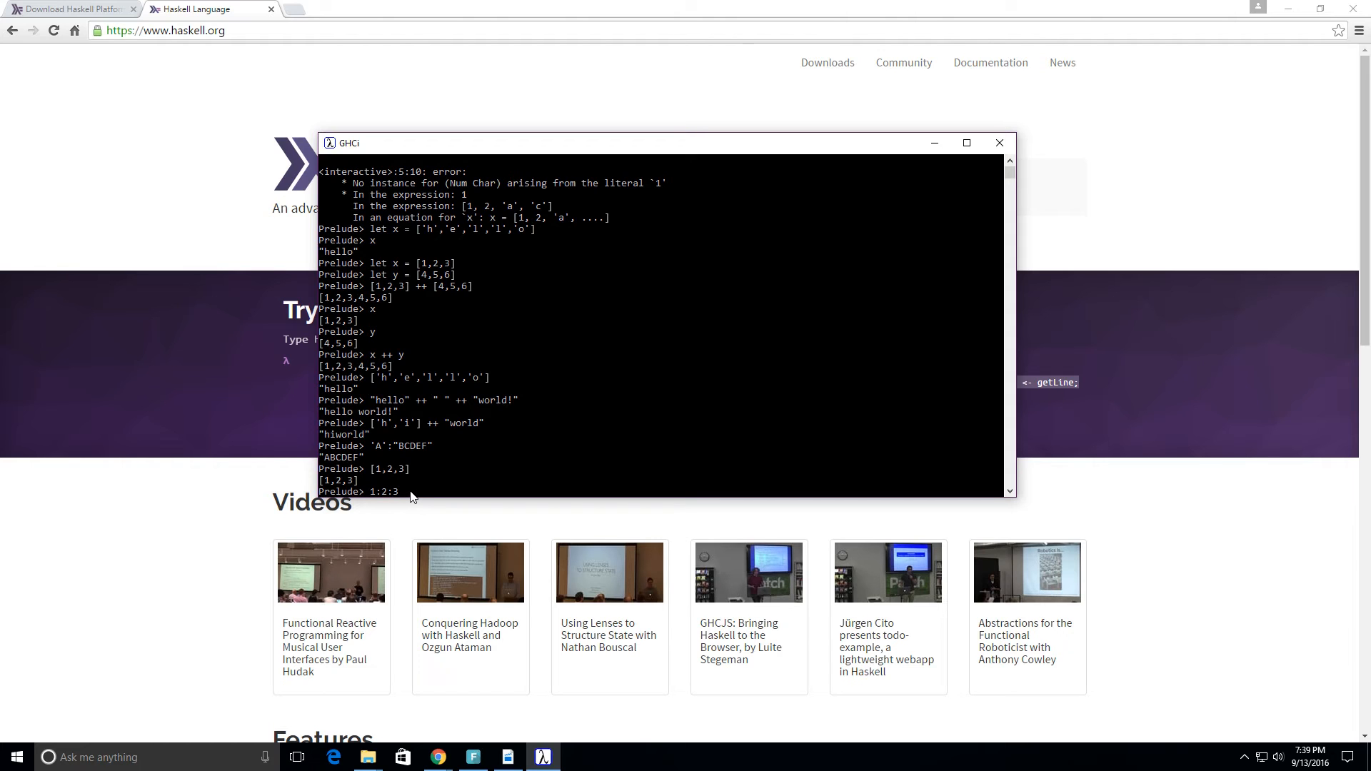
pyautogui.write(':')
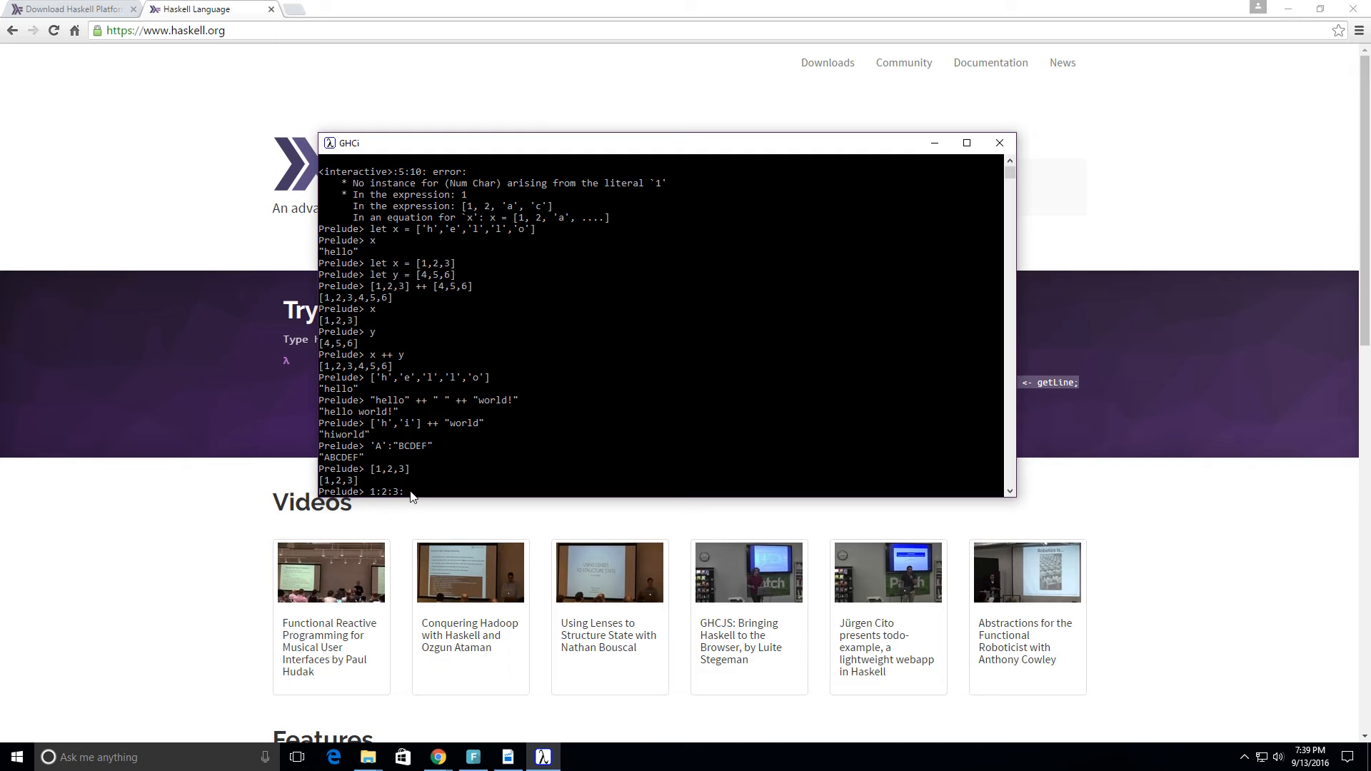
pyautogui.write('[')
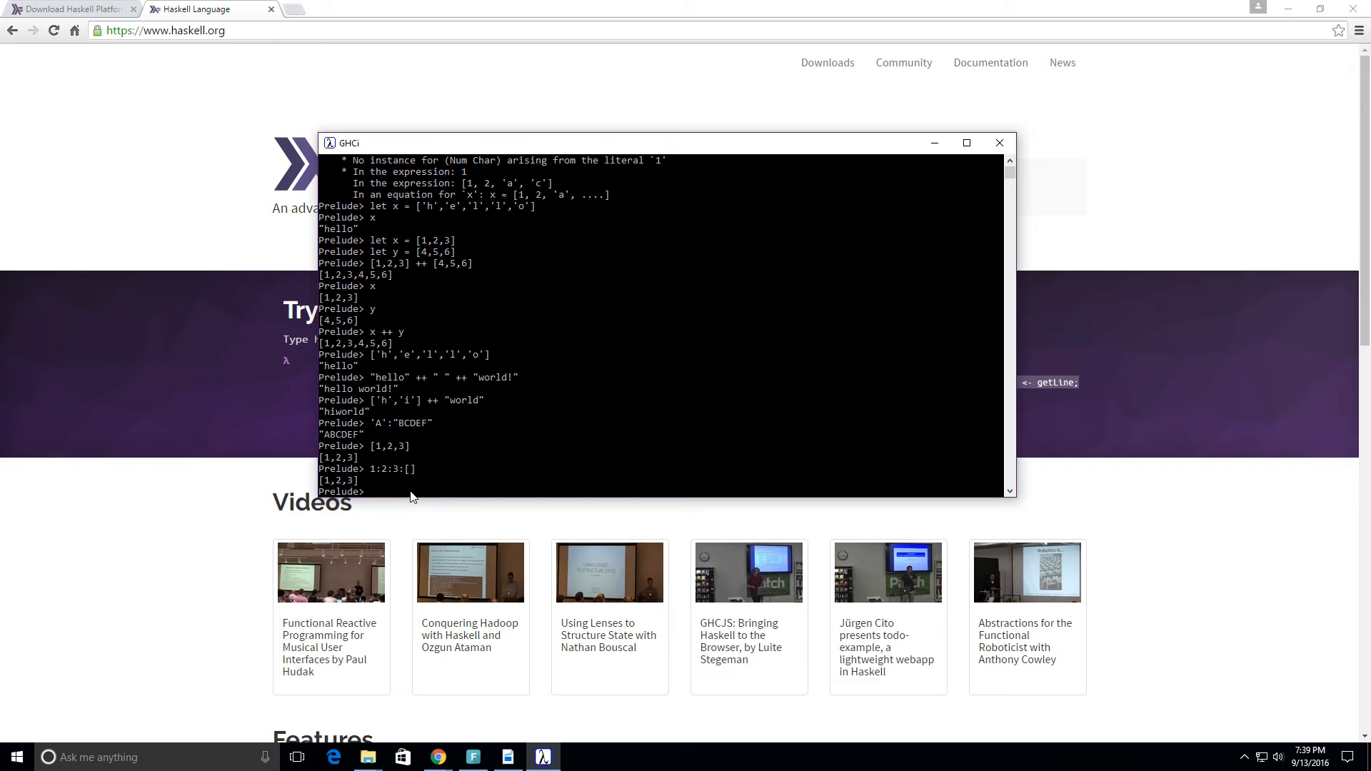
# Evaluate 'A':'B':'C':[] to build the string "ABC"
pyautogui.write("'")
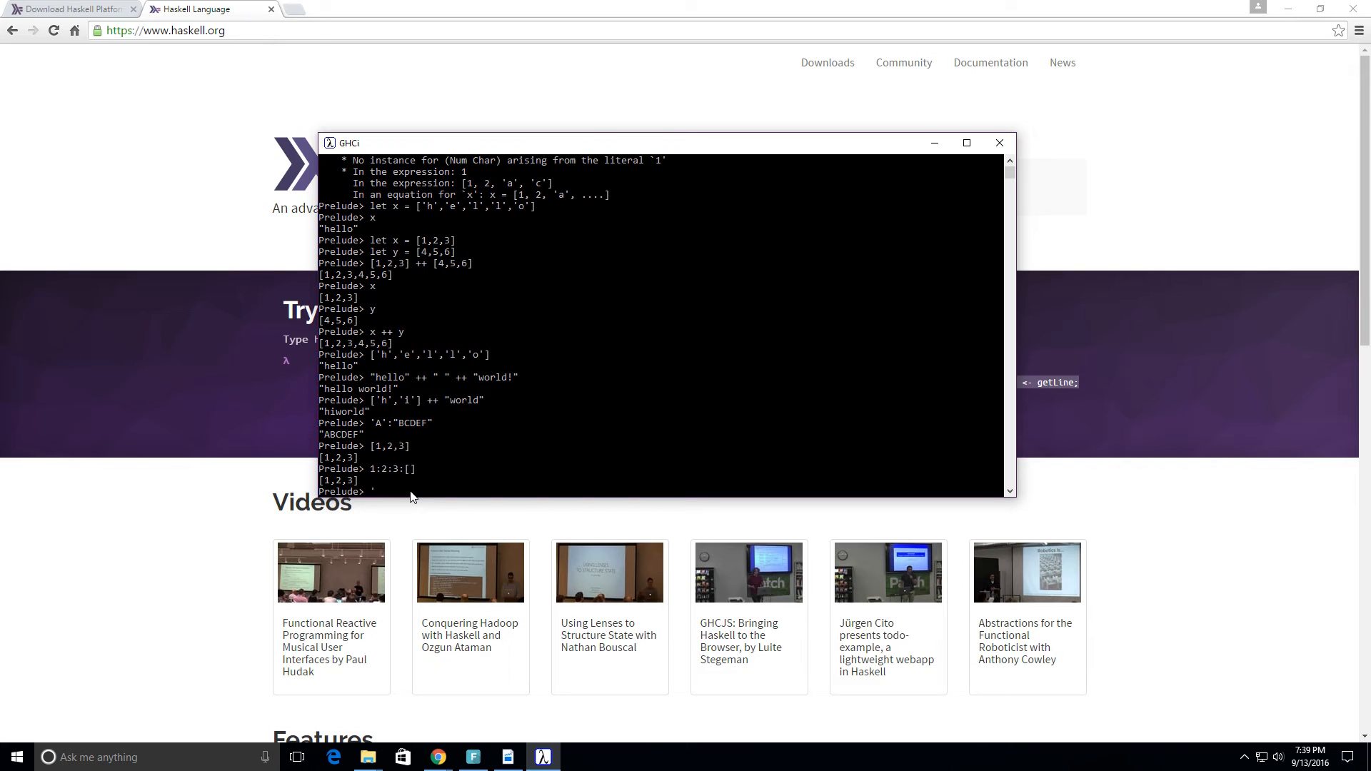
pyautogui.write("'A'")
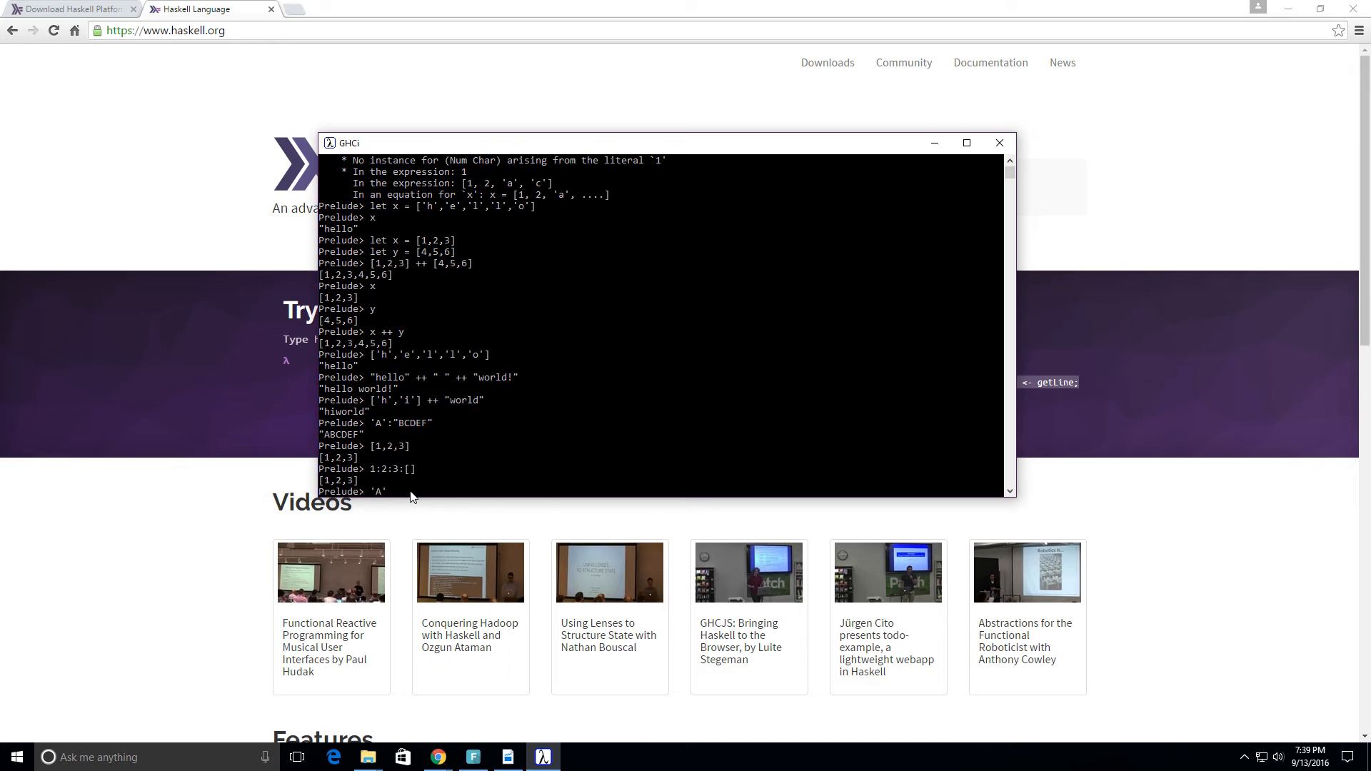
pyautogui.write(':')
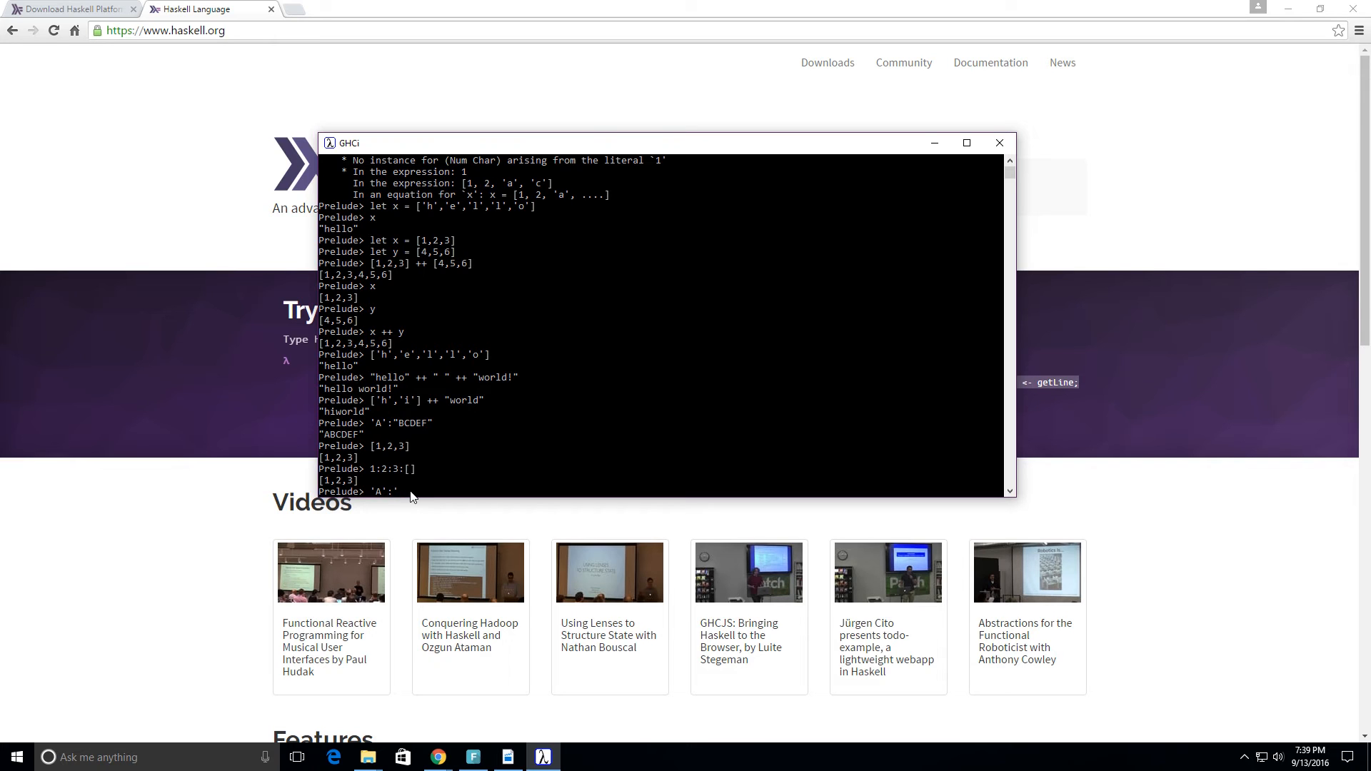
pyautogui.write('B')
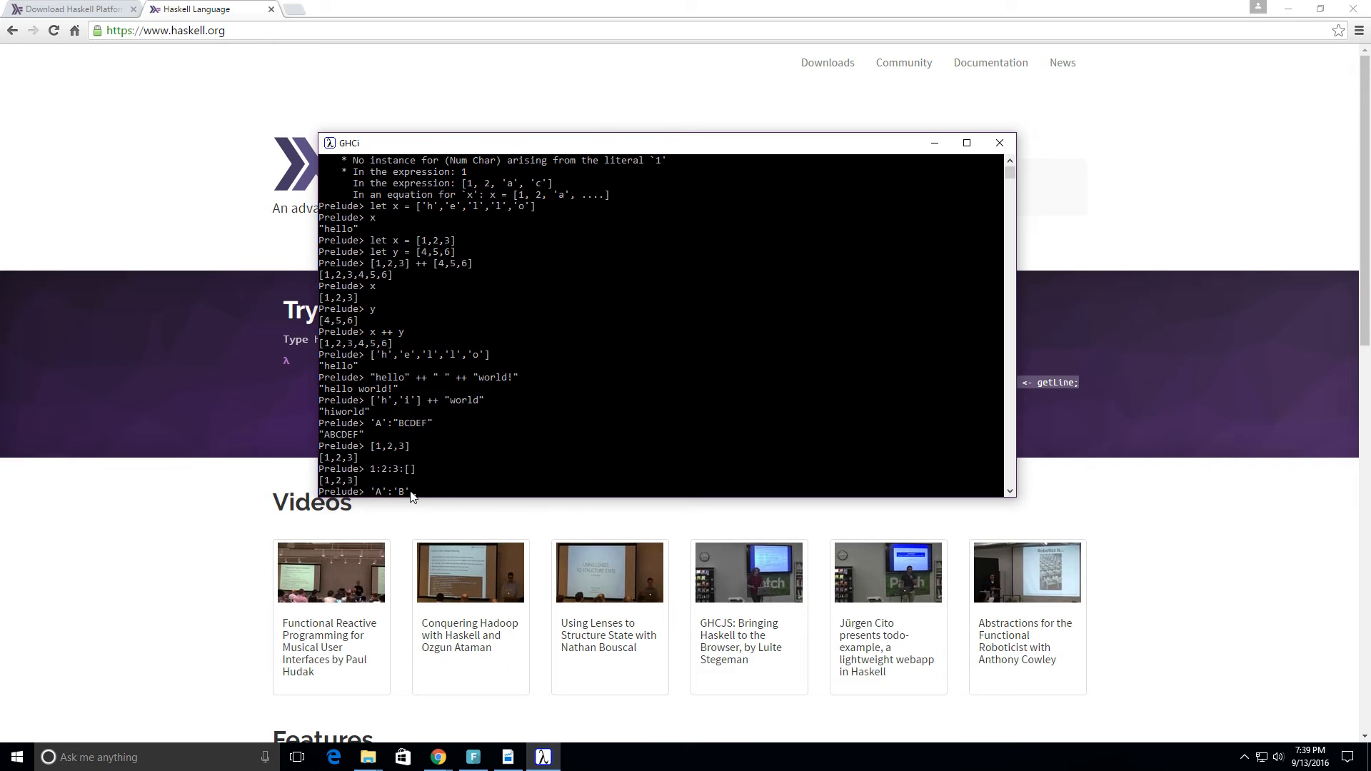
pyautogui.write("'")
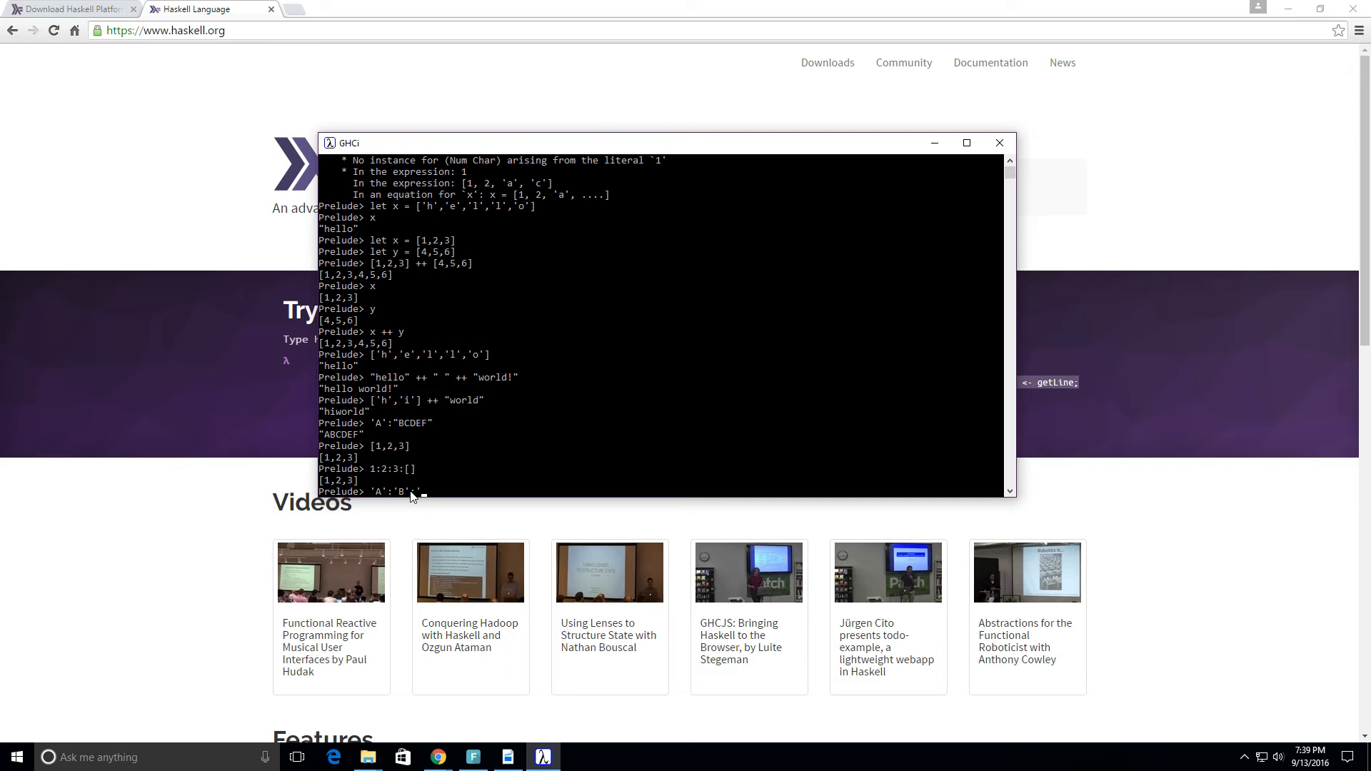
pyautogui.write('C')
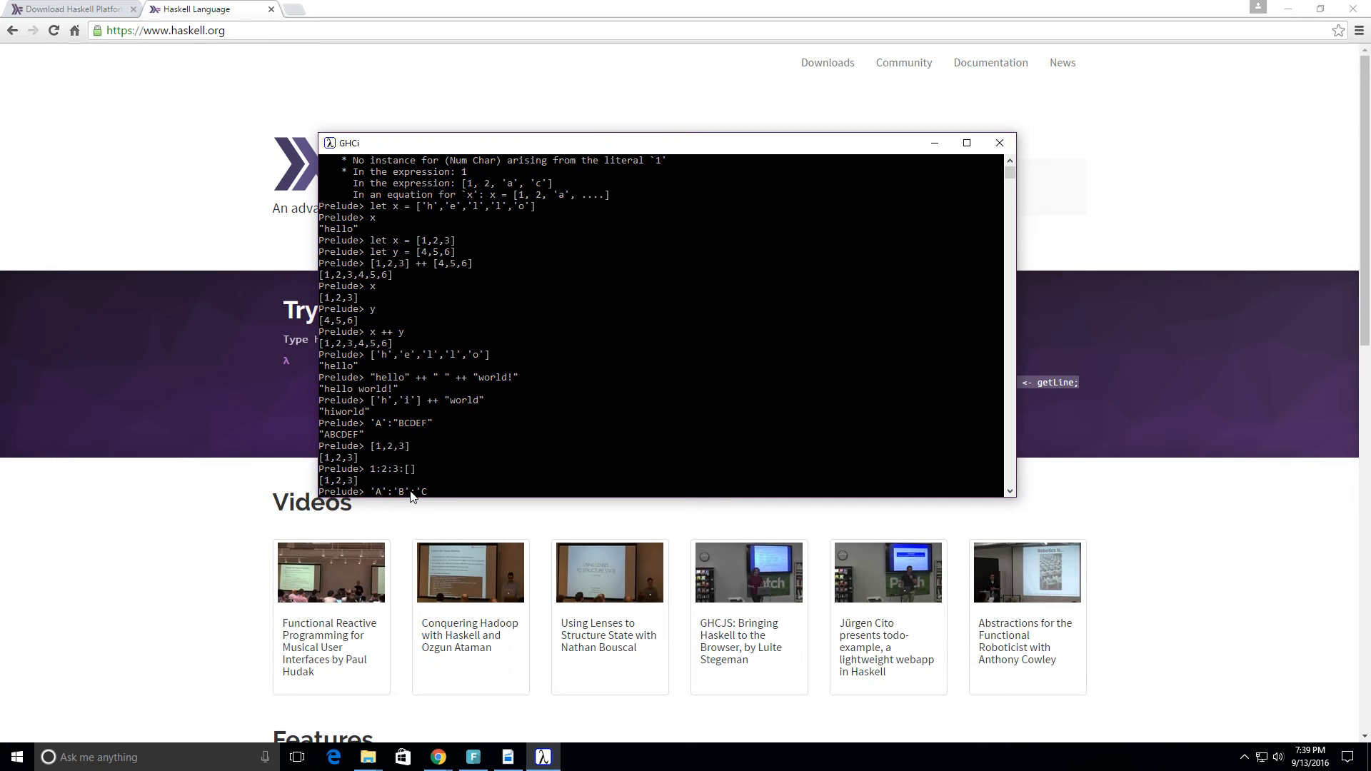
pyautogui.write(':[')
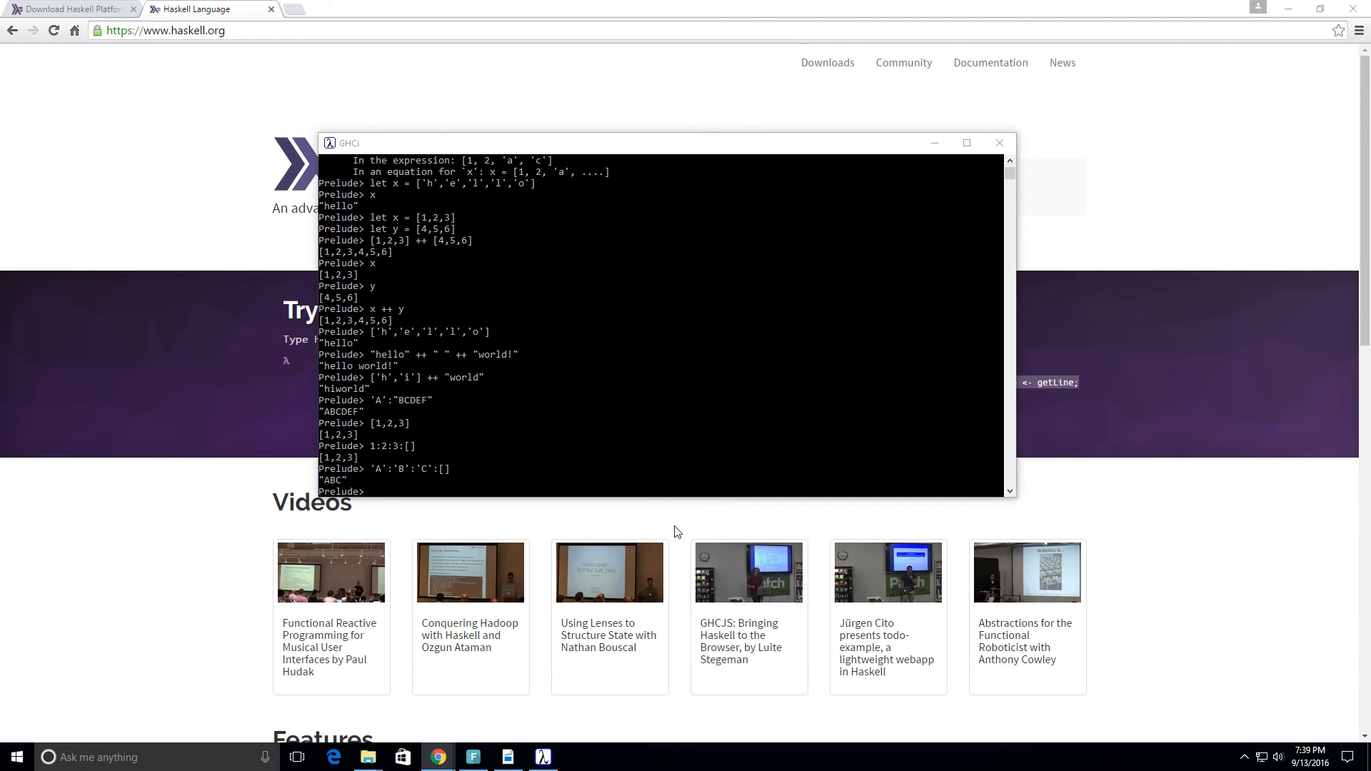
pyautogui.moveTo(393, 491)
pyautogui.write('[')
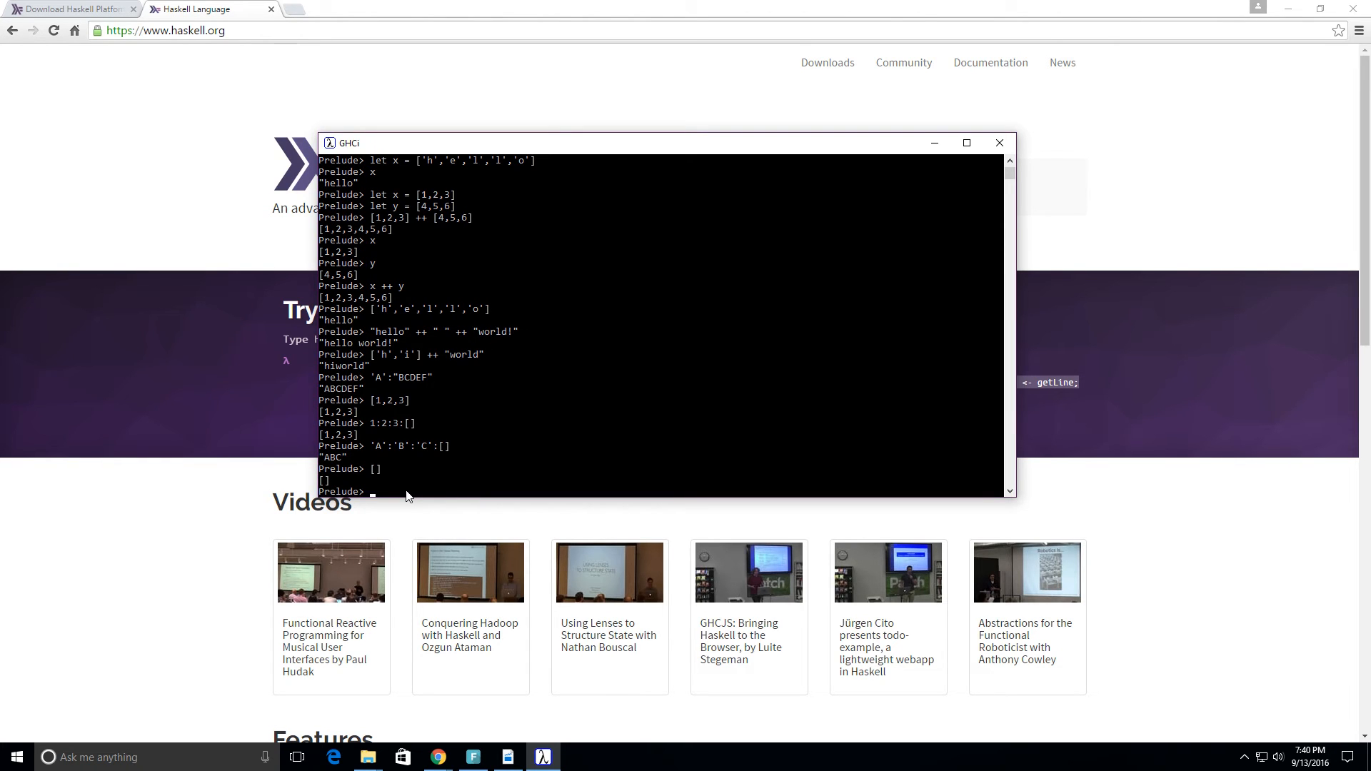
# Evaluate [], [[]] and [[],[],[]] to echo empty and nested empty lists
pyautogui.write('[[]]')
pyautogui.write('[[],[],[]]')
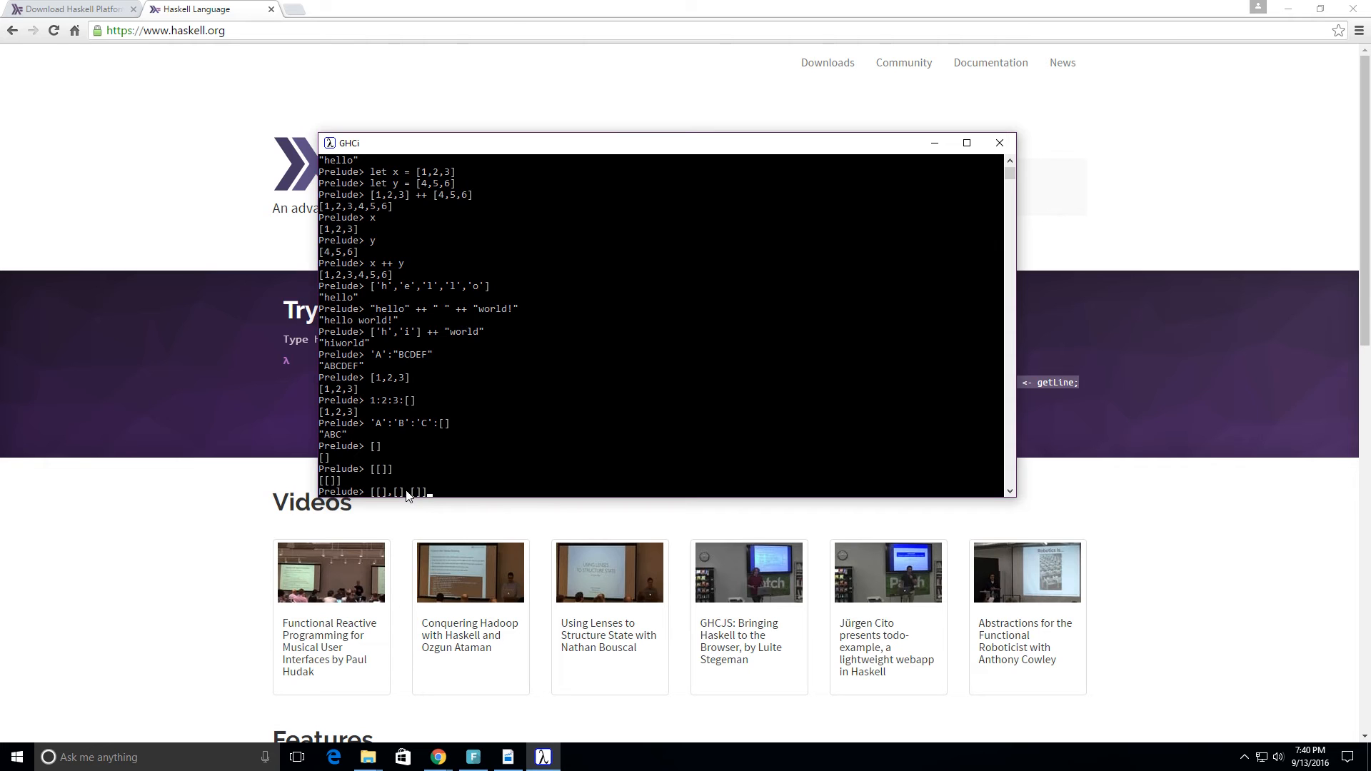
pyautogui.press('Return')
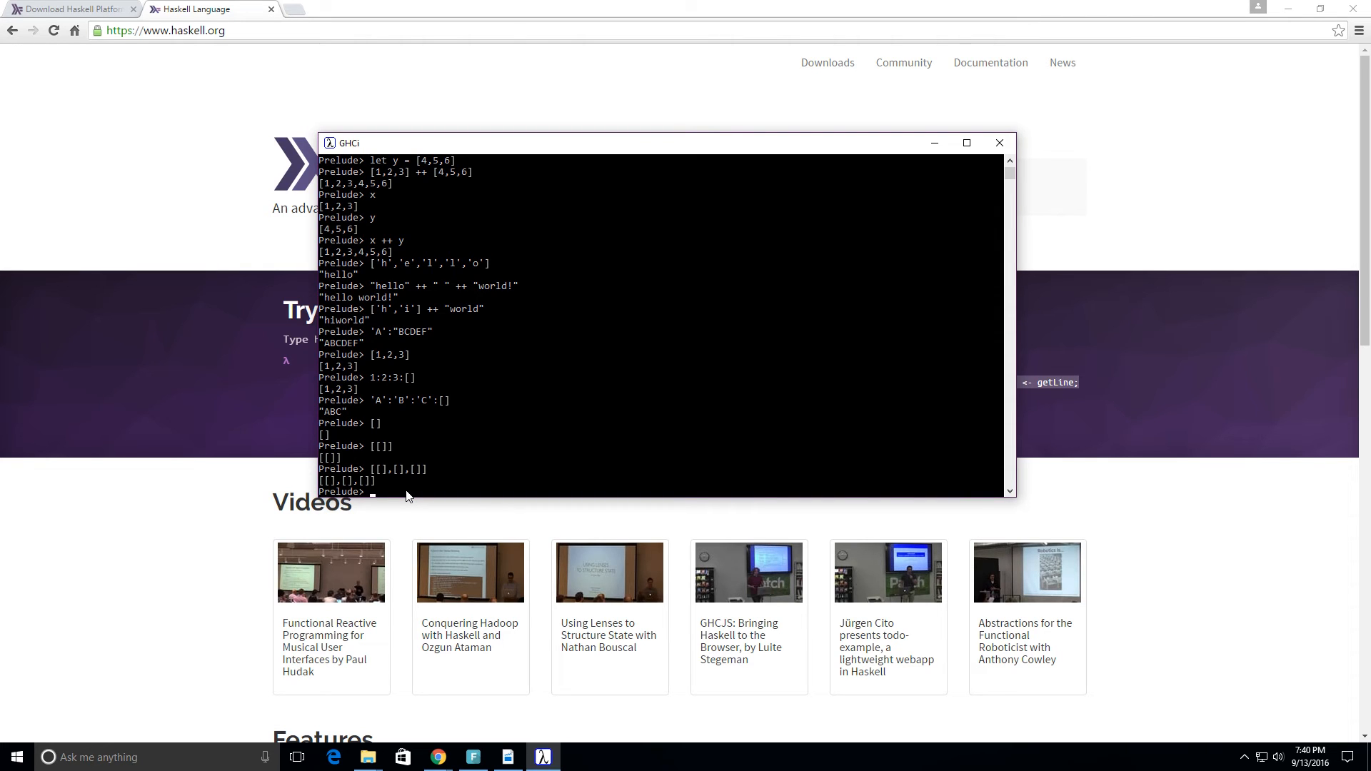
pyautogui.moveTo(1238, 510)
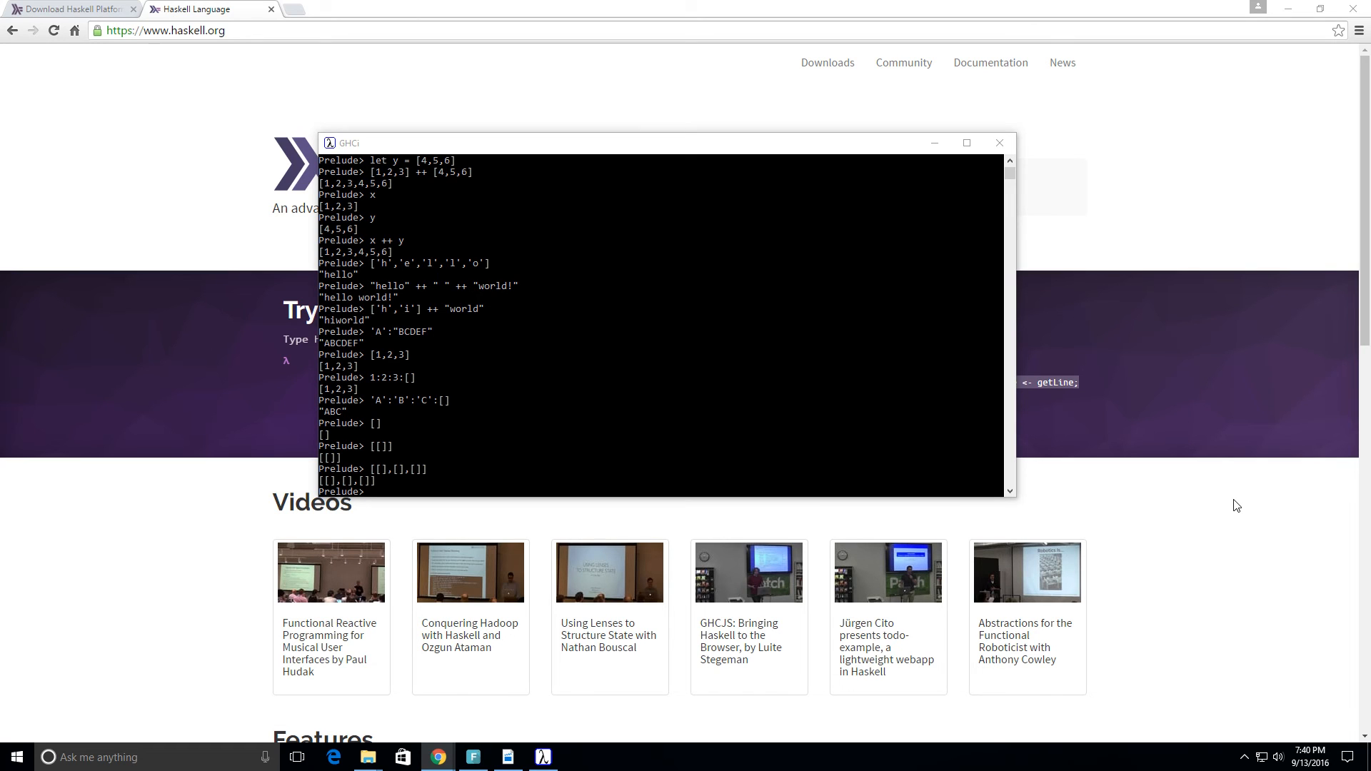
pyautogui.moveTo(764, 466)
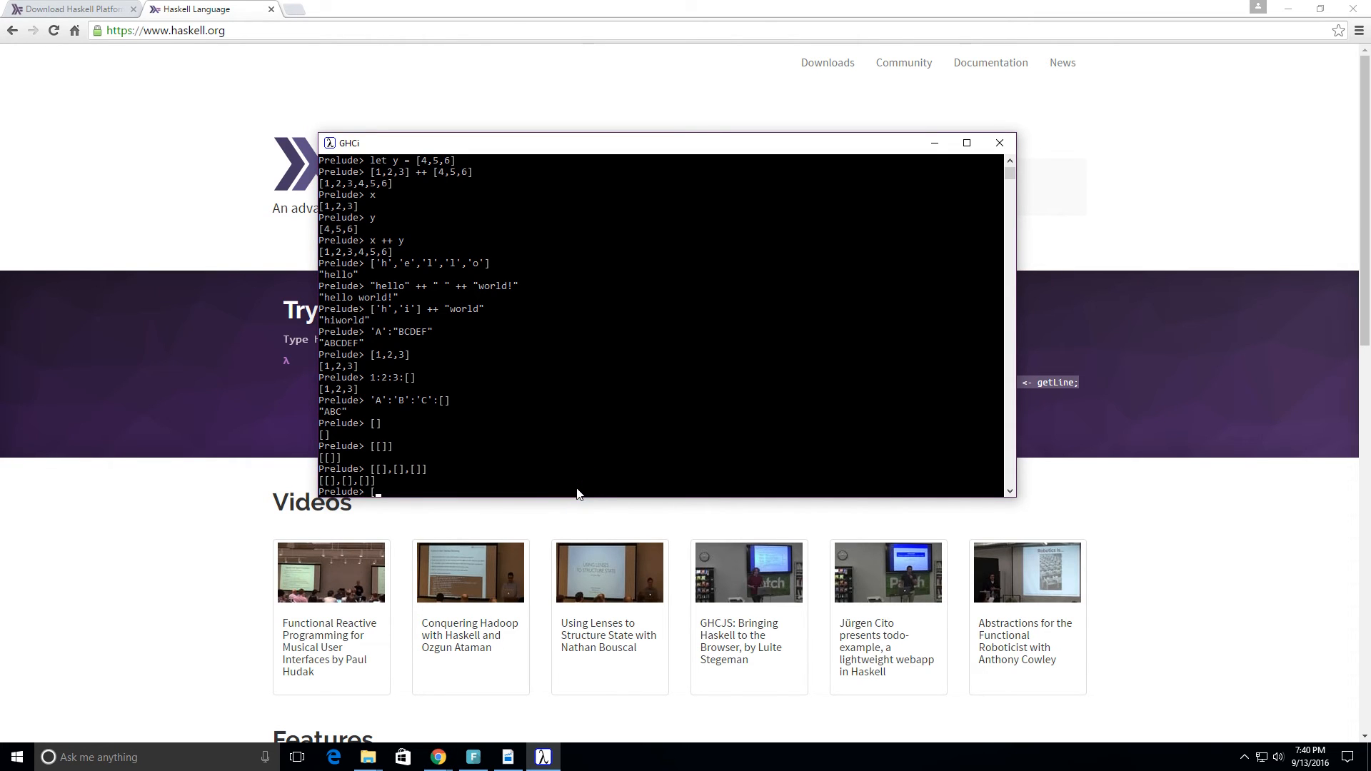
# Compare [3,2,0] > [2,3,1], which returns True
pyautogui.write('[3,2,0] >')
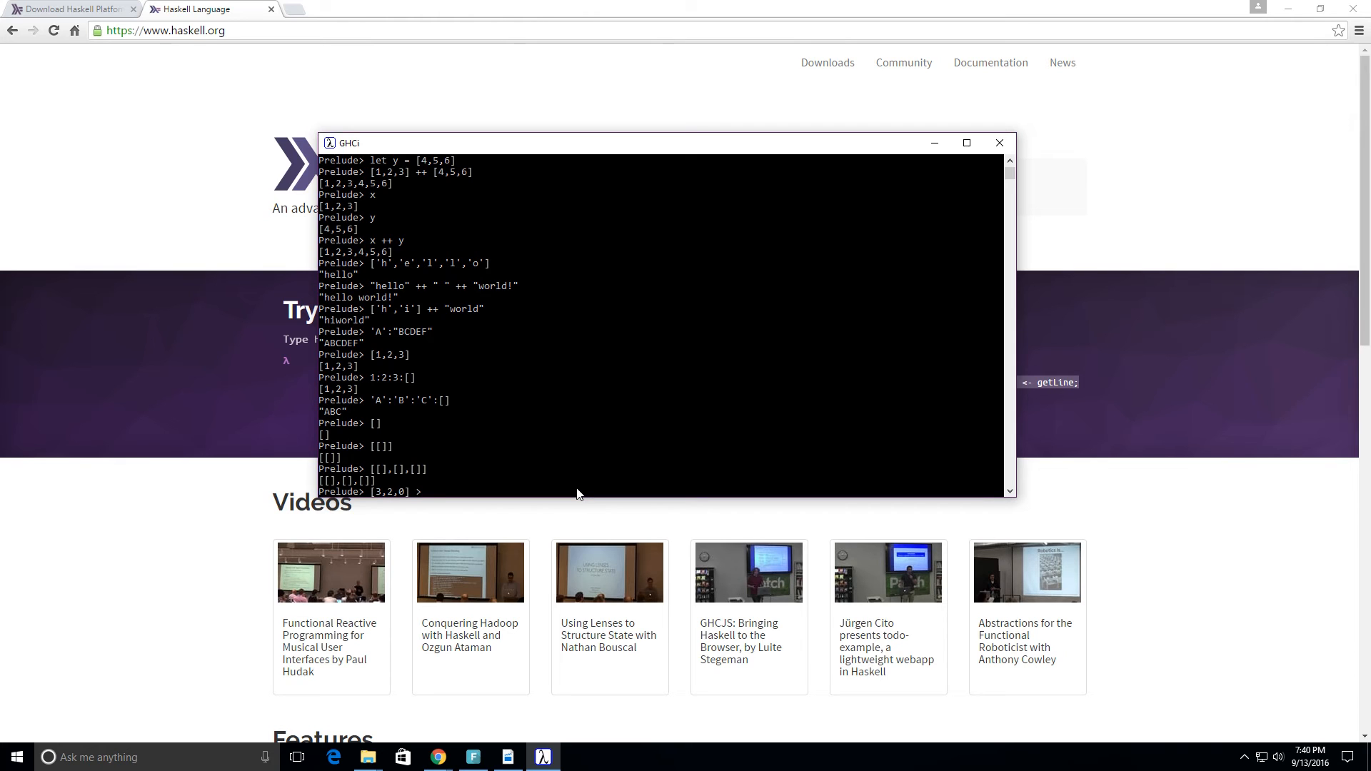
pyautogui.write('[')
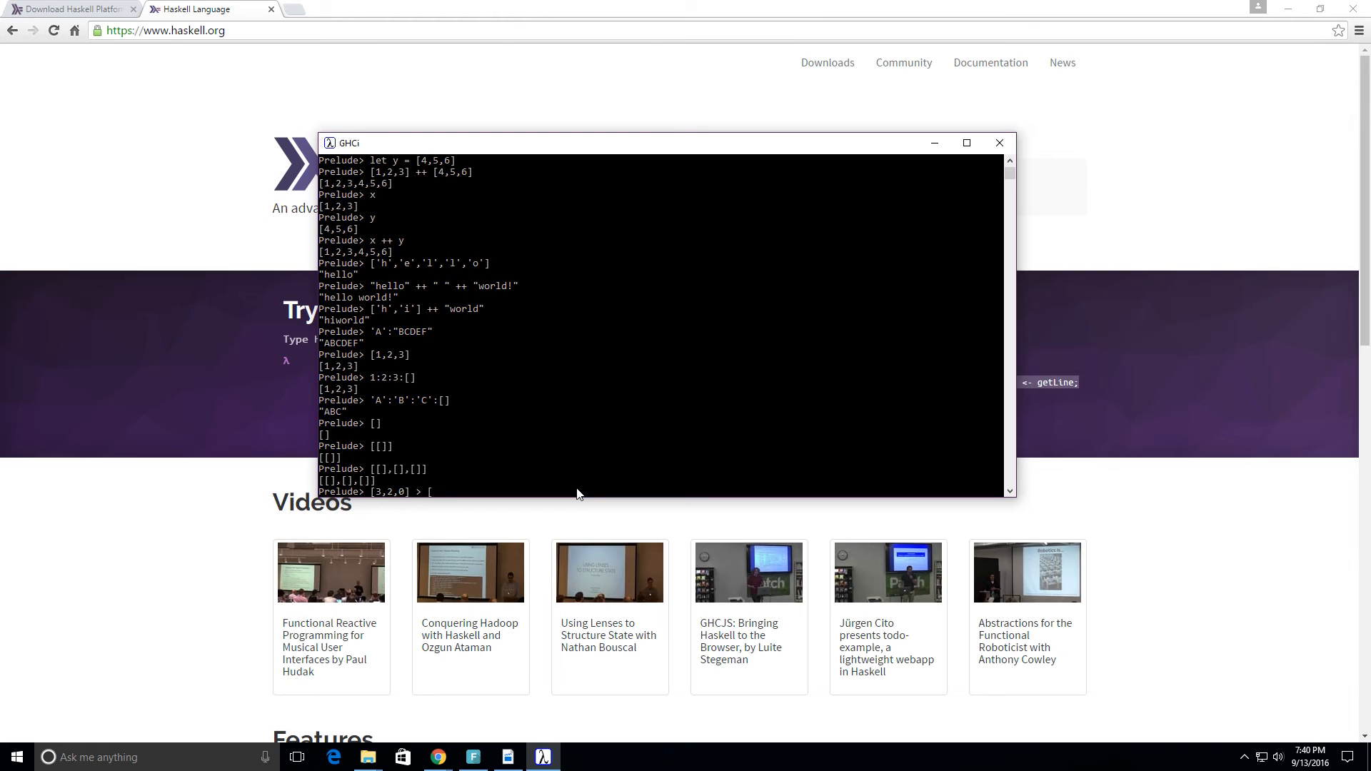
pyautogui.write('2')
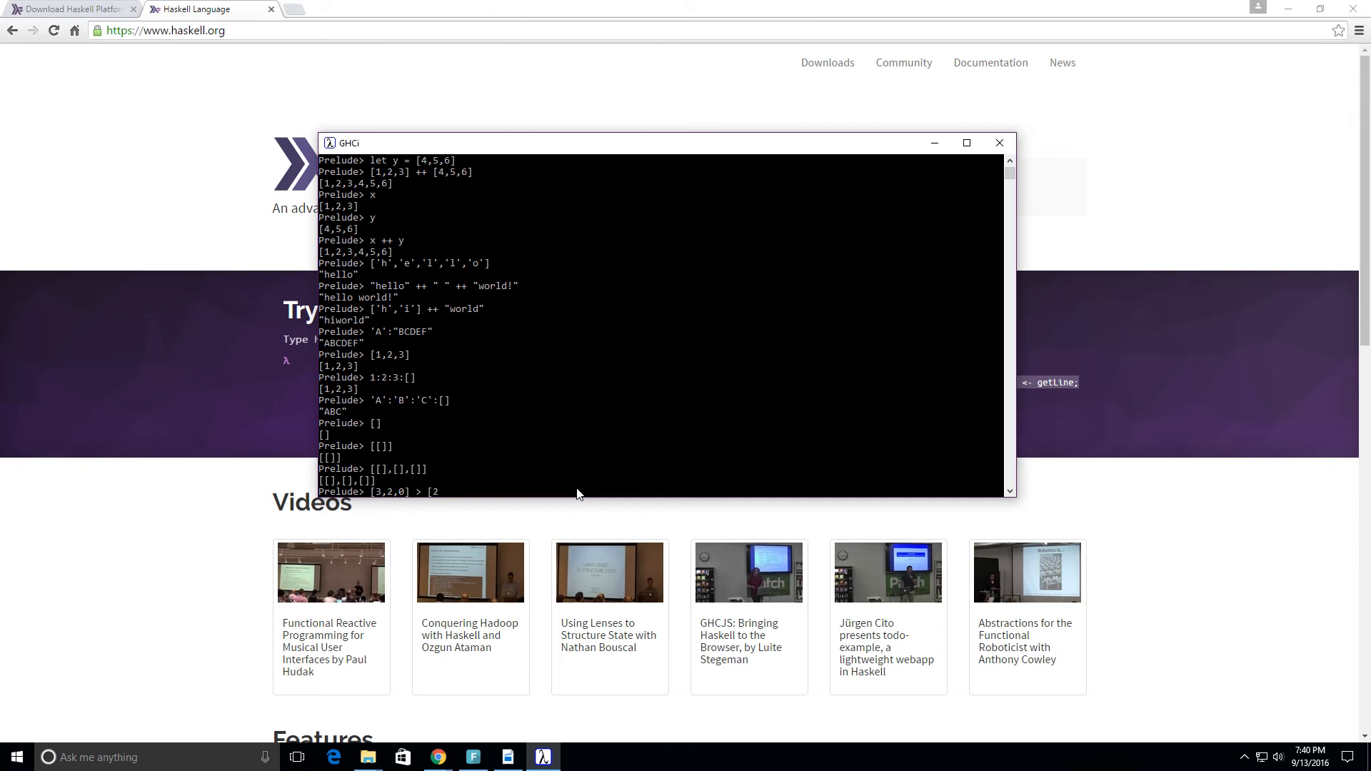
pyautogui.write(',')
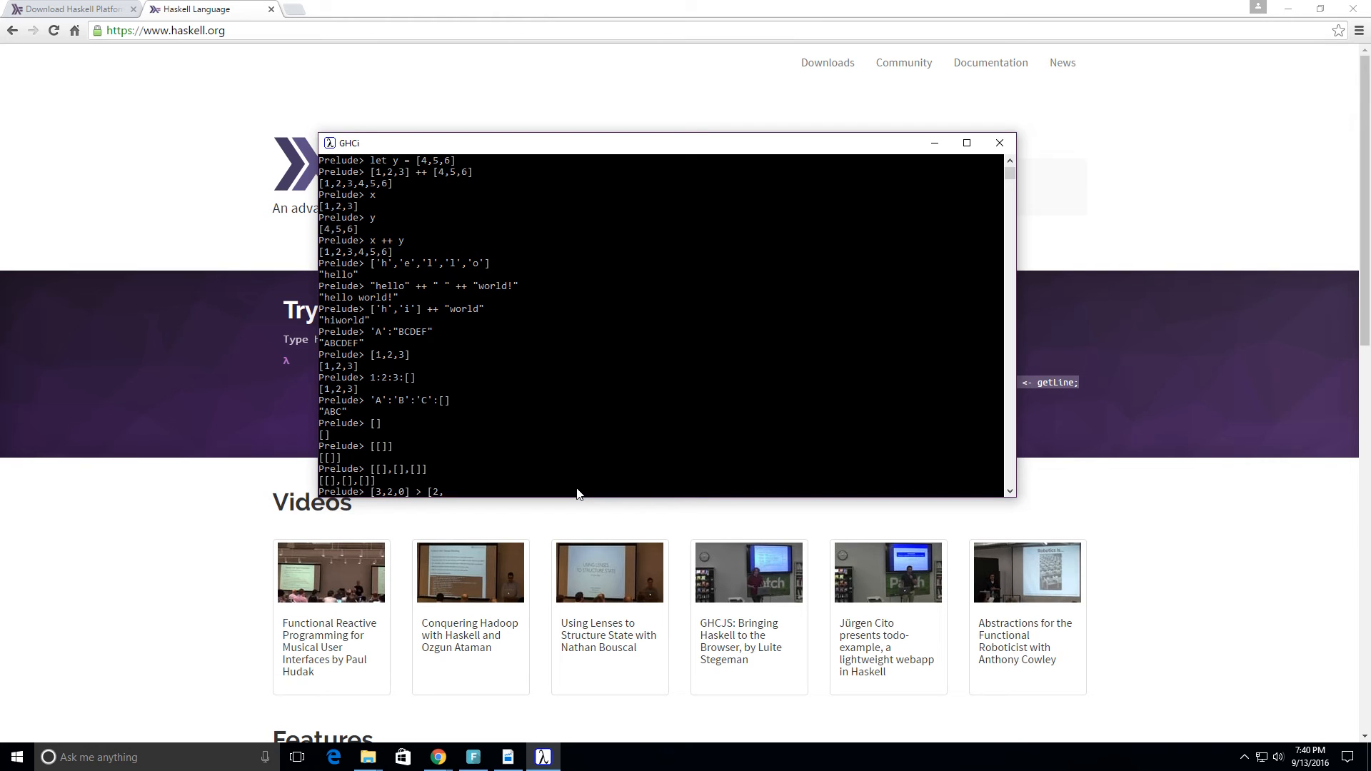
pyautogui.write('3')
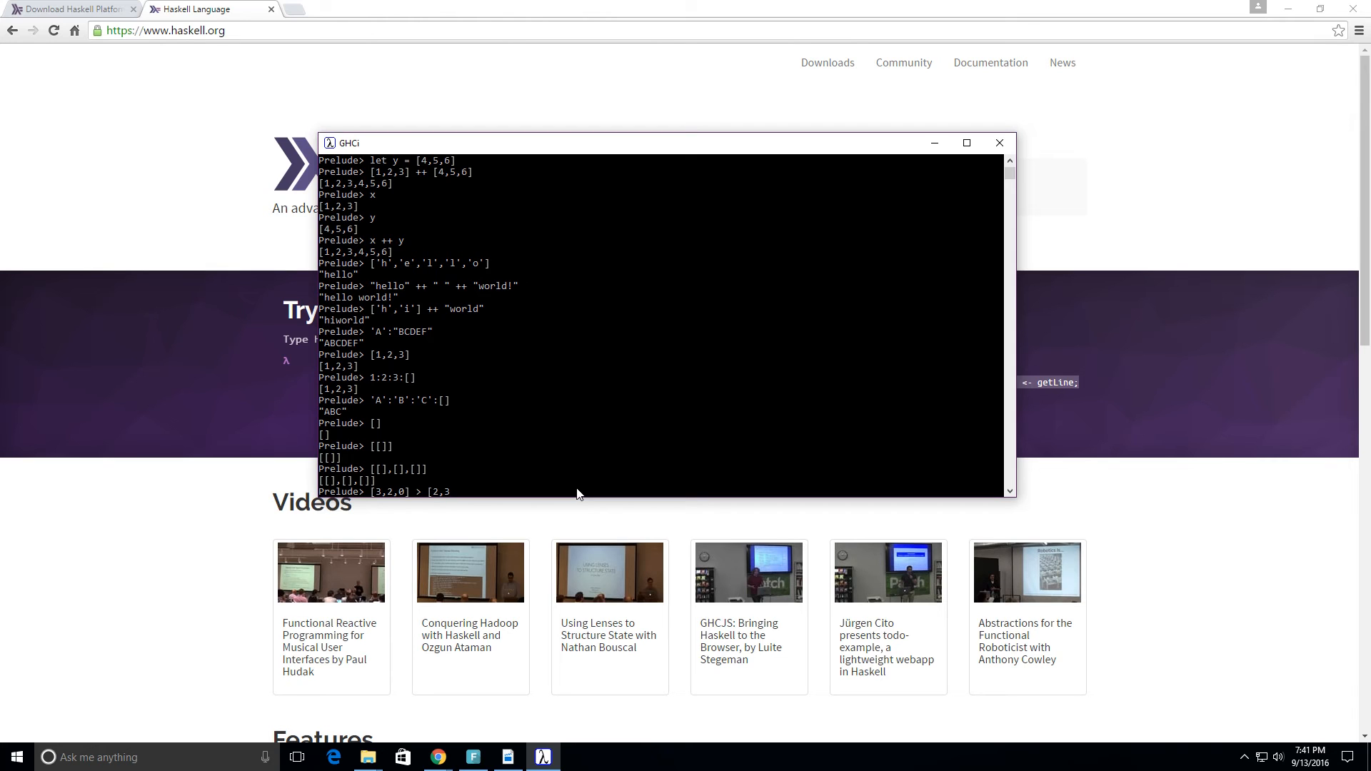
pyautogui.write(',1')
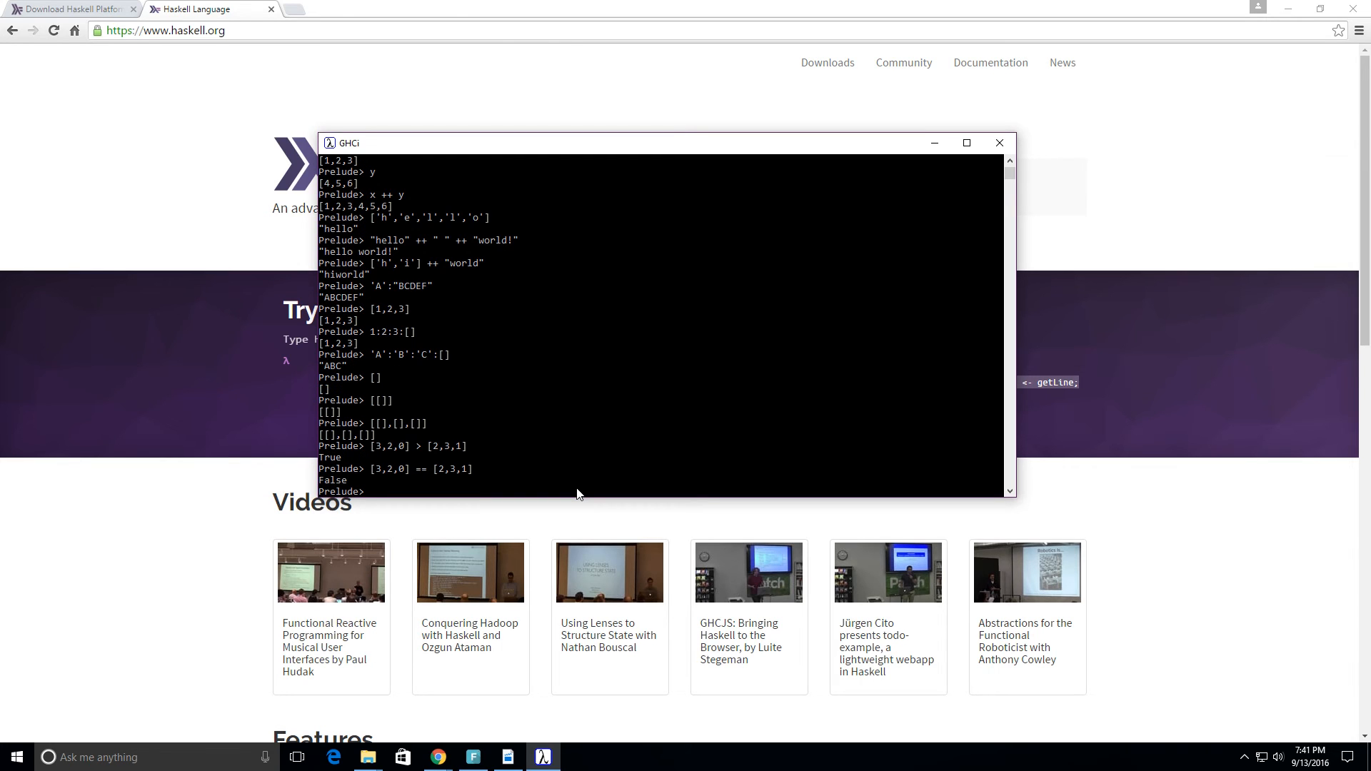
# Test [3,2,0] == [2,3,1] for False, then >= for True
pyautogui.write('[3,2,0] == [2,3,1]')
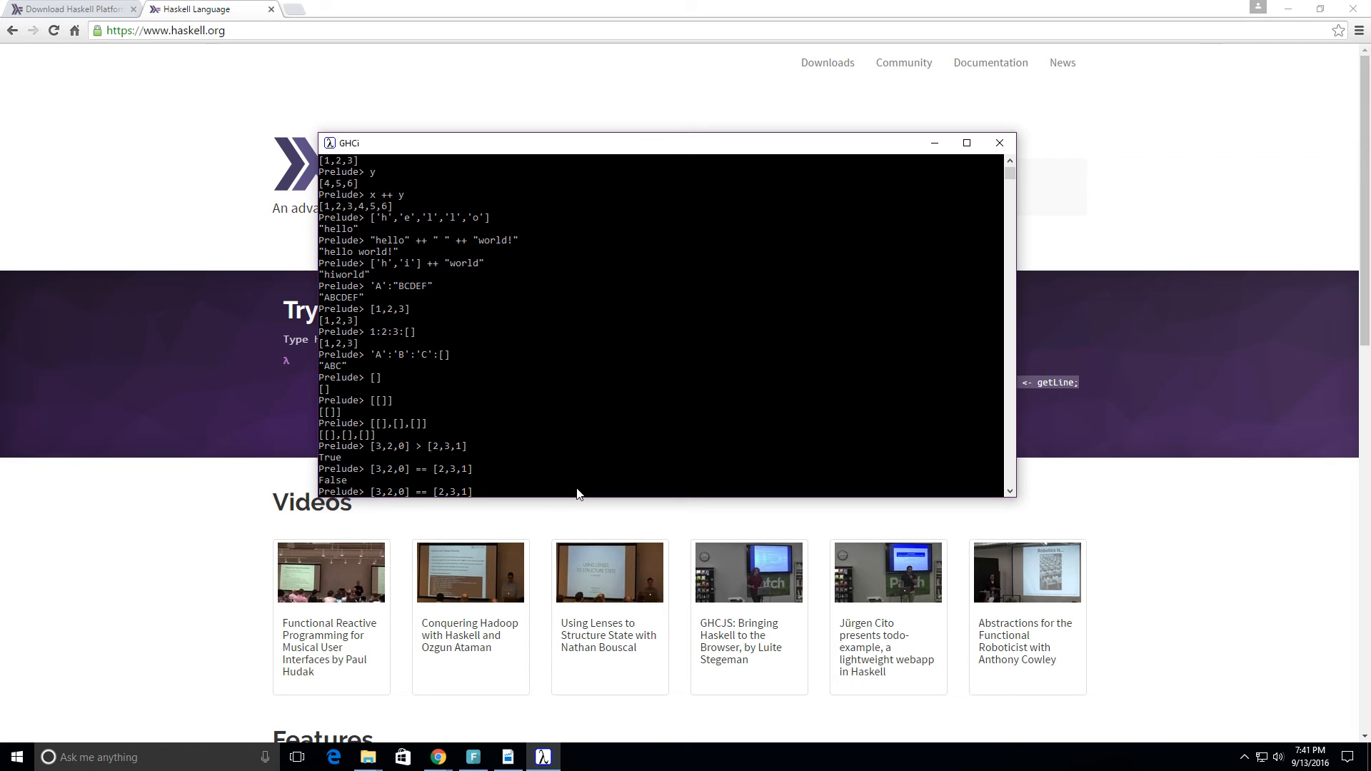
pyautogui.press('Backspace')
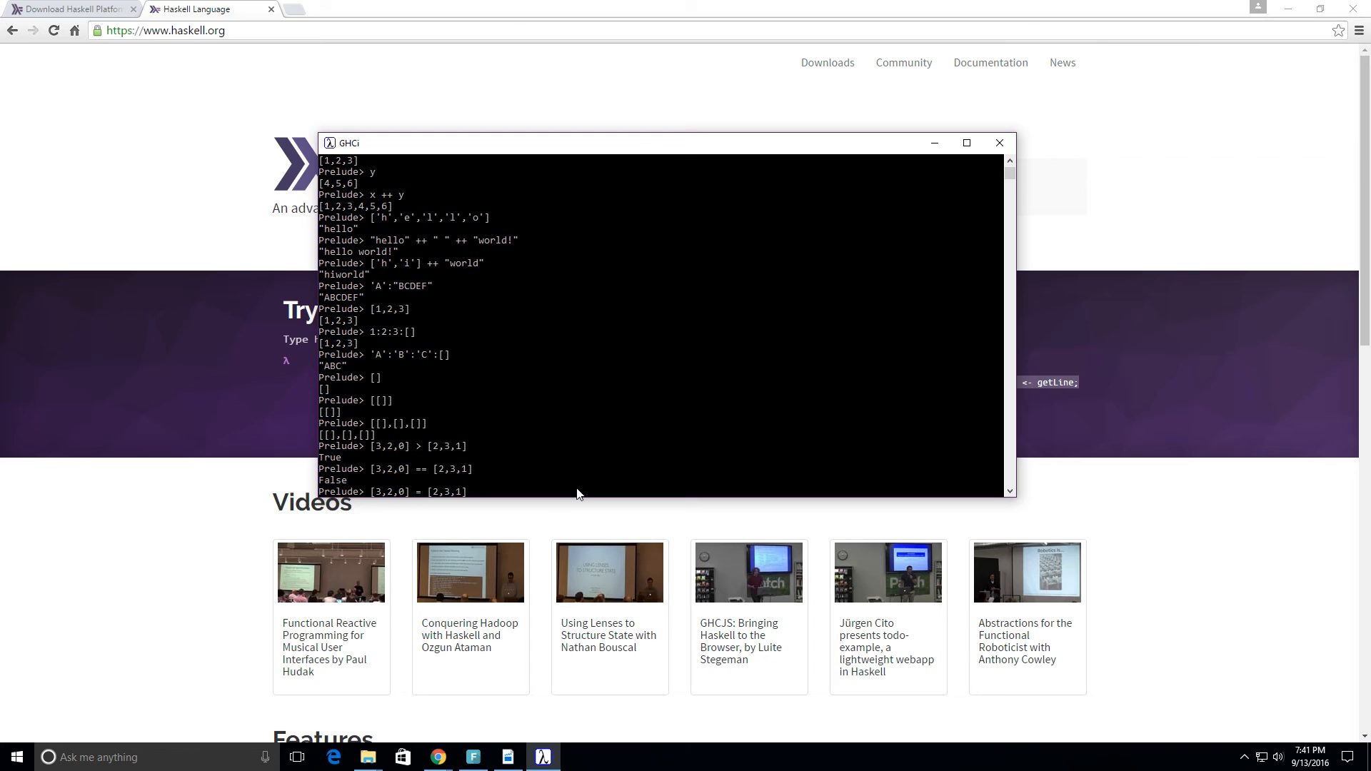
pyautogui.write('>')
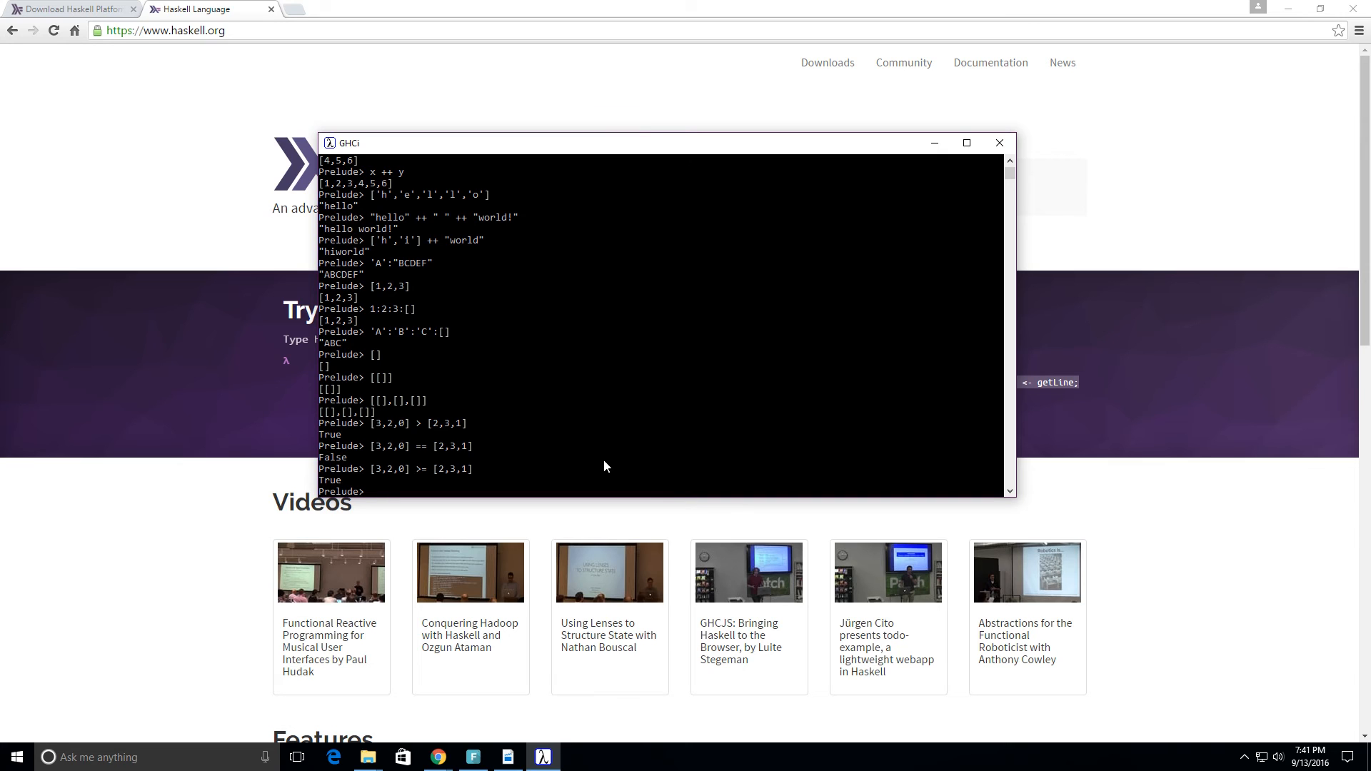
# Get head [5,4,3,2], returning 5
pyautogui.write('head')
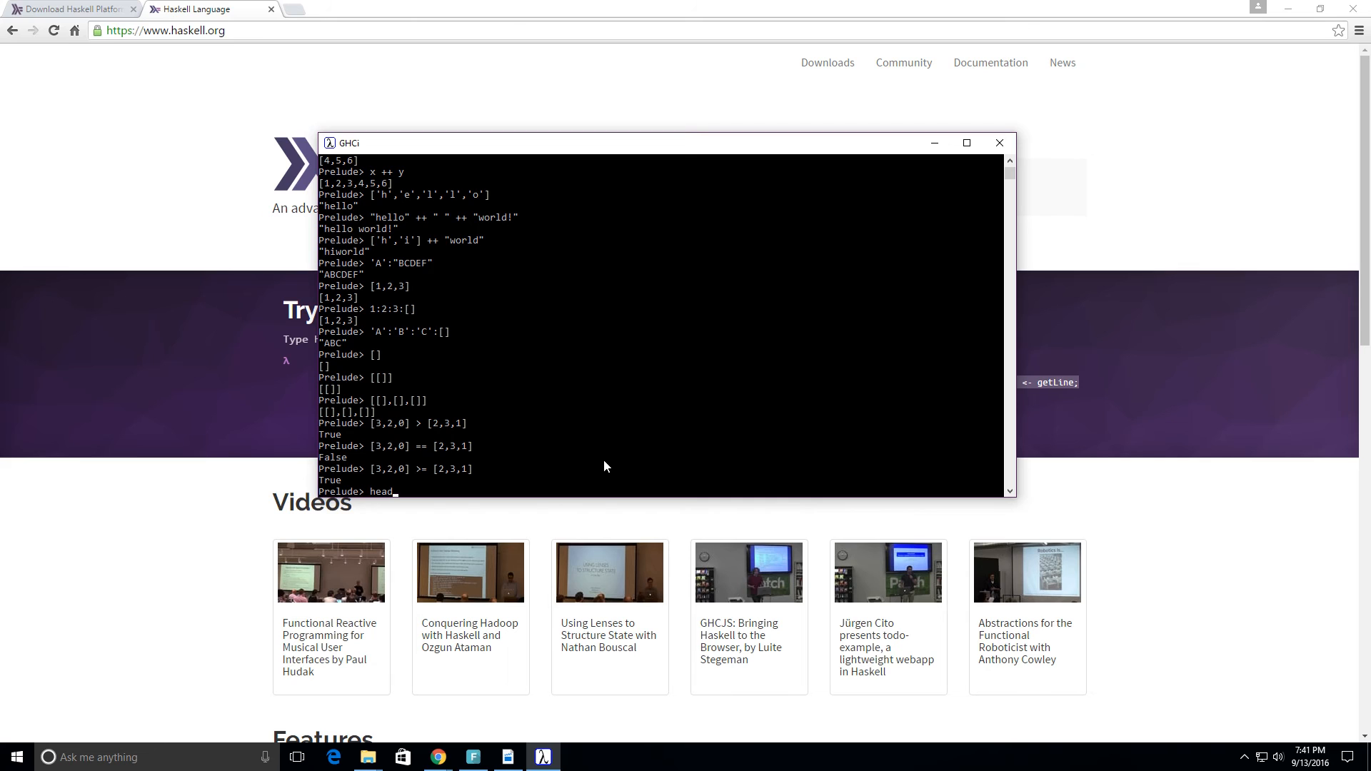
pyautogui.write('[')
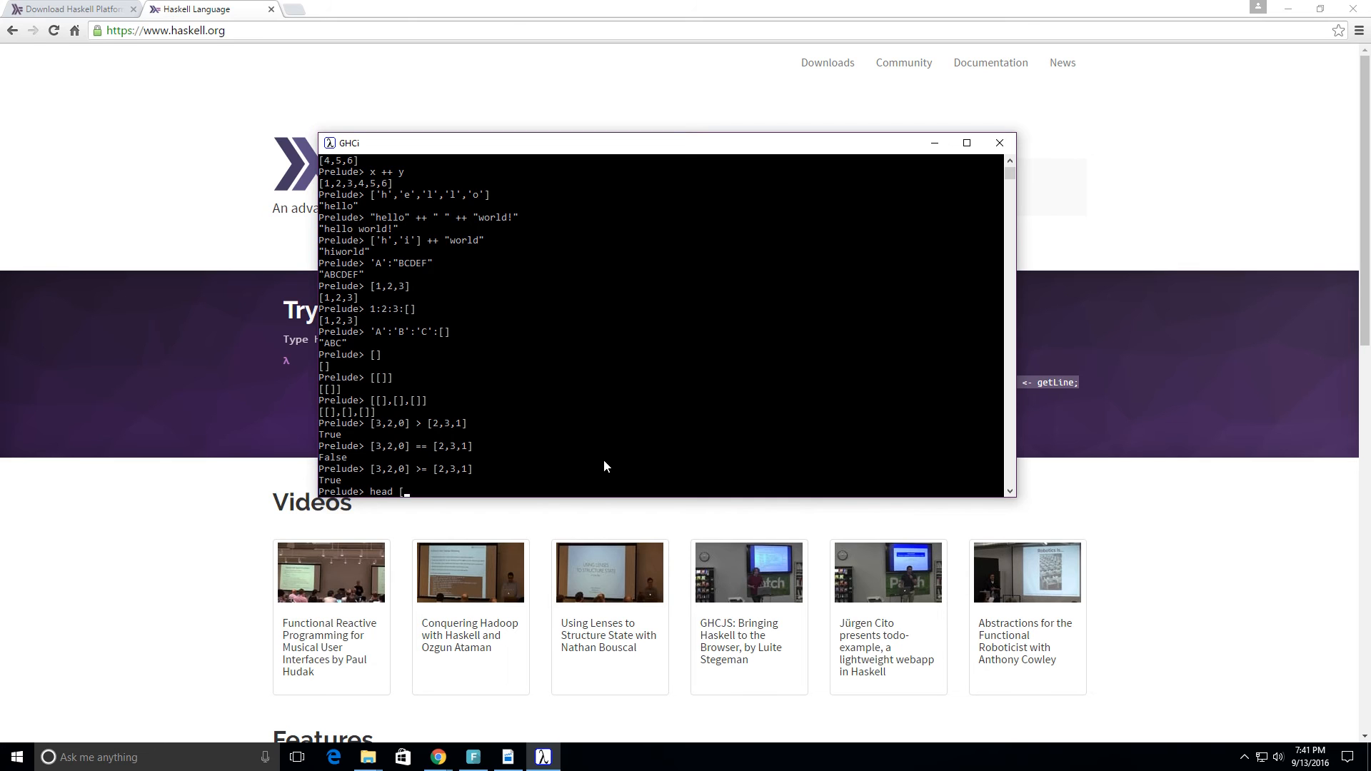
pyautogui.write('5')
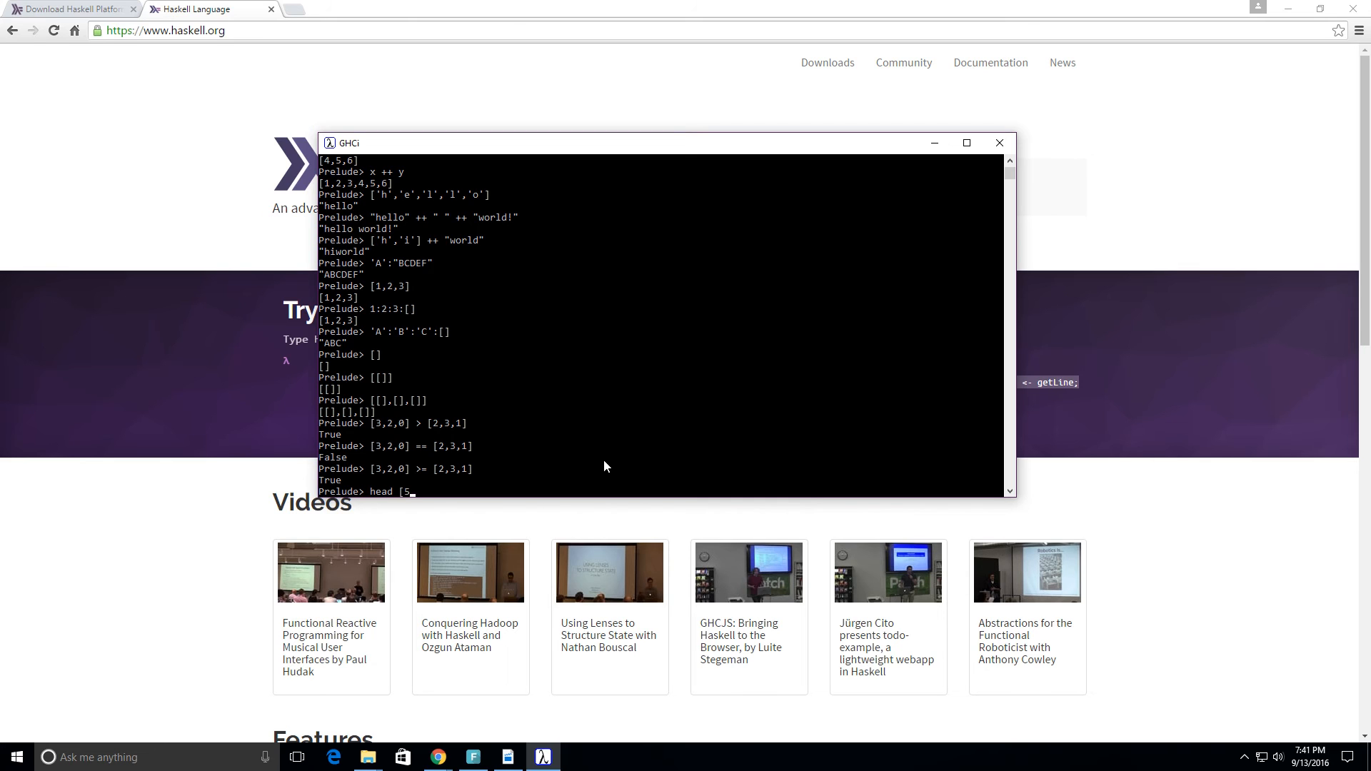
pyautogui.write('4,3,')
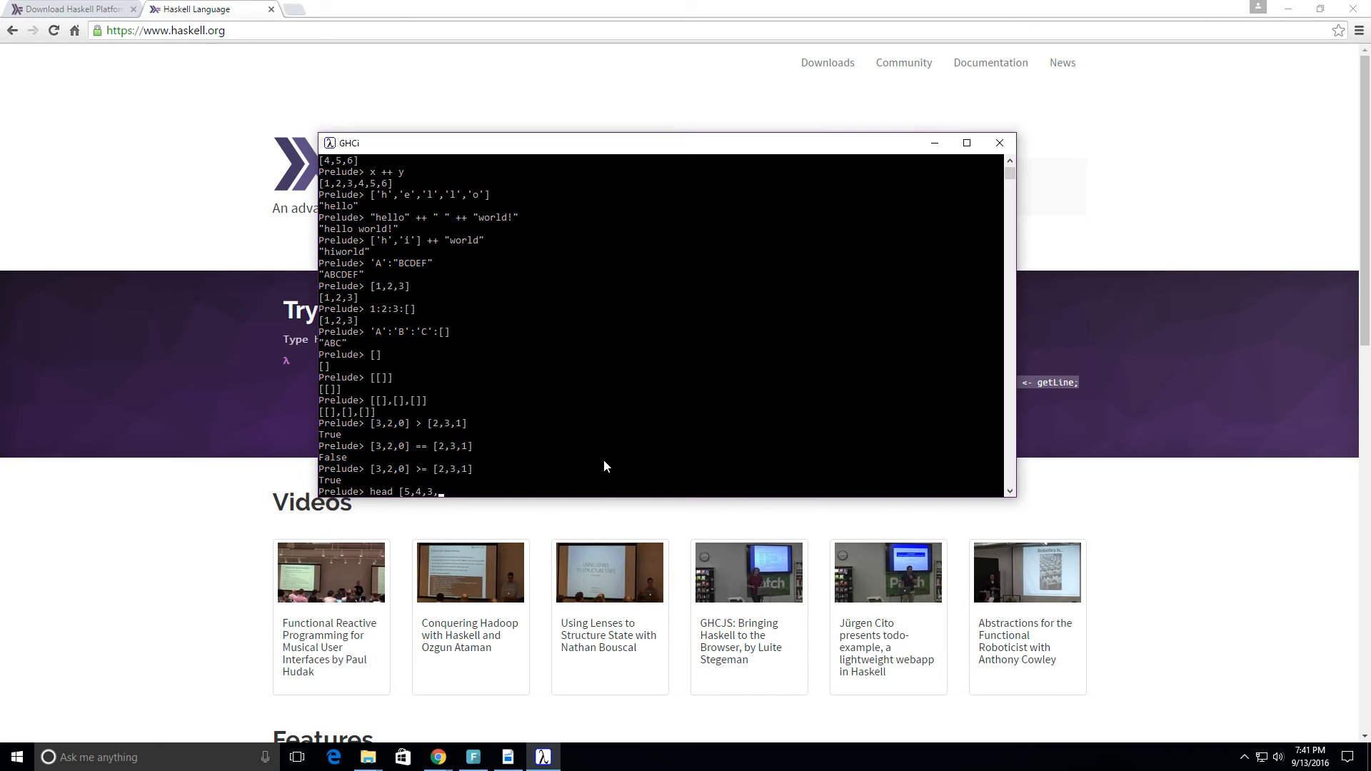
pyautogui.write('2]')
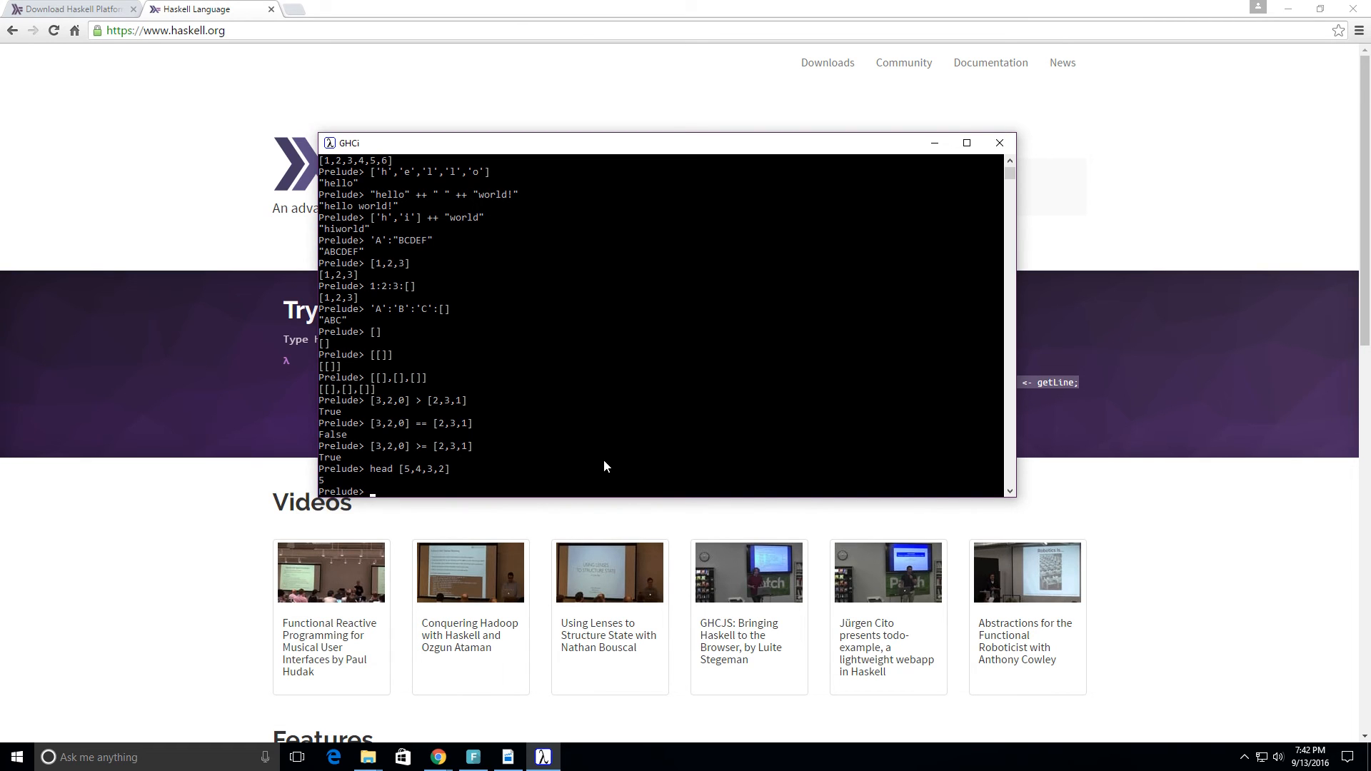
# Get tail [5,4,3,2], returning [4,3,2]
pyautogui.write('t')
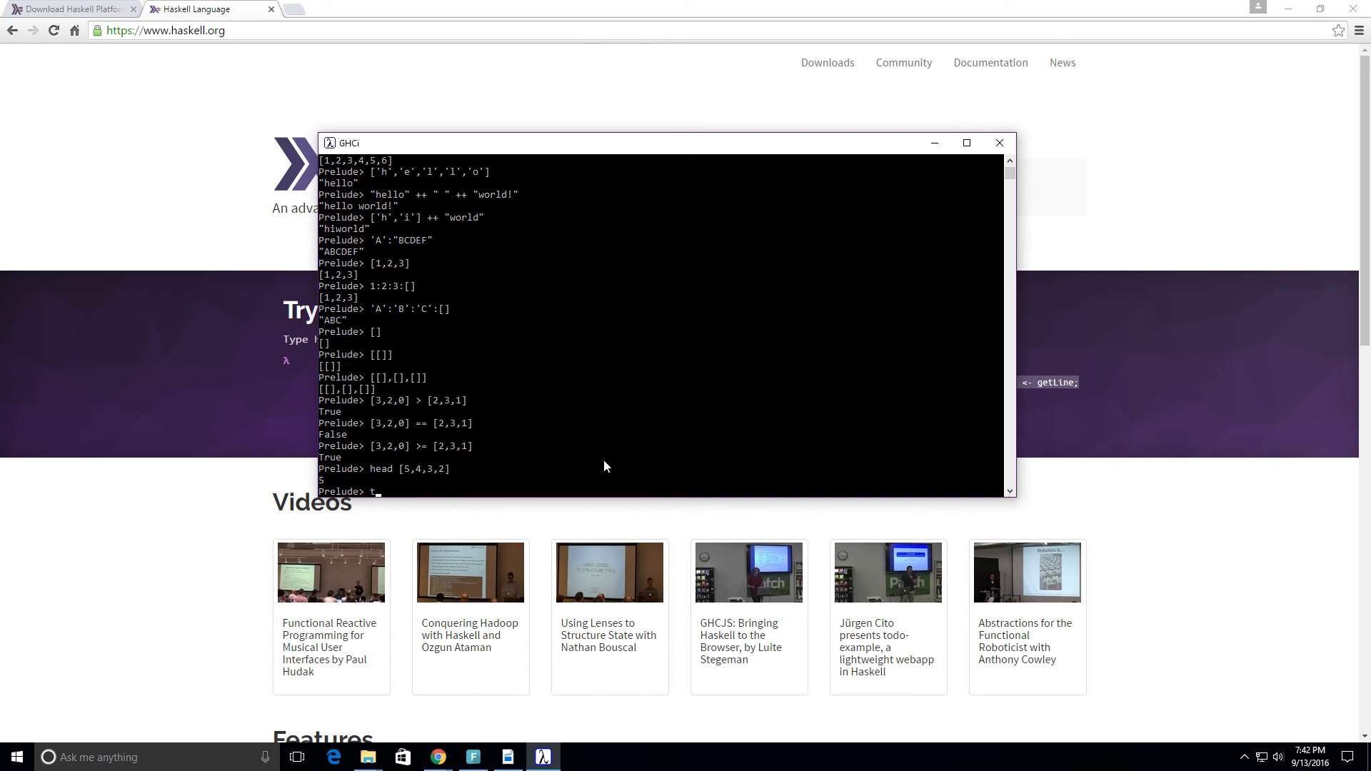
pyautogui.write('ail')
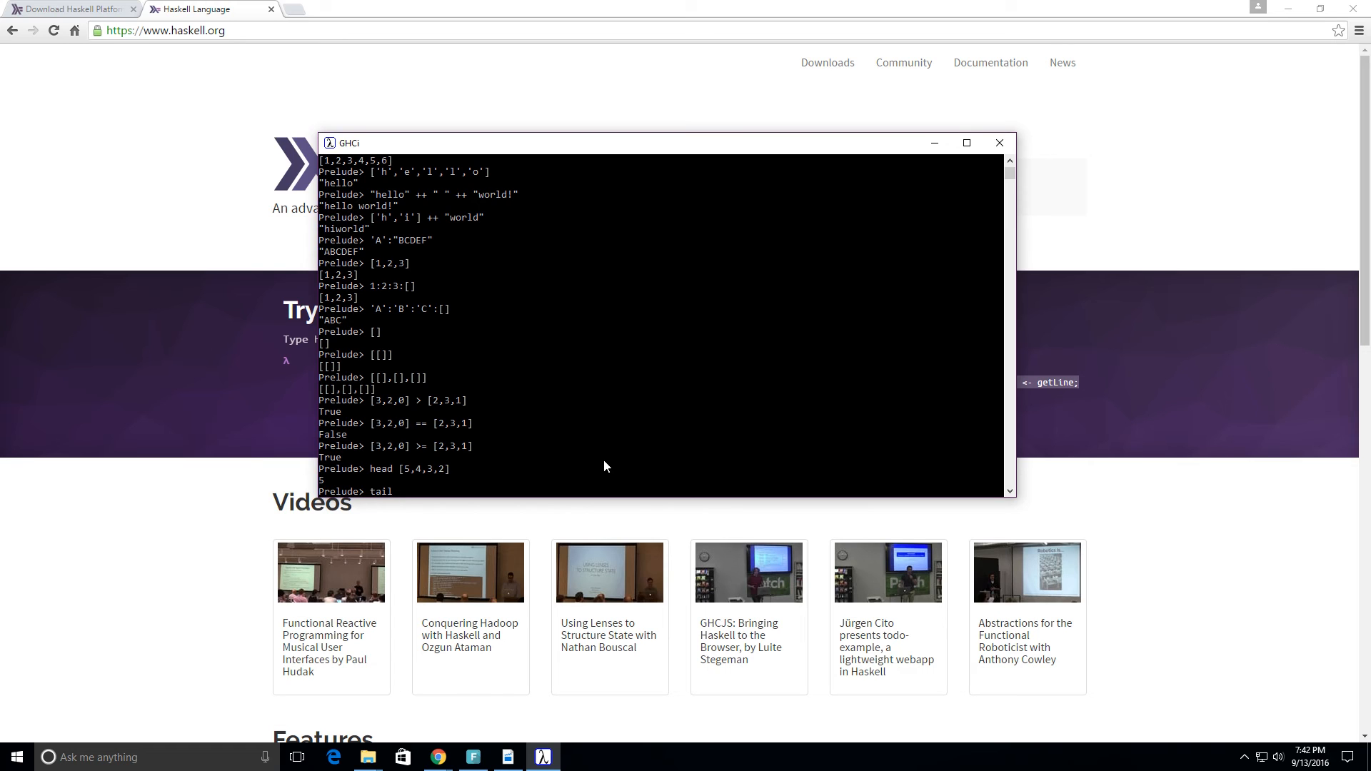
pyautogui.write('[')
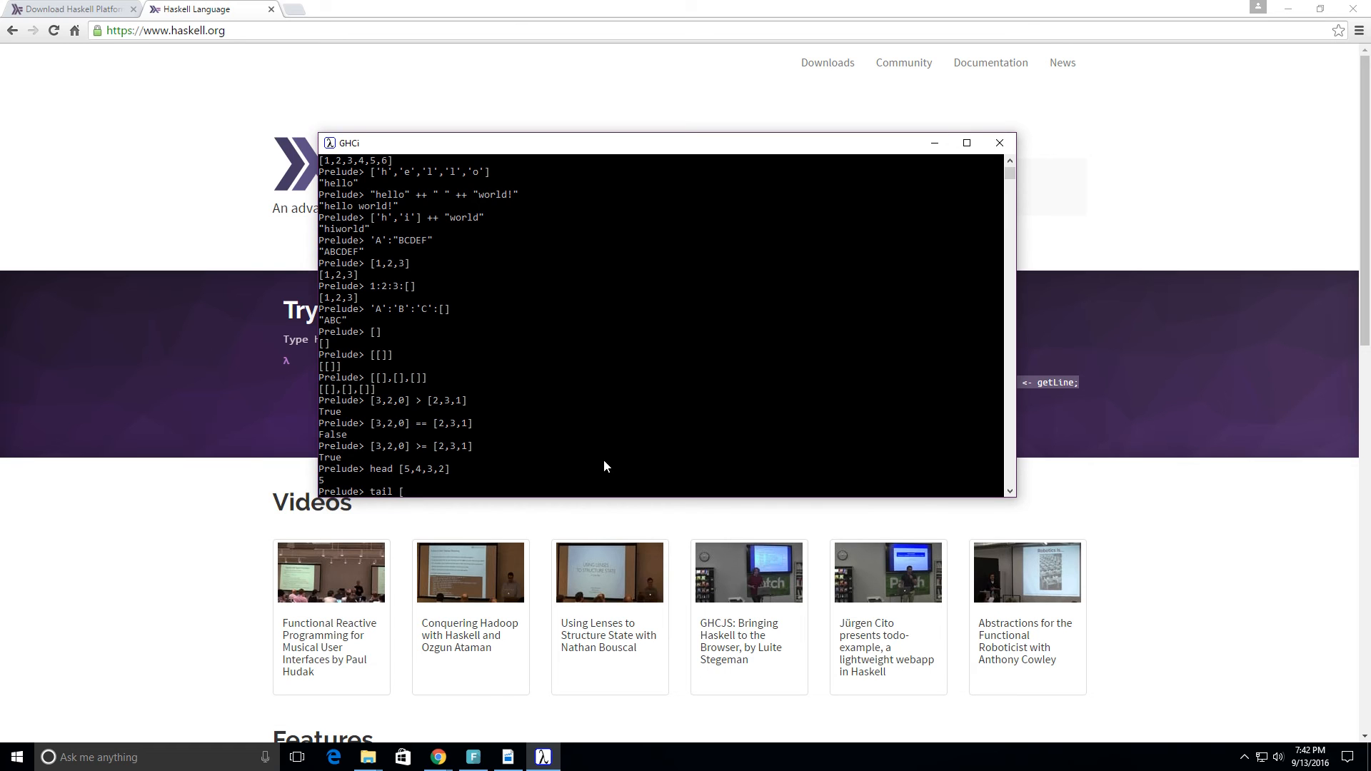
pyautogui.write('5,4,')
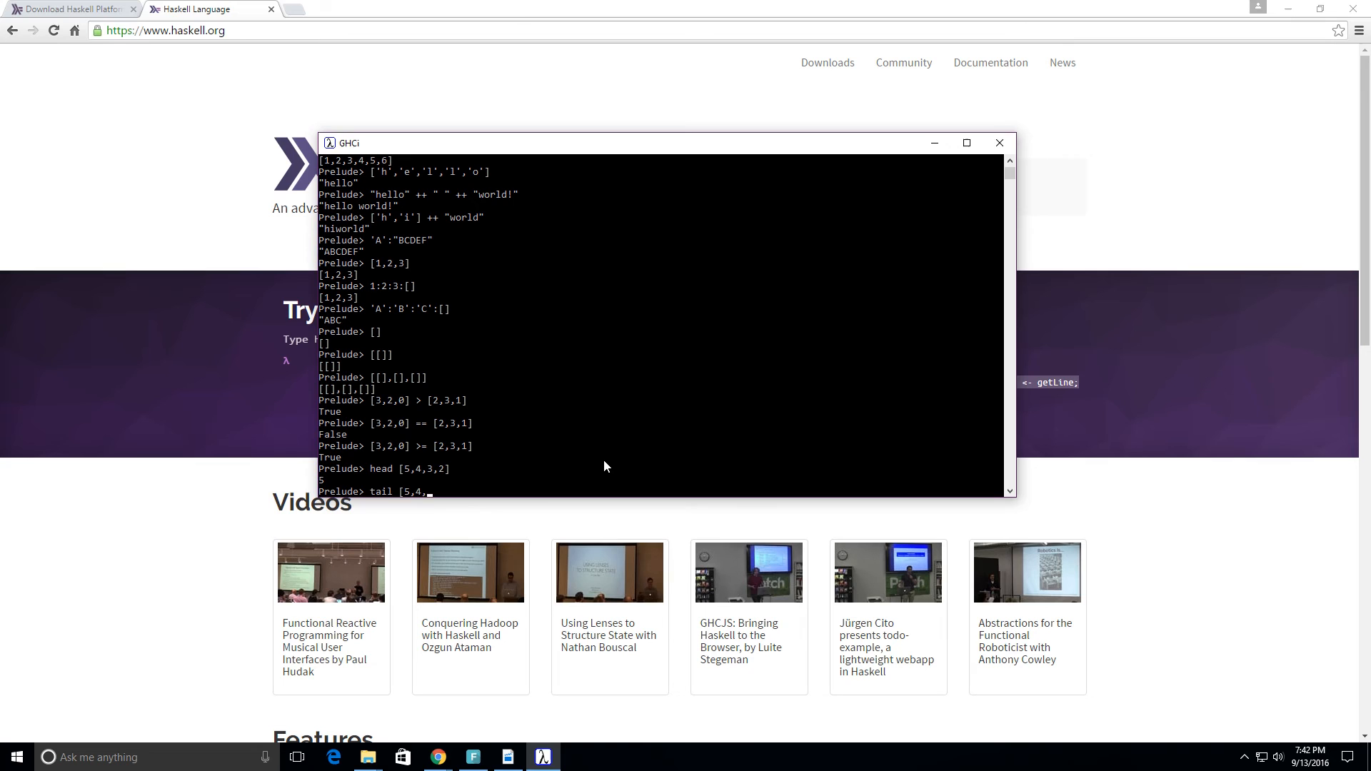
pyautogui.write('3,2]')
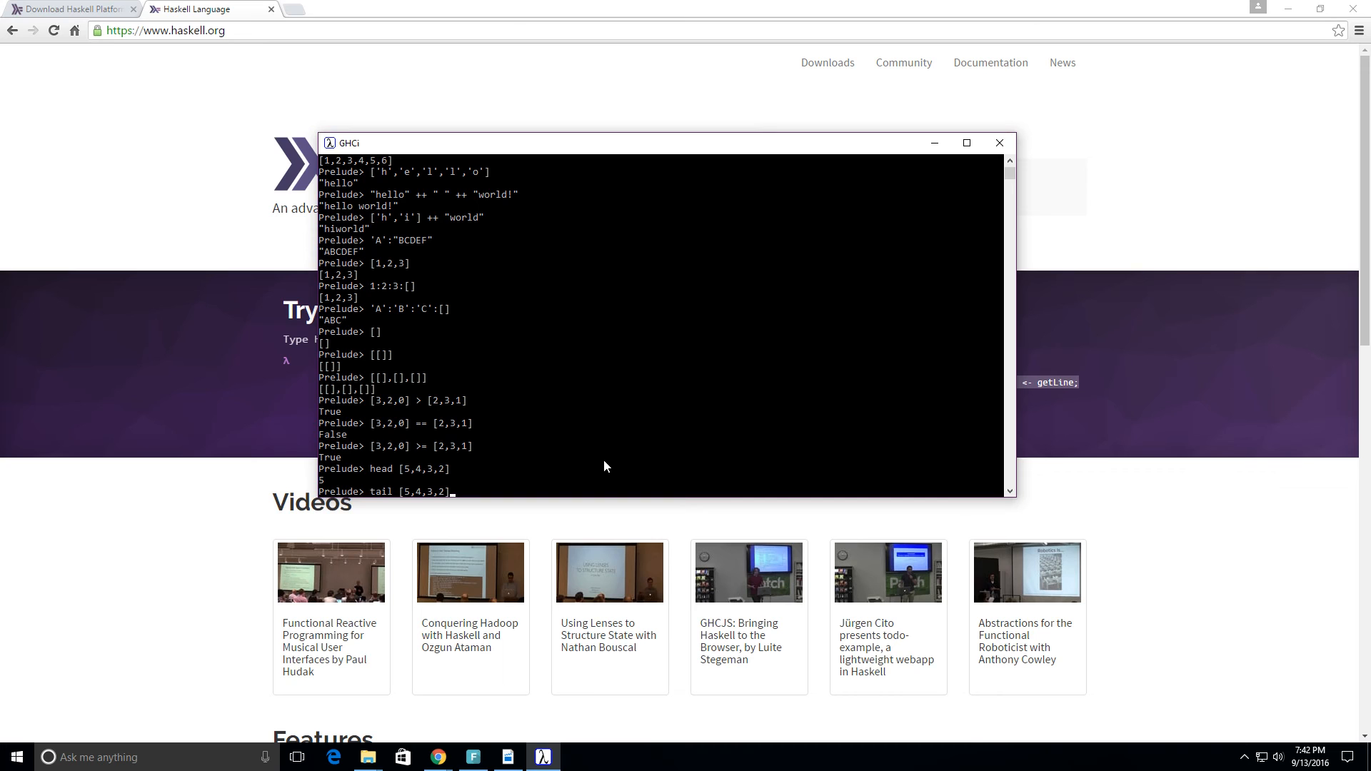
pyautogui.press('enter')
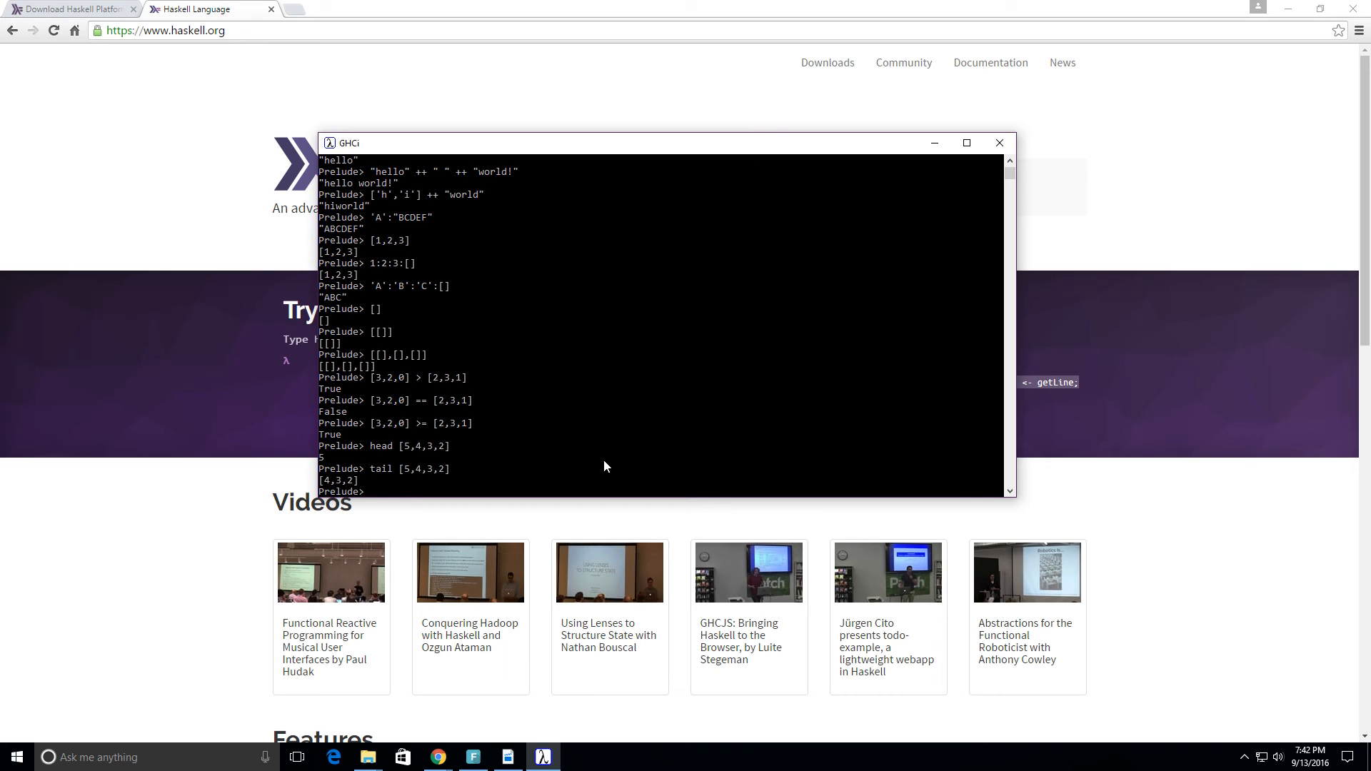
pyautogui.write('last')
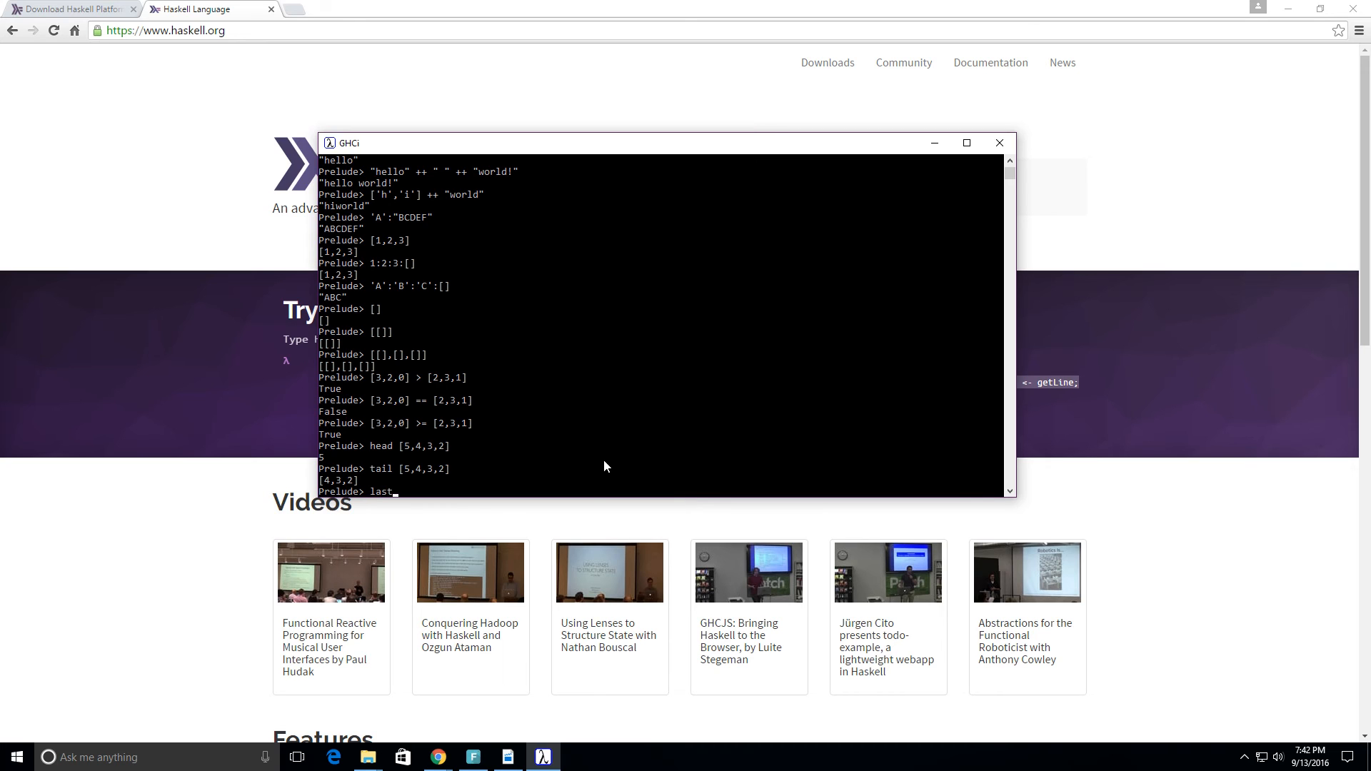
# Evaluate last [5,4,3,2] giving 2, then init [5,4,3,2] giving [5,4,3]
pyautogui.write('[')
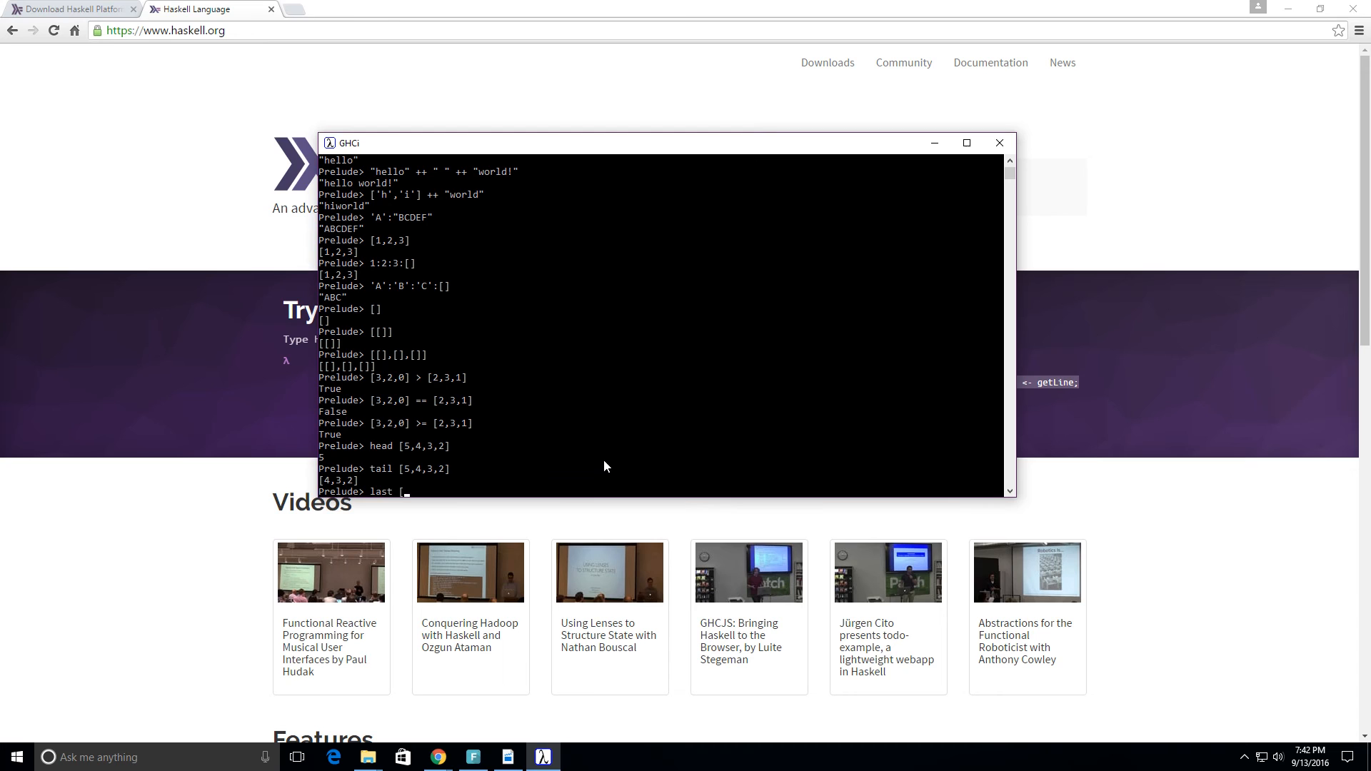
pyautogui.write('5,4,3,2')
pyautogui.write('init')
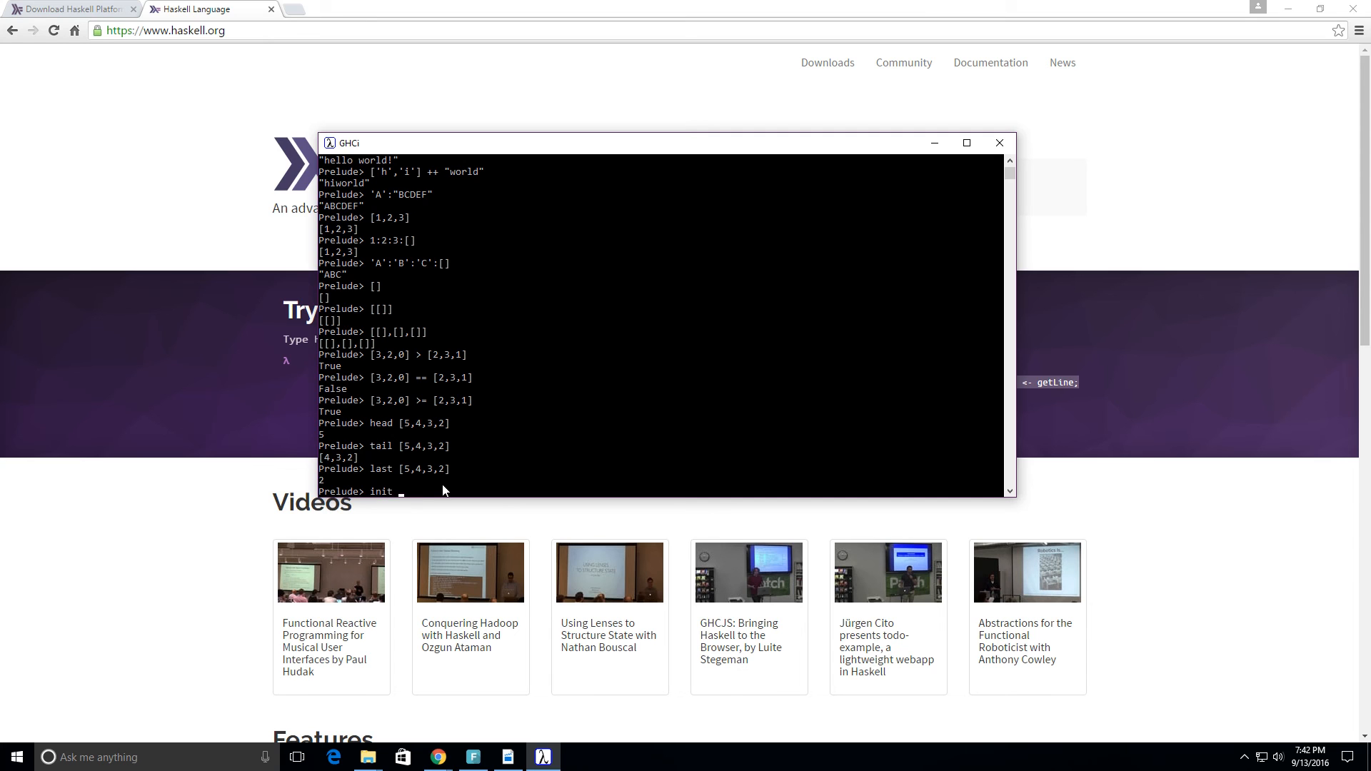
pyautogui.write('[')
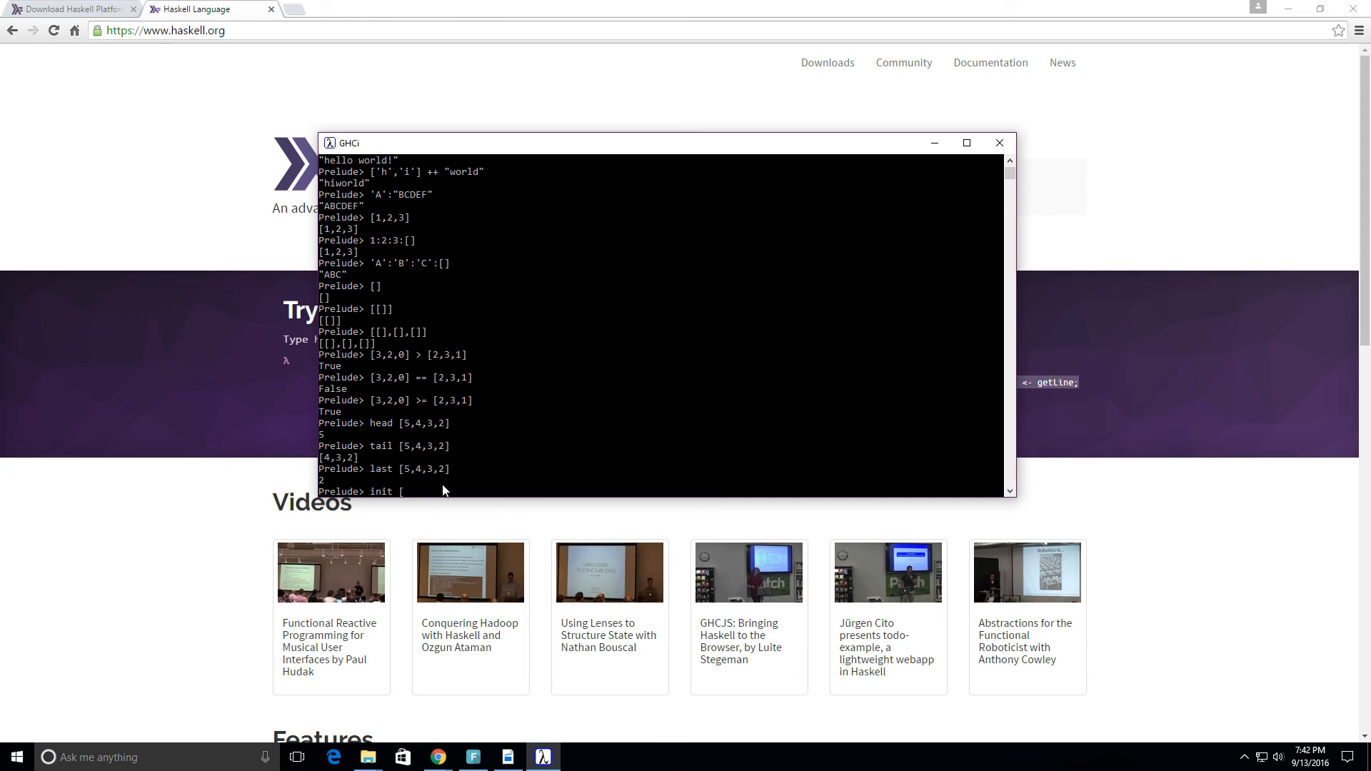
pyautogui.write('5,')
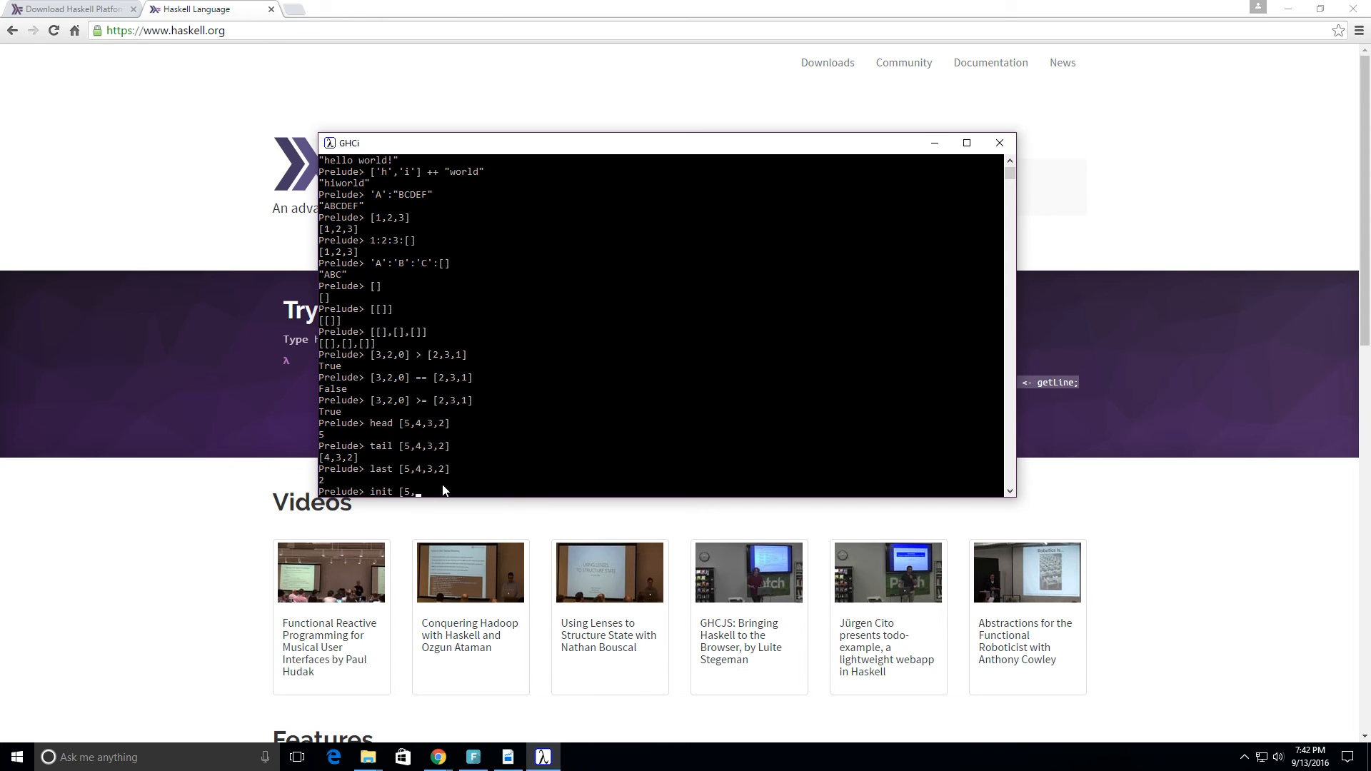
pyautogui.write('4,3')
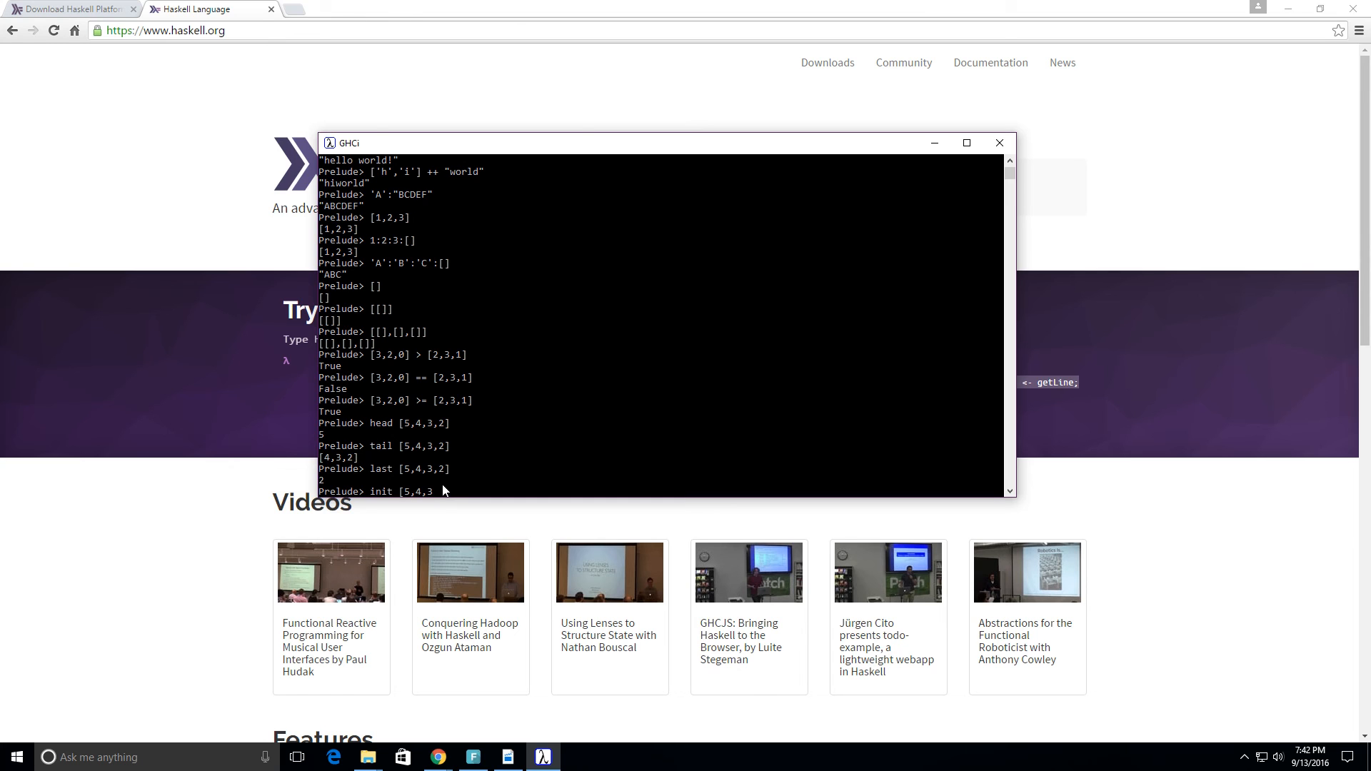
pyautogui.write('2')
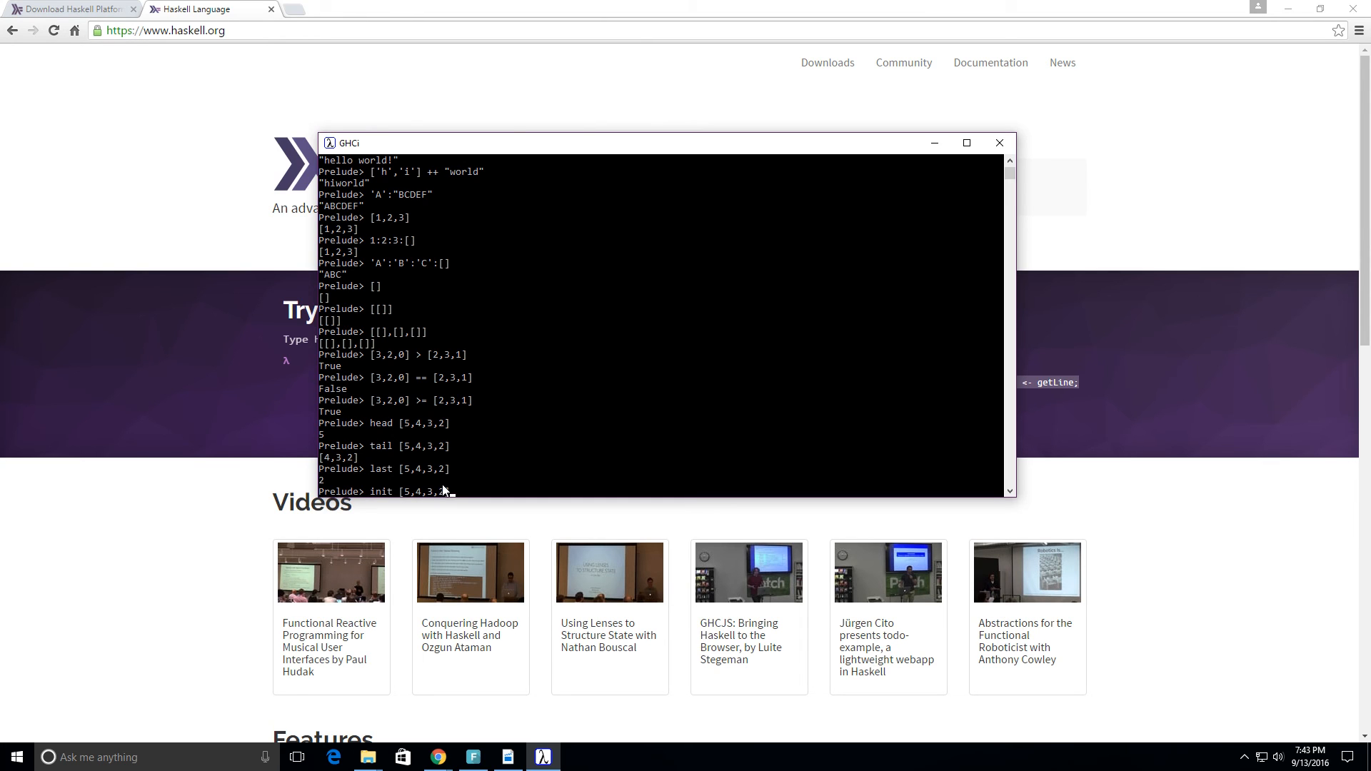
pyautogui.press('enter')
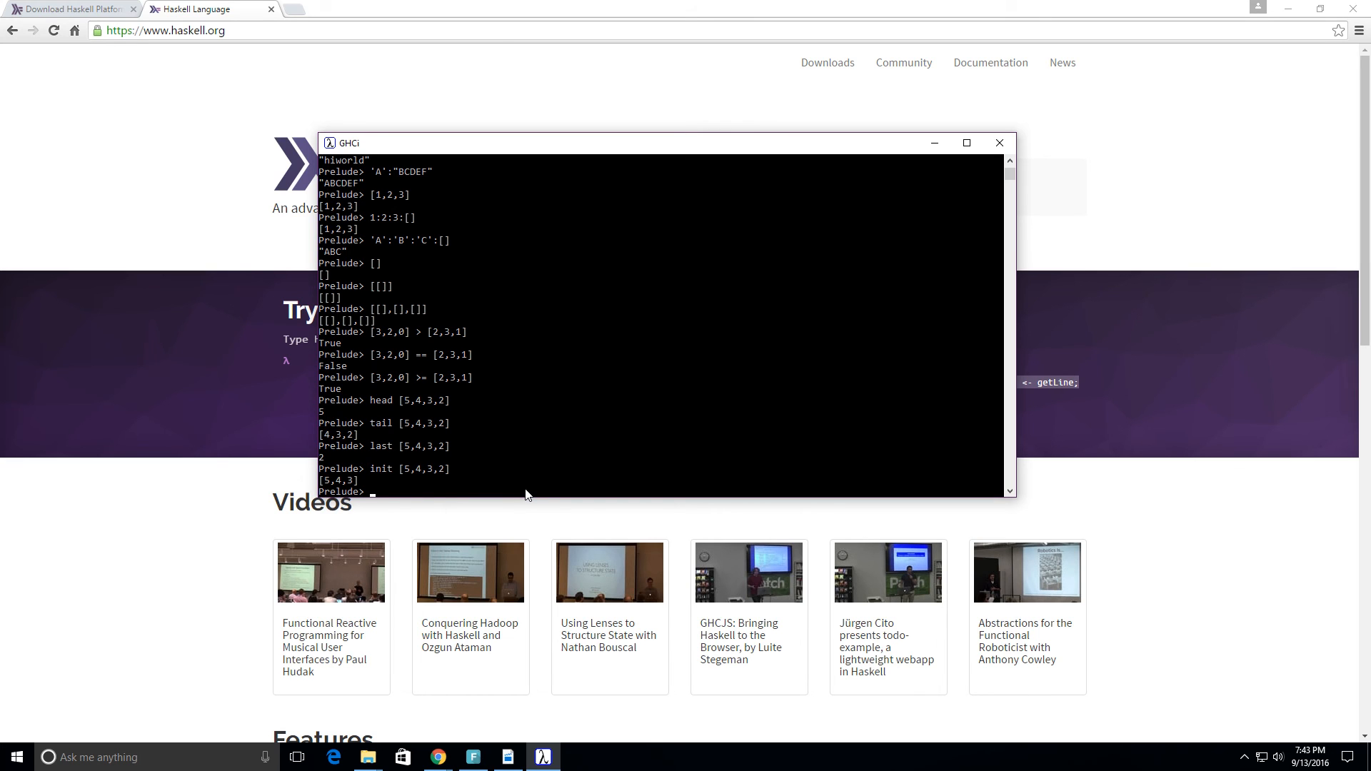
# Test null on [1,2,3], [] and [[]], getting False, True and False
pyautogui.write('null')
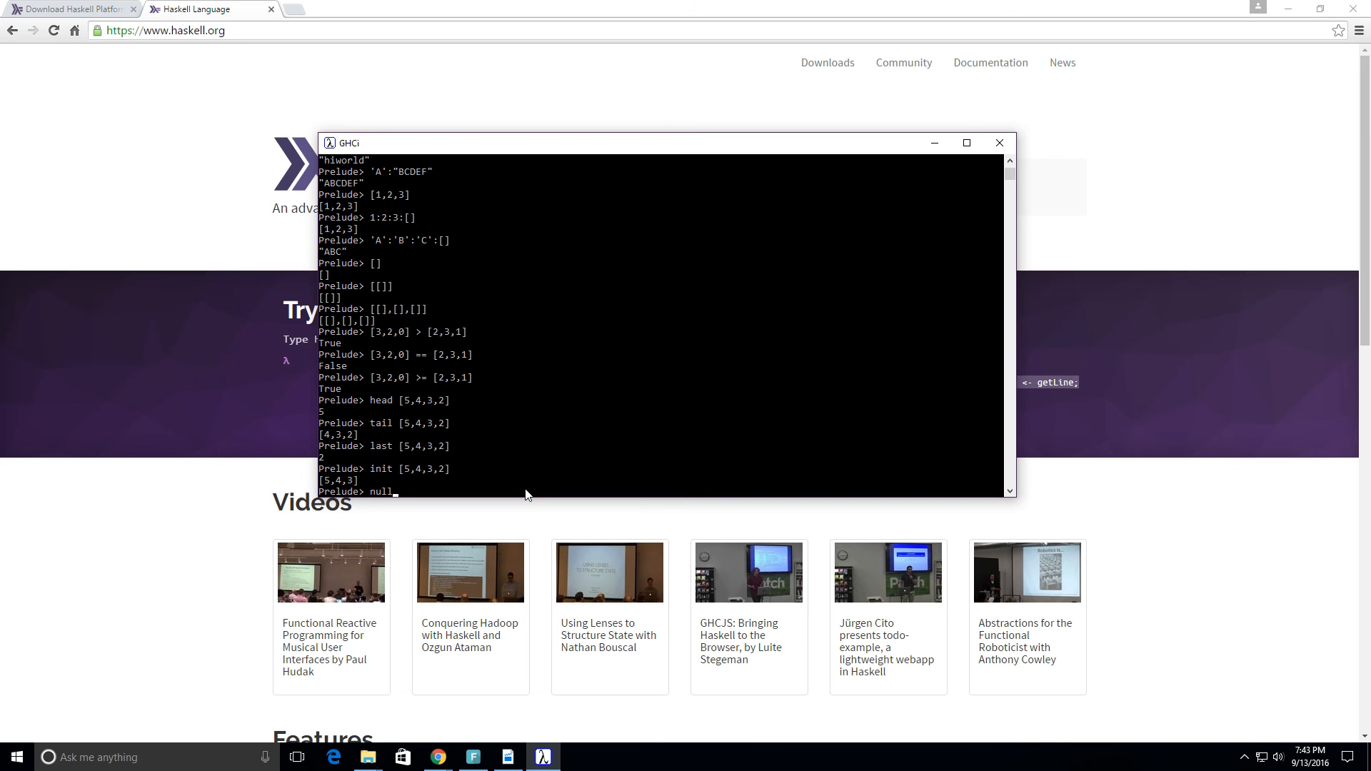
pyautogui.write('[')
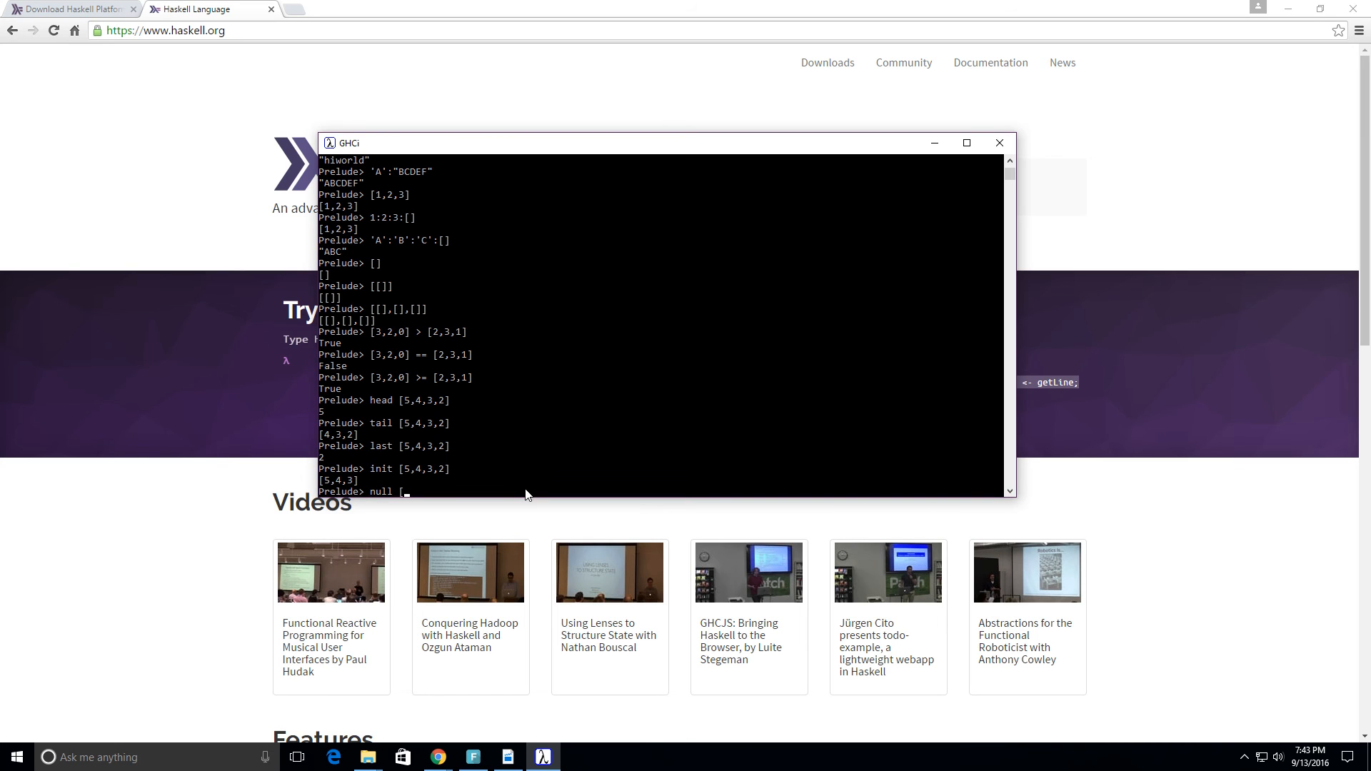
pyautogui.write('1,2,3')
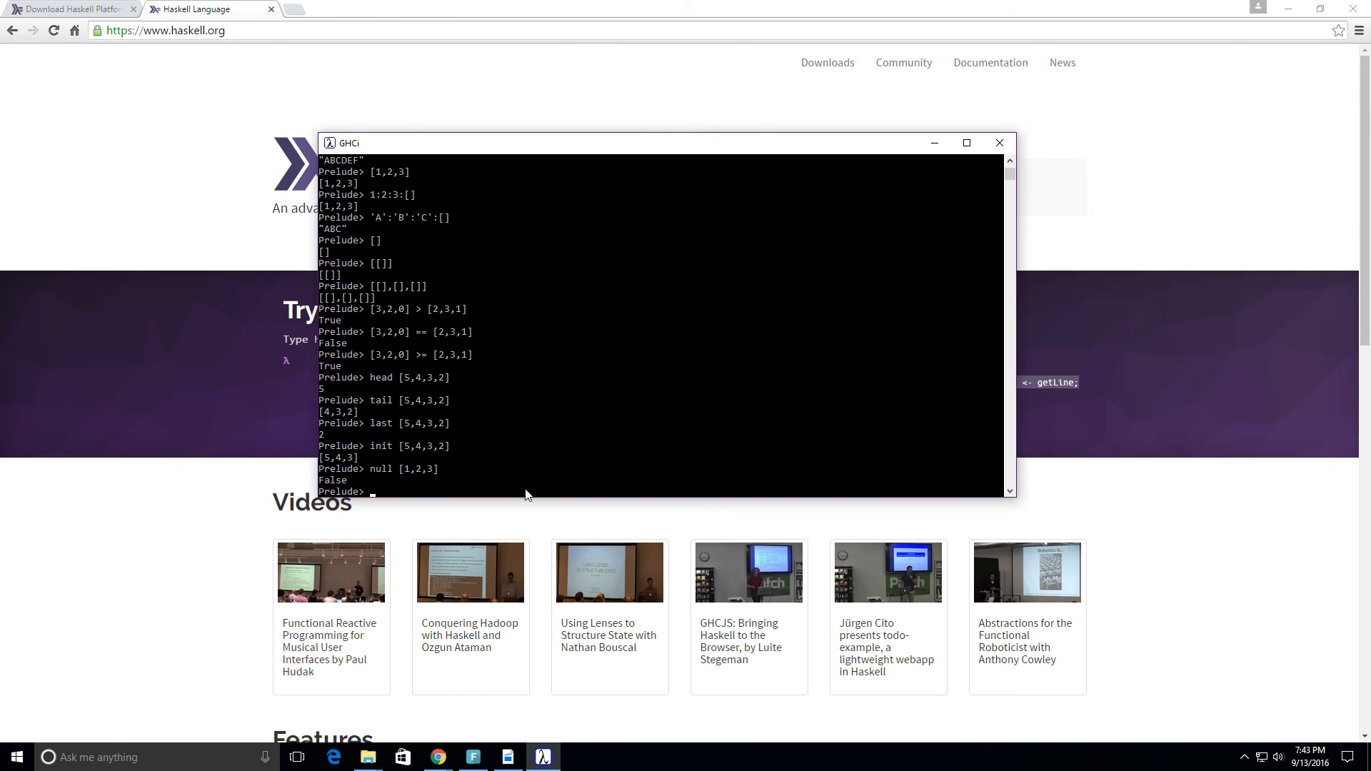
pyautogui.write('null [')
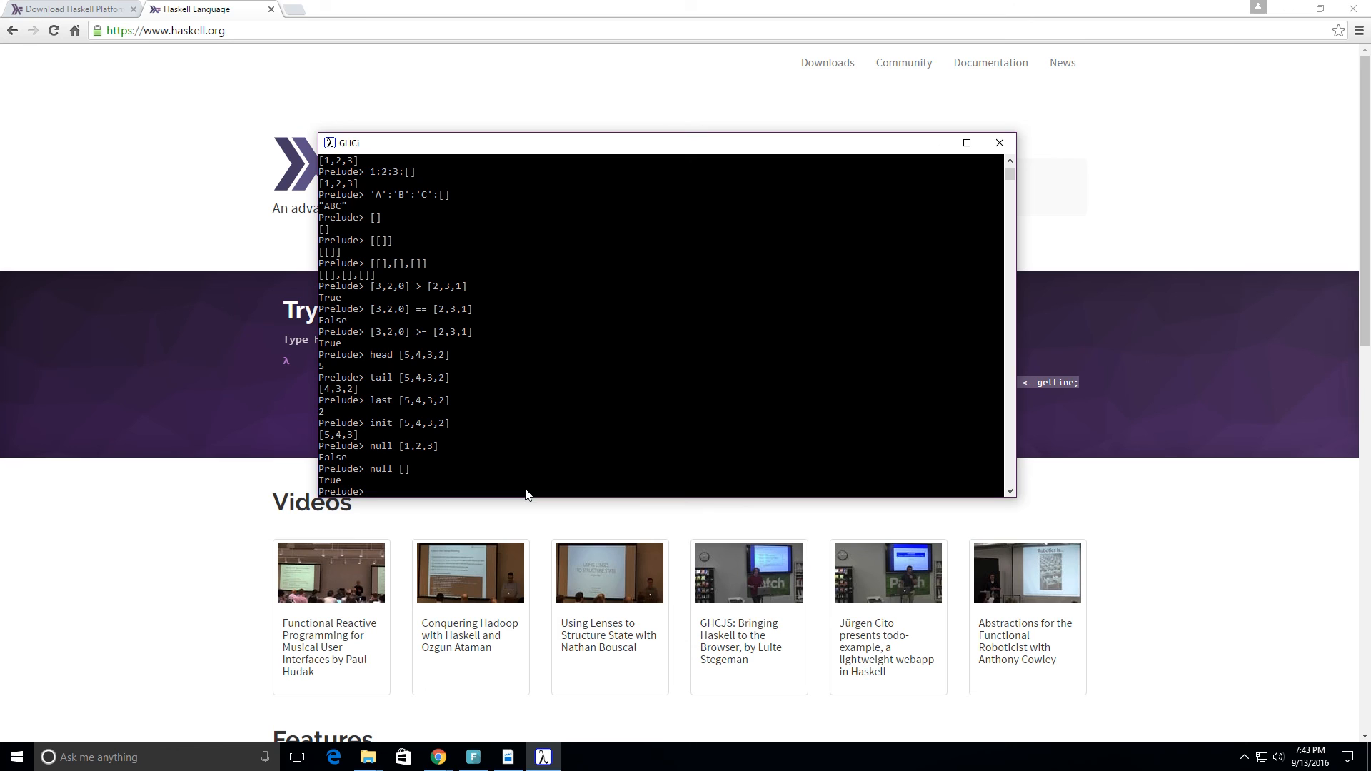
pyautogui.write('null')
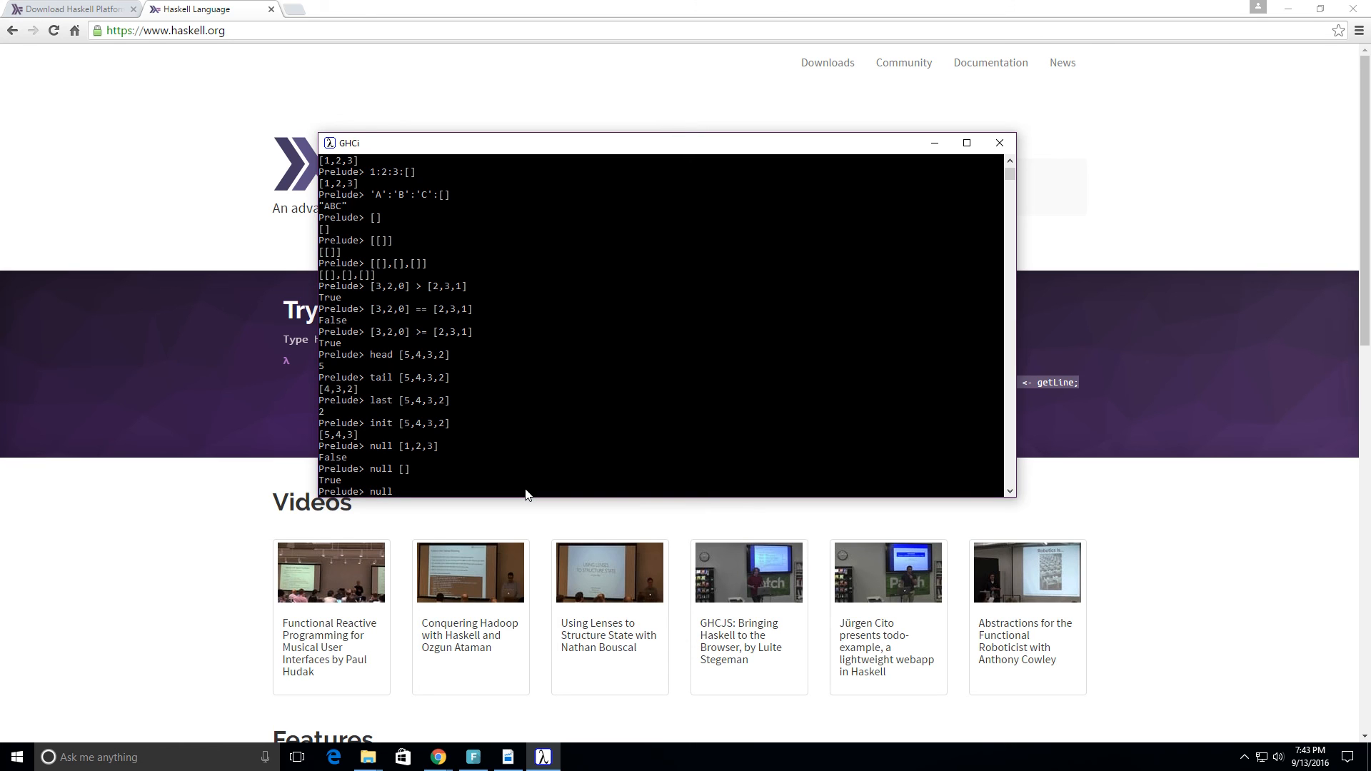
pyautogui.write('[')
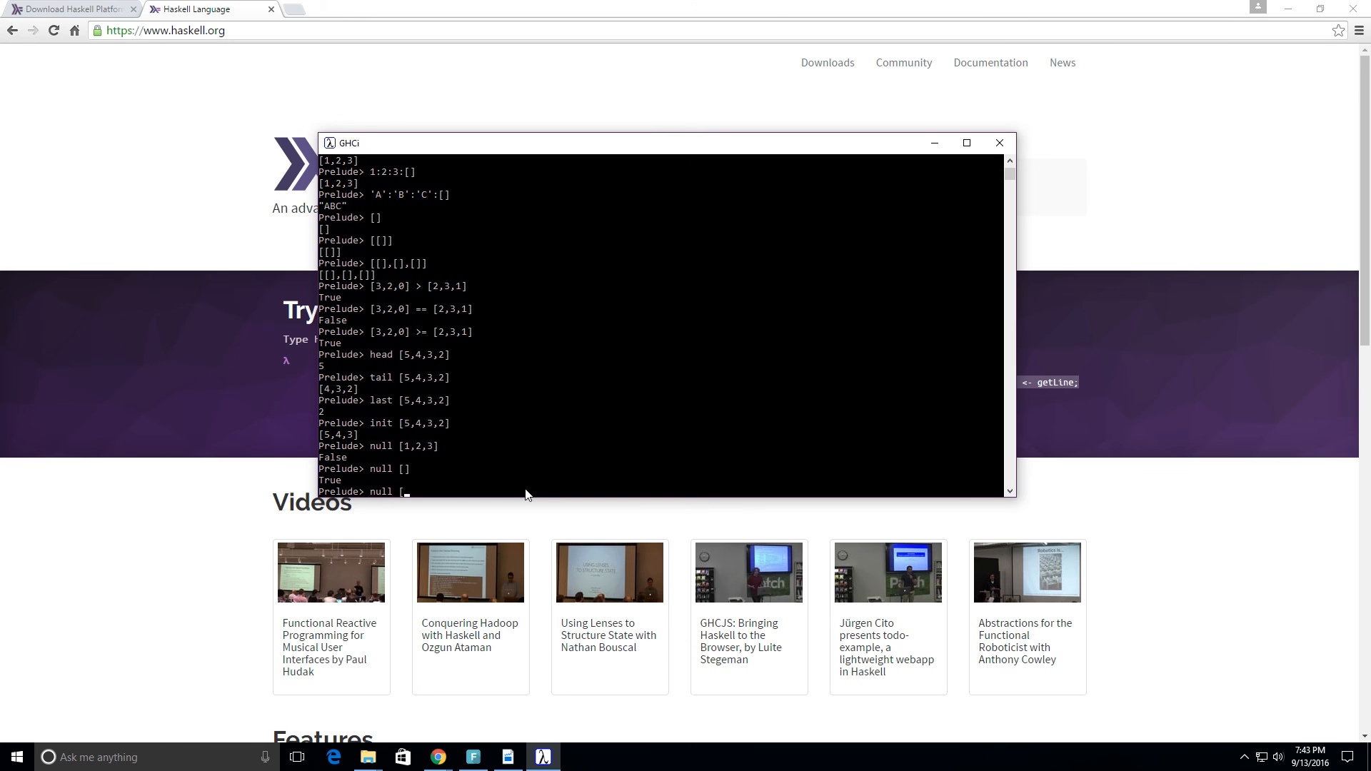
pyautogui.write('[[]]')
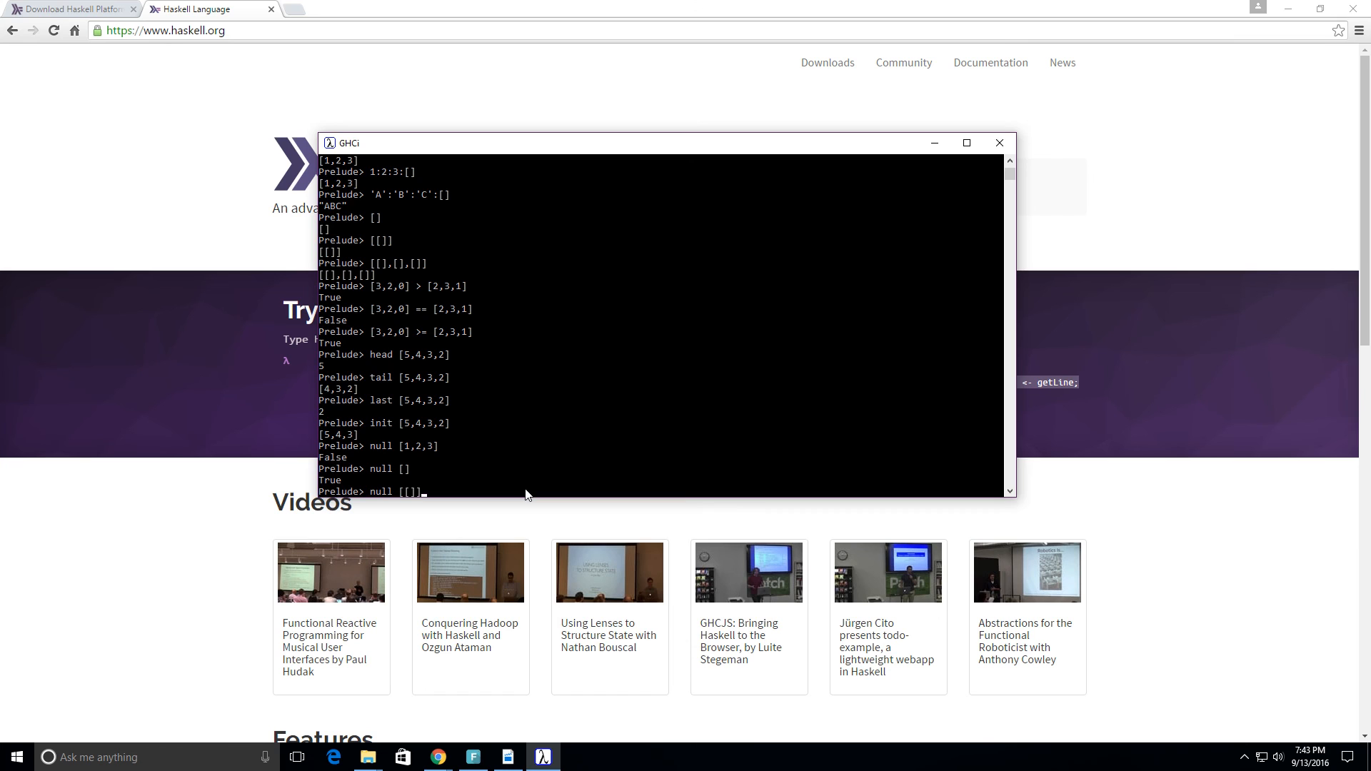
pyautogui.press('Return')
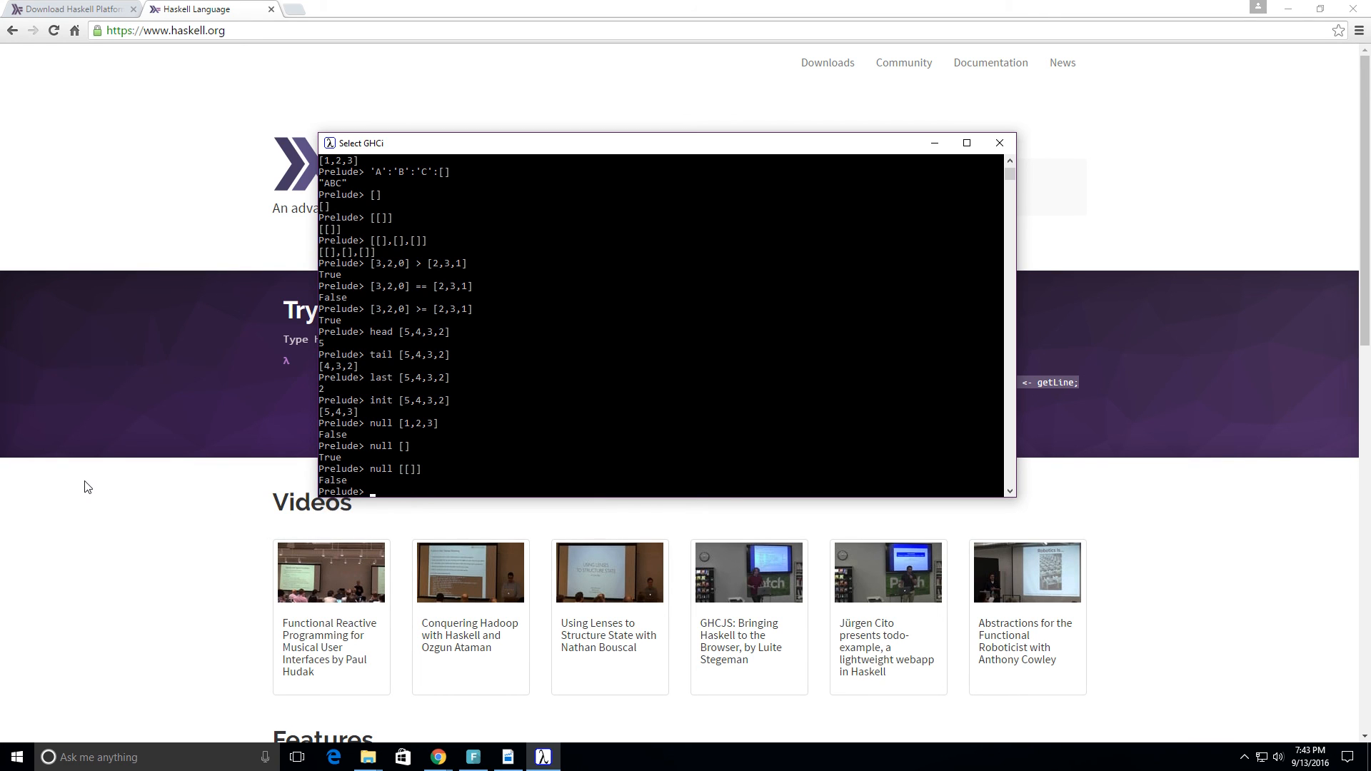
pyautogui.moveTo(408, 491)
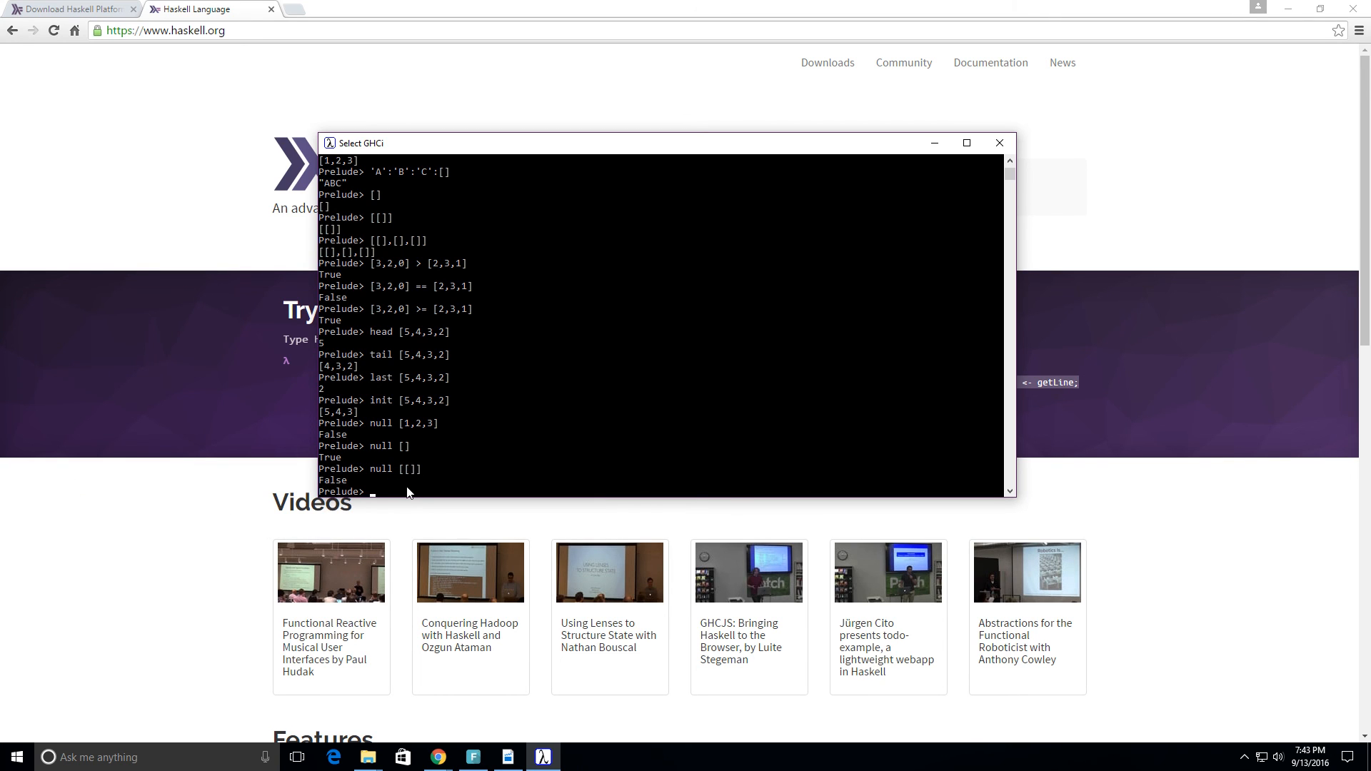
# Evaluate reverse [1,2,3] to get [3,2,1], refocusing the GHCi window
pyautogui.write('rev')
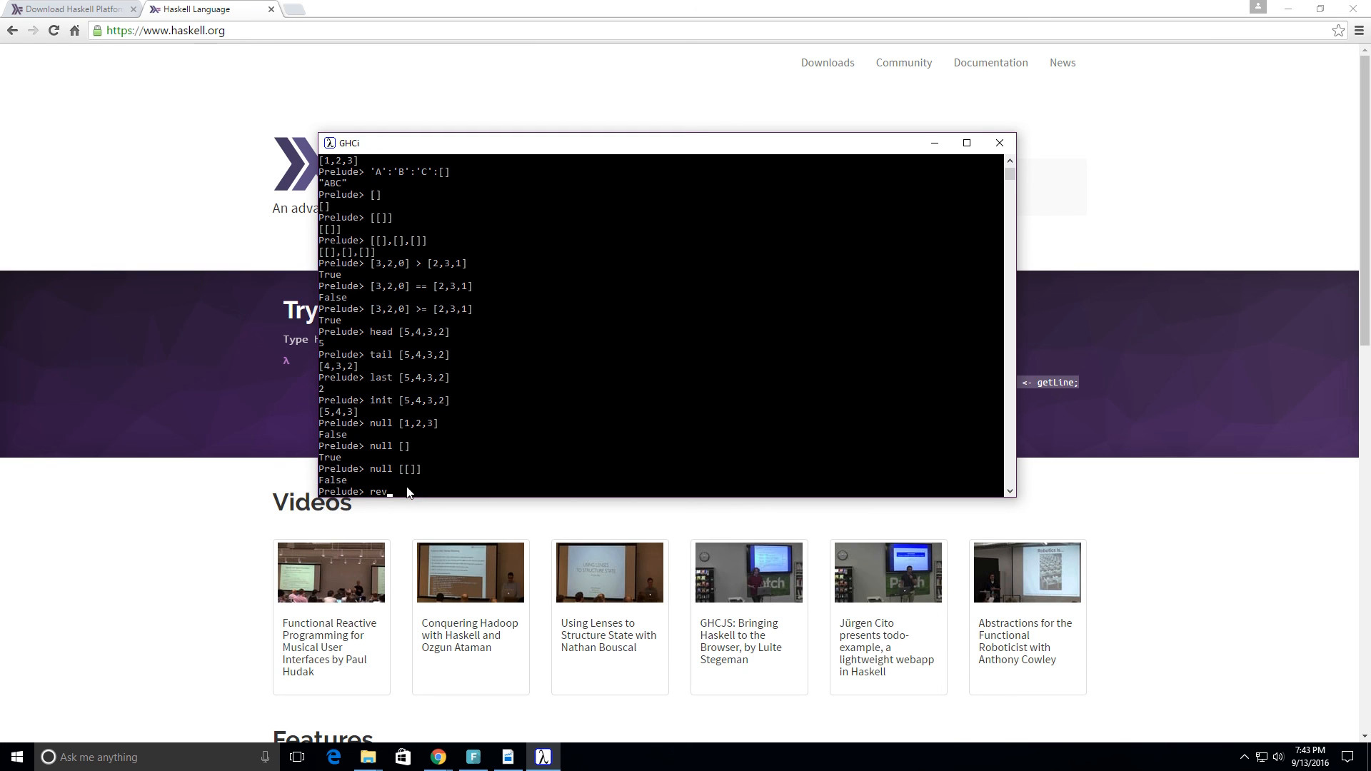
pyautogui.write('erse')
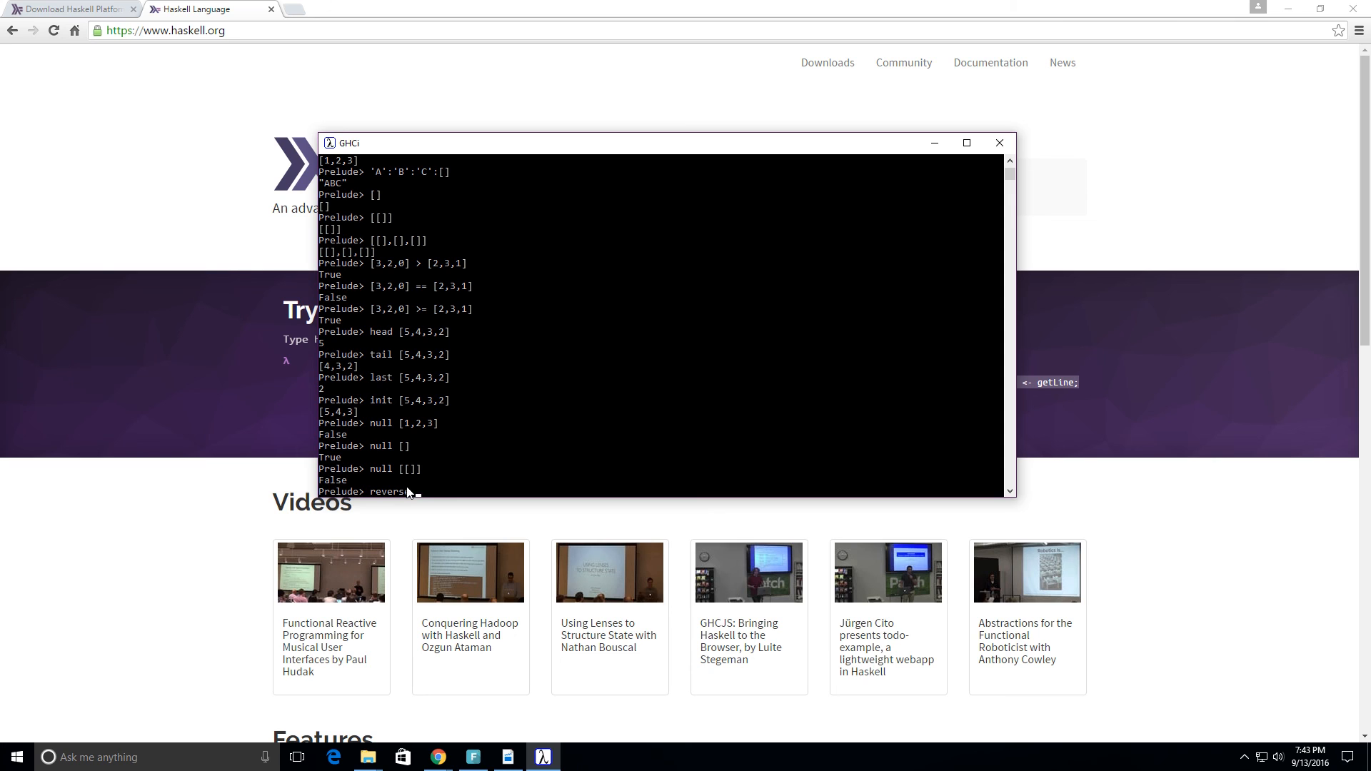
pyautogui.write('[')
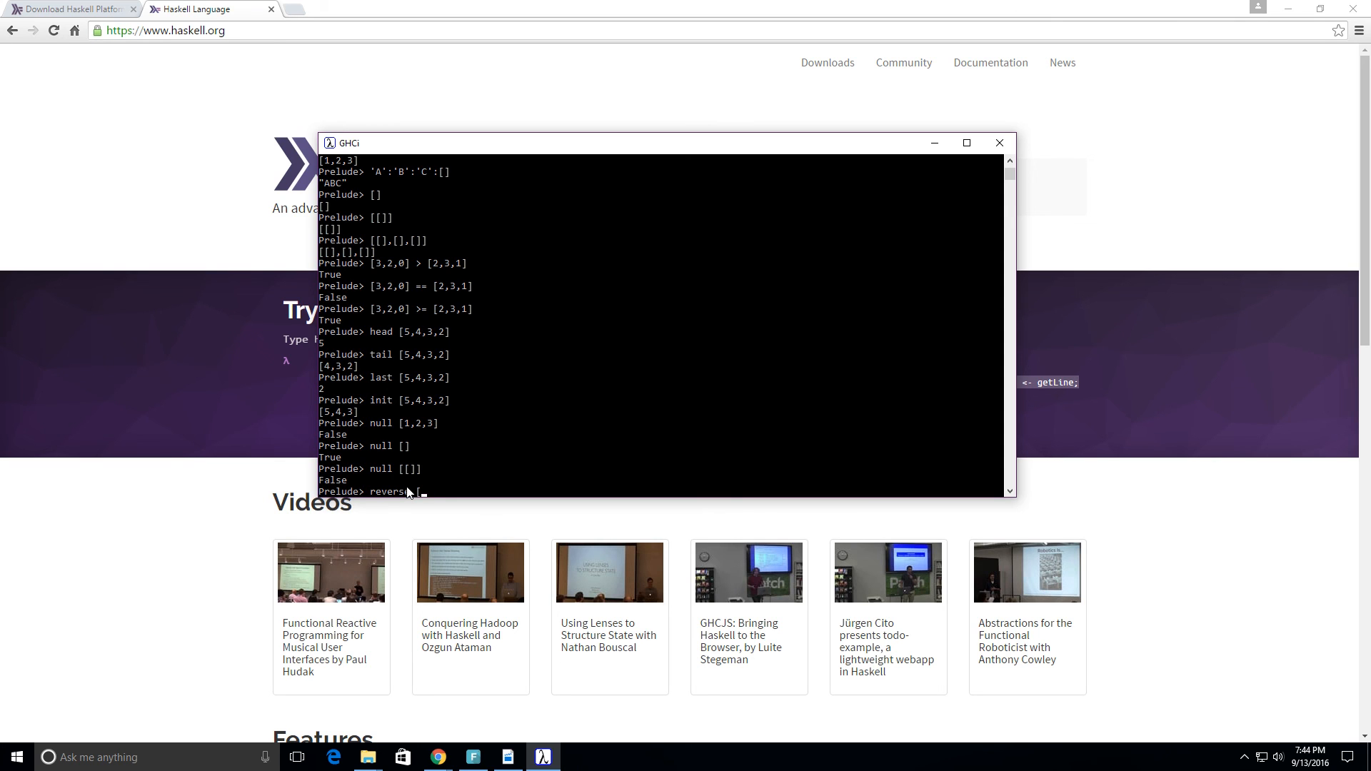
pyautogui.write('1,2,3]')
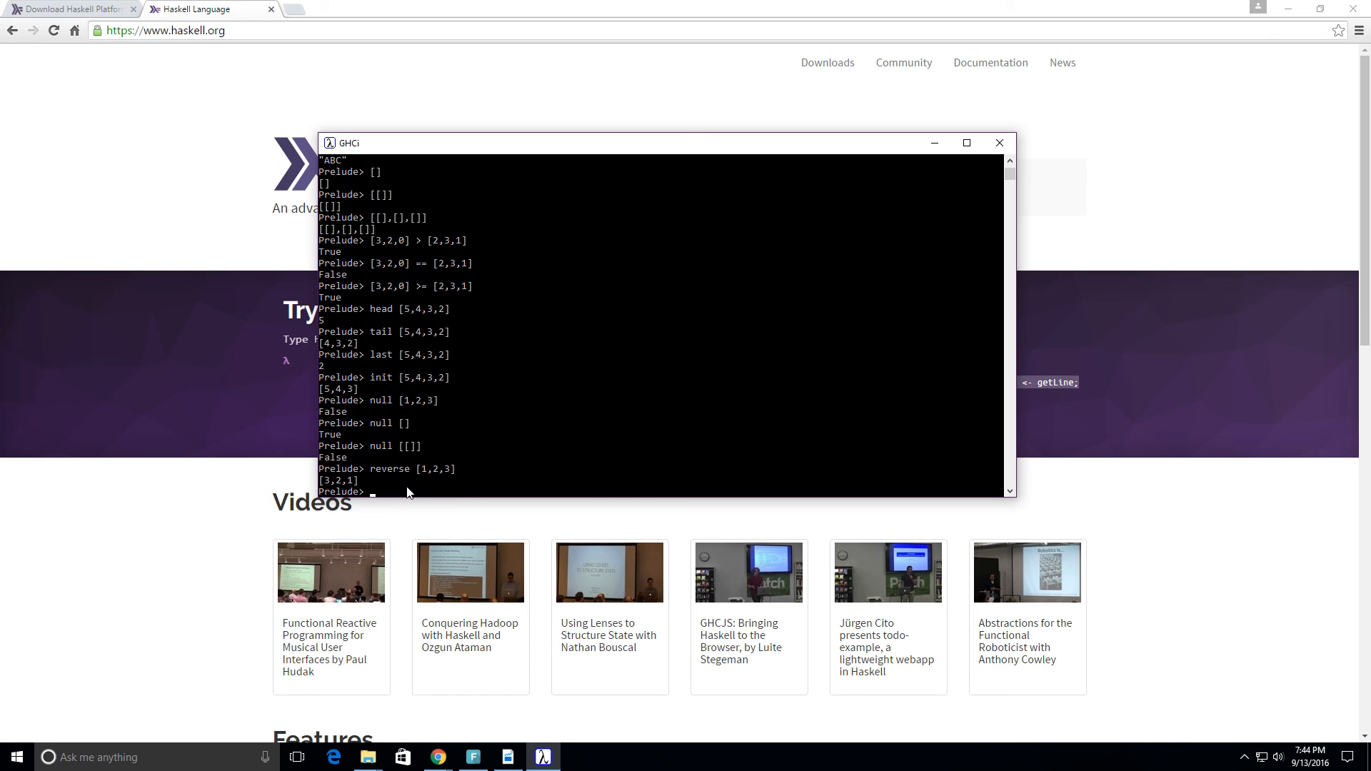
pyautogui.moveTo(210, 534)
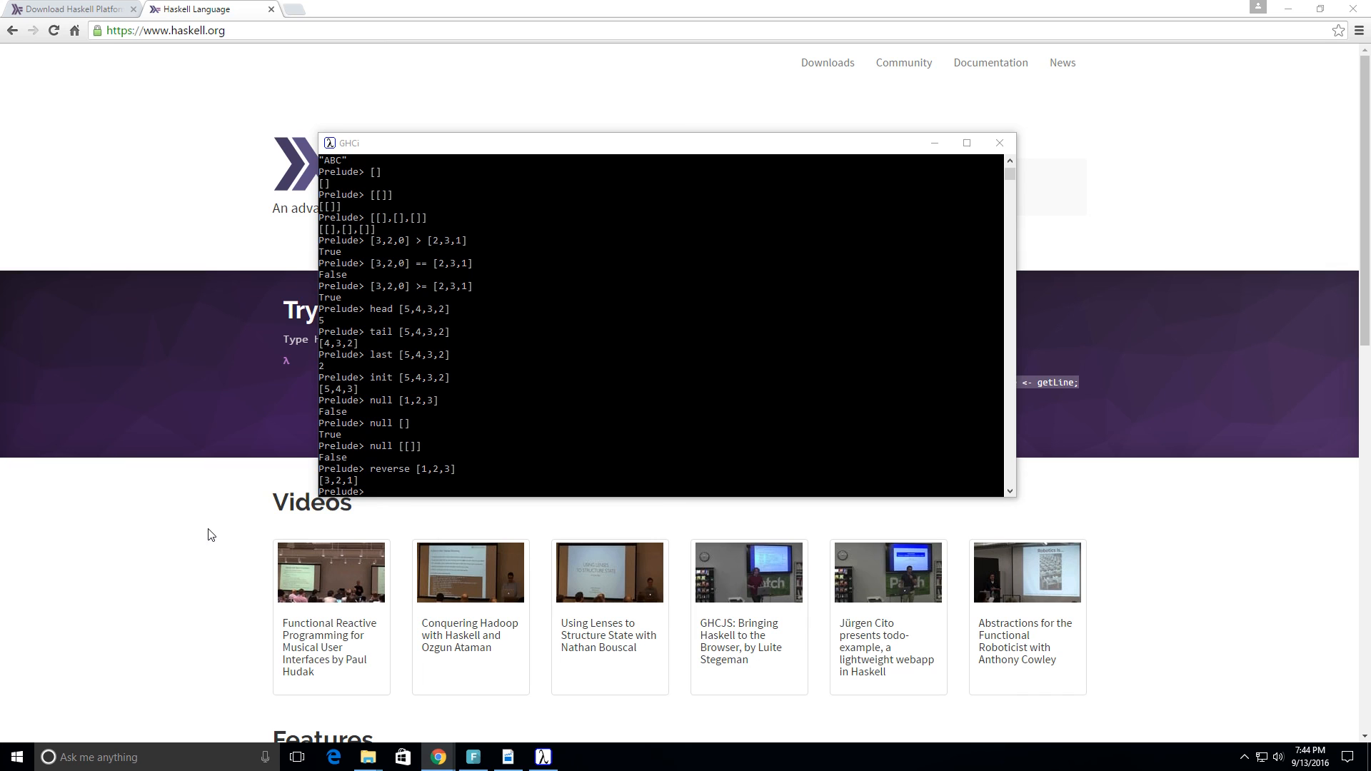
pyautogui.click(371, 484)
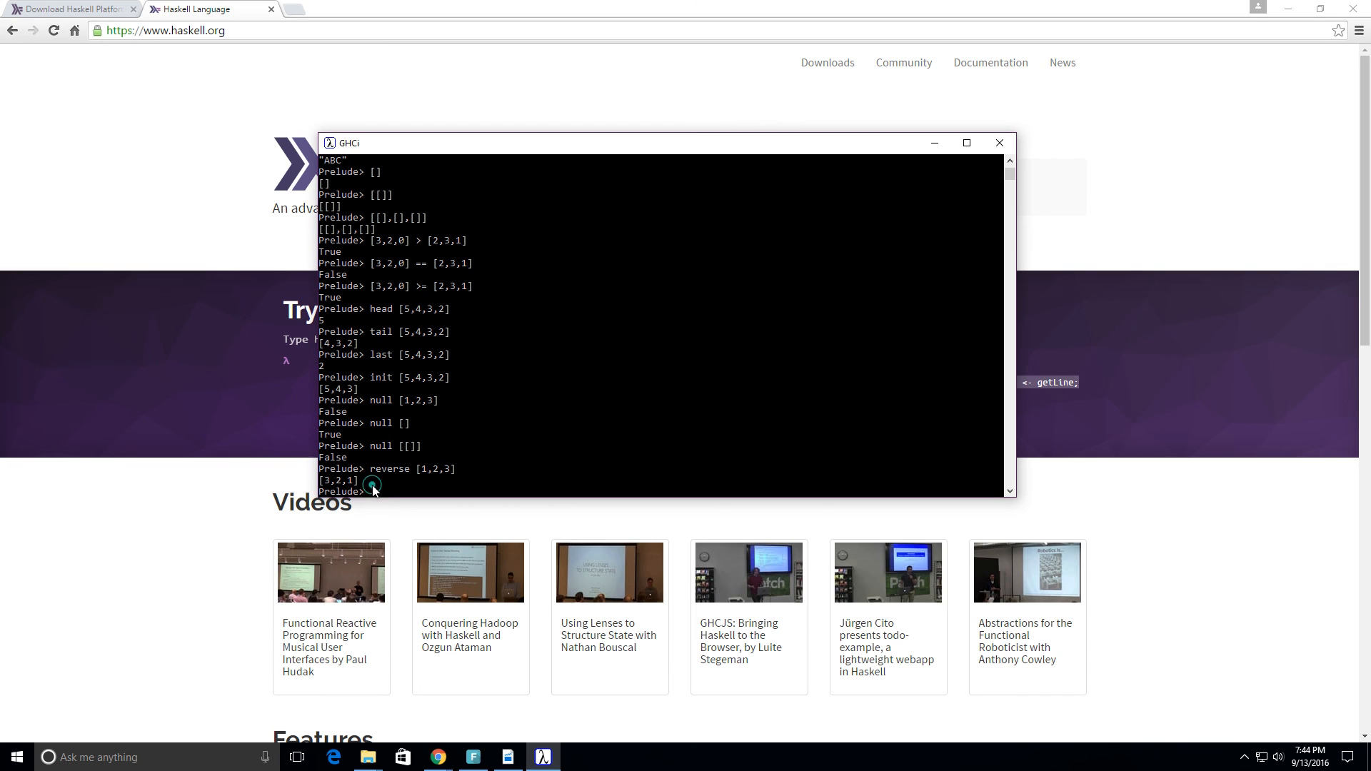
pyautogui.write('em')
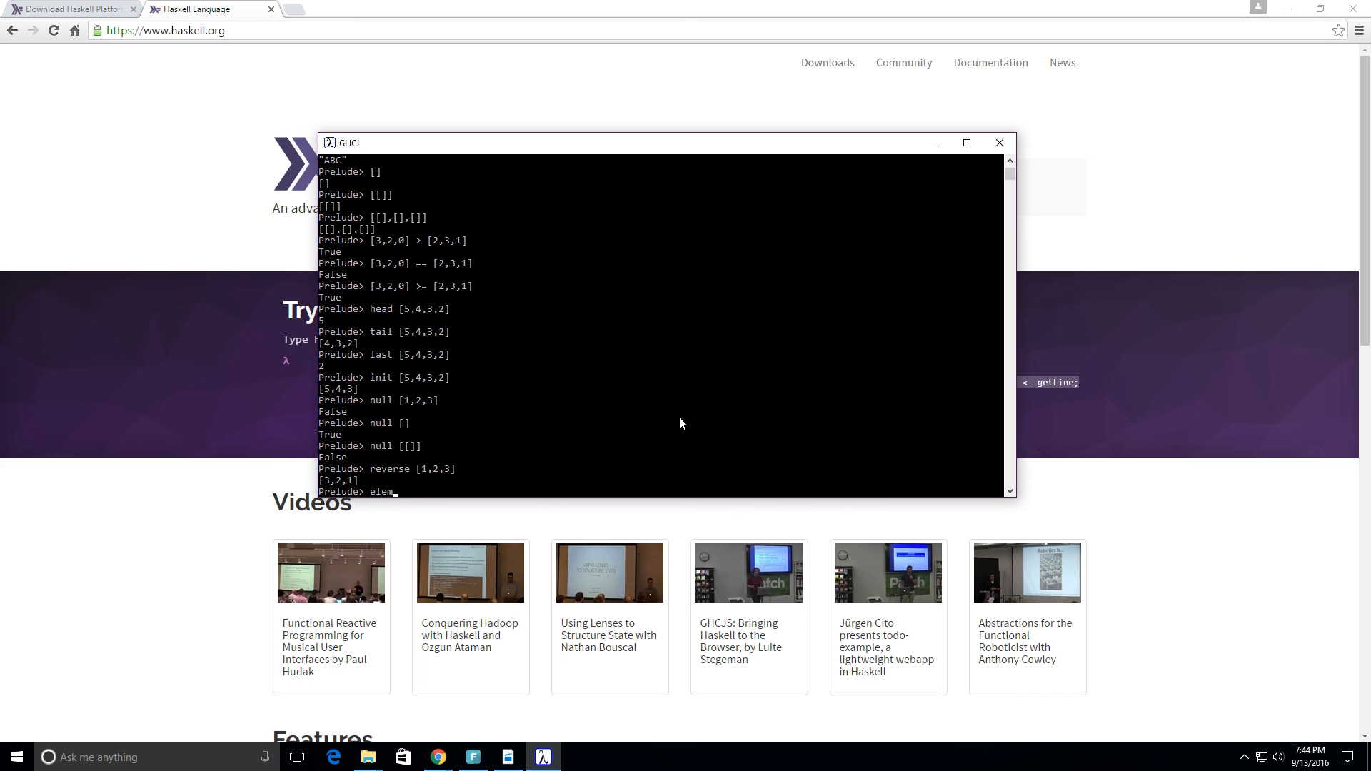
# Check 3 `elem` [1,2,3] in infix form, returning True
pyautogui.write('3')
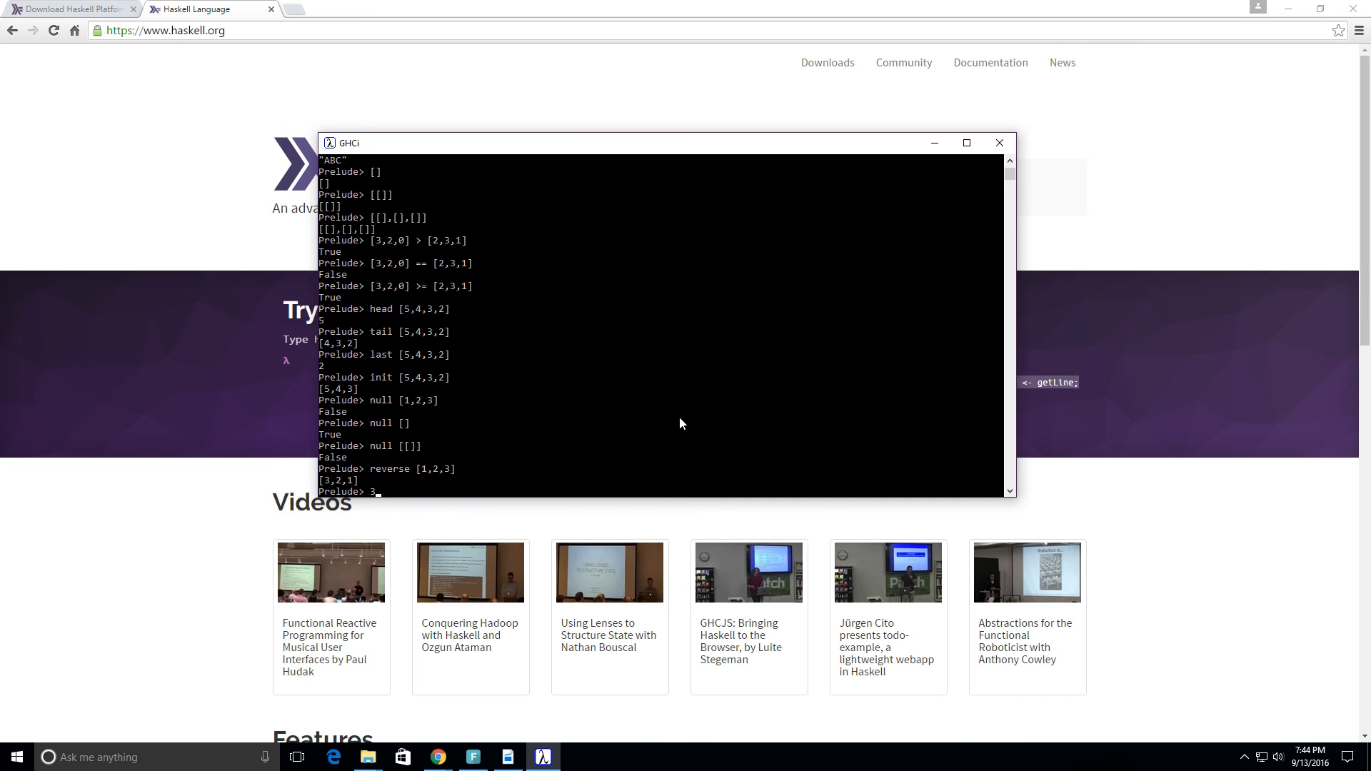
pyautogui.write('`')
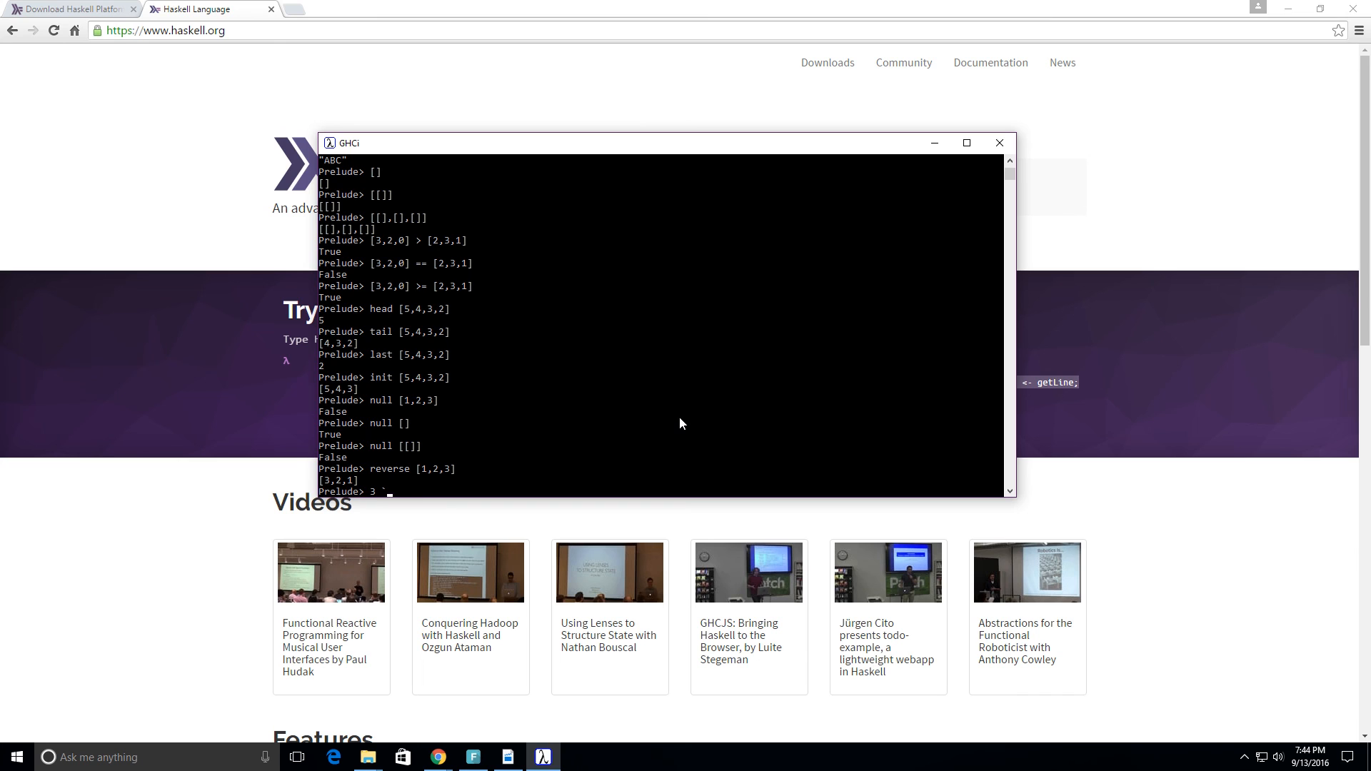
pyautogui.write('`elem`')
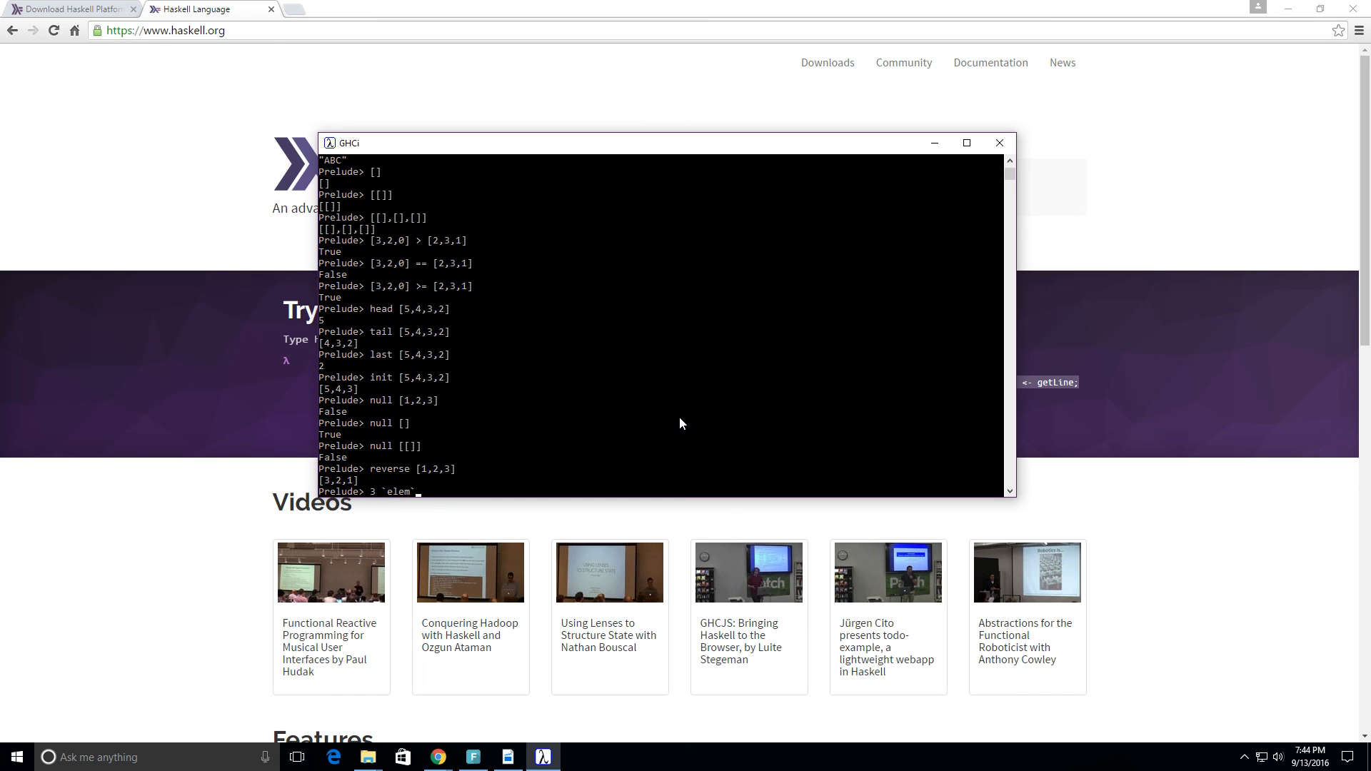
pyautogui.write('[]')
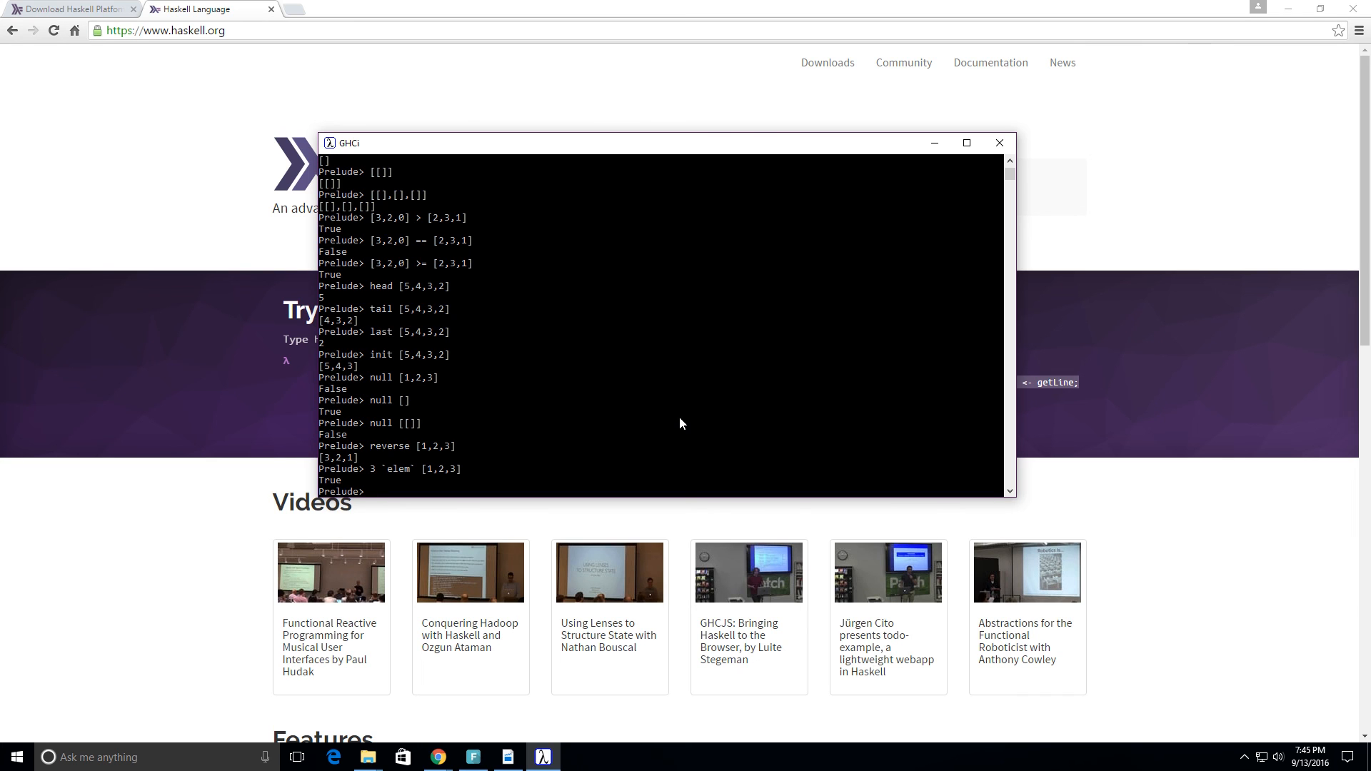
# Check prefix elem 3 [1,2,3] returns True, then begin elem 5 [1,2,...]
pyautogui.write('elem')
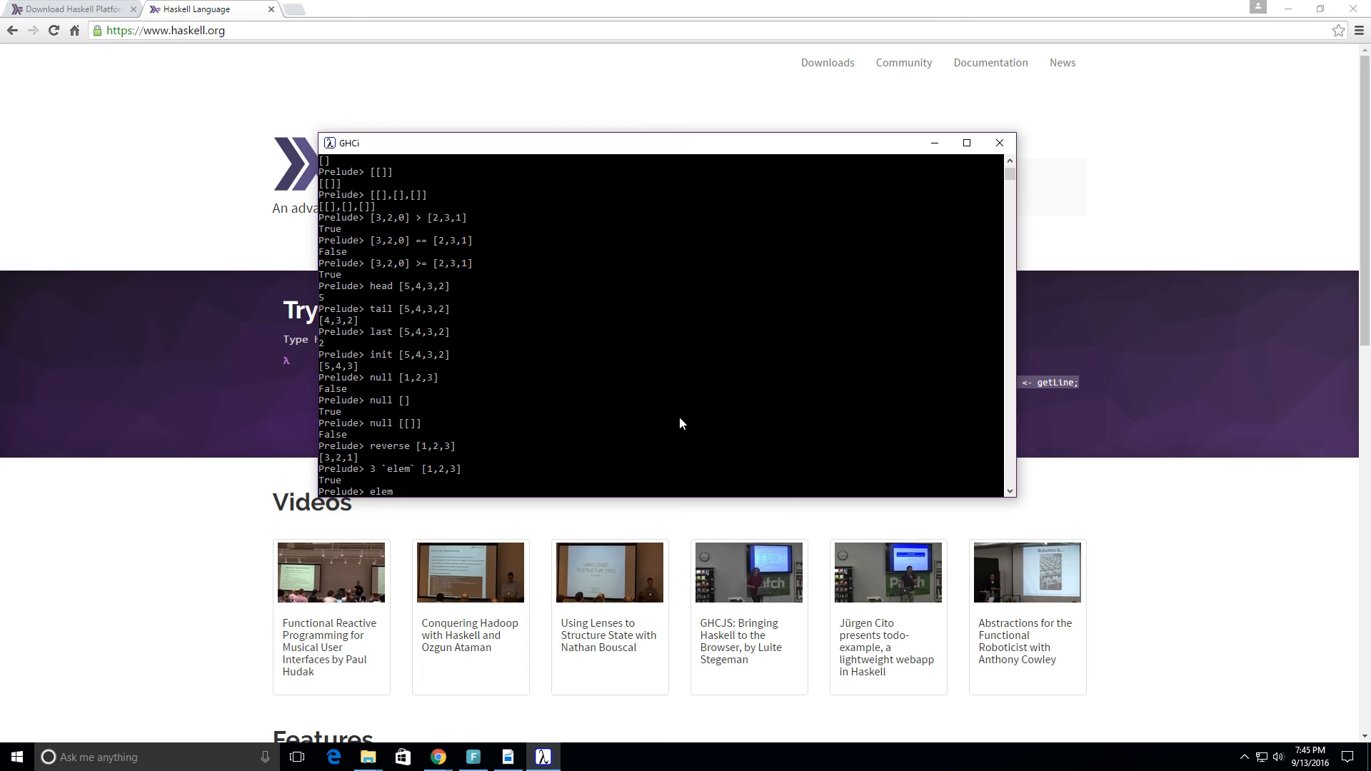
pyautogui.write('3')
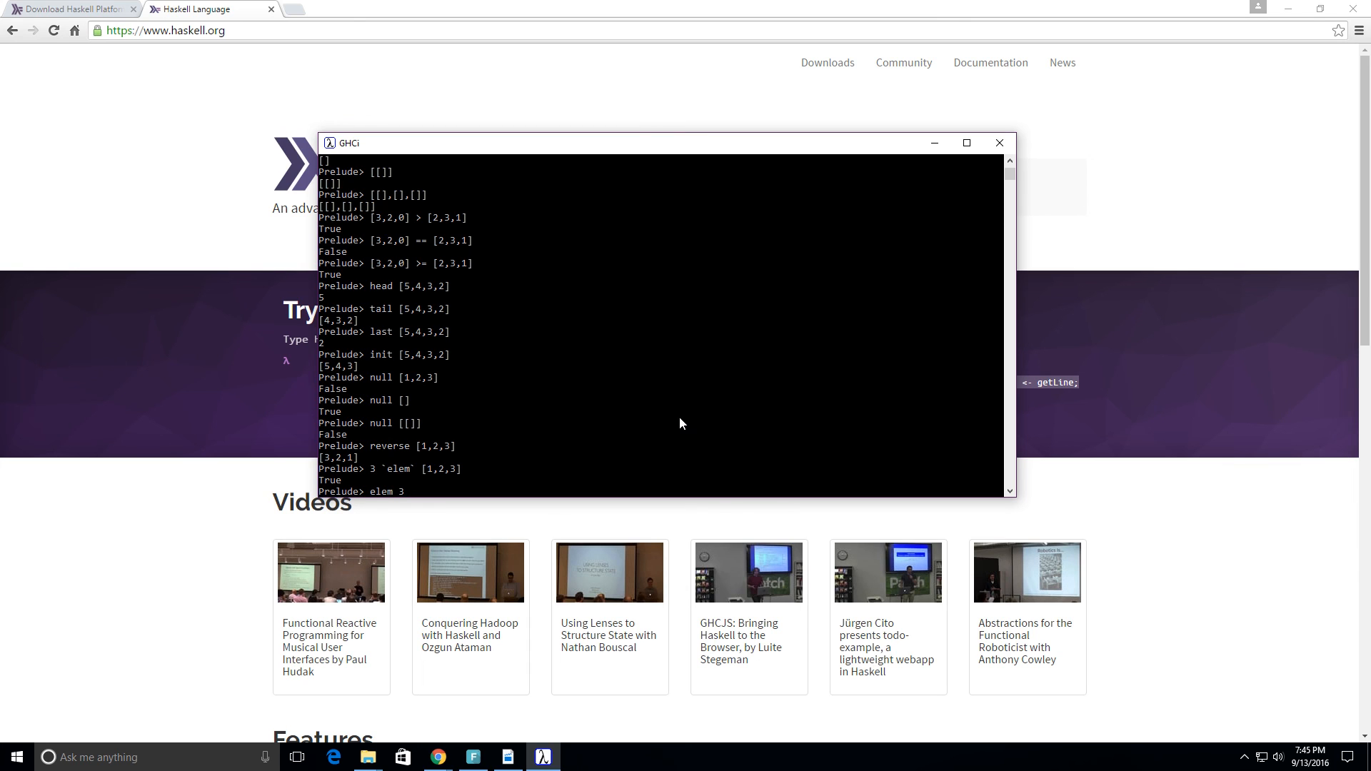
pyautogui.write('[1,2,3')
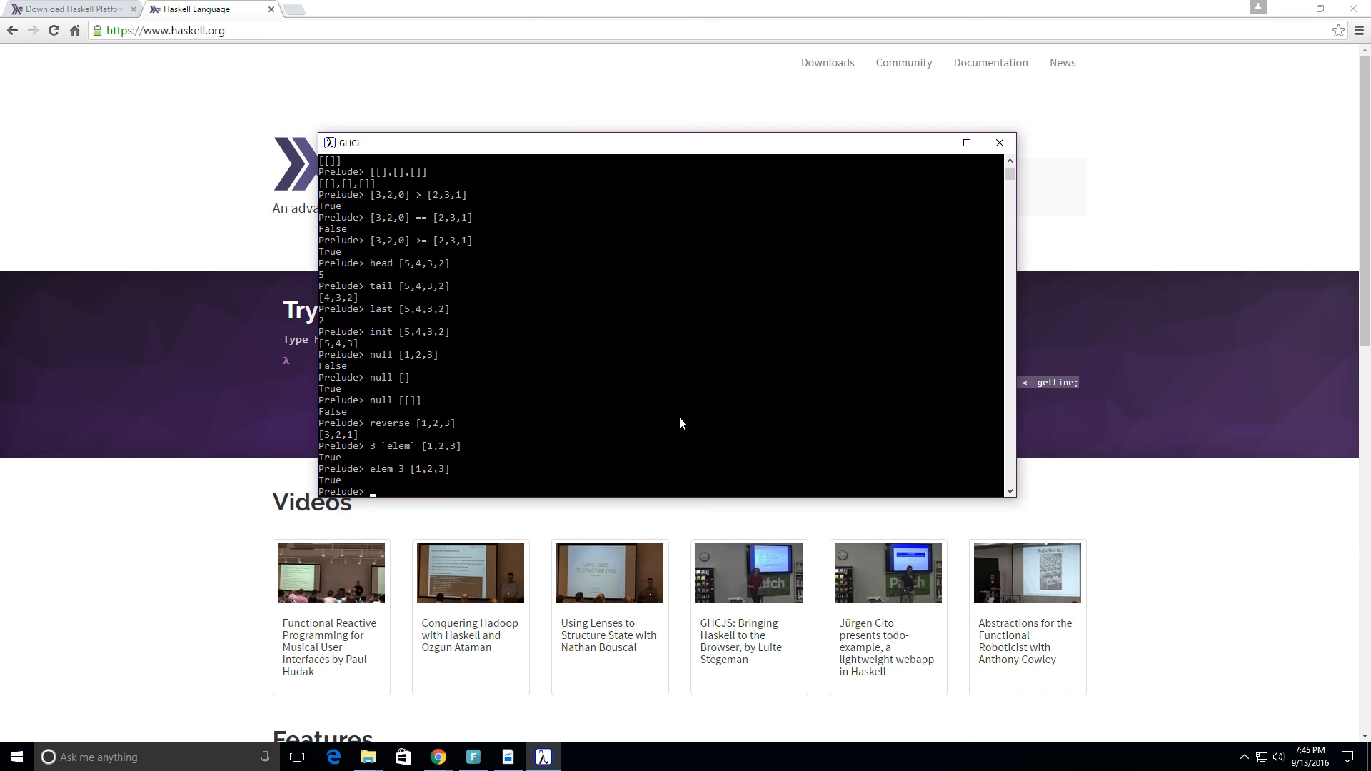
pyautogui.write('elem')
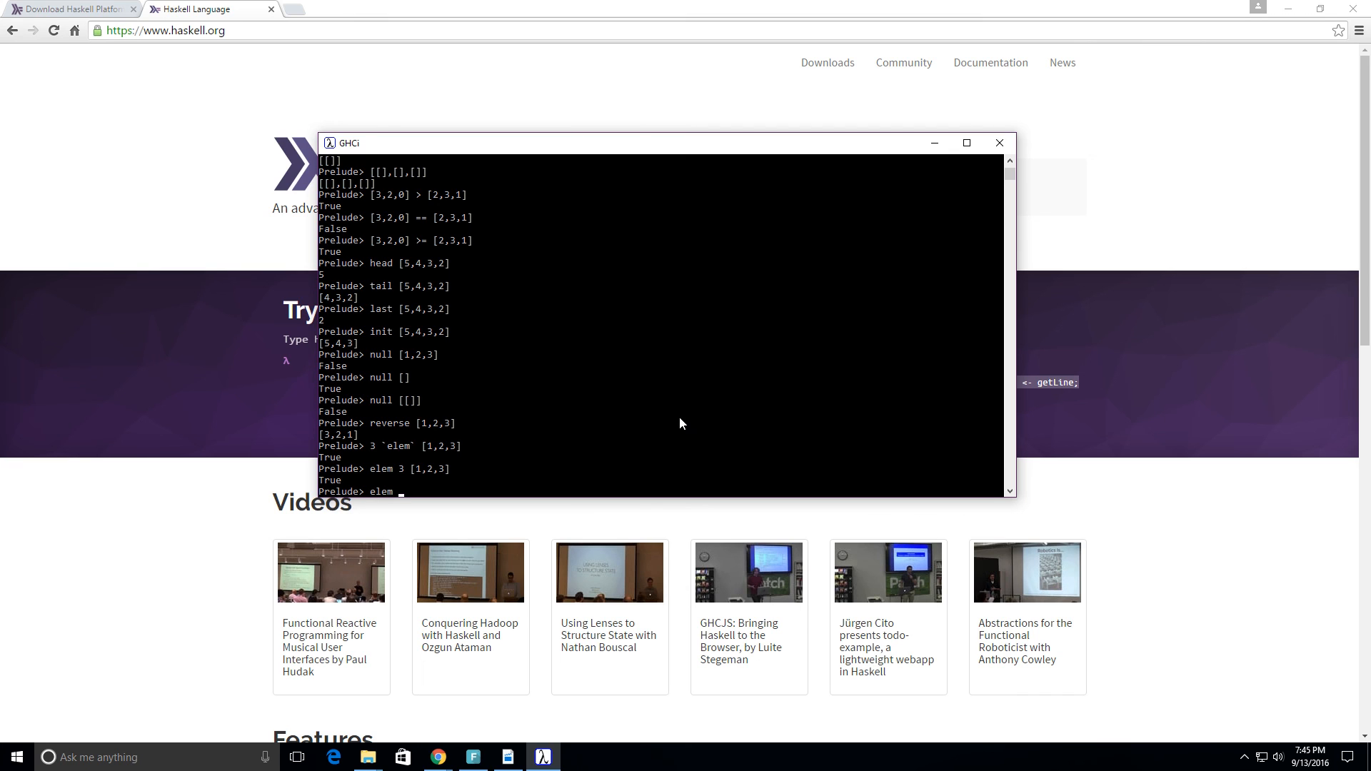
pyautogui.write('5 [')
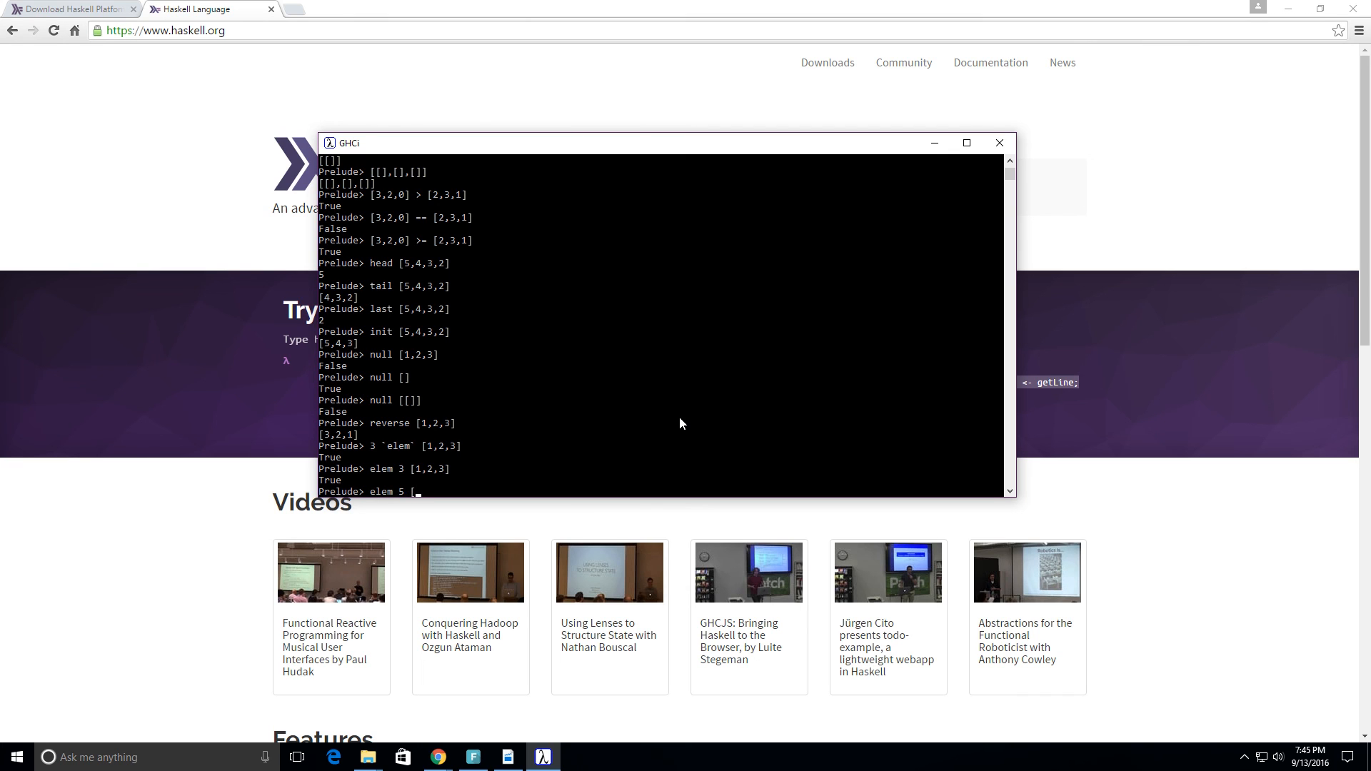
pyautogui.write('1,2,')
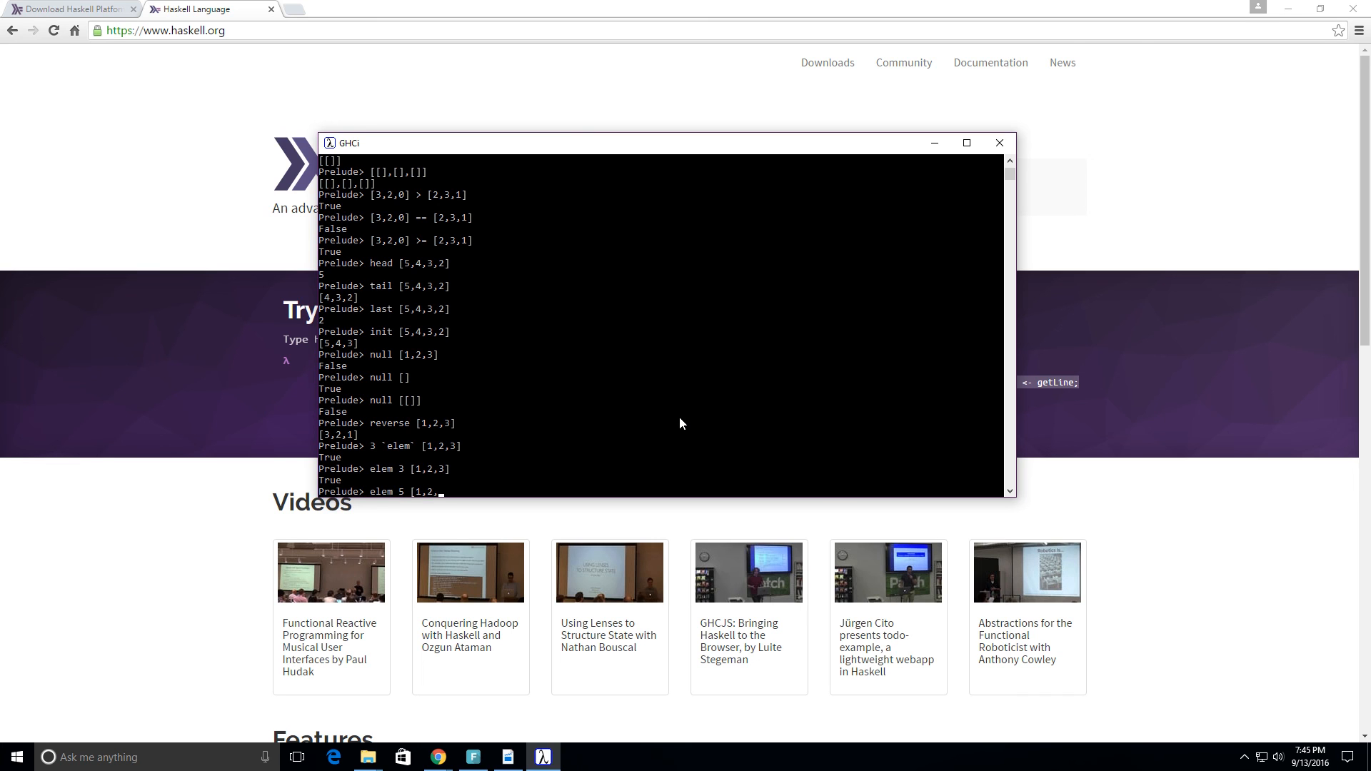